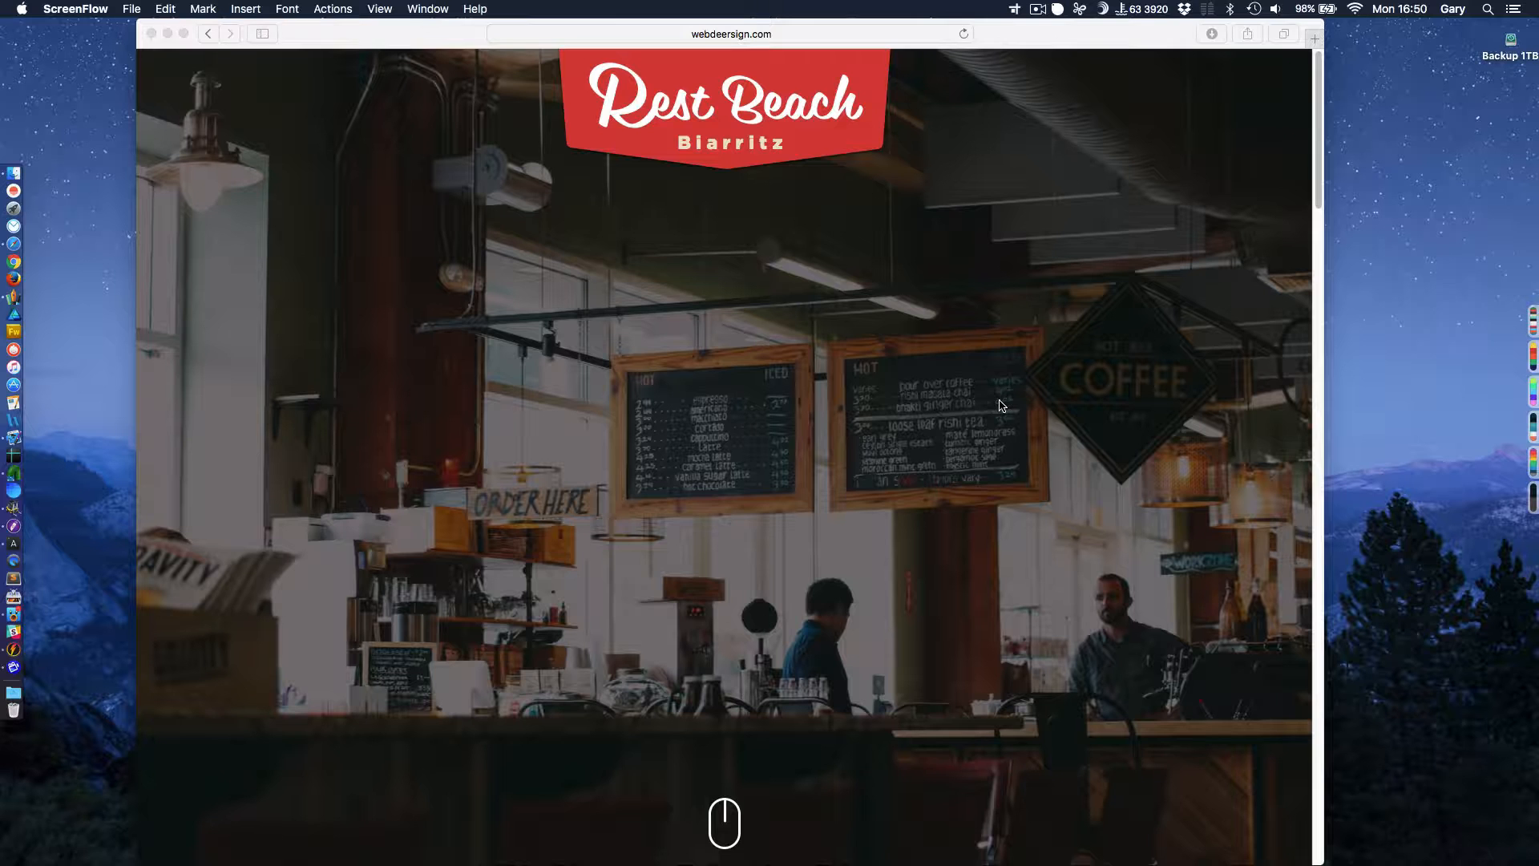
pyautogui.moveTo(857, 242)
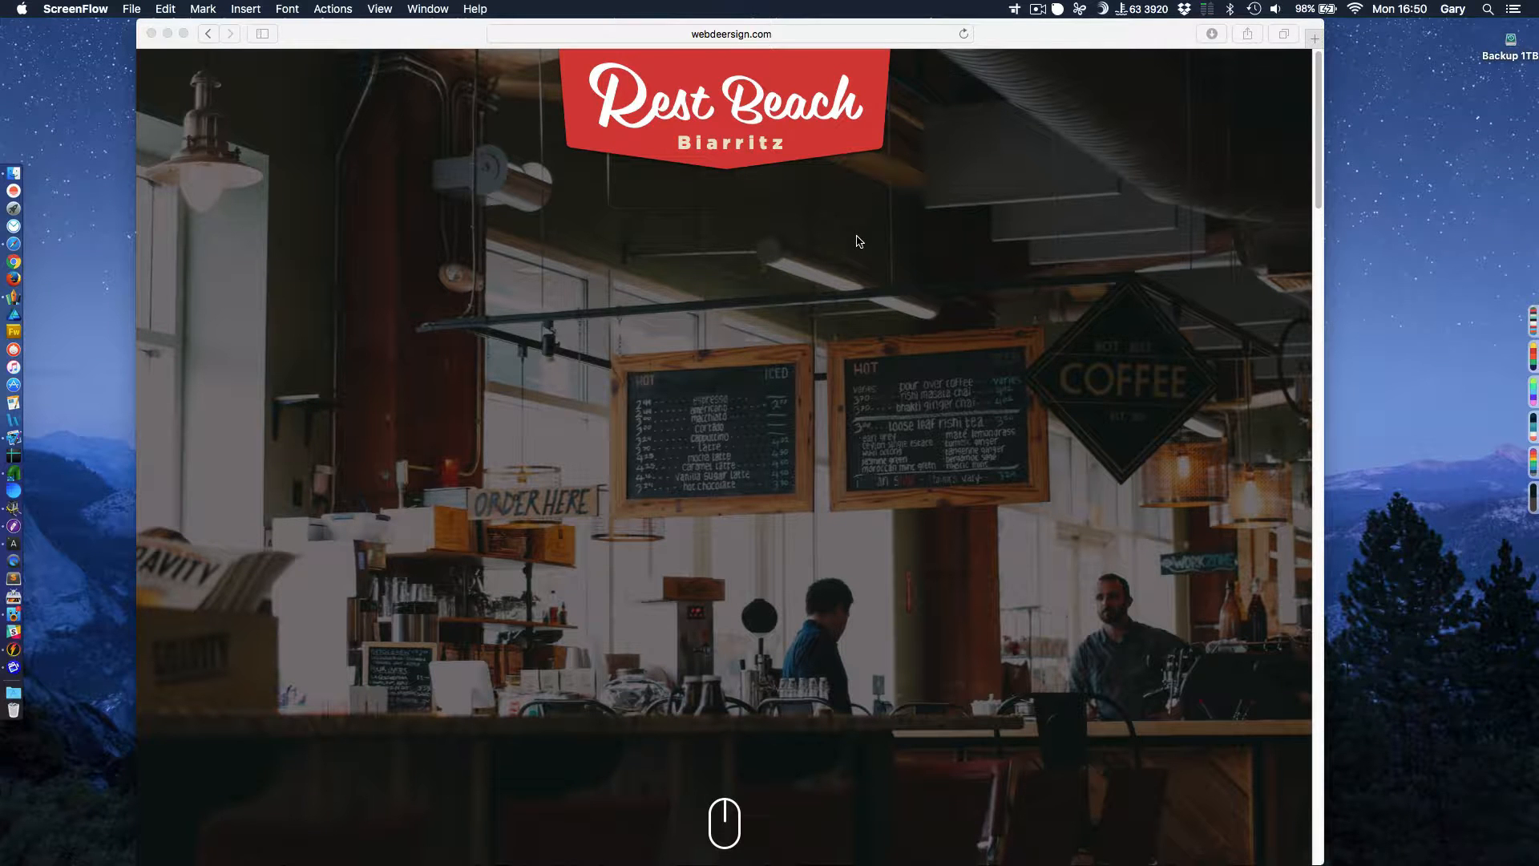
pyautogui.moveTo(821, 262)
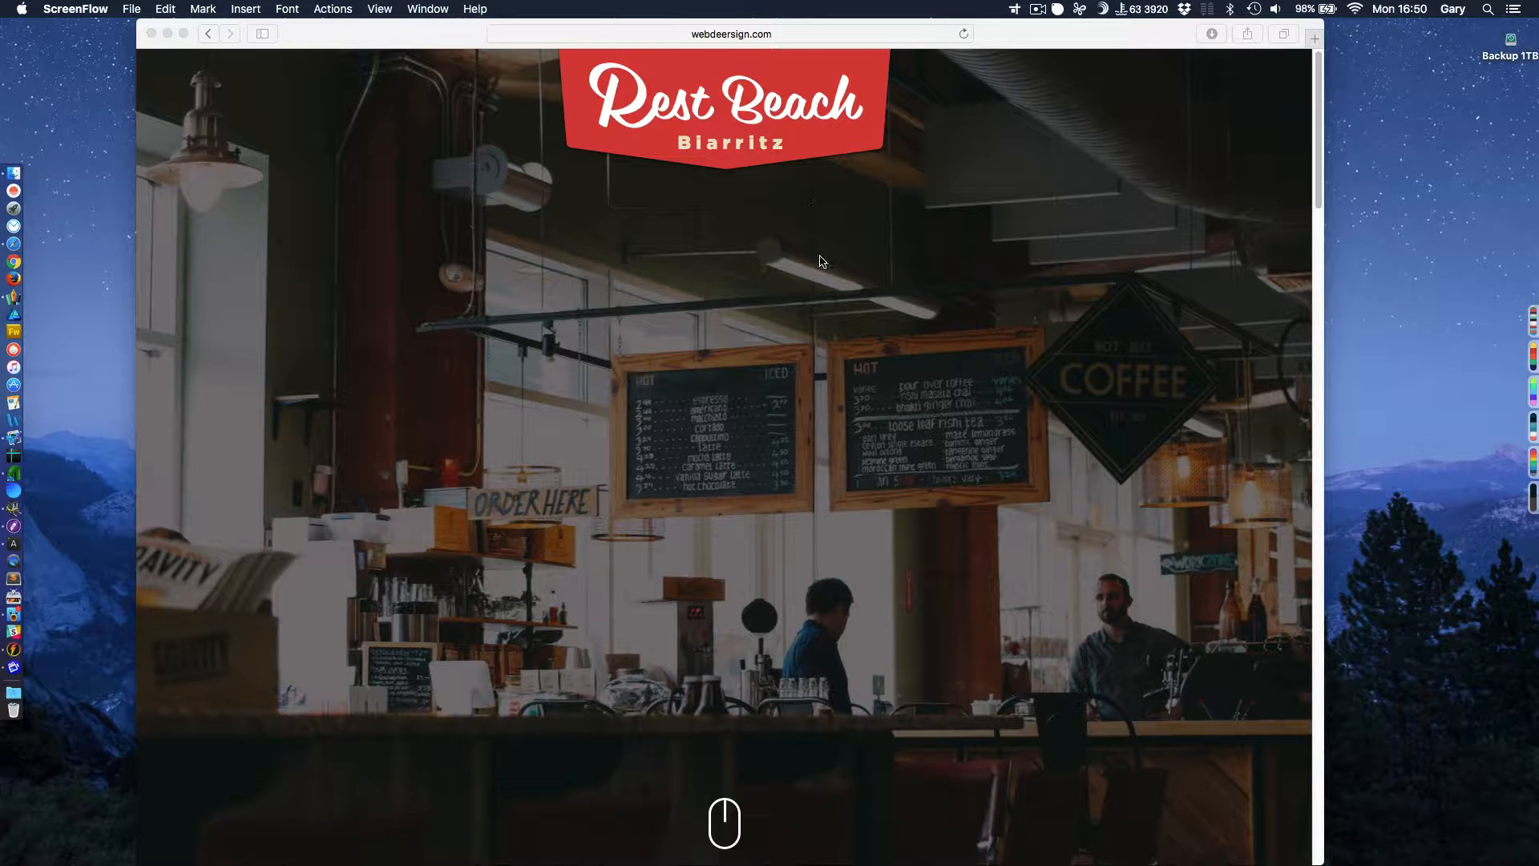
pyautogui.moveTo(802, 260)
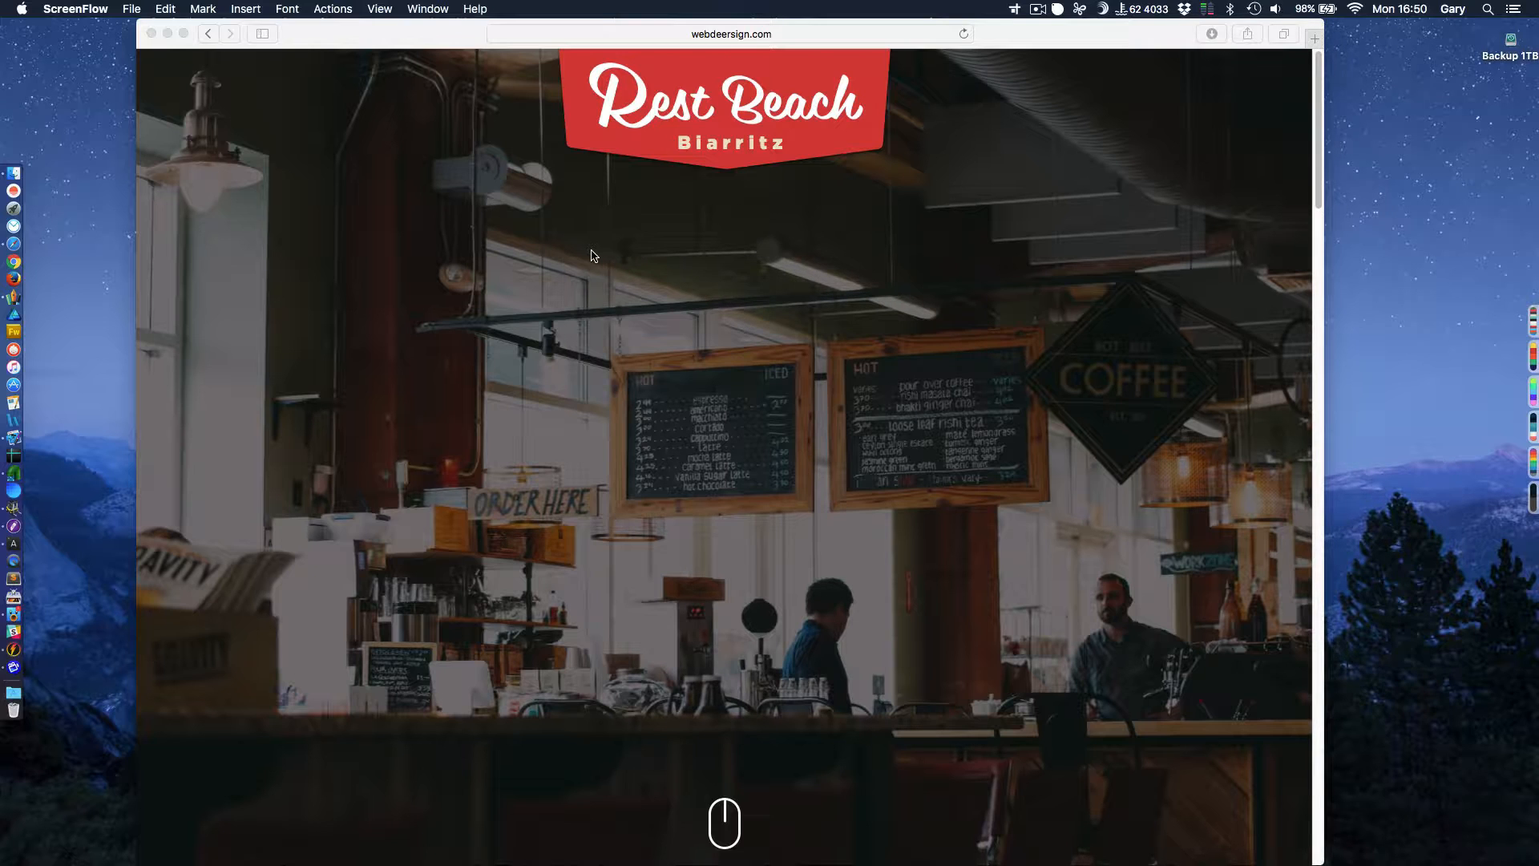
pyautogui.moveTo(468, 251)
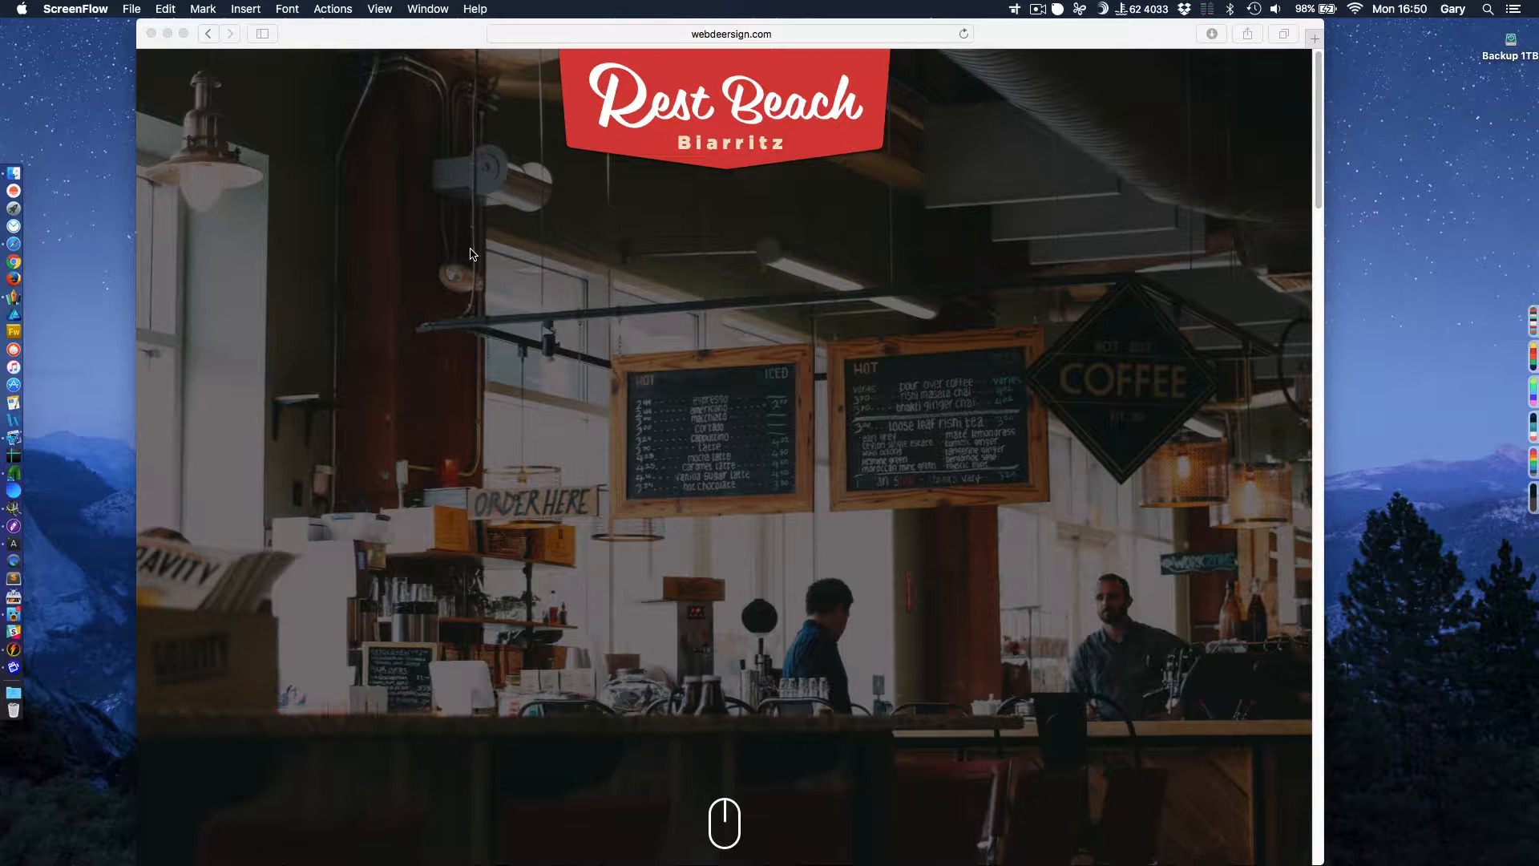
pyautogui.moveTo(491, 291)
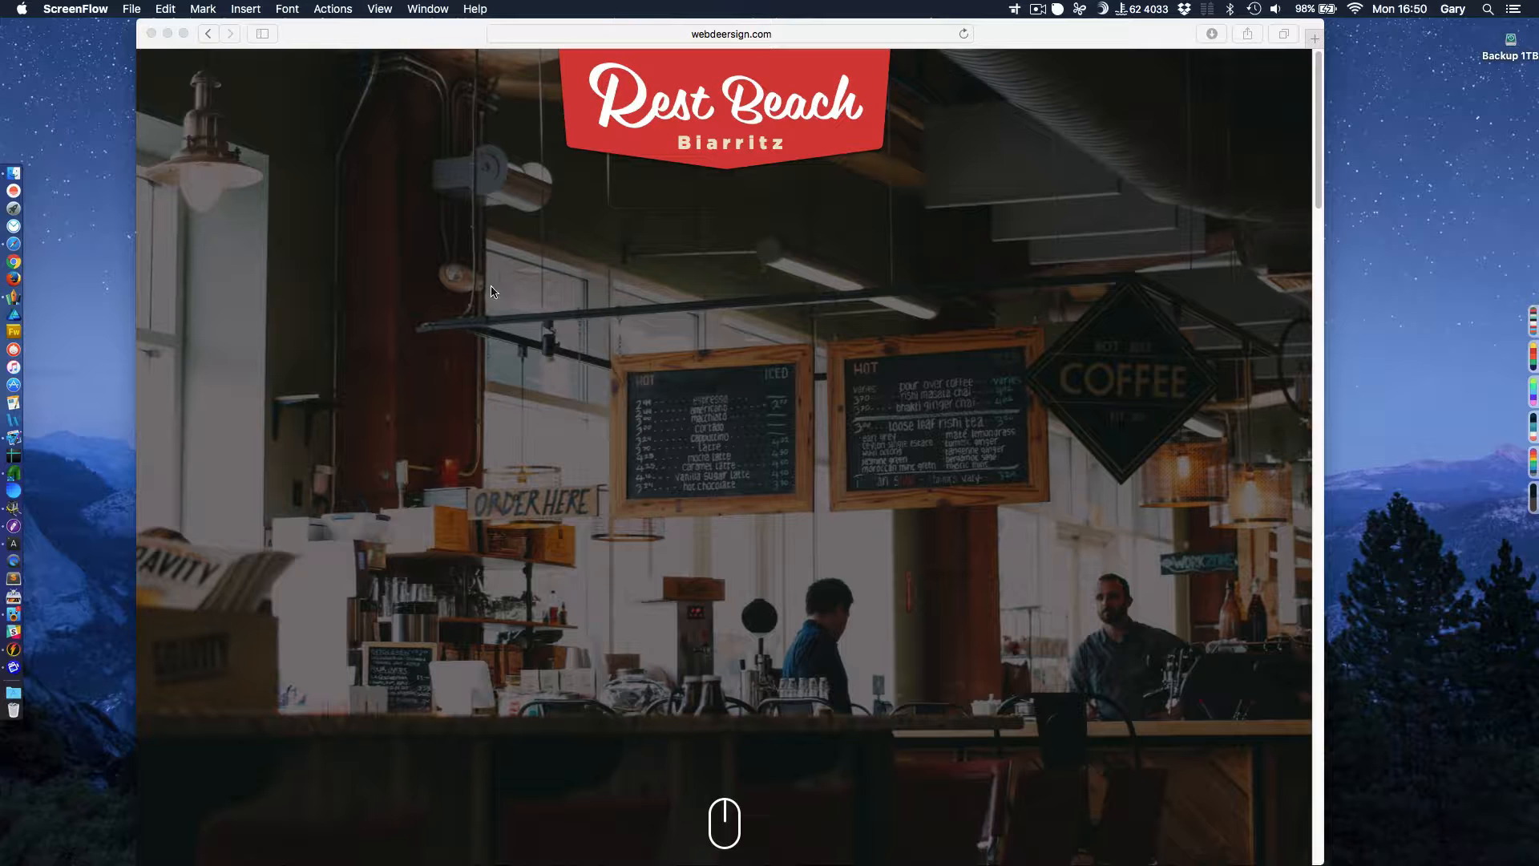
pyautogui.moveTo(498, 273)
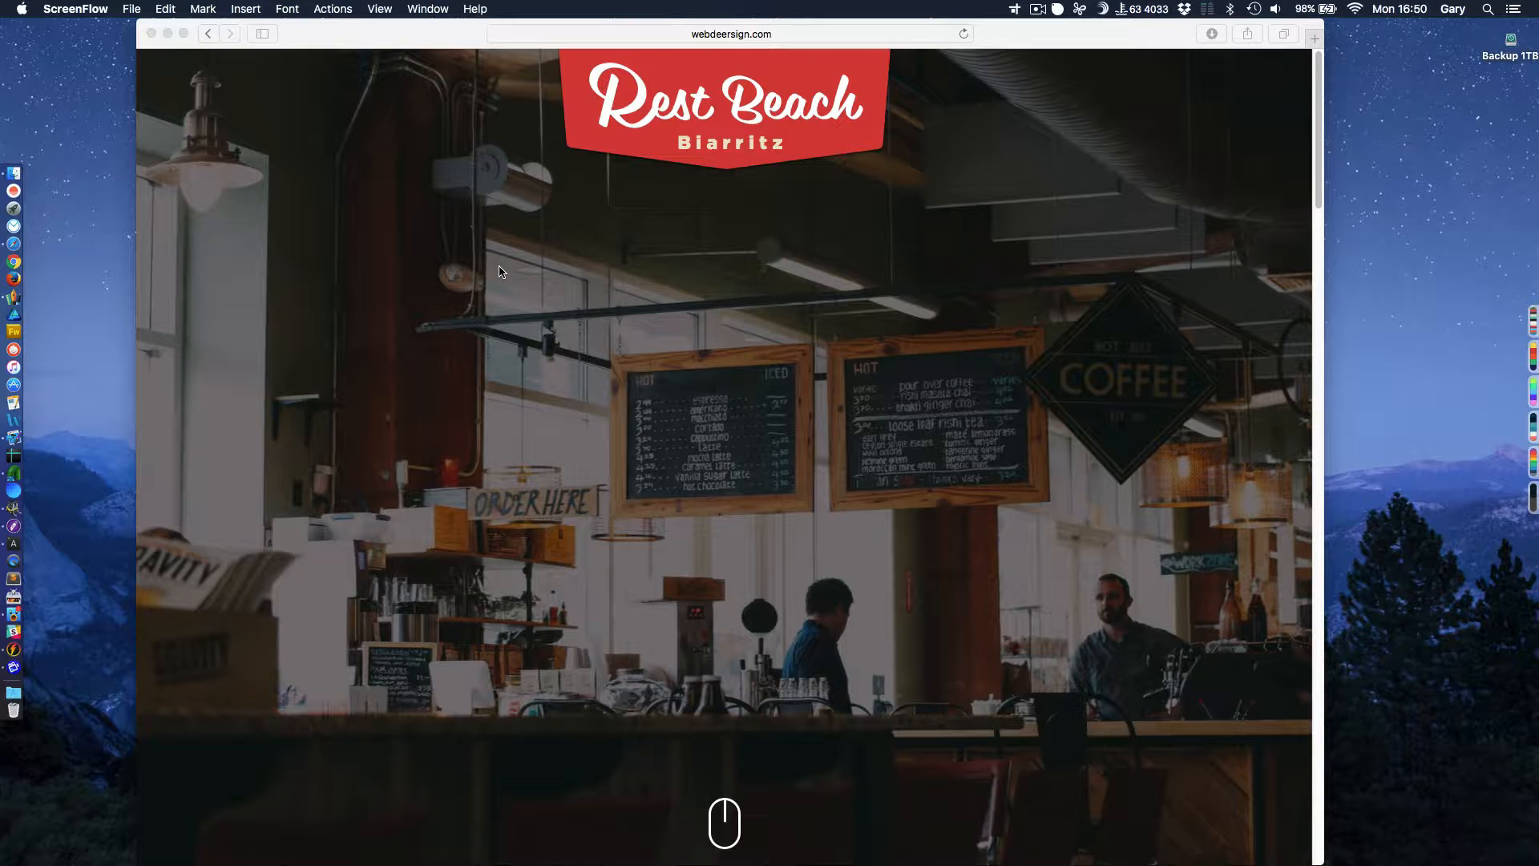
pyautogui.moveTo(499, 254)
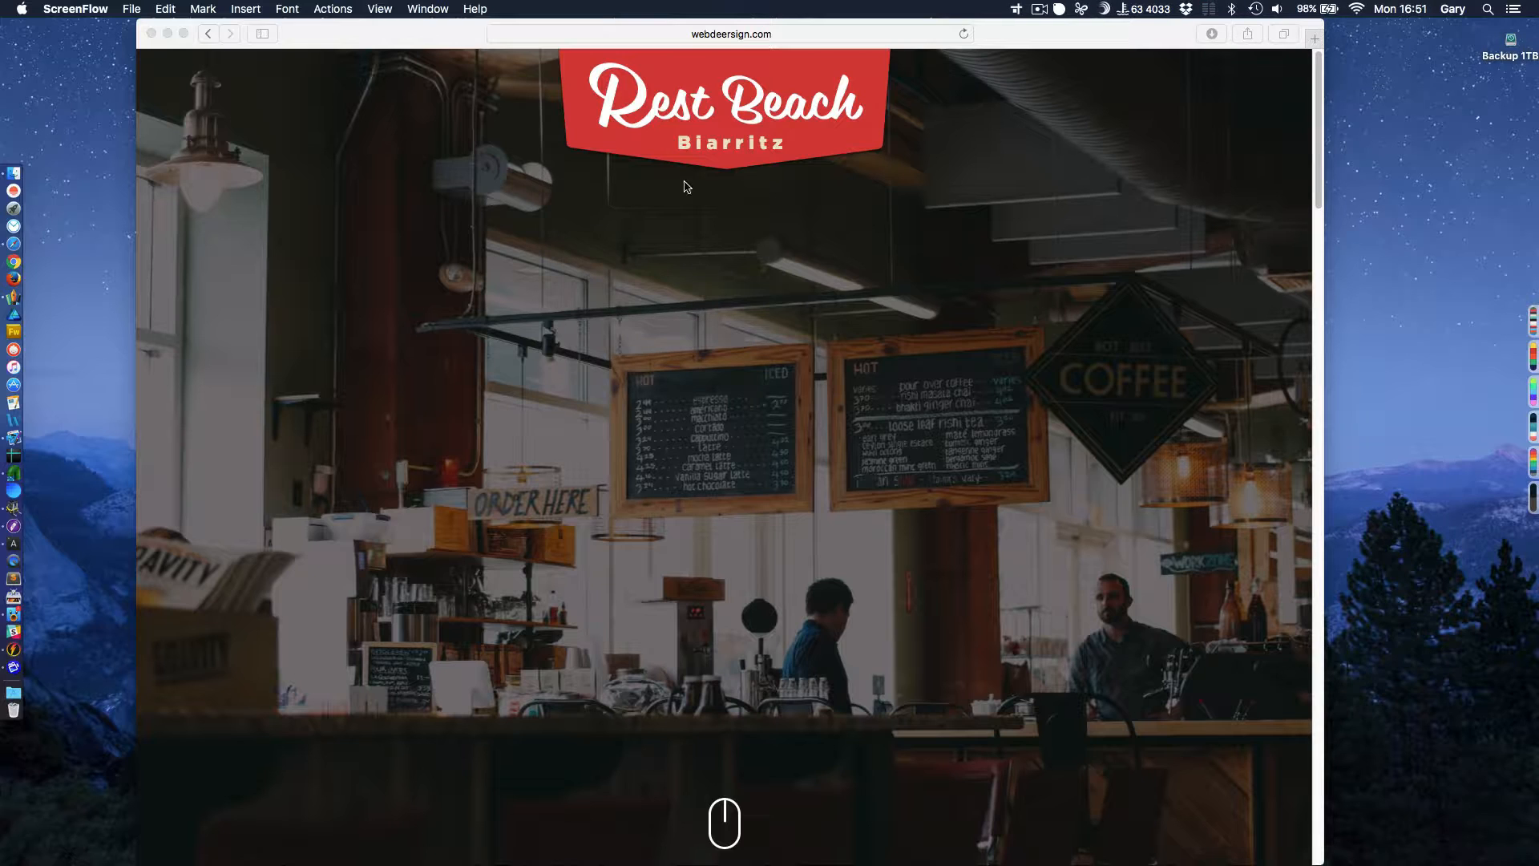
pyautogui.moveTo(908, 117)
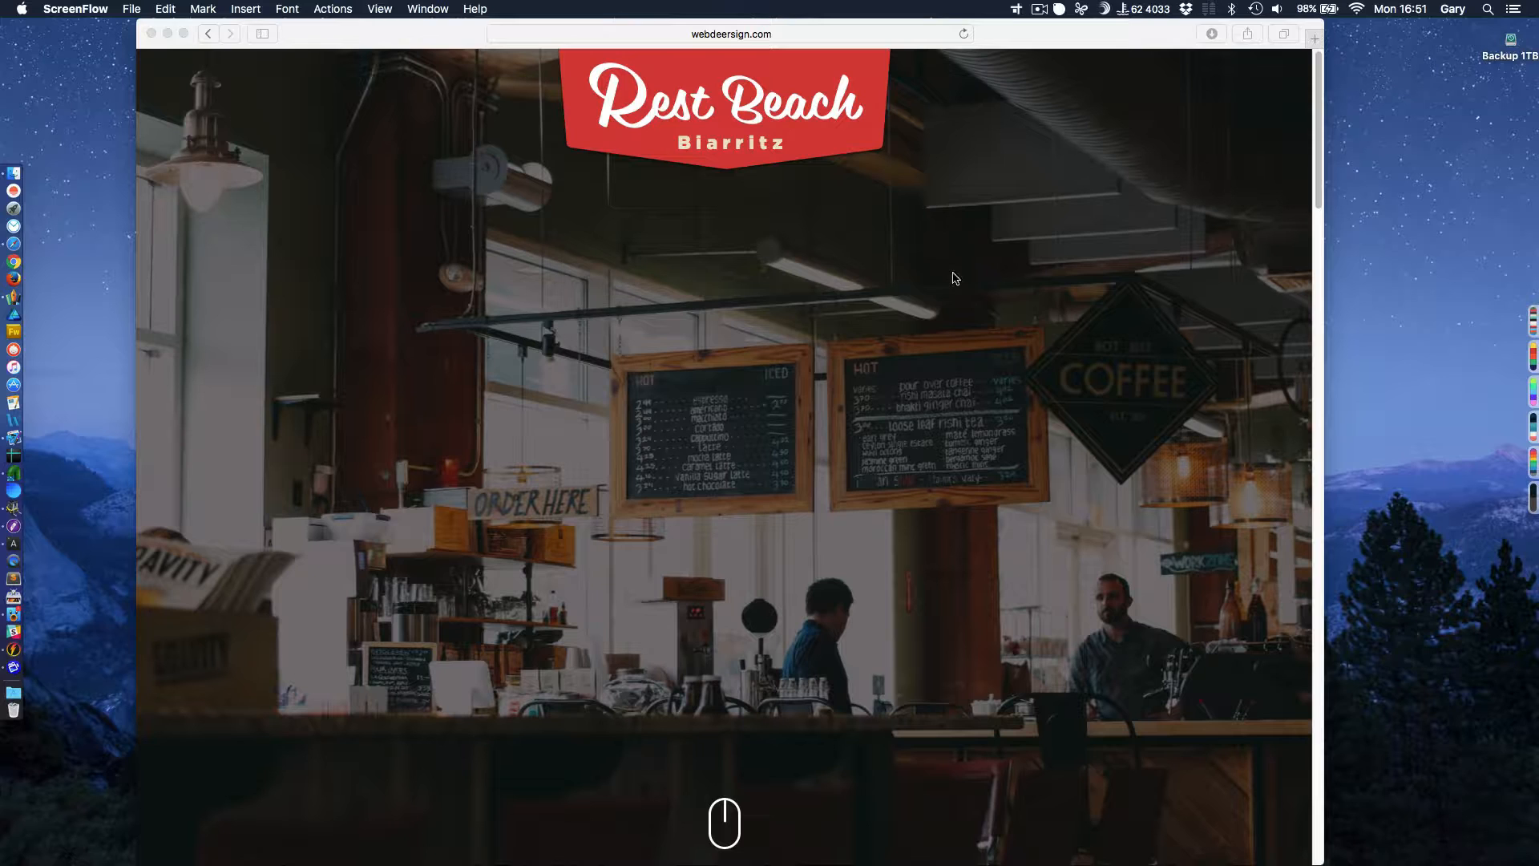
pyautogui.moveTo(537, 271)
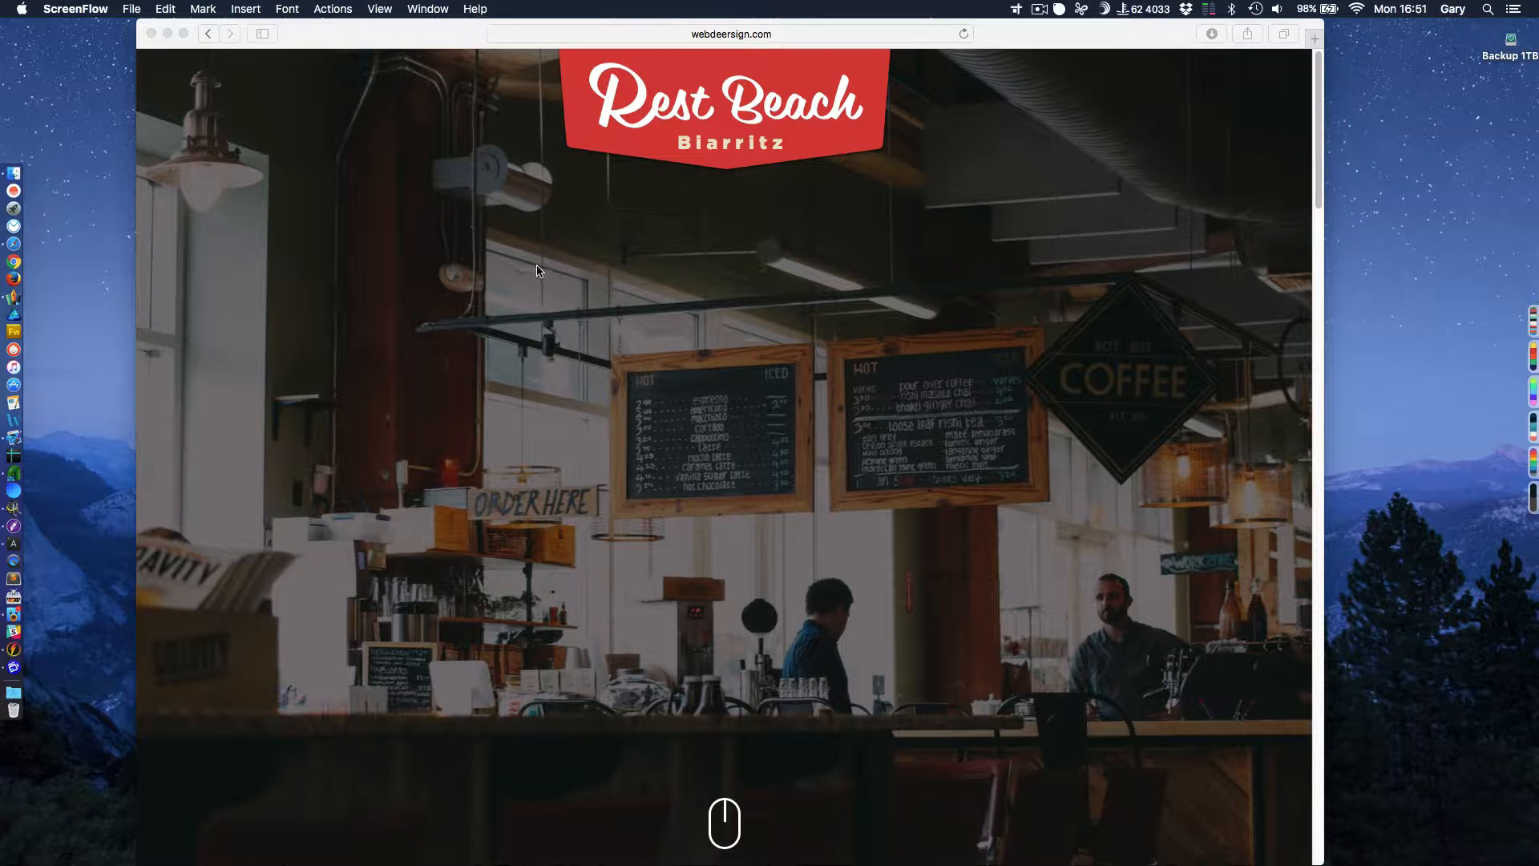
pyautogui.moveTo(587, 273)
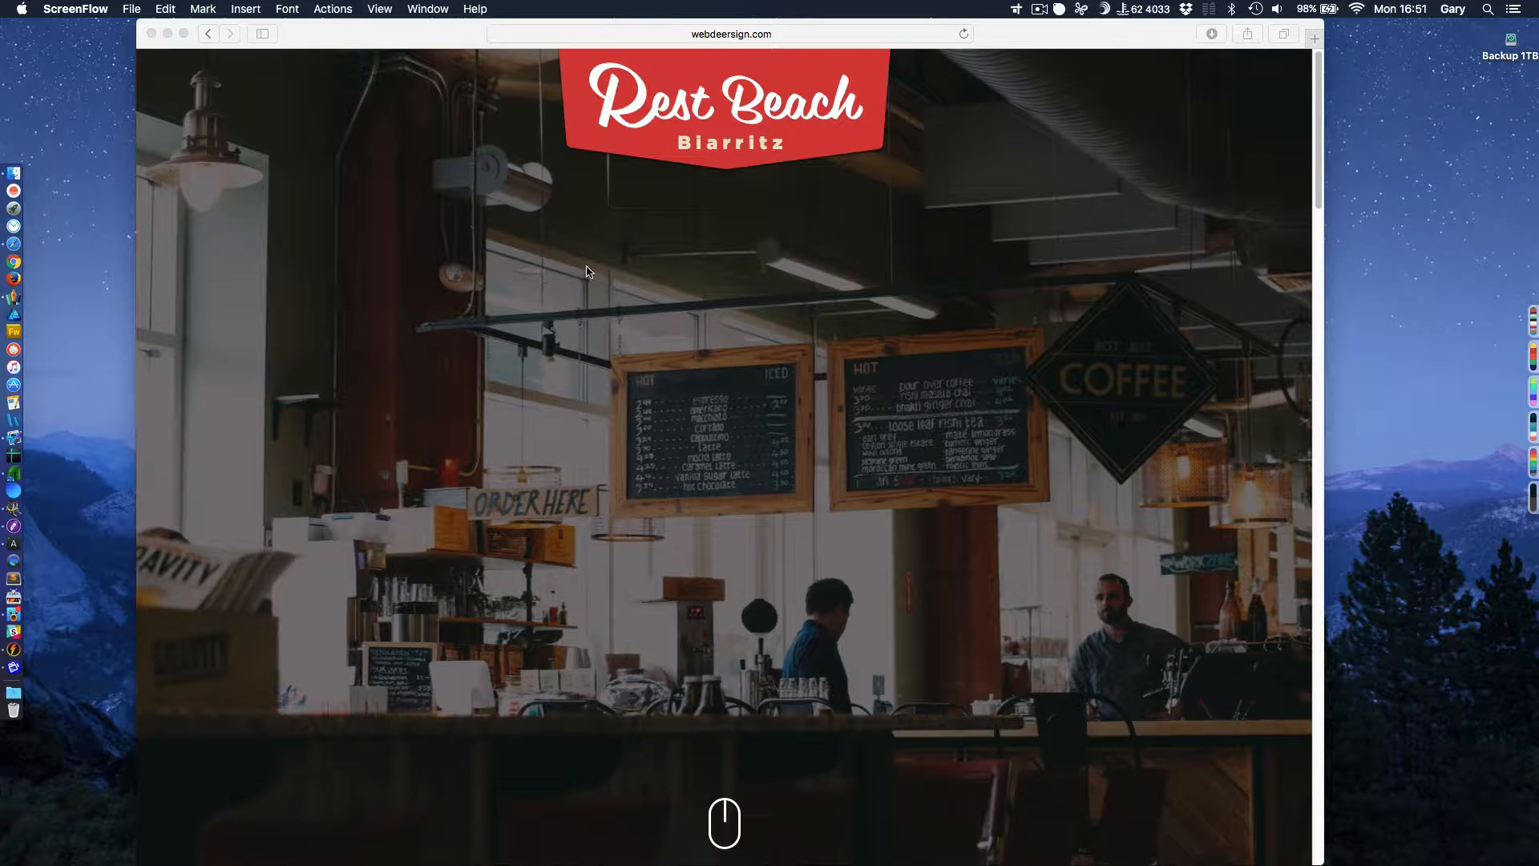
pyautogui.moveTo(723, 305)
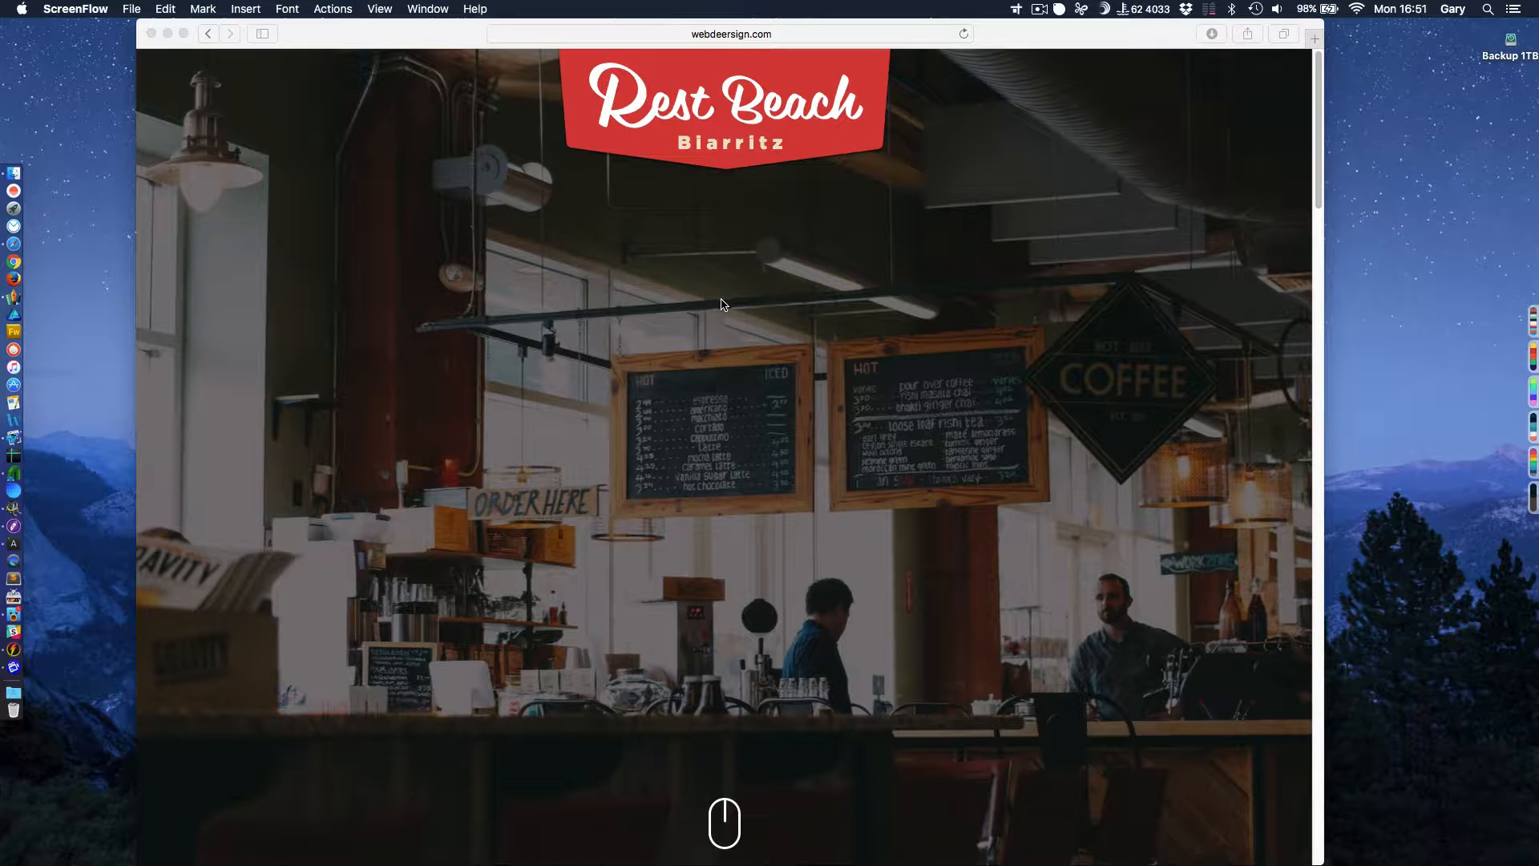
pyautogui.moveTo(786, 403)
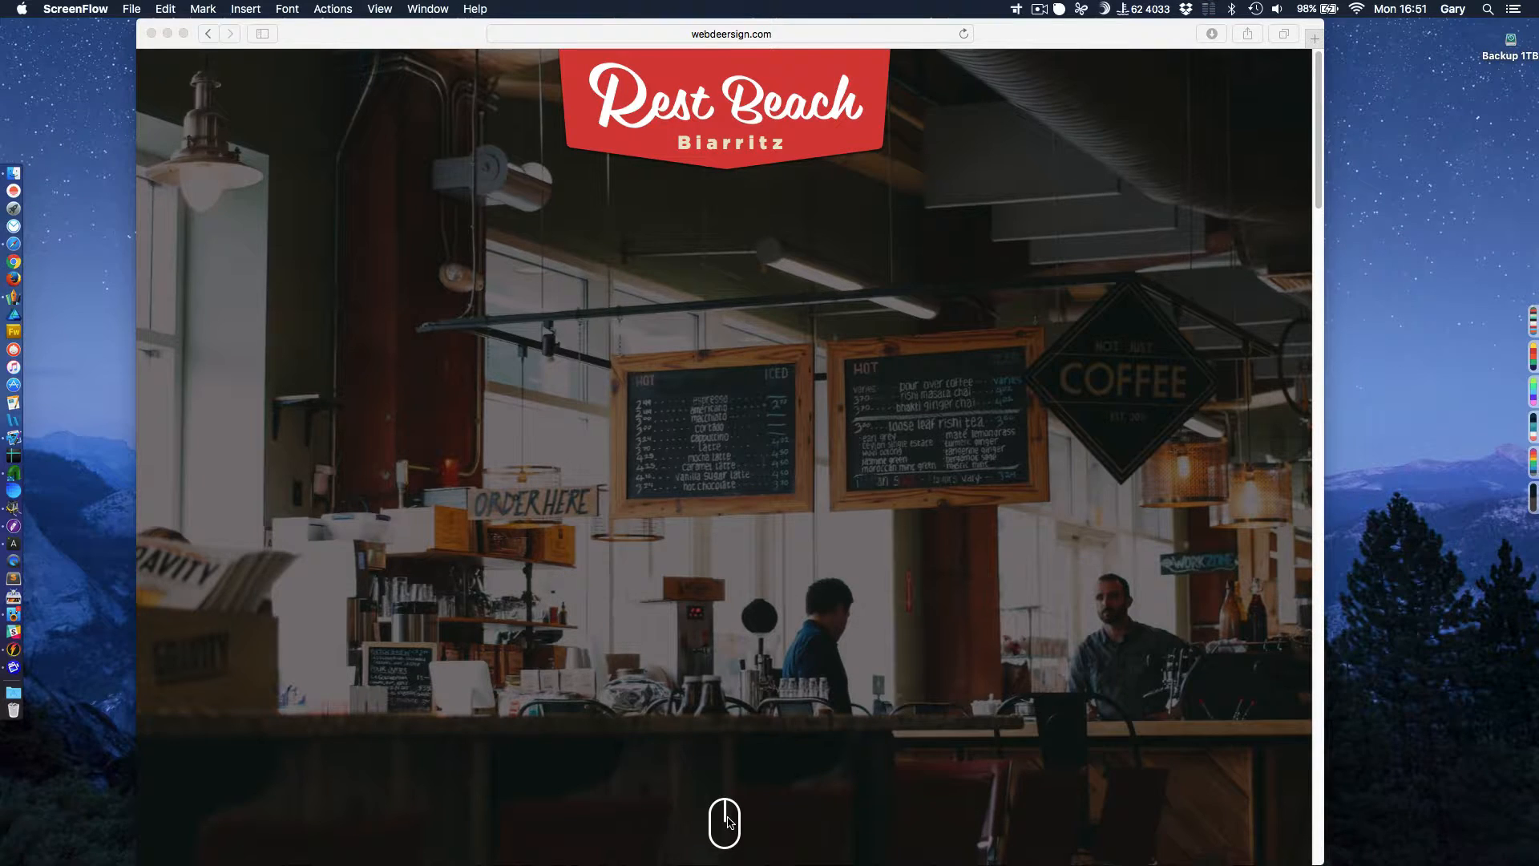
# Scroll down the Rest Beach homepage until the intro text and Specials box are visible.
pyautogui.scroll(-3)
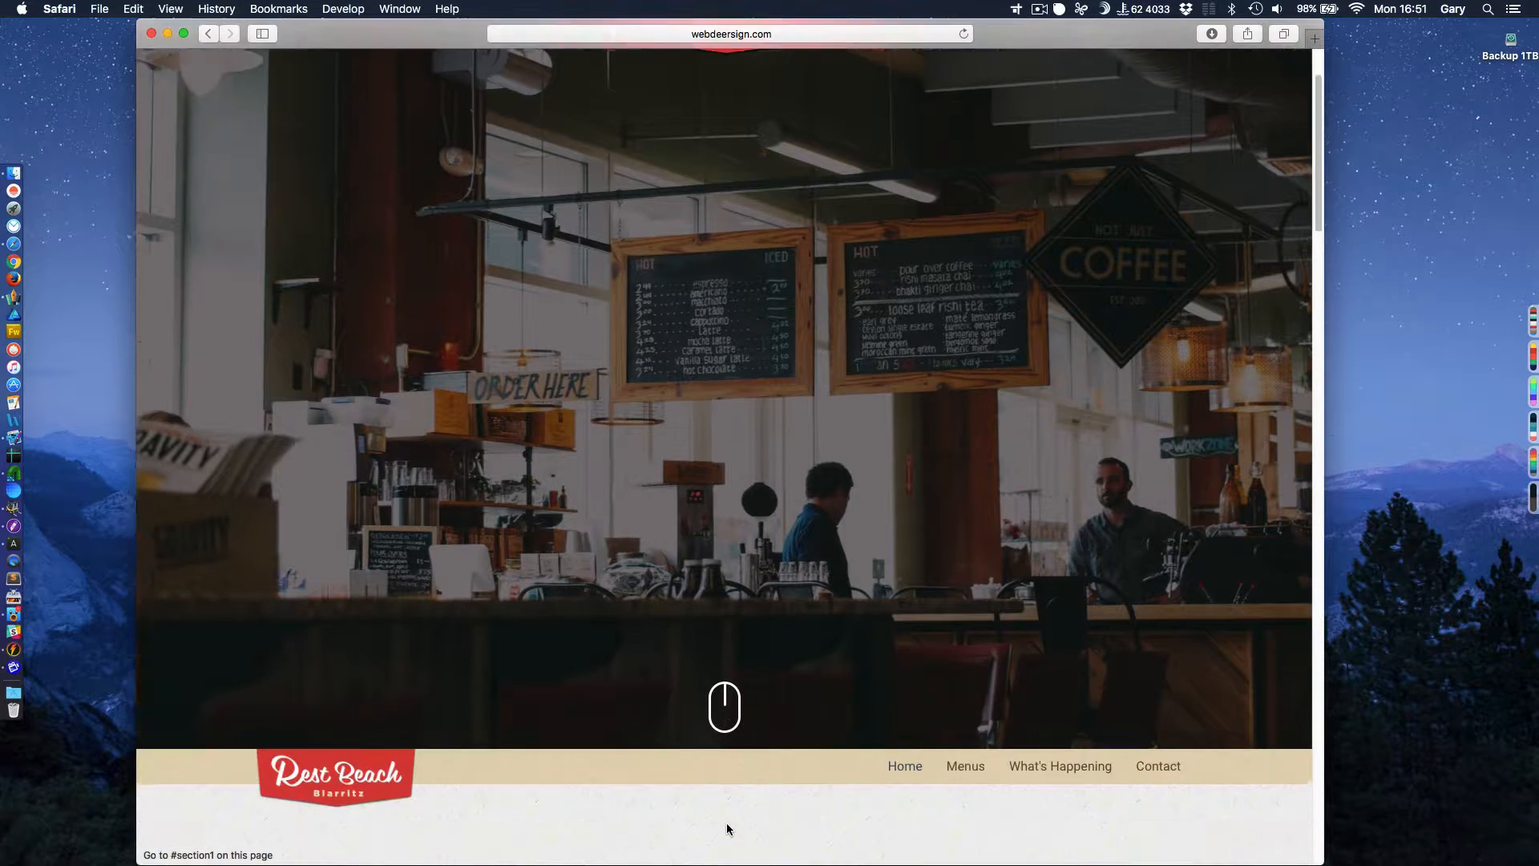
pyautogui.scroll(-3)
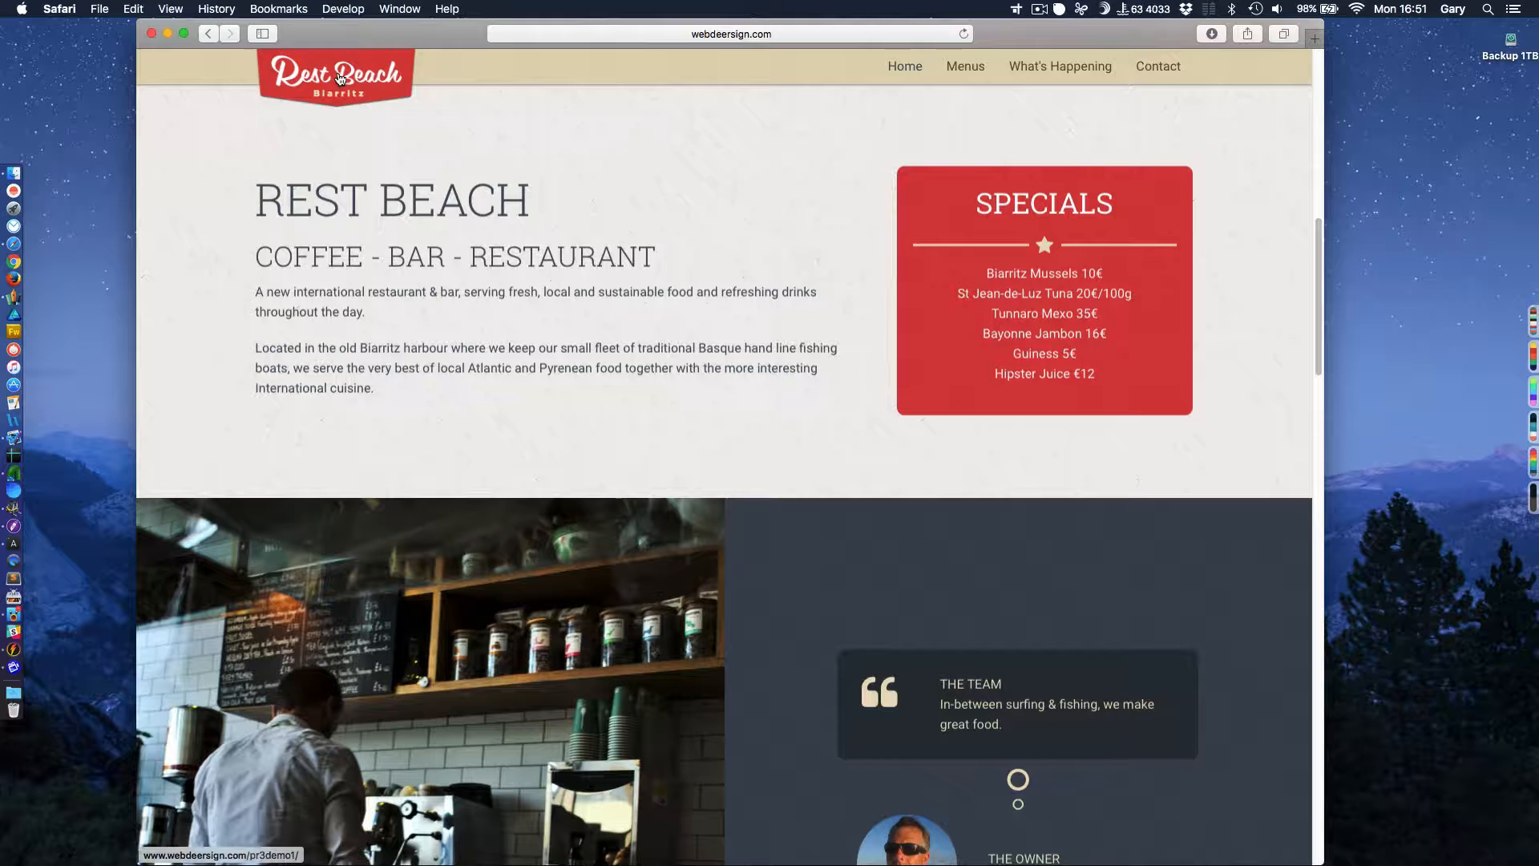
pyautogui.scroll(-3)
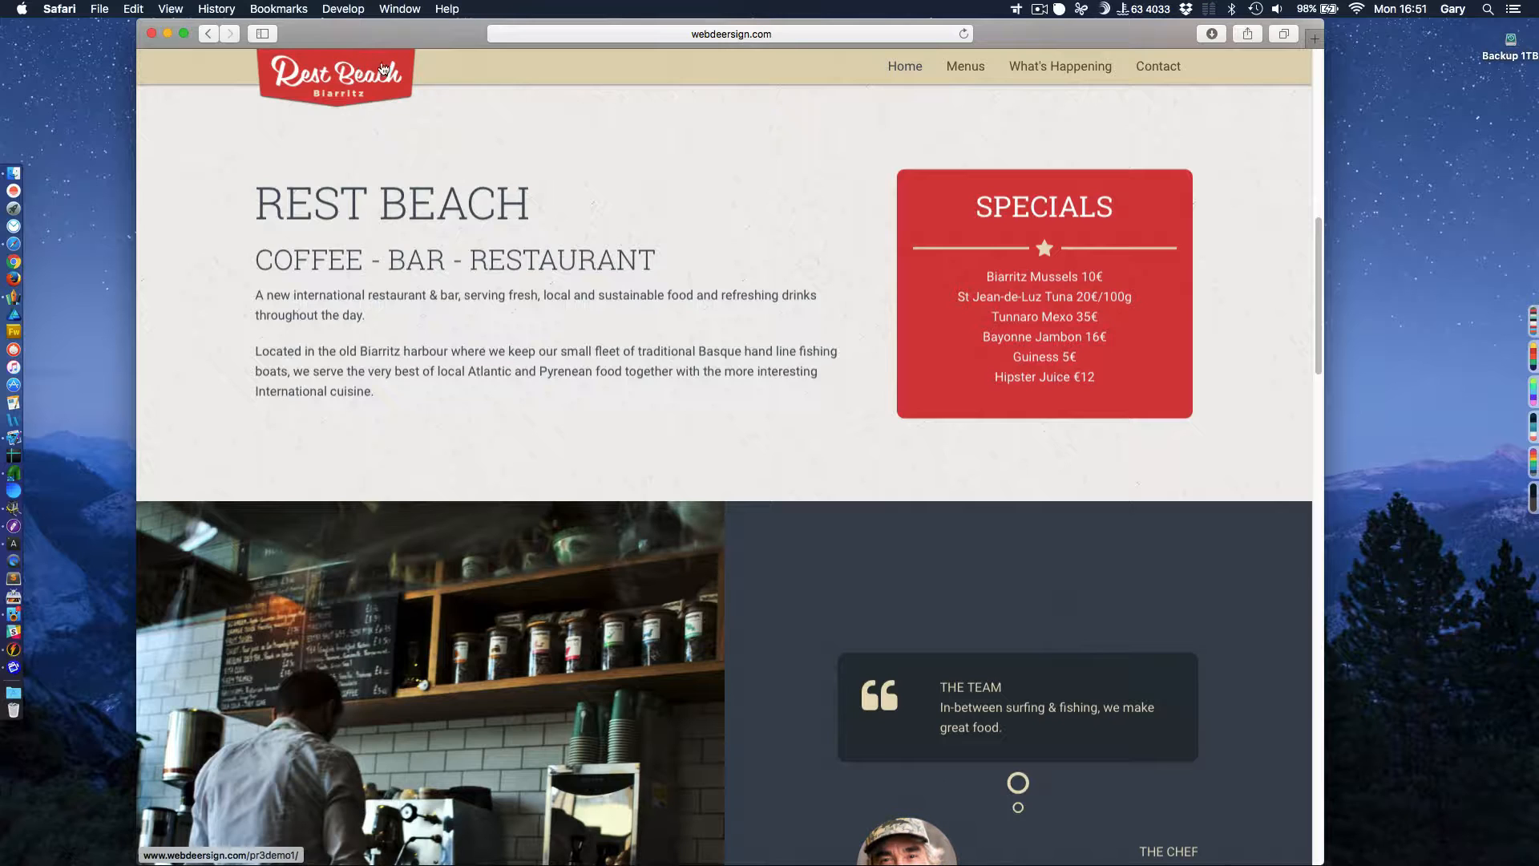
pyautogui.moveTo(589, 72)
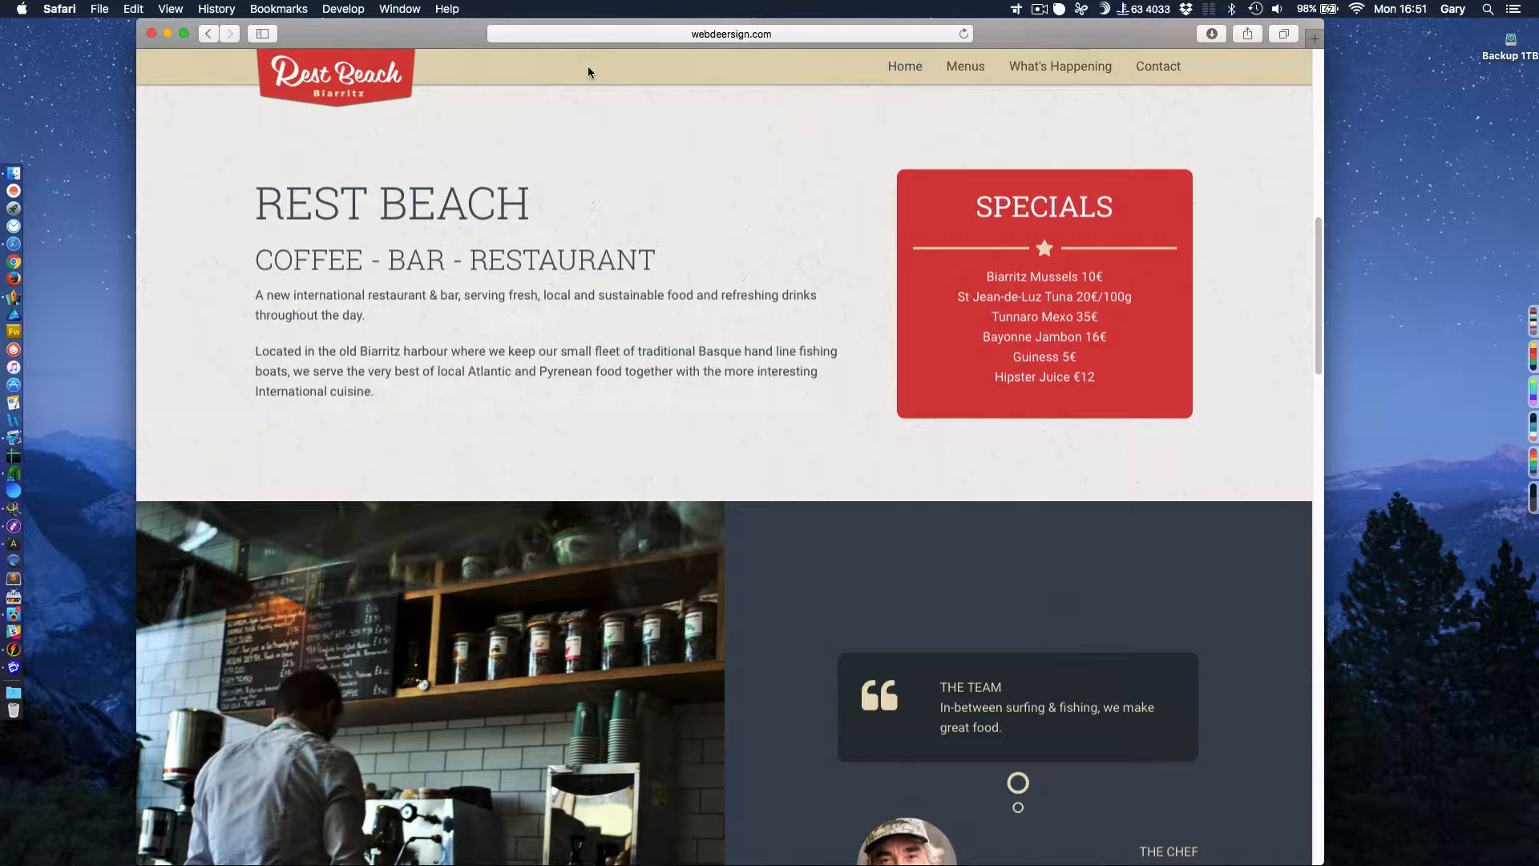
pyautogui.moveTo(767, 69)
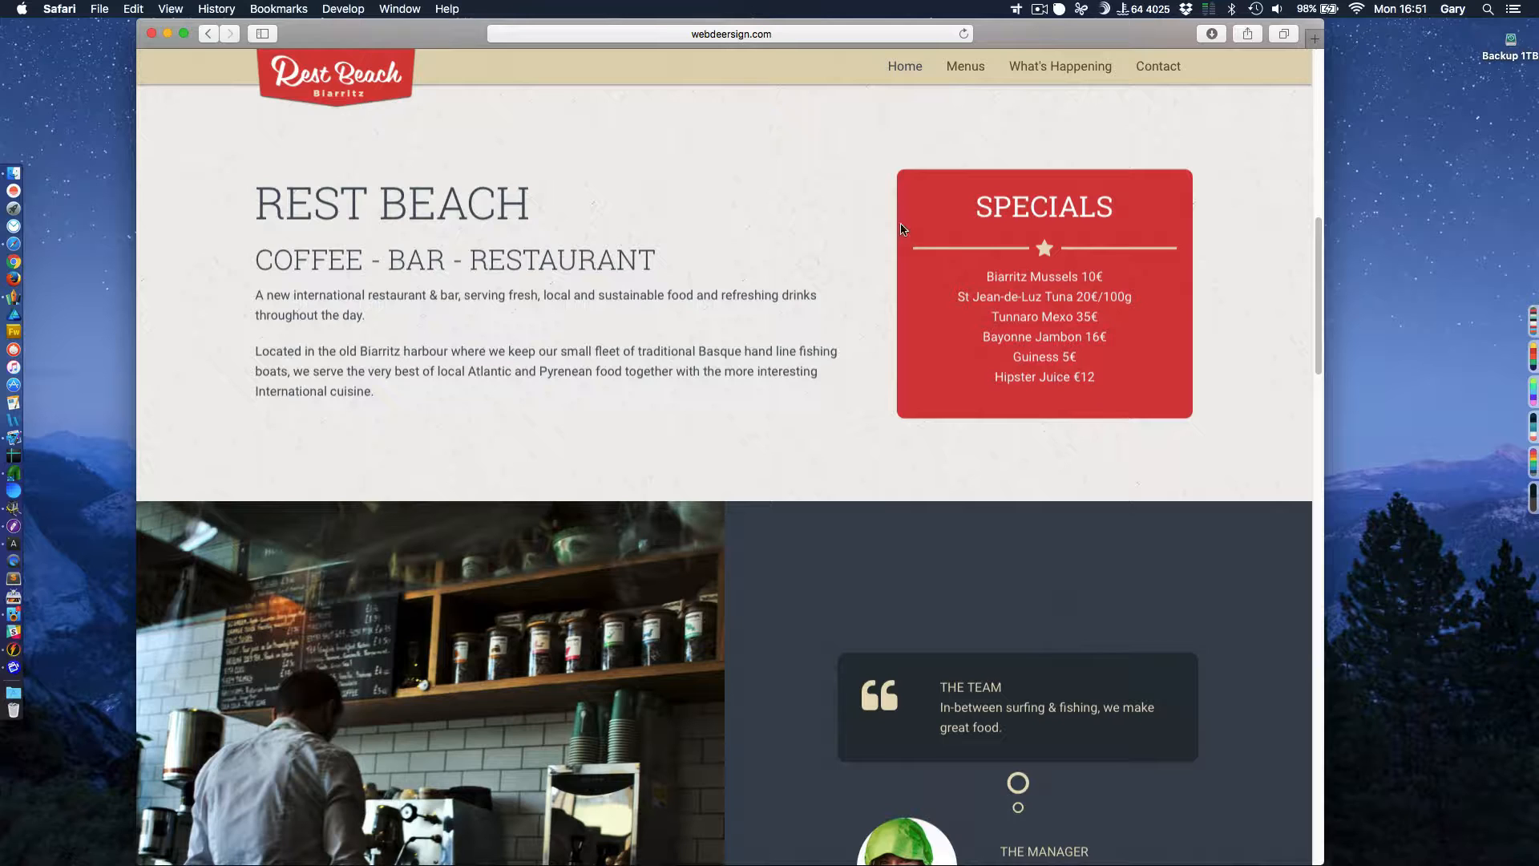
pyautogui.moveTo(1163, 402)
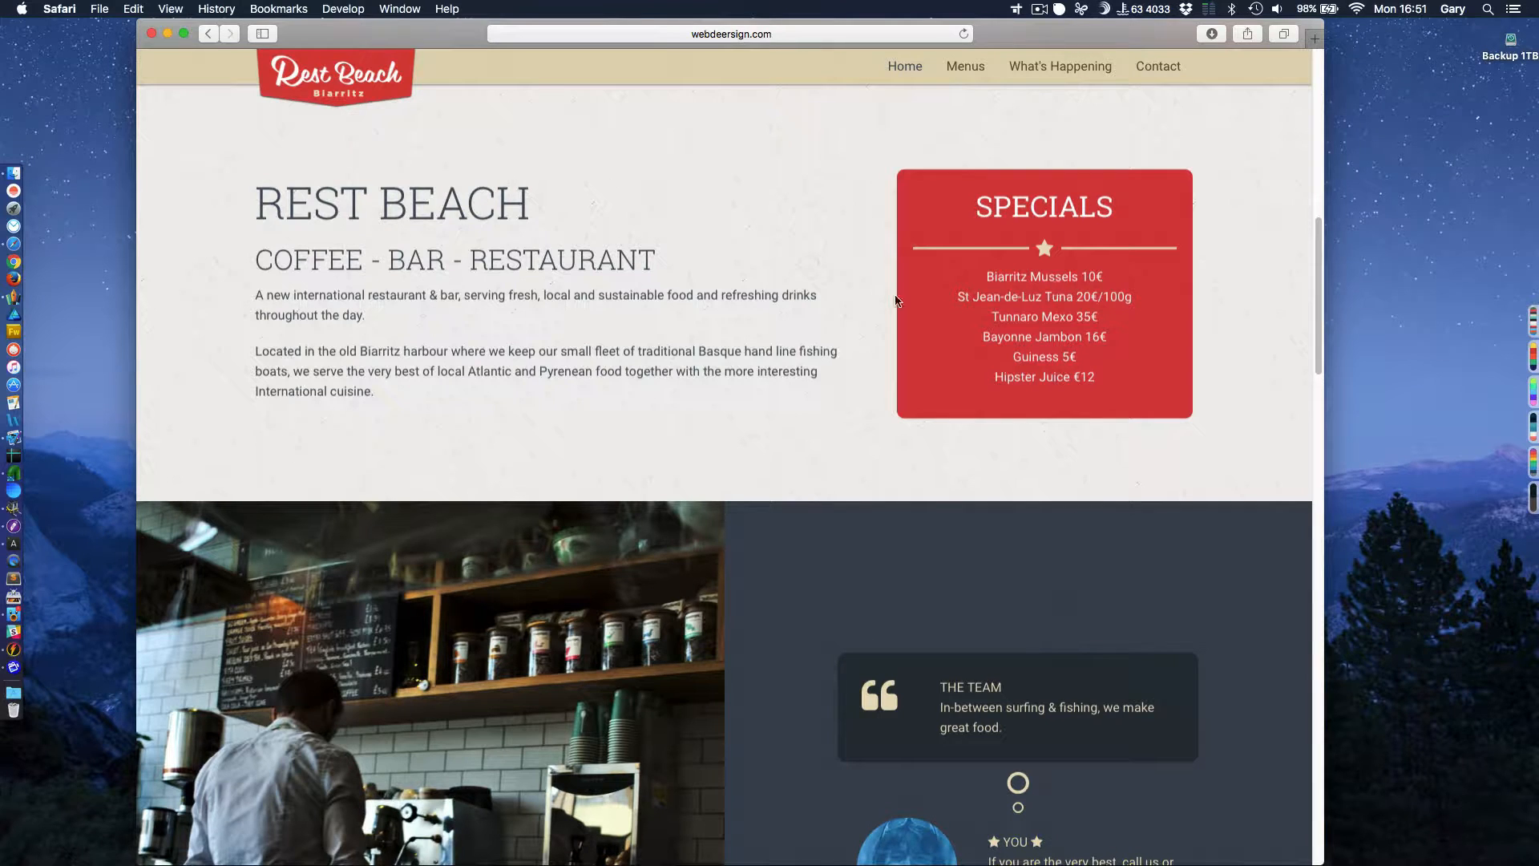
pyautogui.scroll(-3)
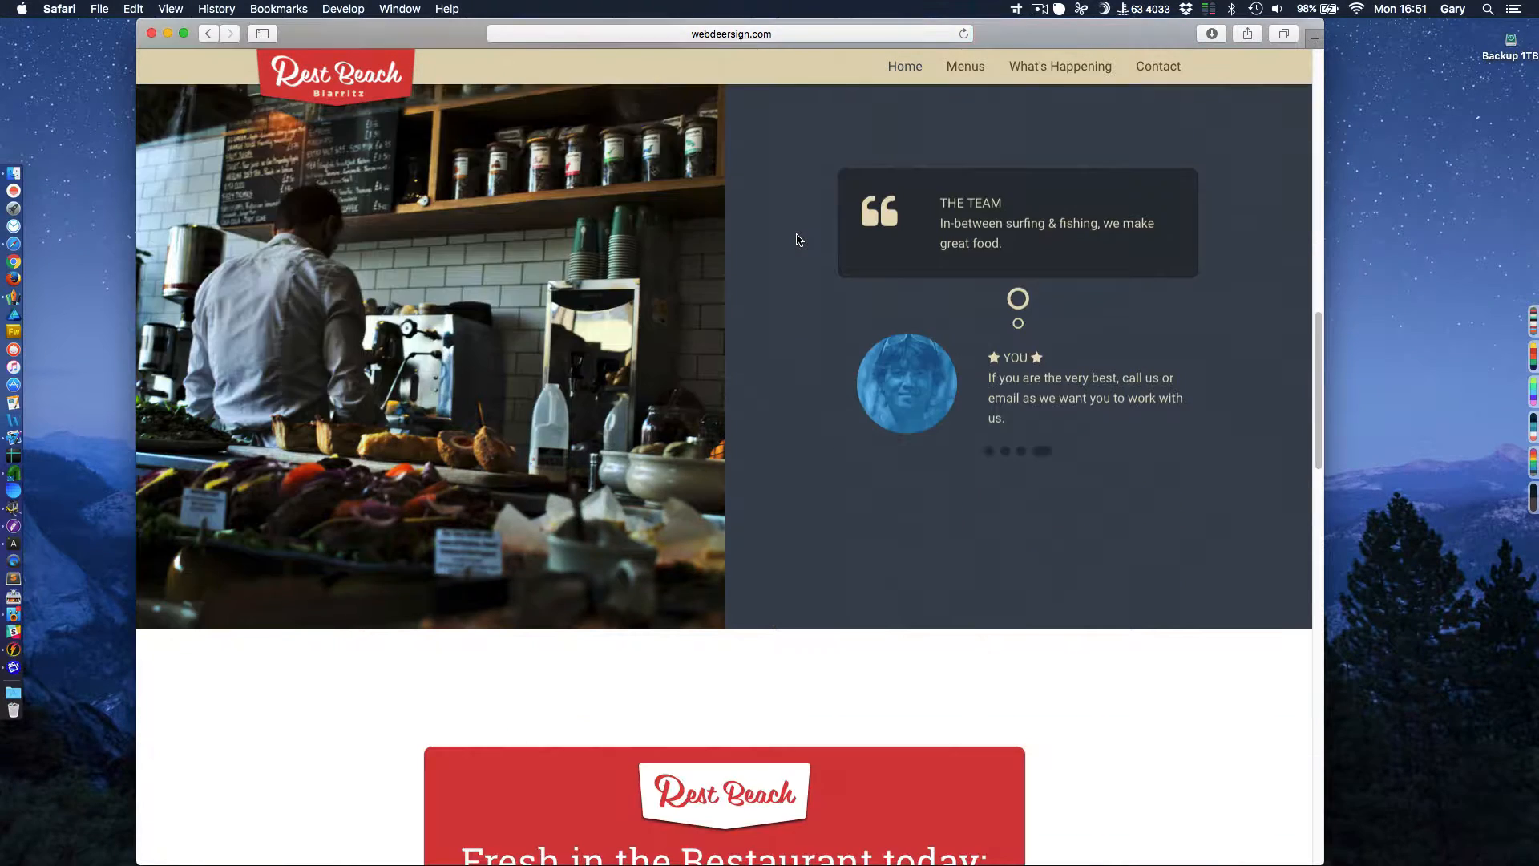
pyautogui.scroll(-3)
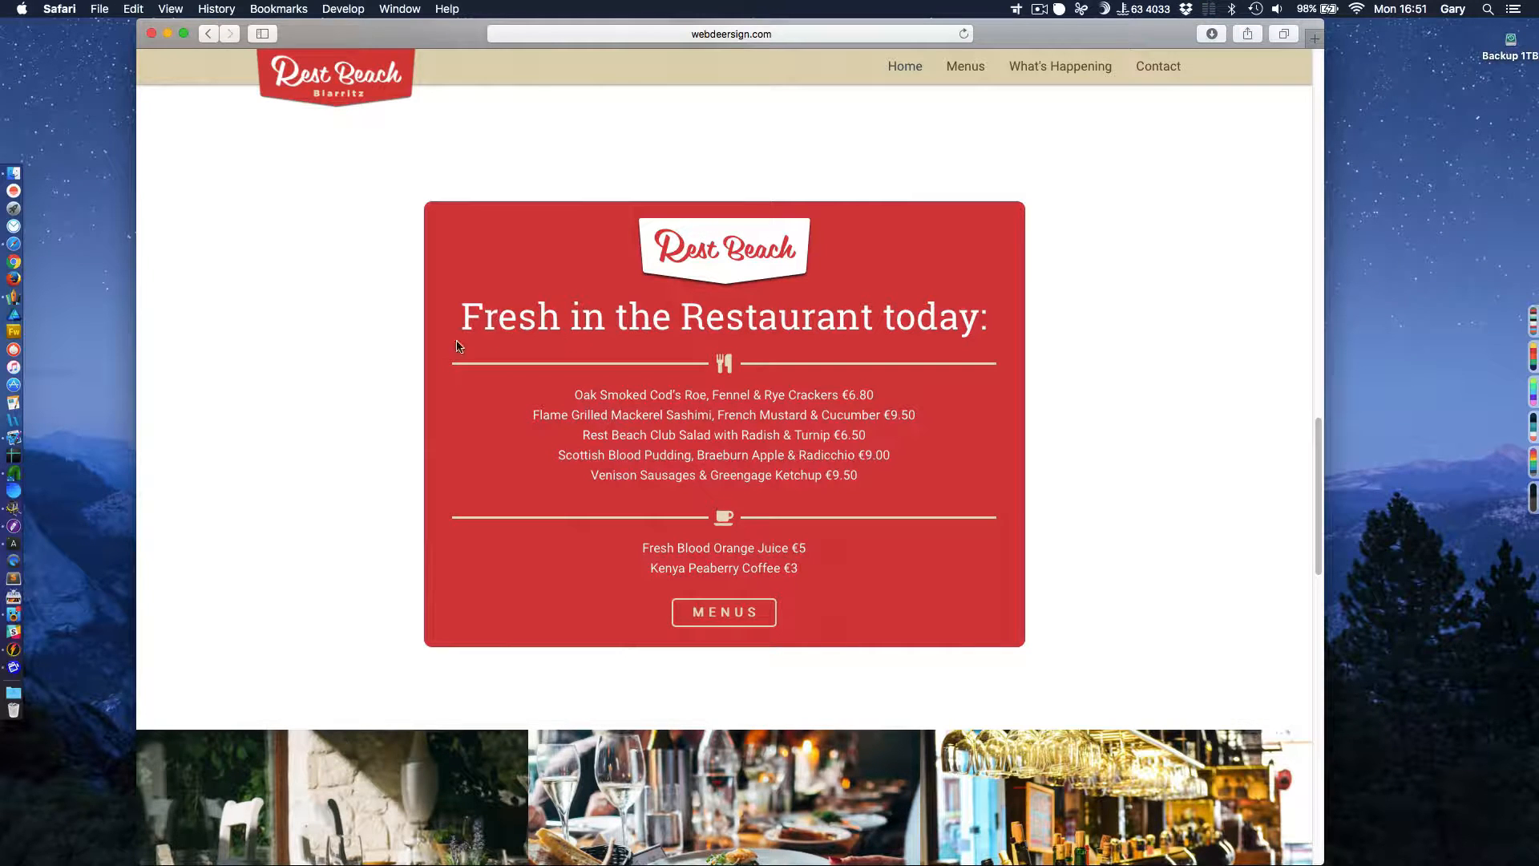
pyautogui.moveTo(994, 326)
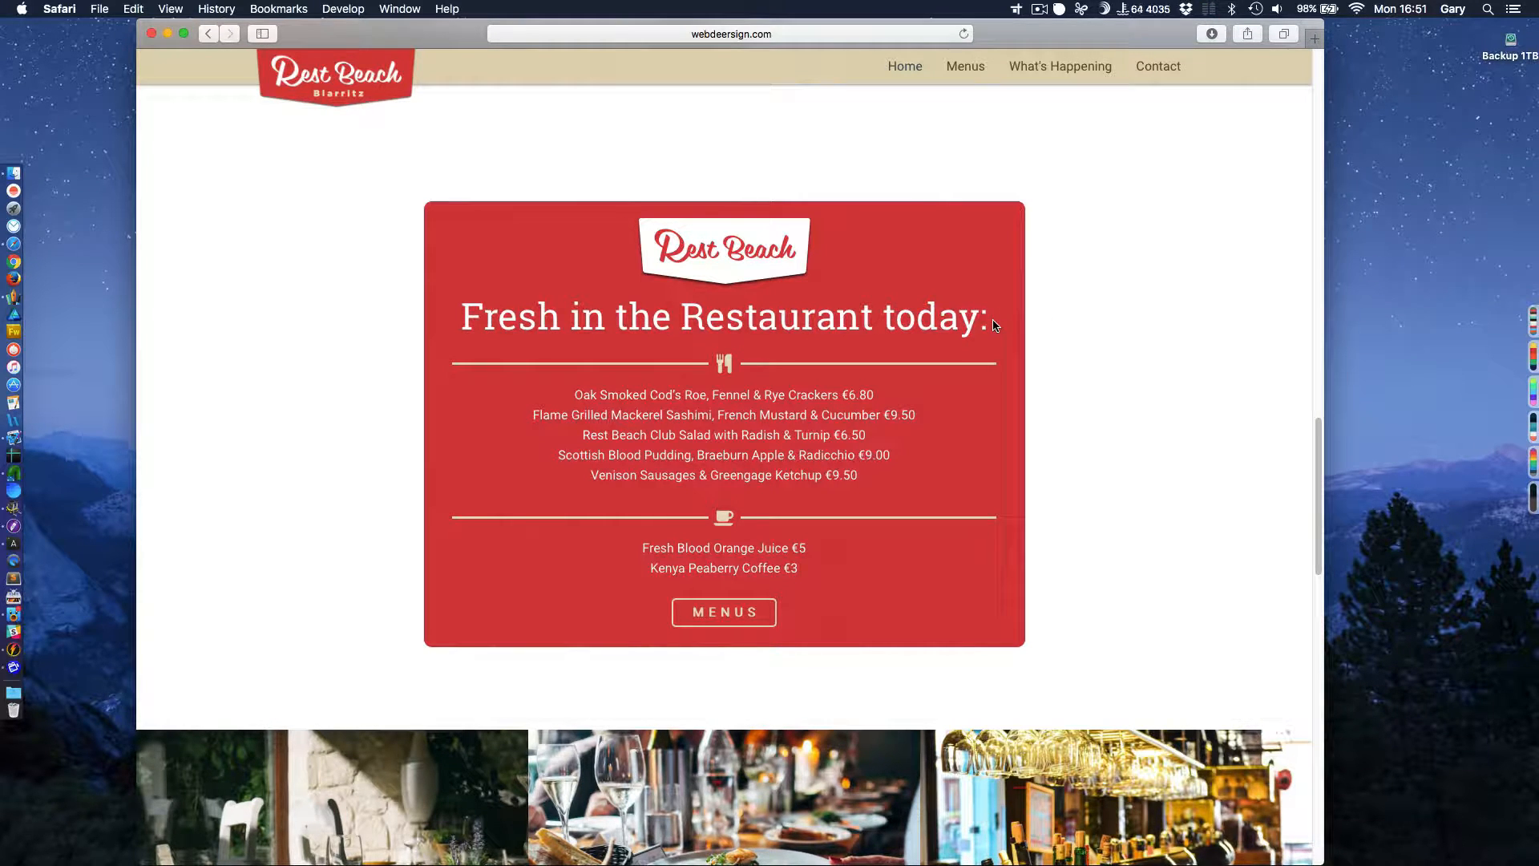
pyautogui.moveTo(991, 331)
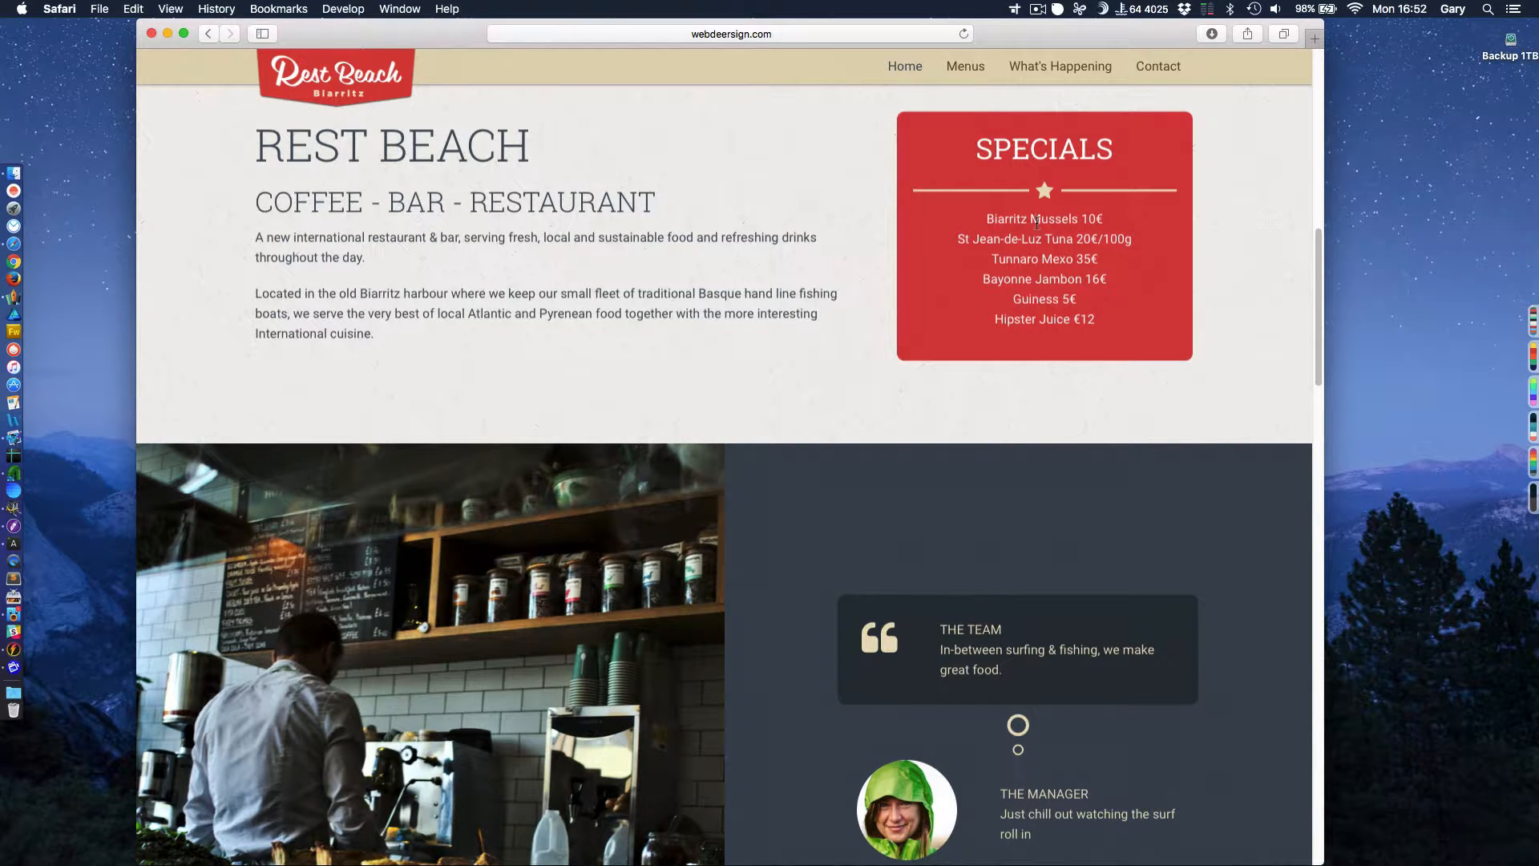
pyautogui.moveTo(960, 422)
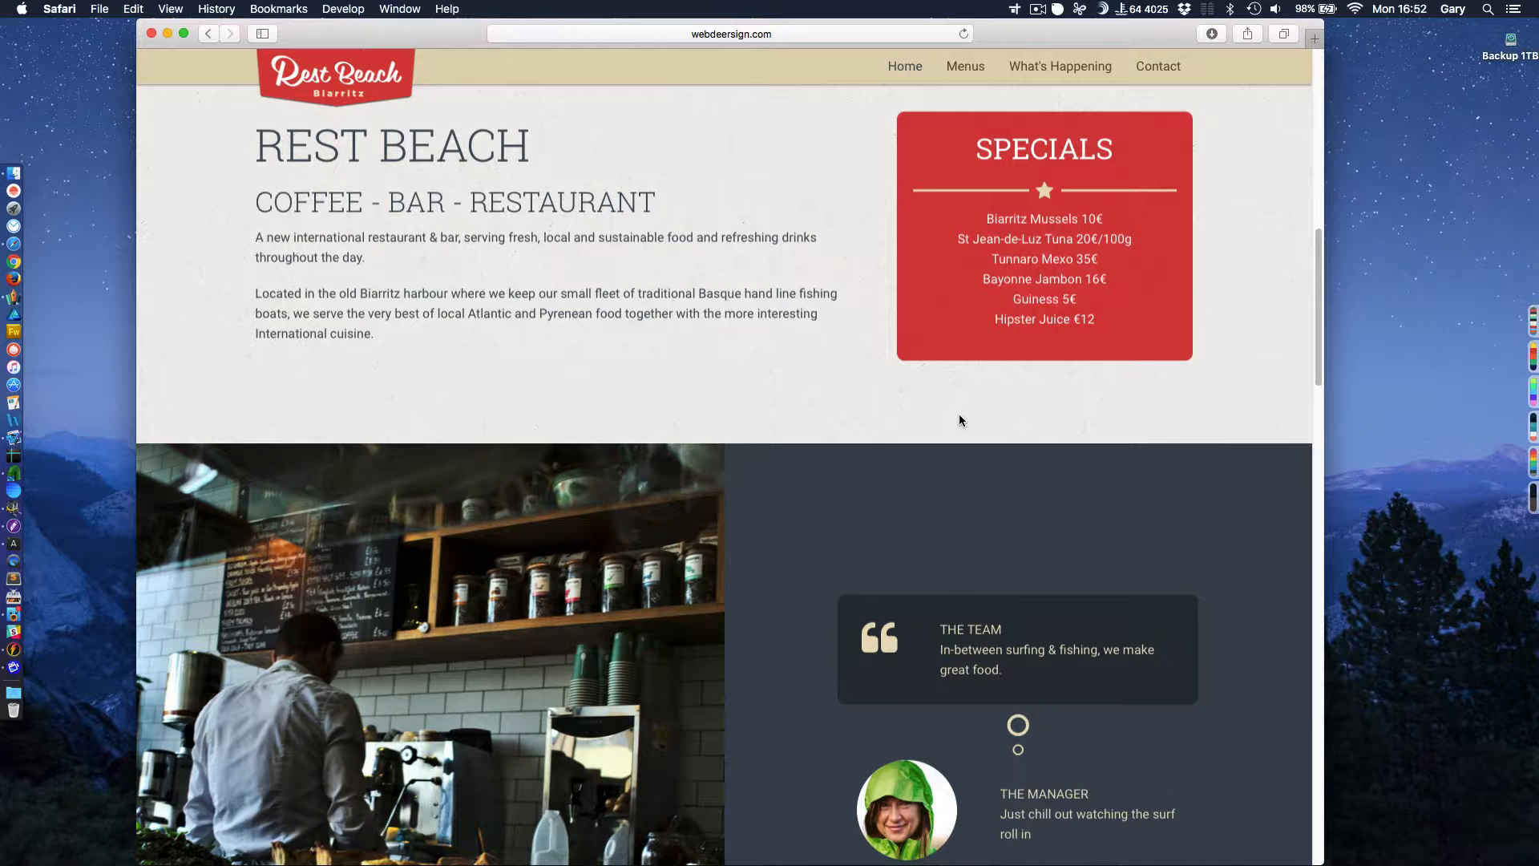
# Scroll down until the 'Fresh in the Restaurant today' card with dishes, drinks and prices shows.
pyautogui.scroll(-3)
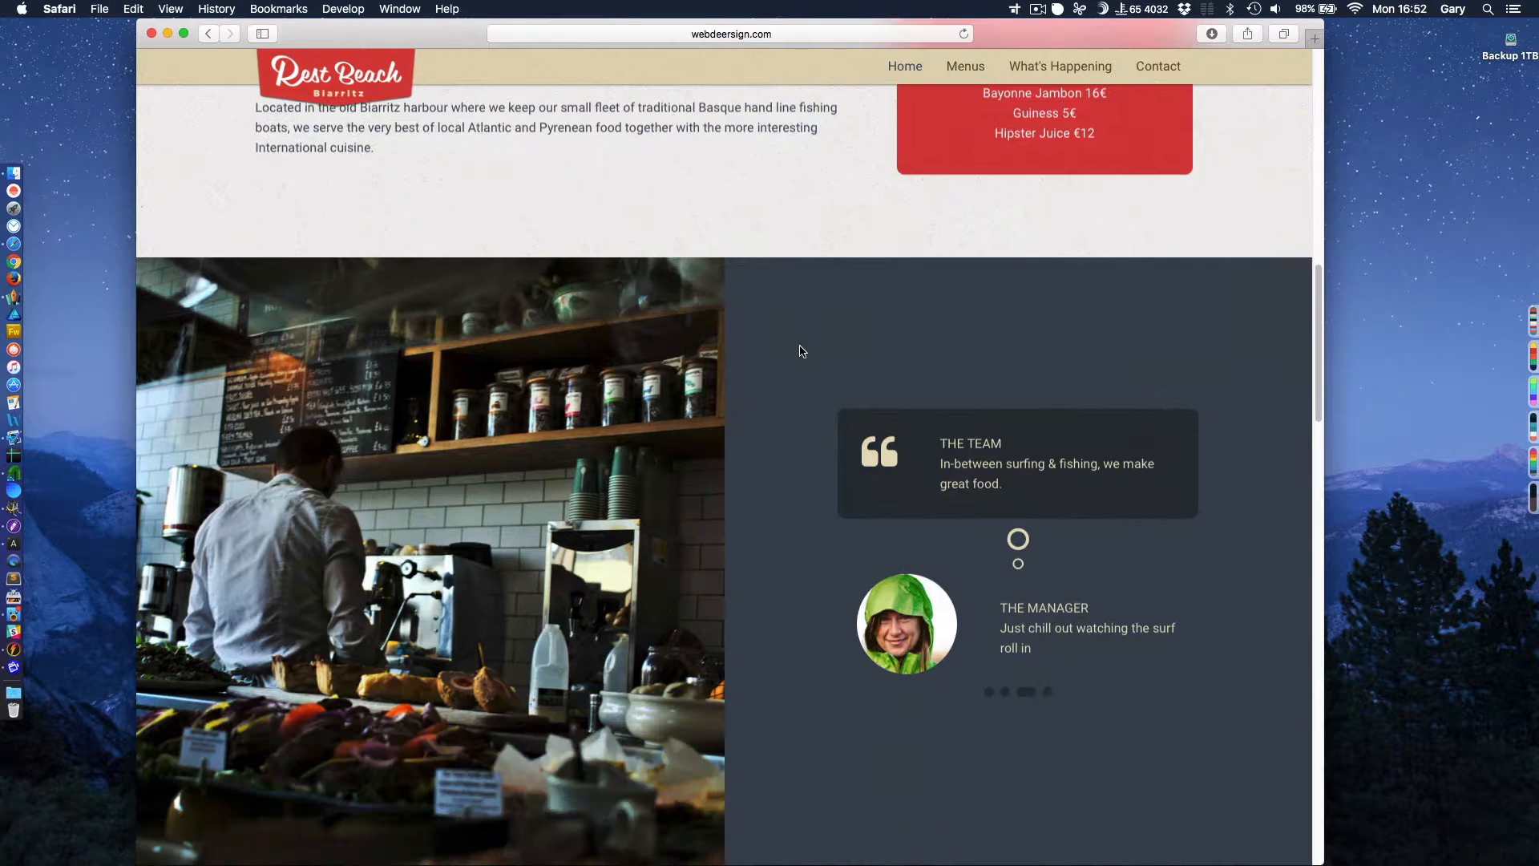
pyautogui.scroll(-3)
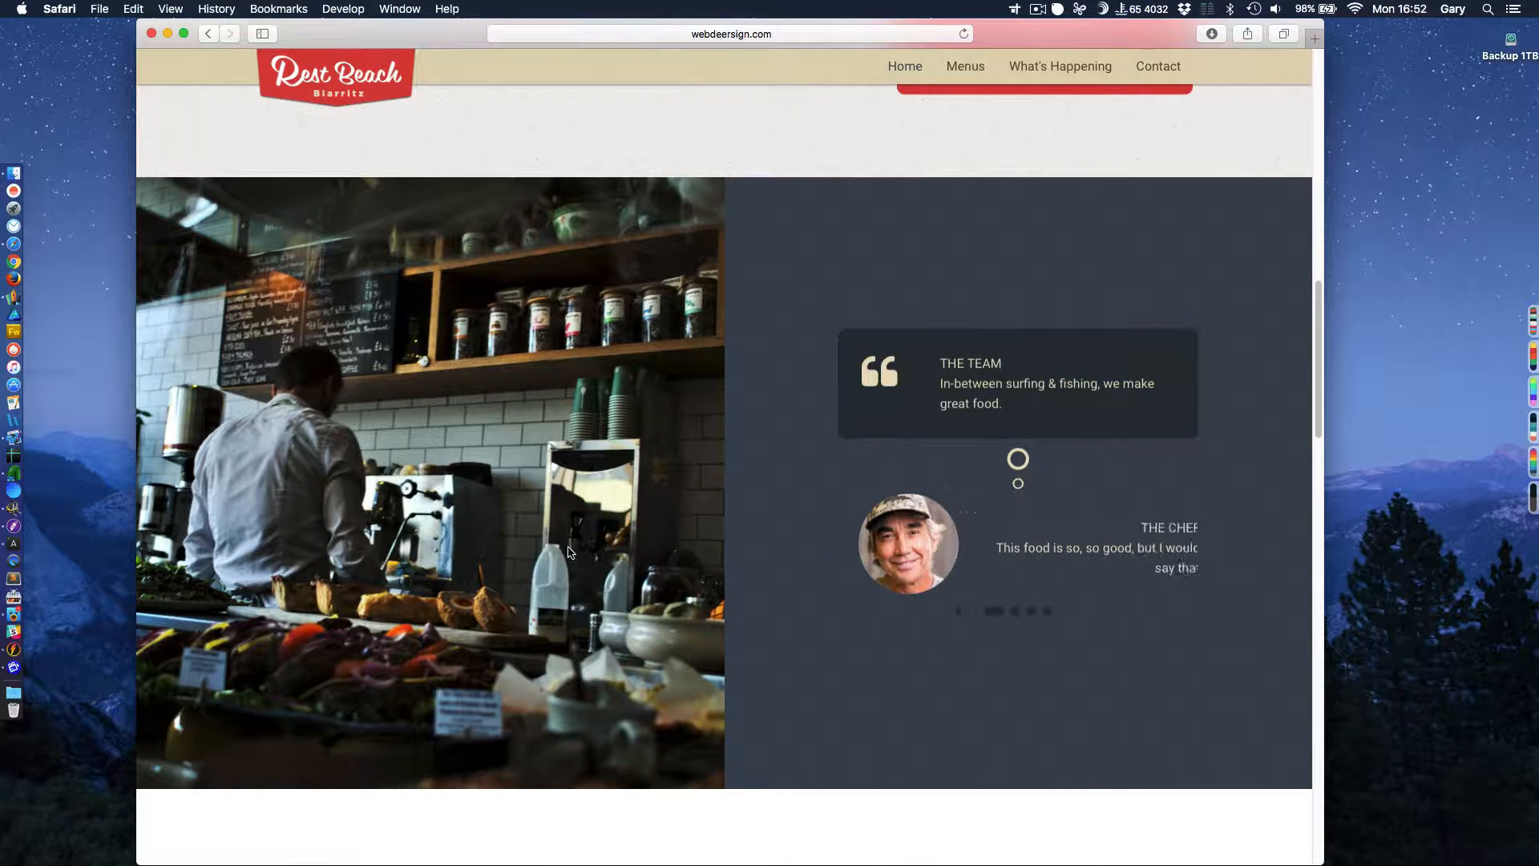
pyautogui.scroll(-3)
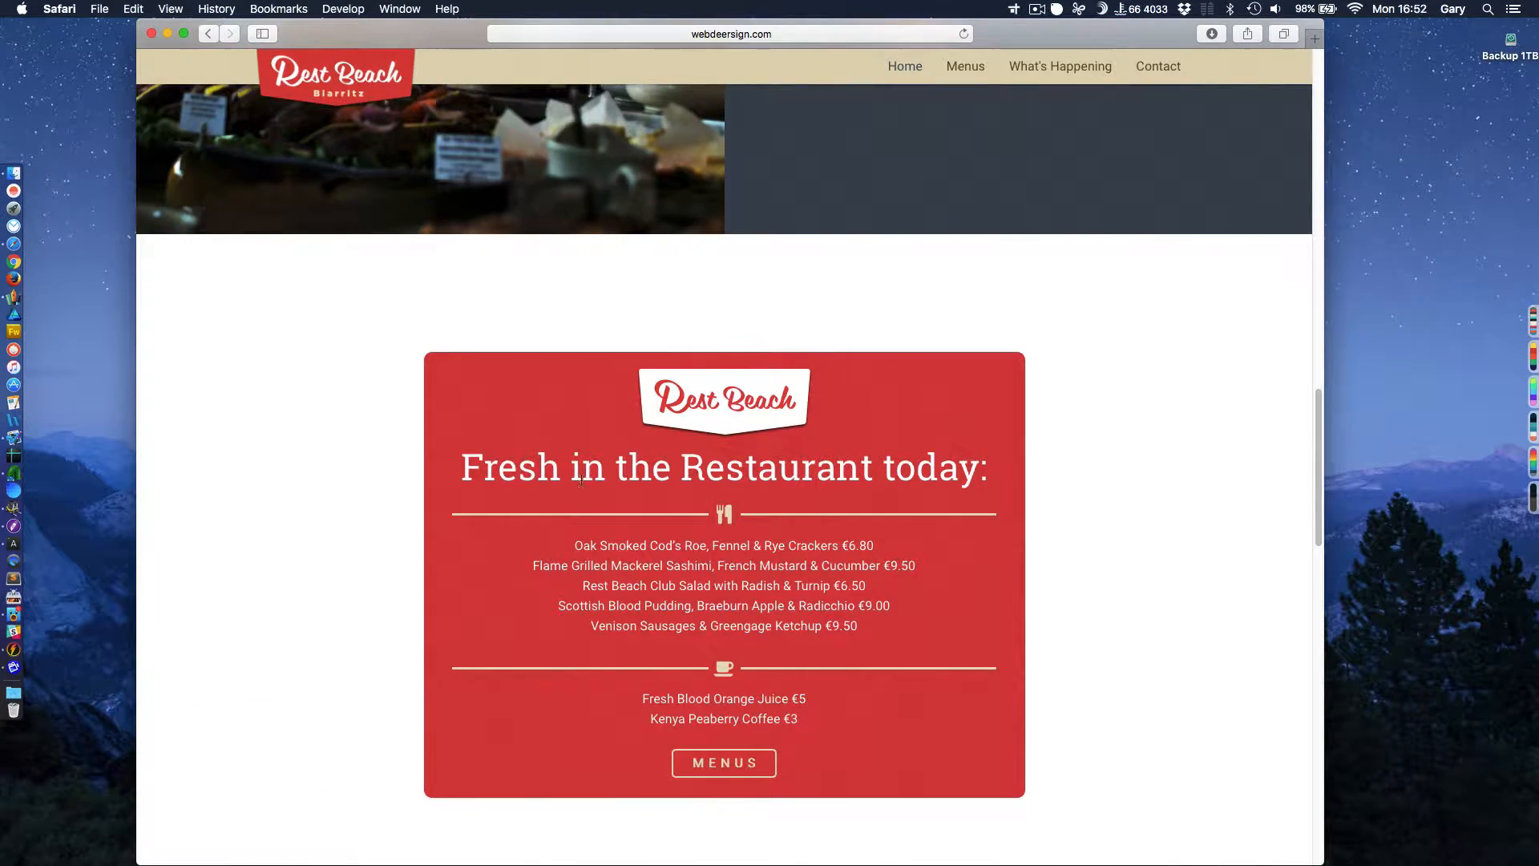
pyautogui.scroll(-3)
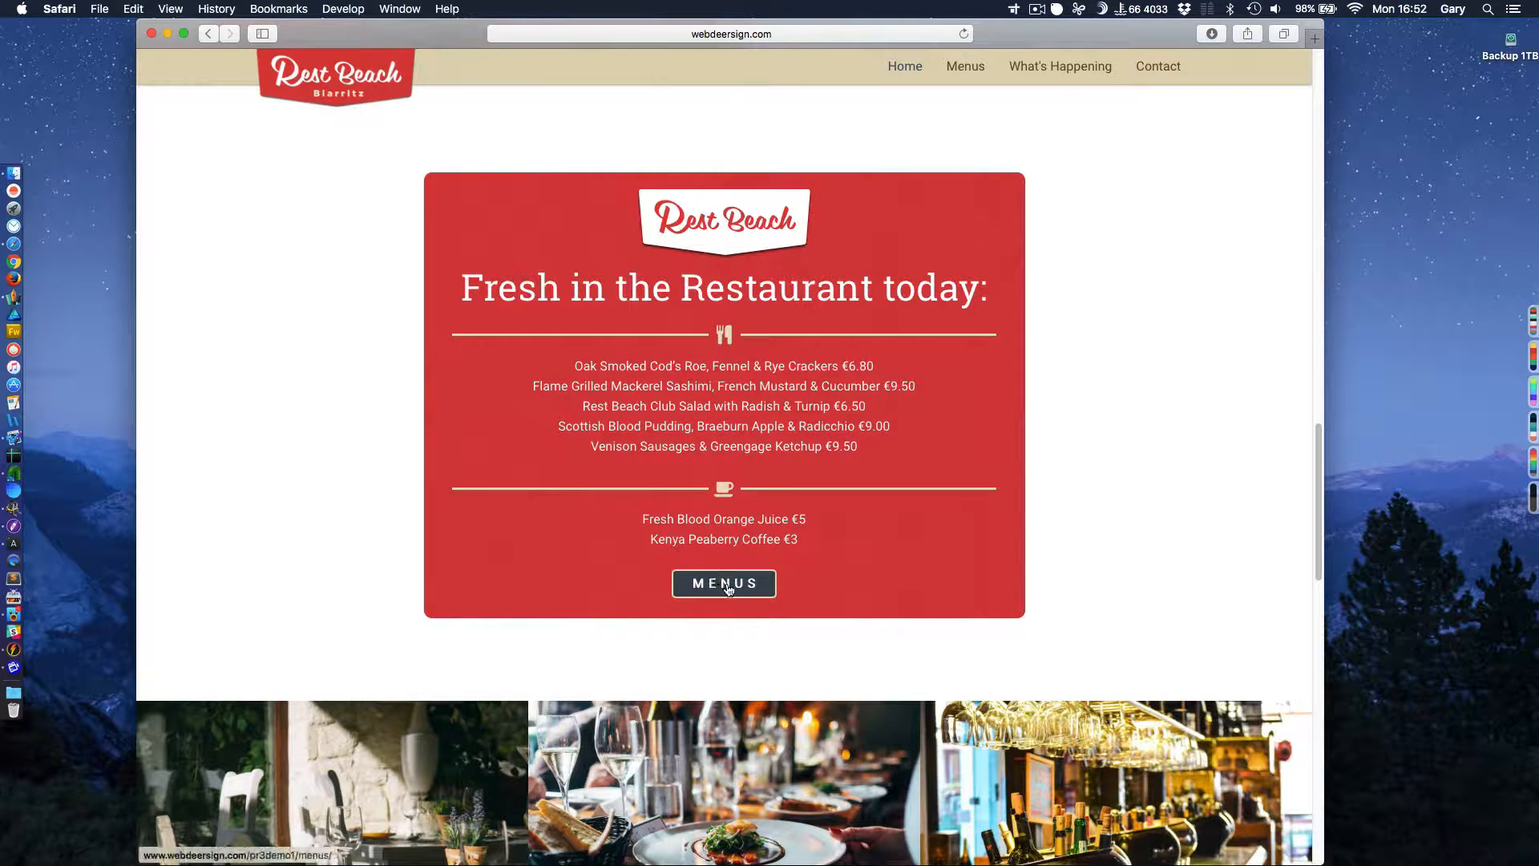
pyautogui.moveTo(724, 584)
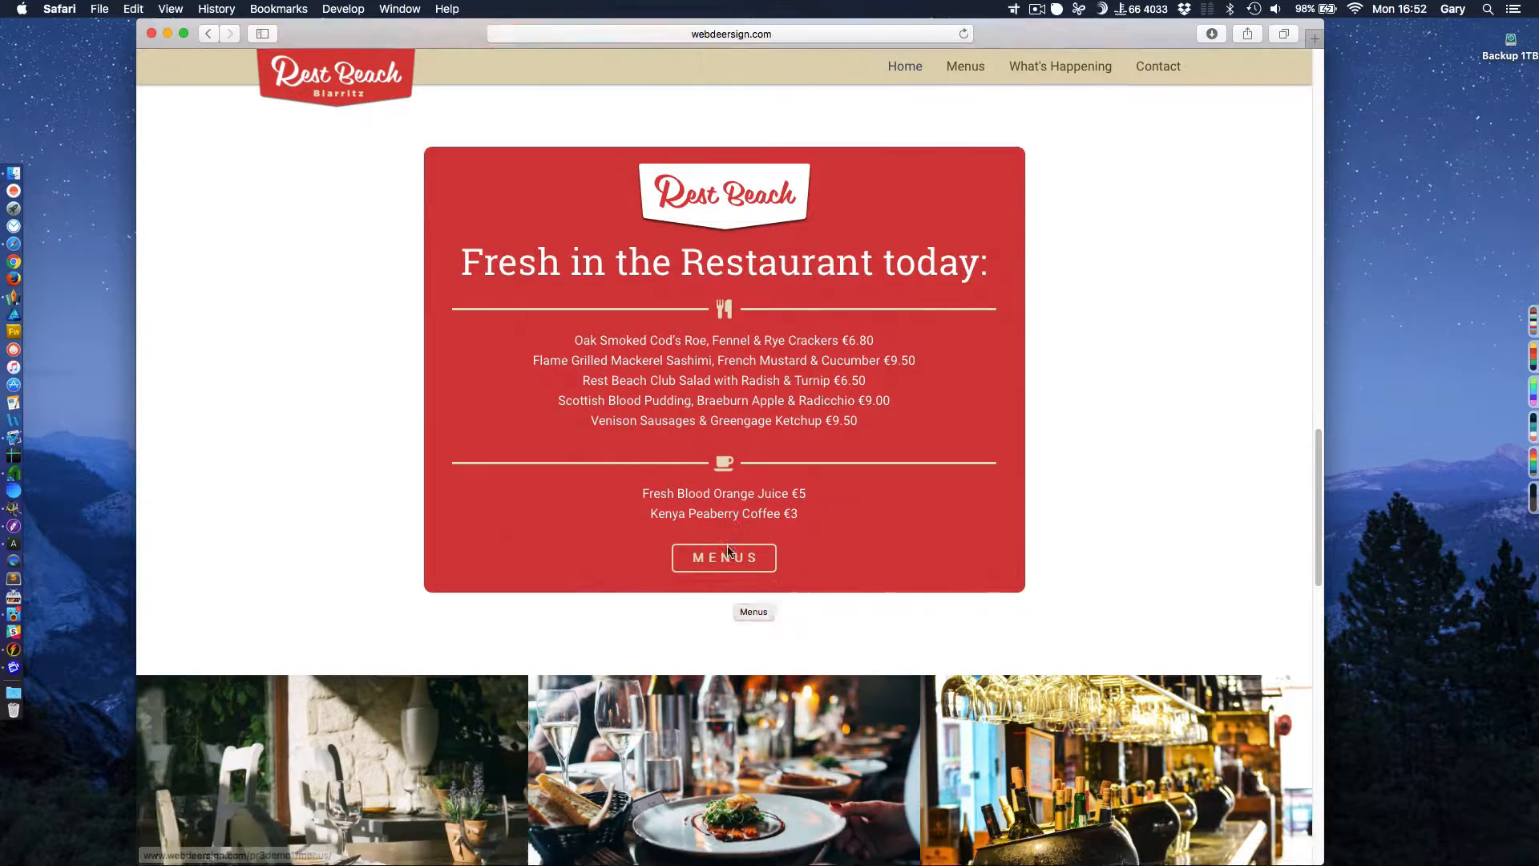
# Scroll past the photo gallery to the Sustainability section with the tuna photo.
pyautogui.scroll(-3)
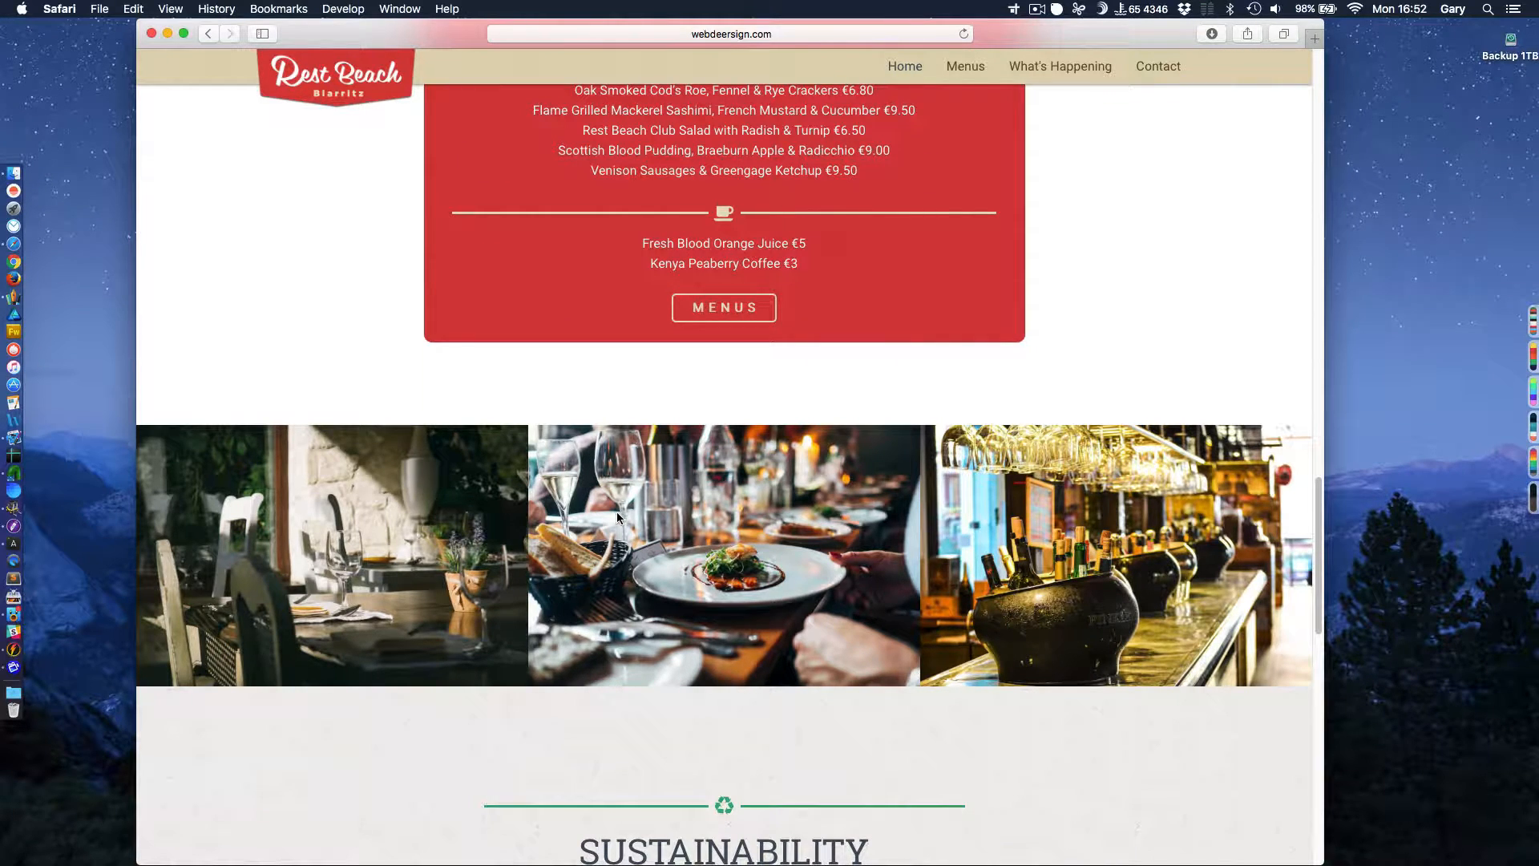
pyautogui.moveTo(464, 521)
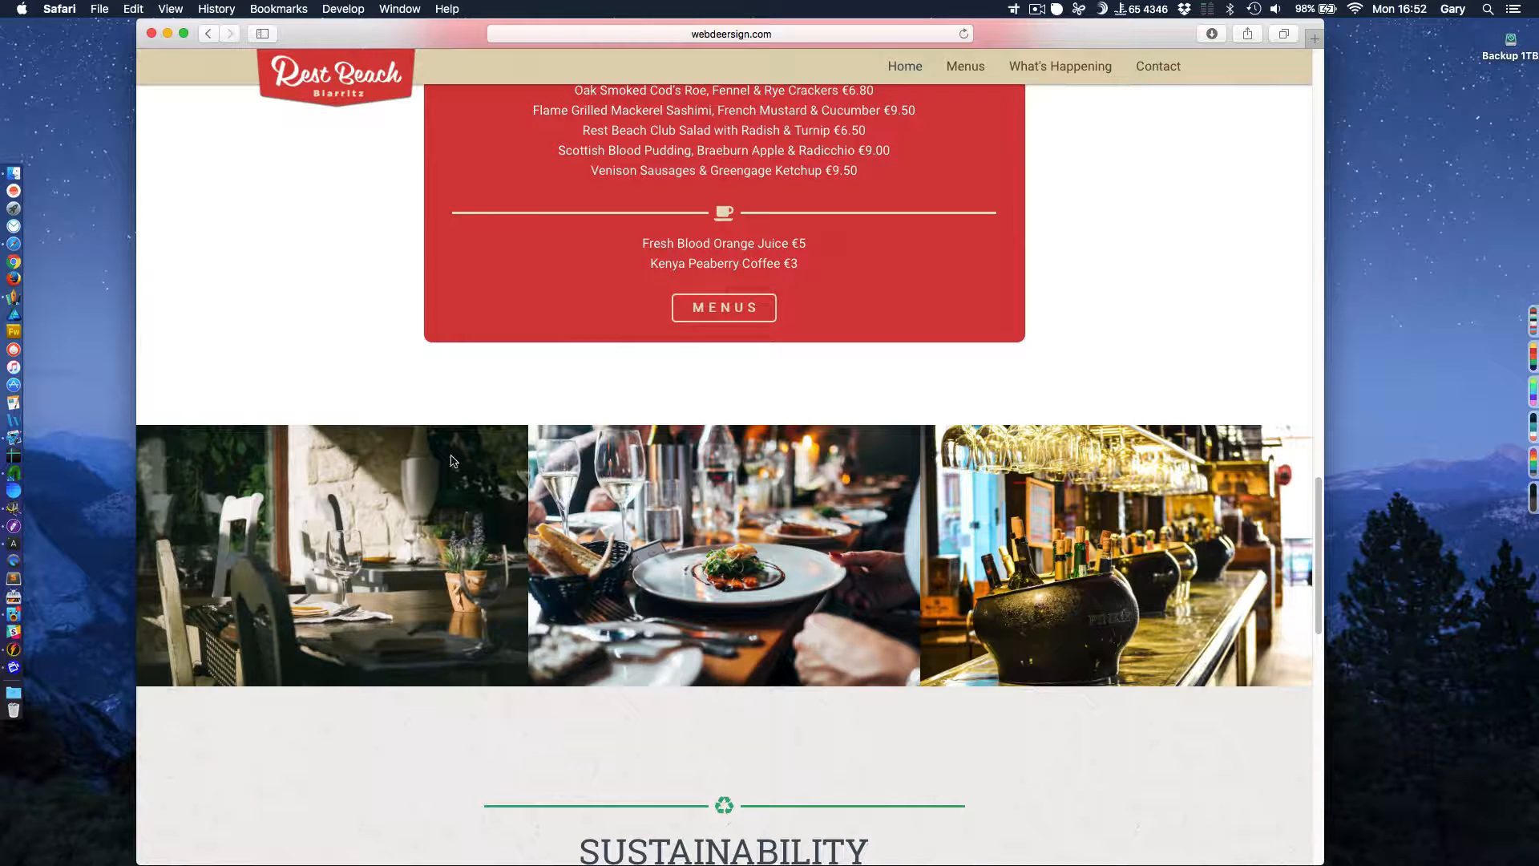
pyautogui.moveTo(375, 371)
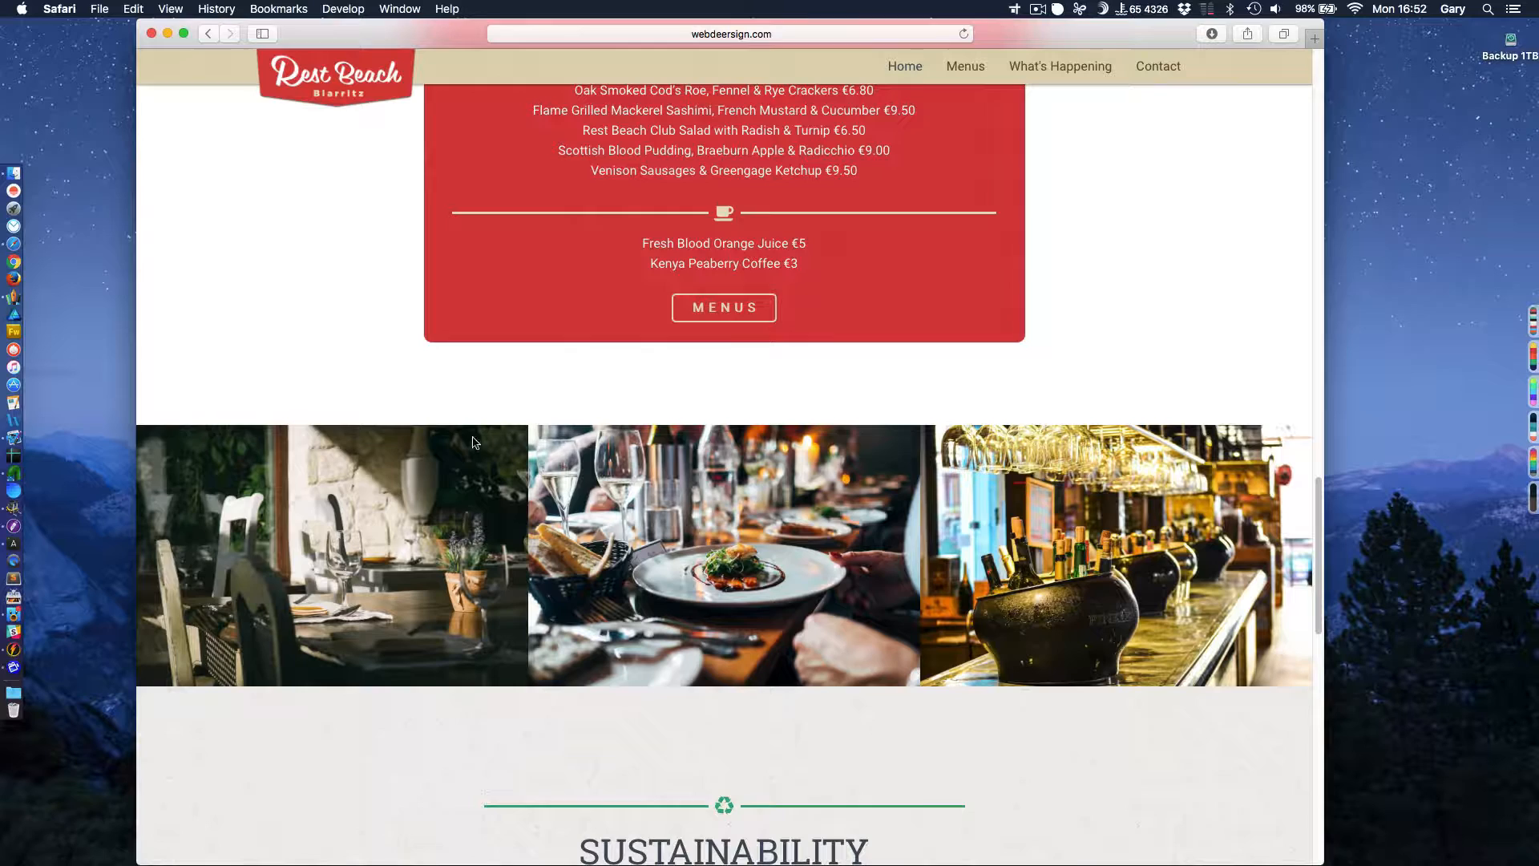
pyautogui.scroll(-3)
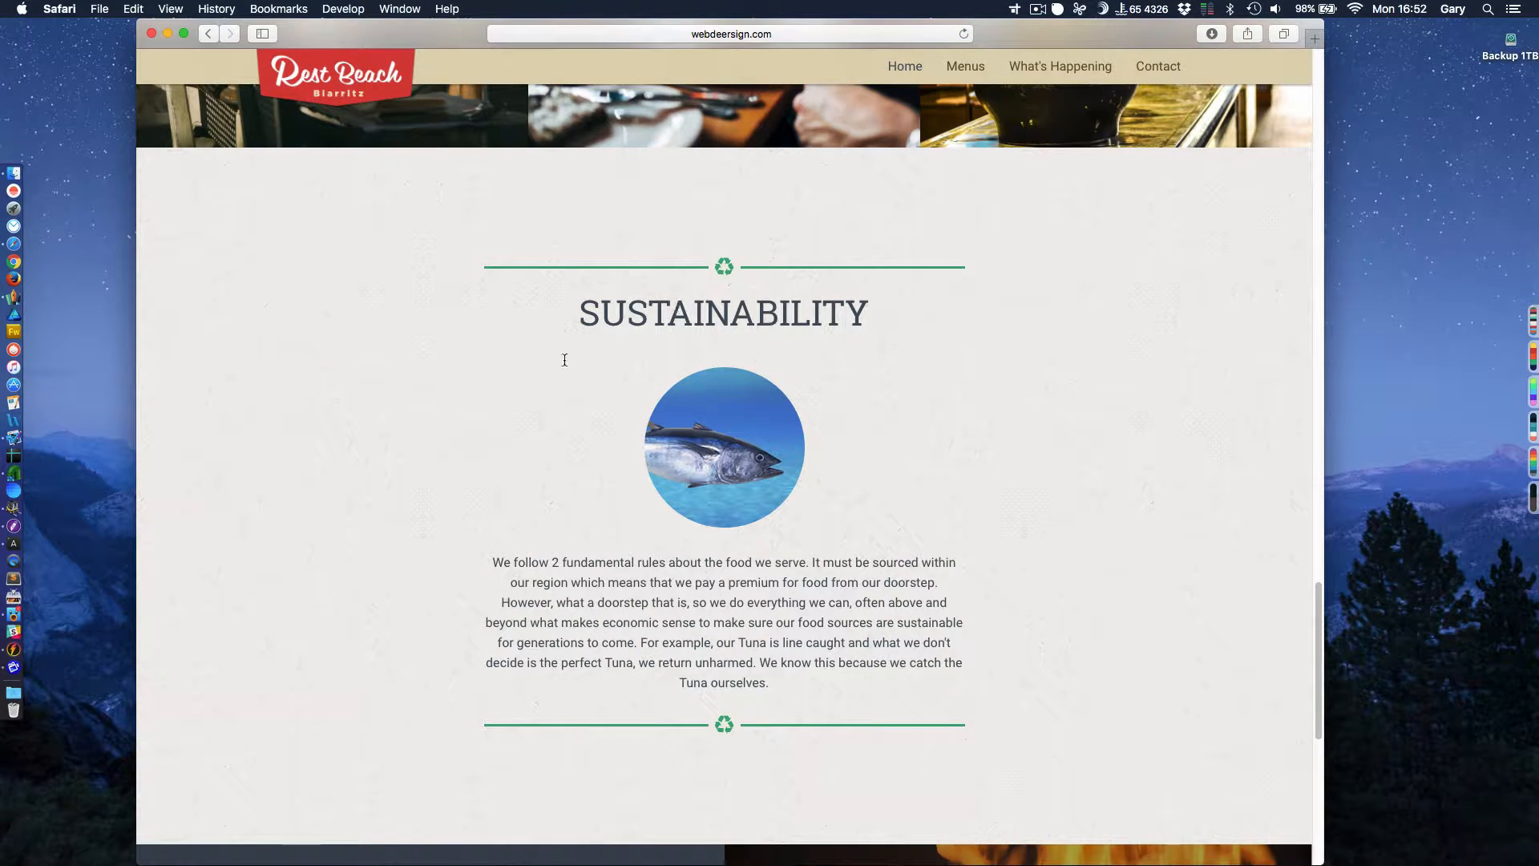
pyautogui.moveTo(880, 451)
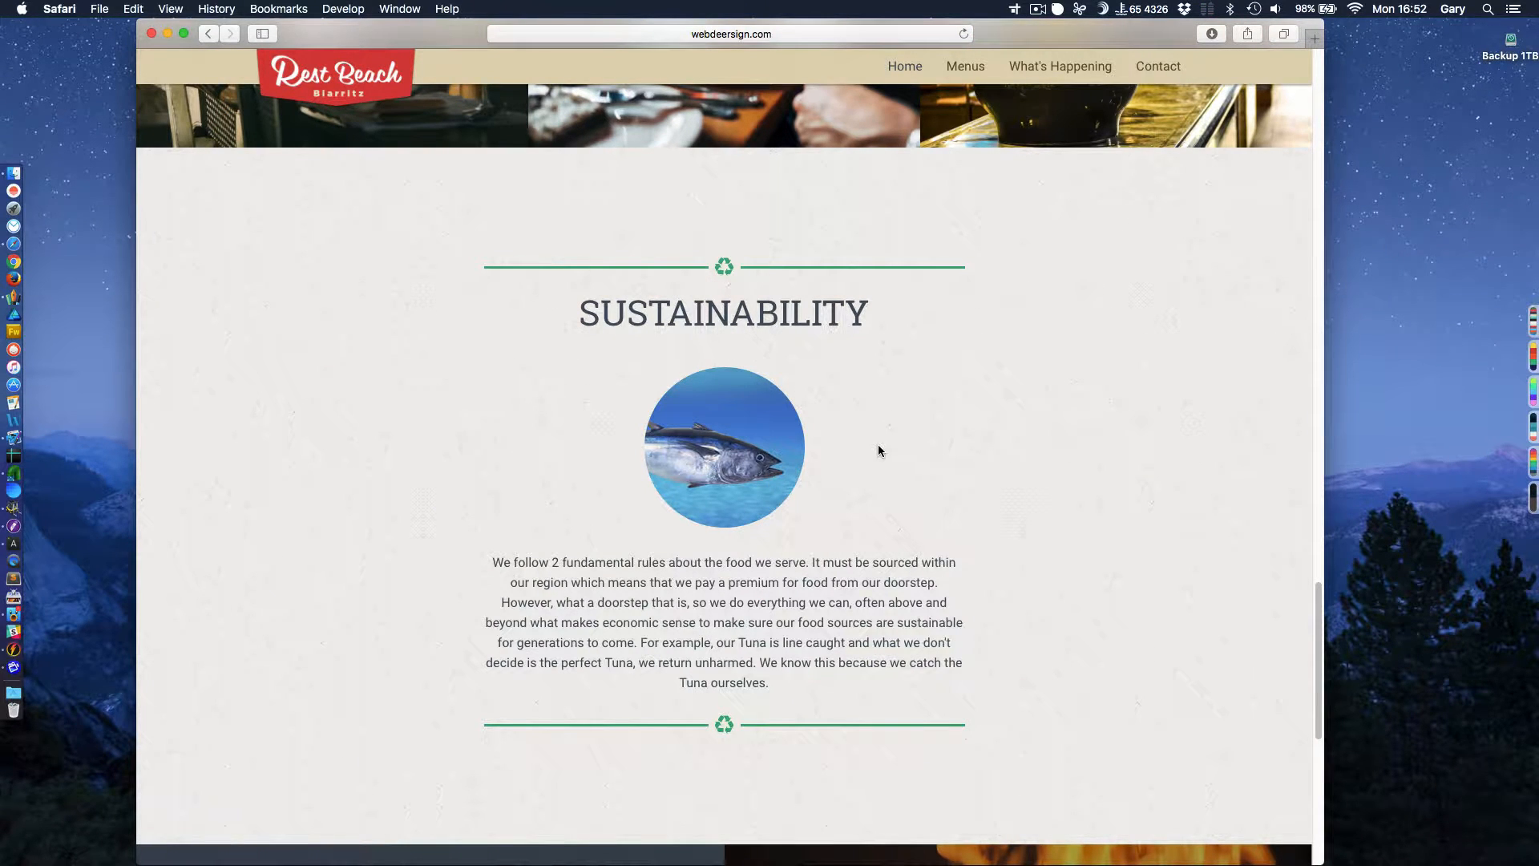
pyautogui.moveTo(837, 287)
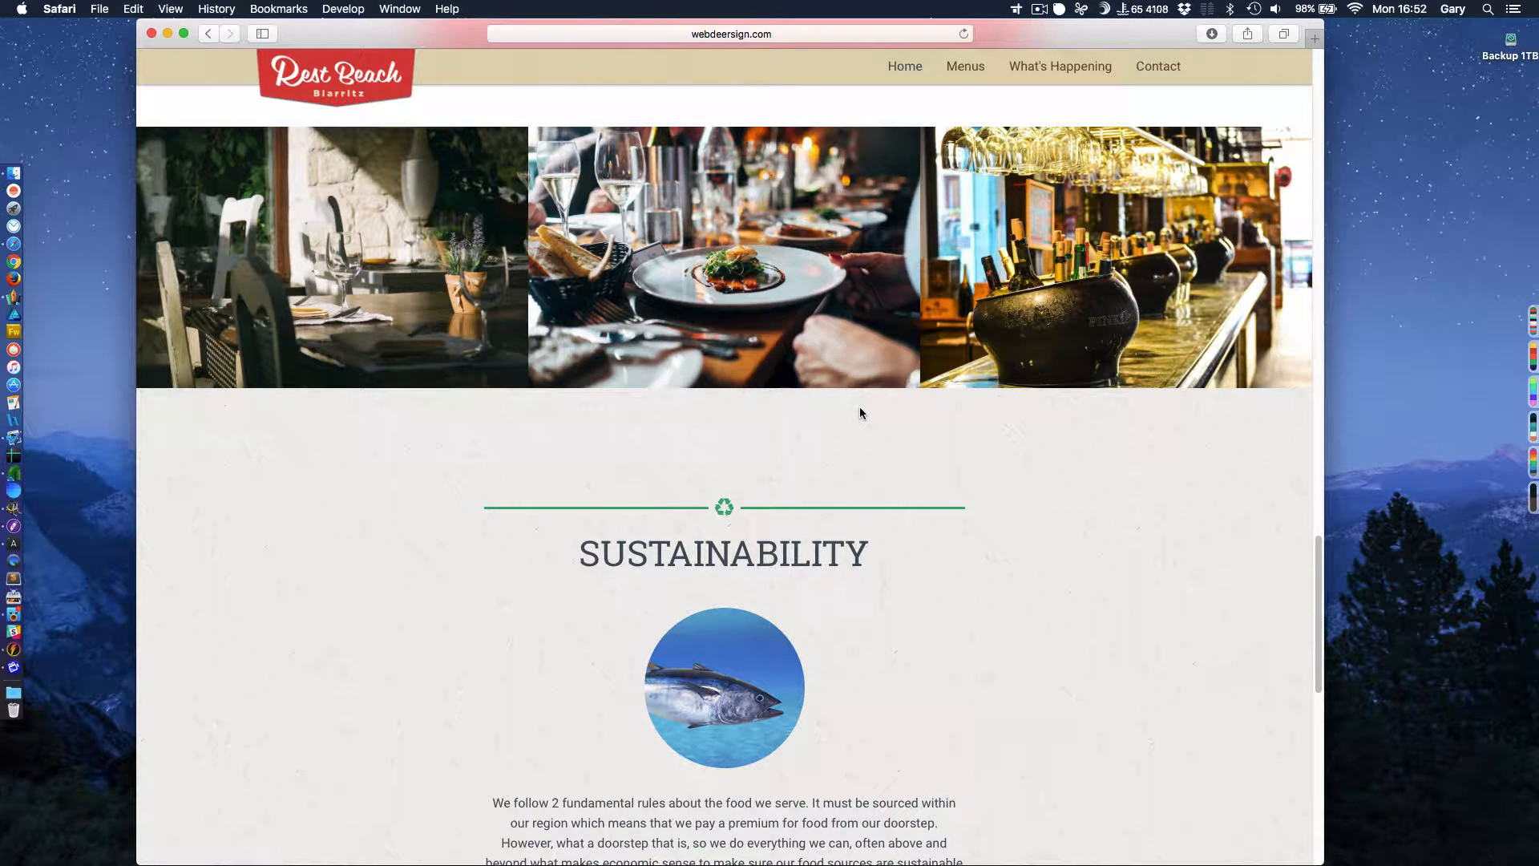
pyautogui.moveTo(675, 309)
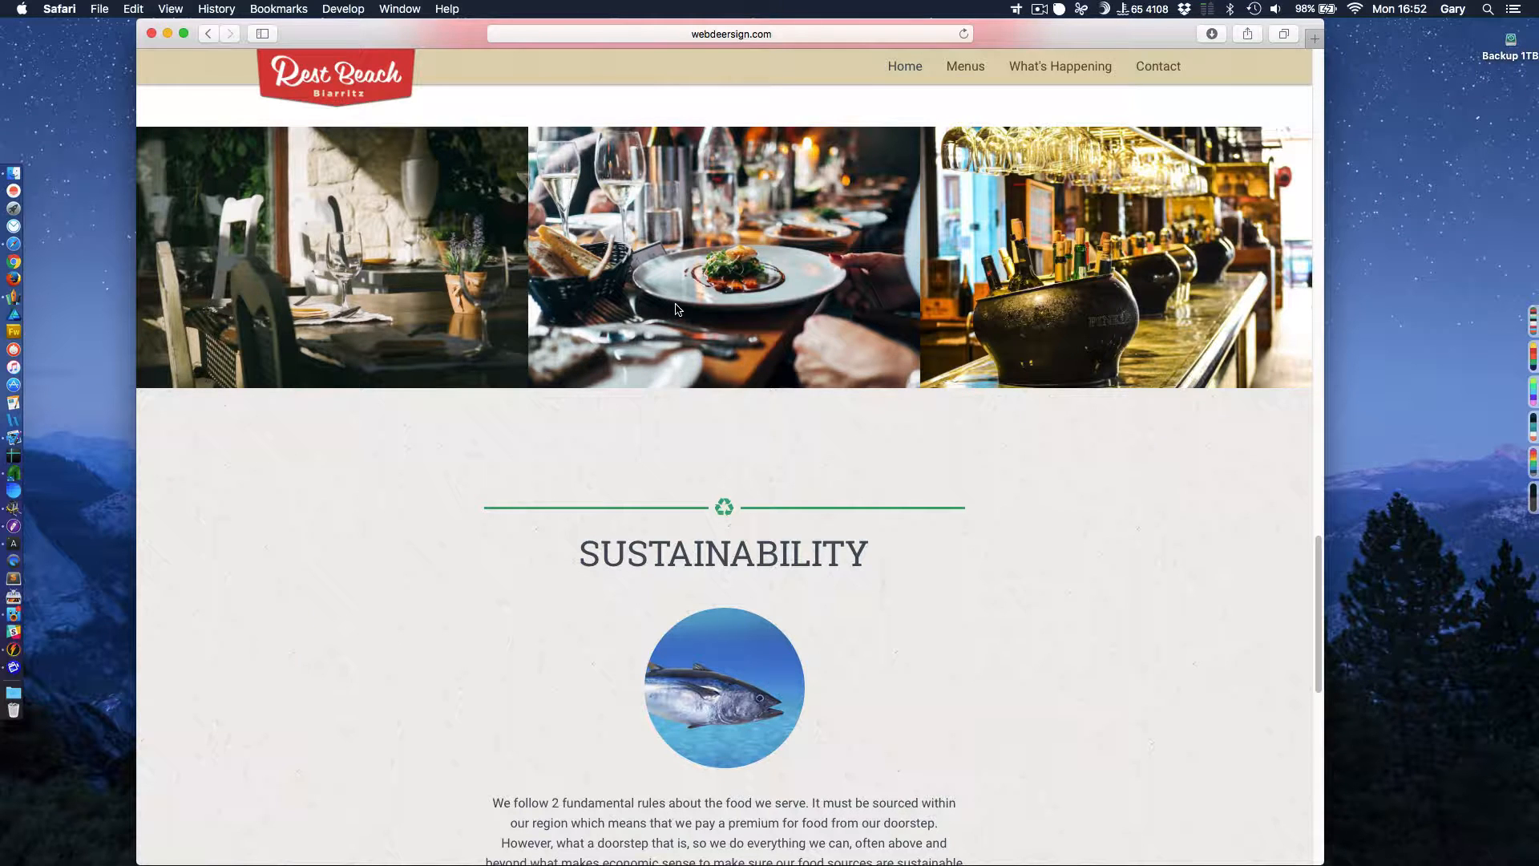
pyautogui.scroll(-3)
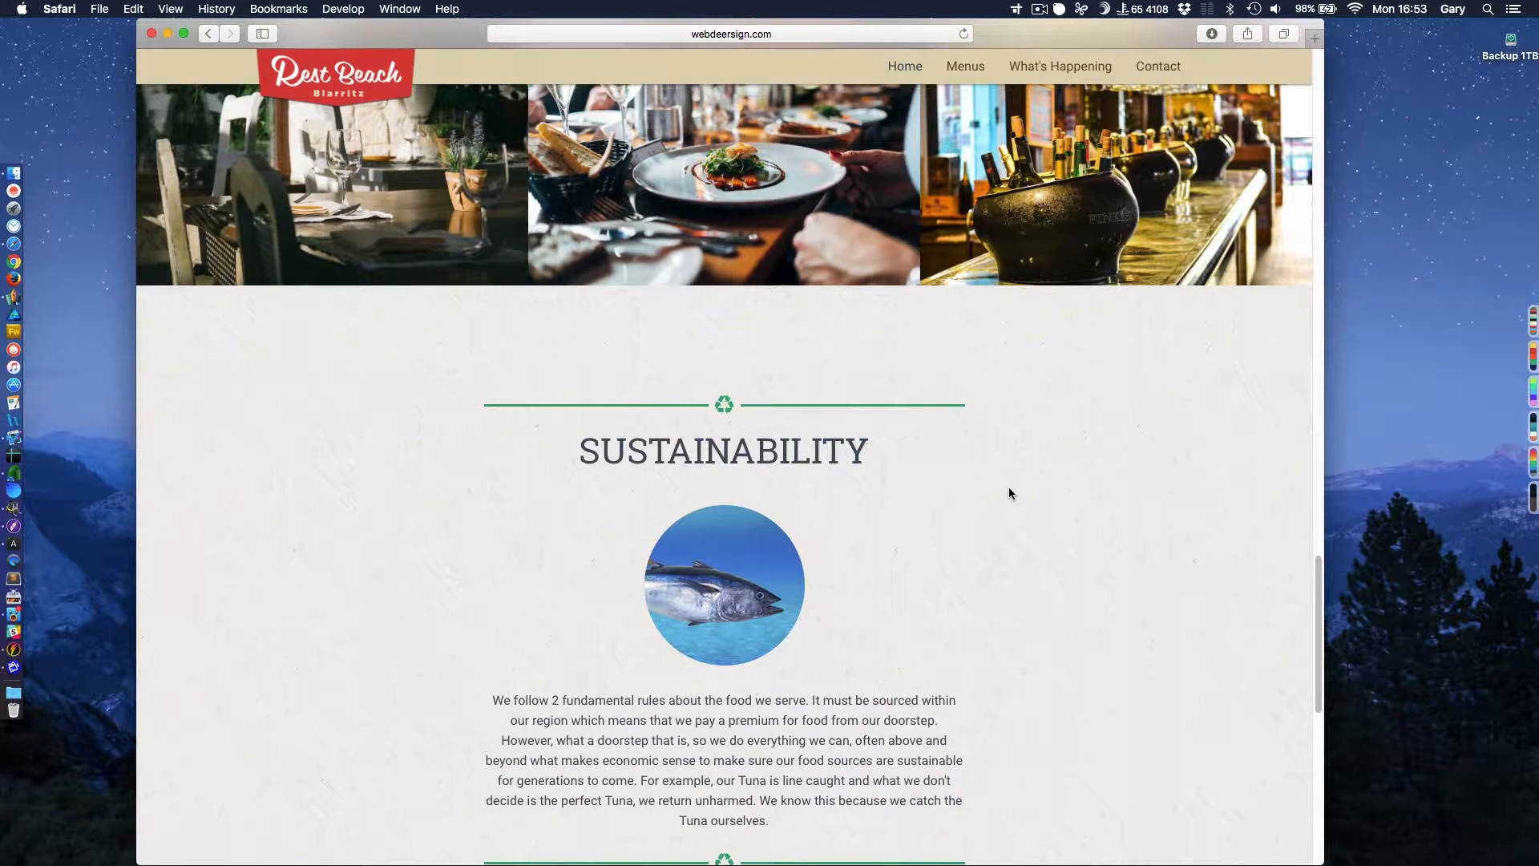
# Scroll to the footer showing address, opening hours, booking number and newsletter signup.
pyautogui.scroll(-3)
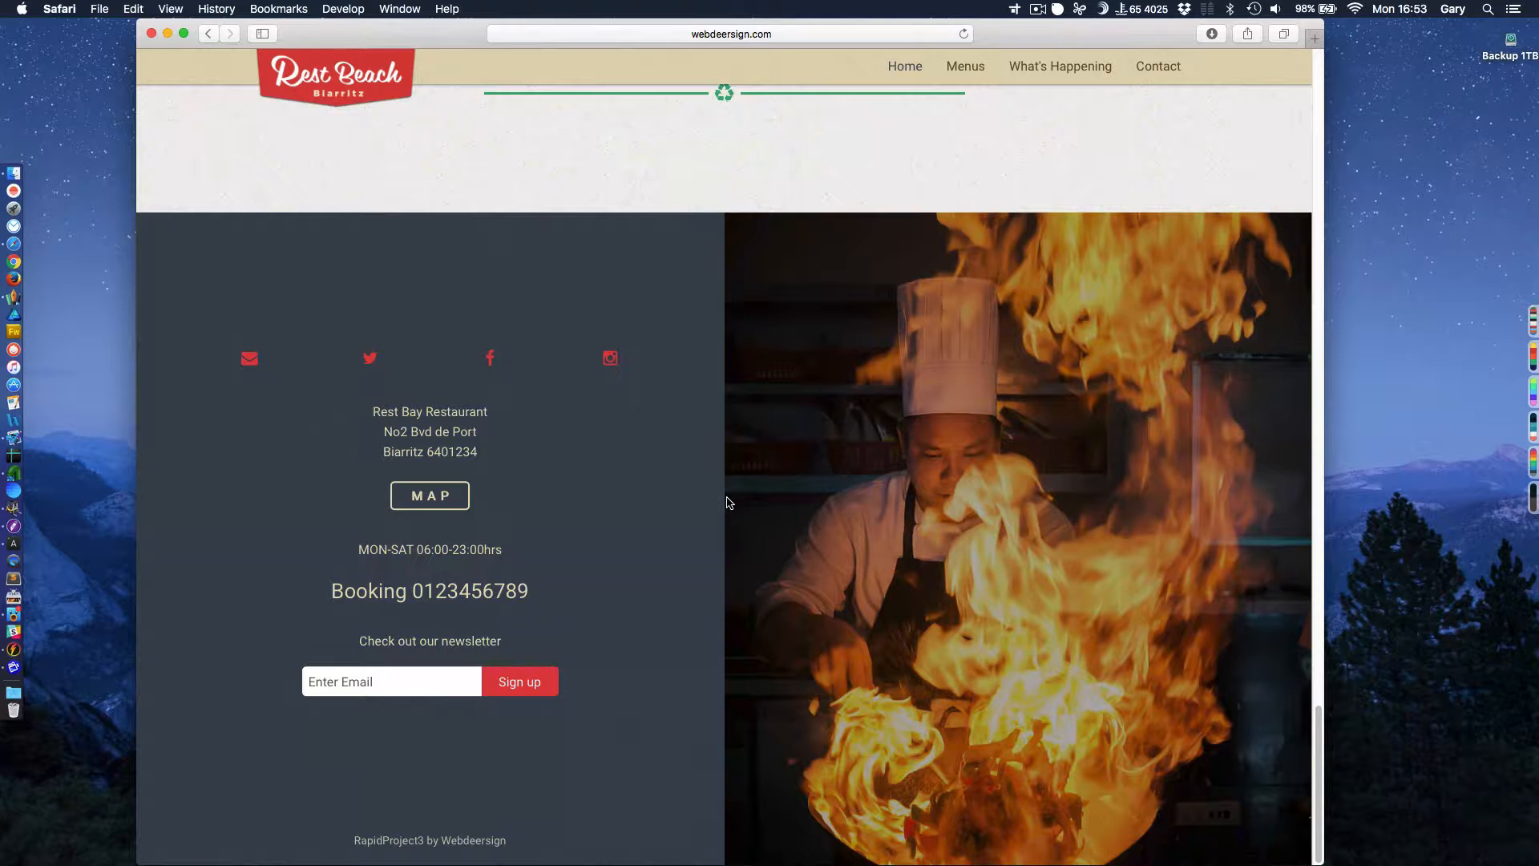
pyautogui.moveTo(719, 563)
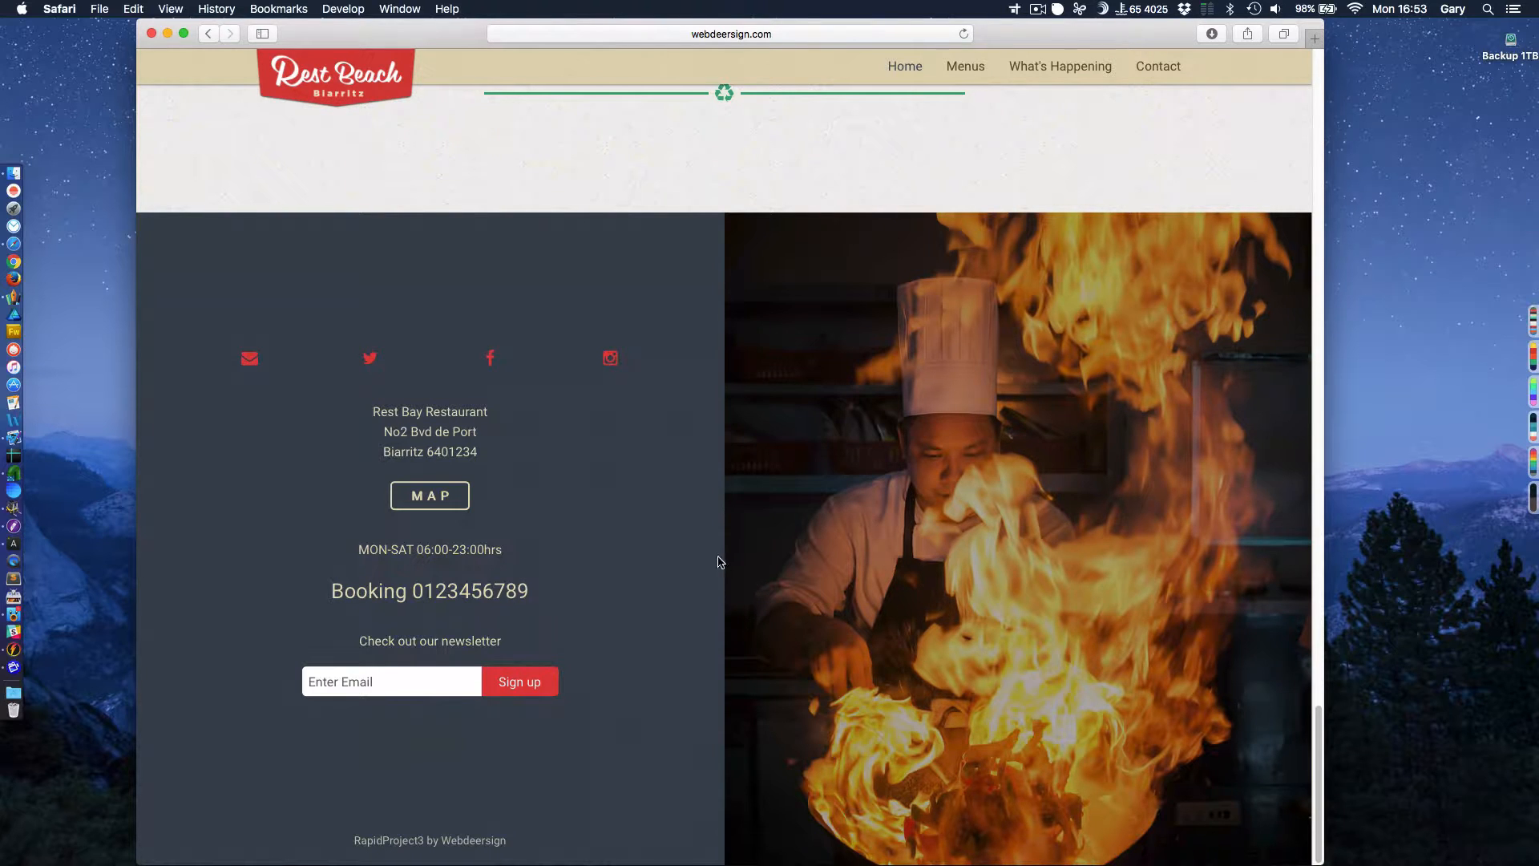
pyautogui.moveTo(231, 443)
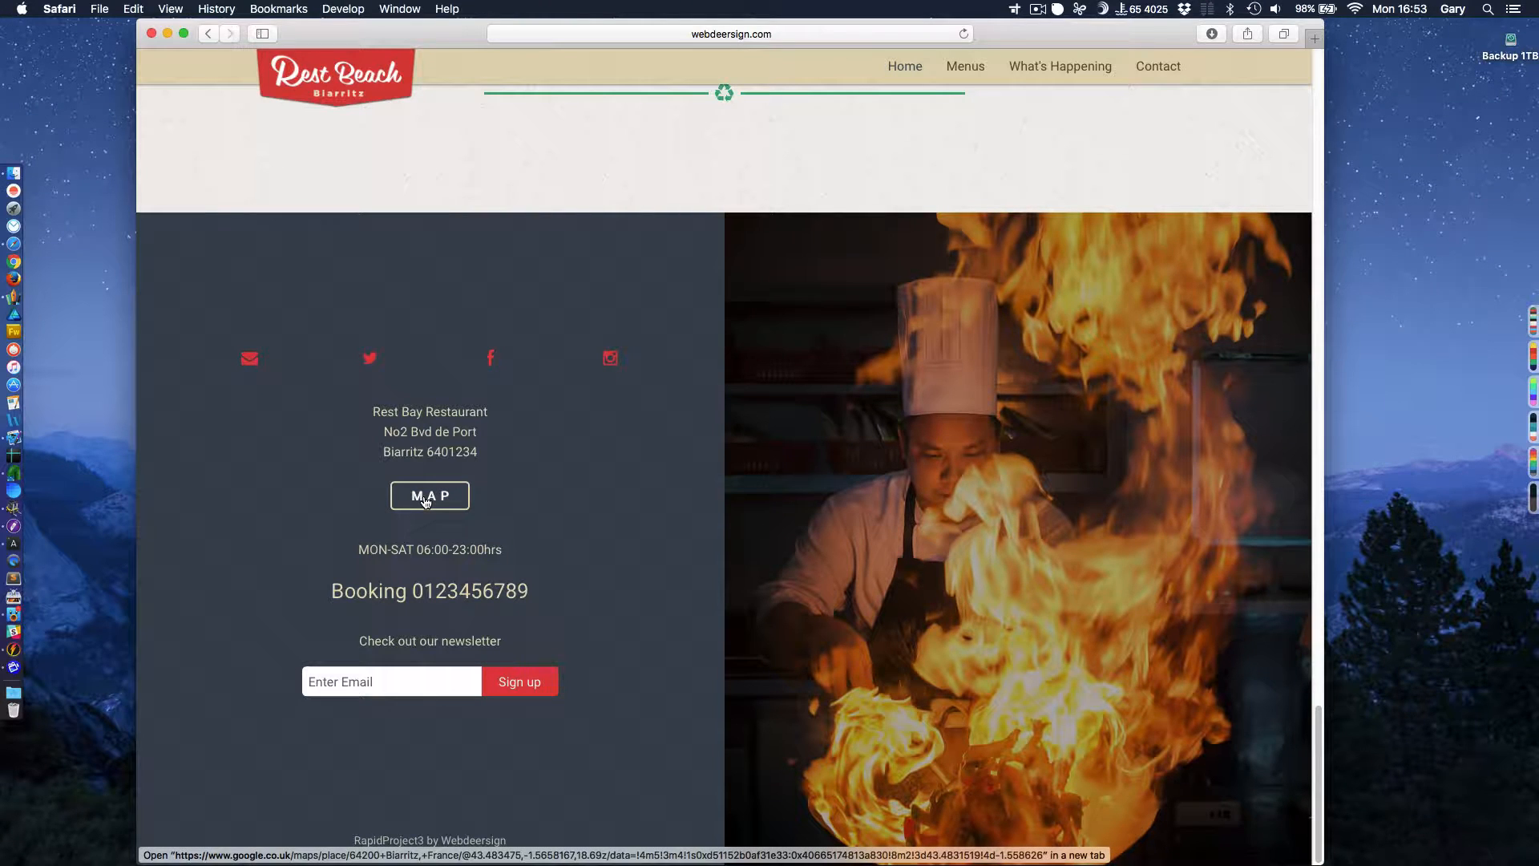
pyautogui.moveTo(430, 495)
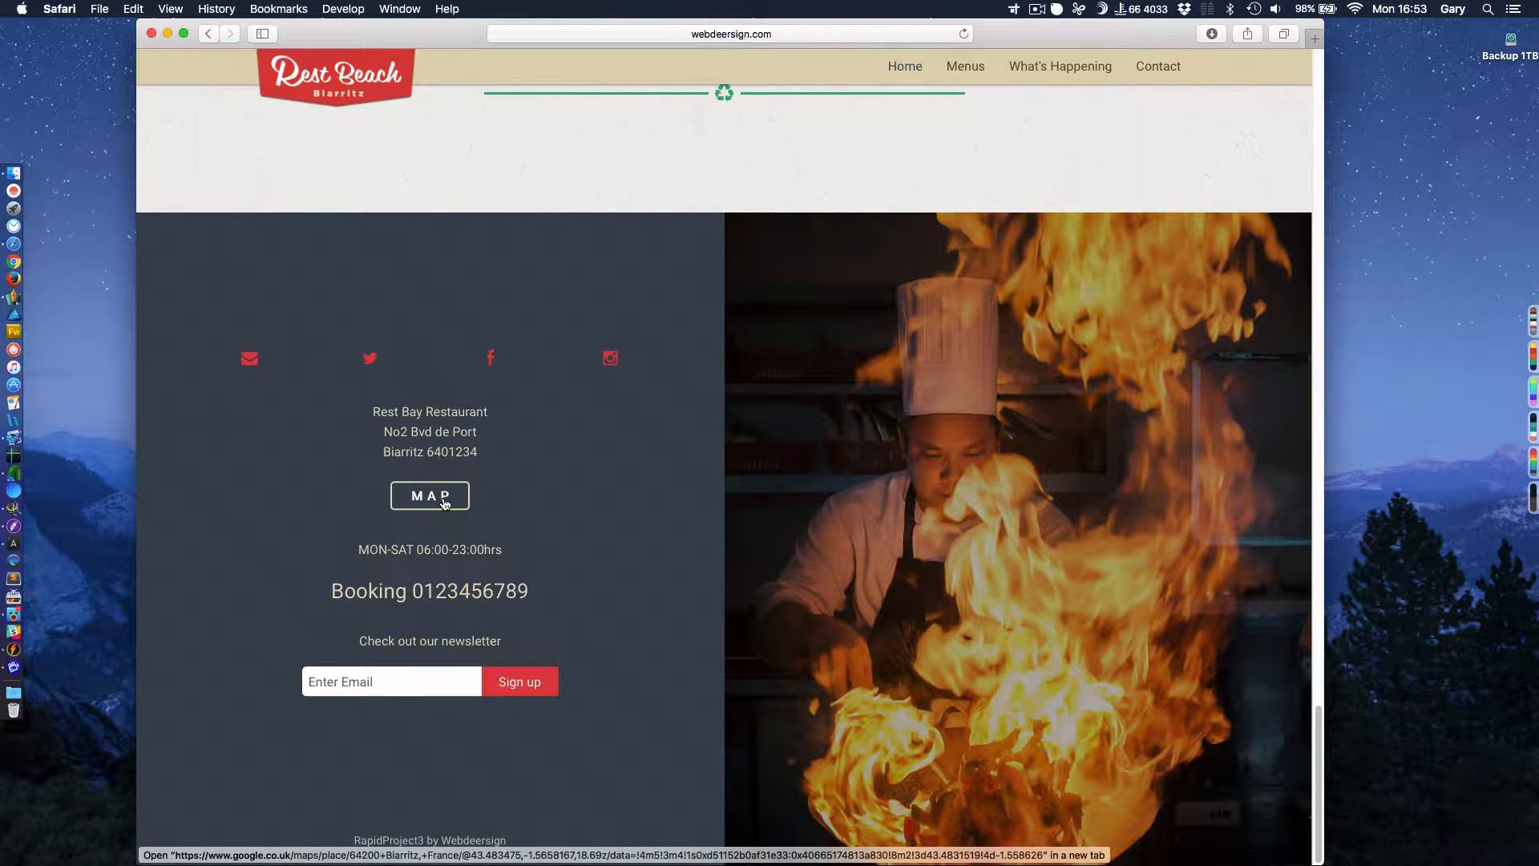
pyautogui.moveTo(444, 523)
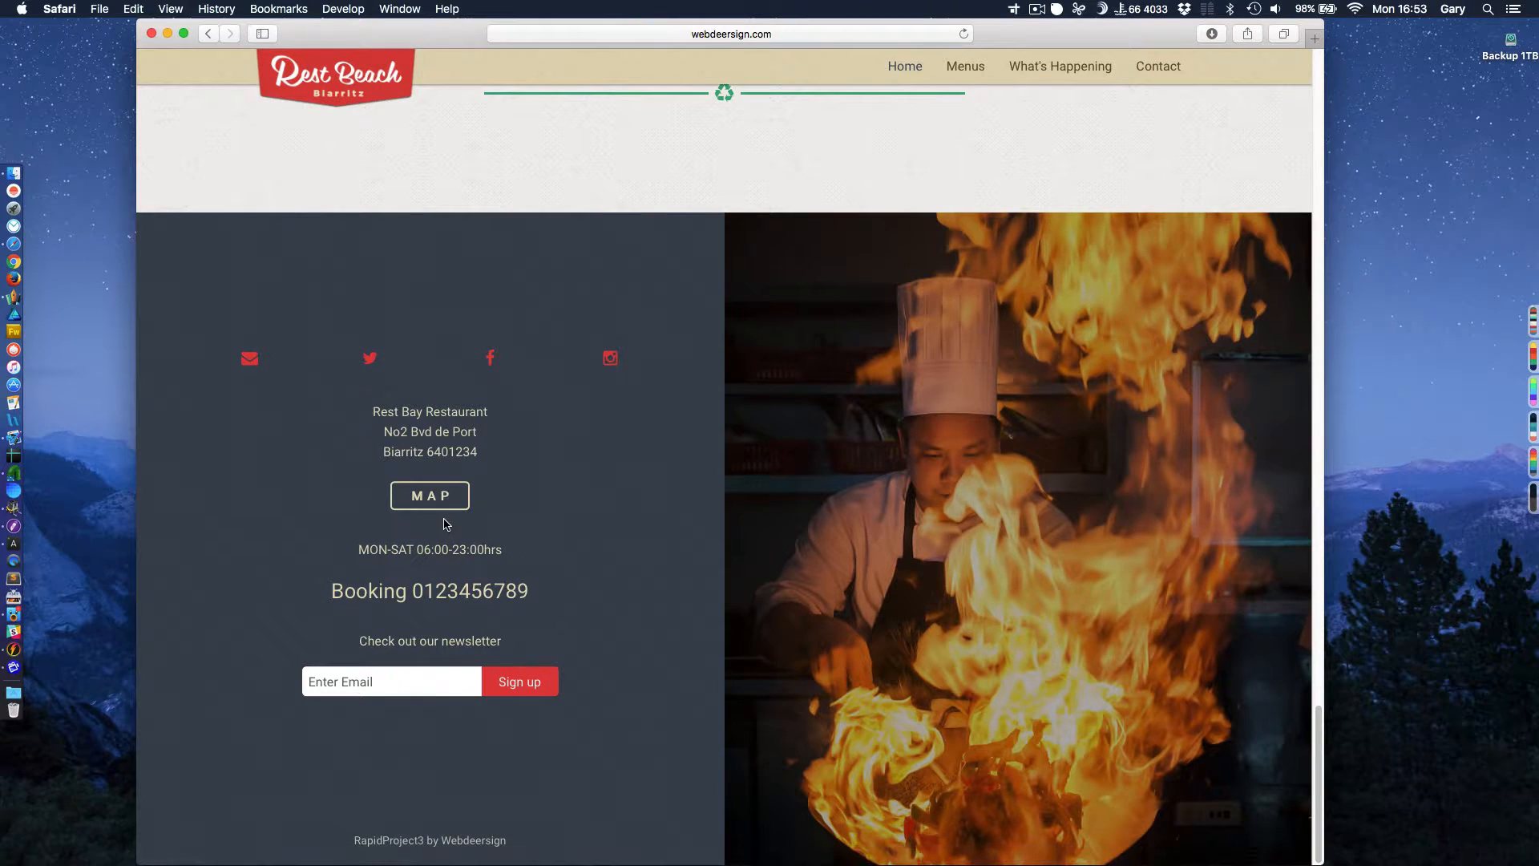
pyautogui.moveTo(429, 495)
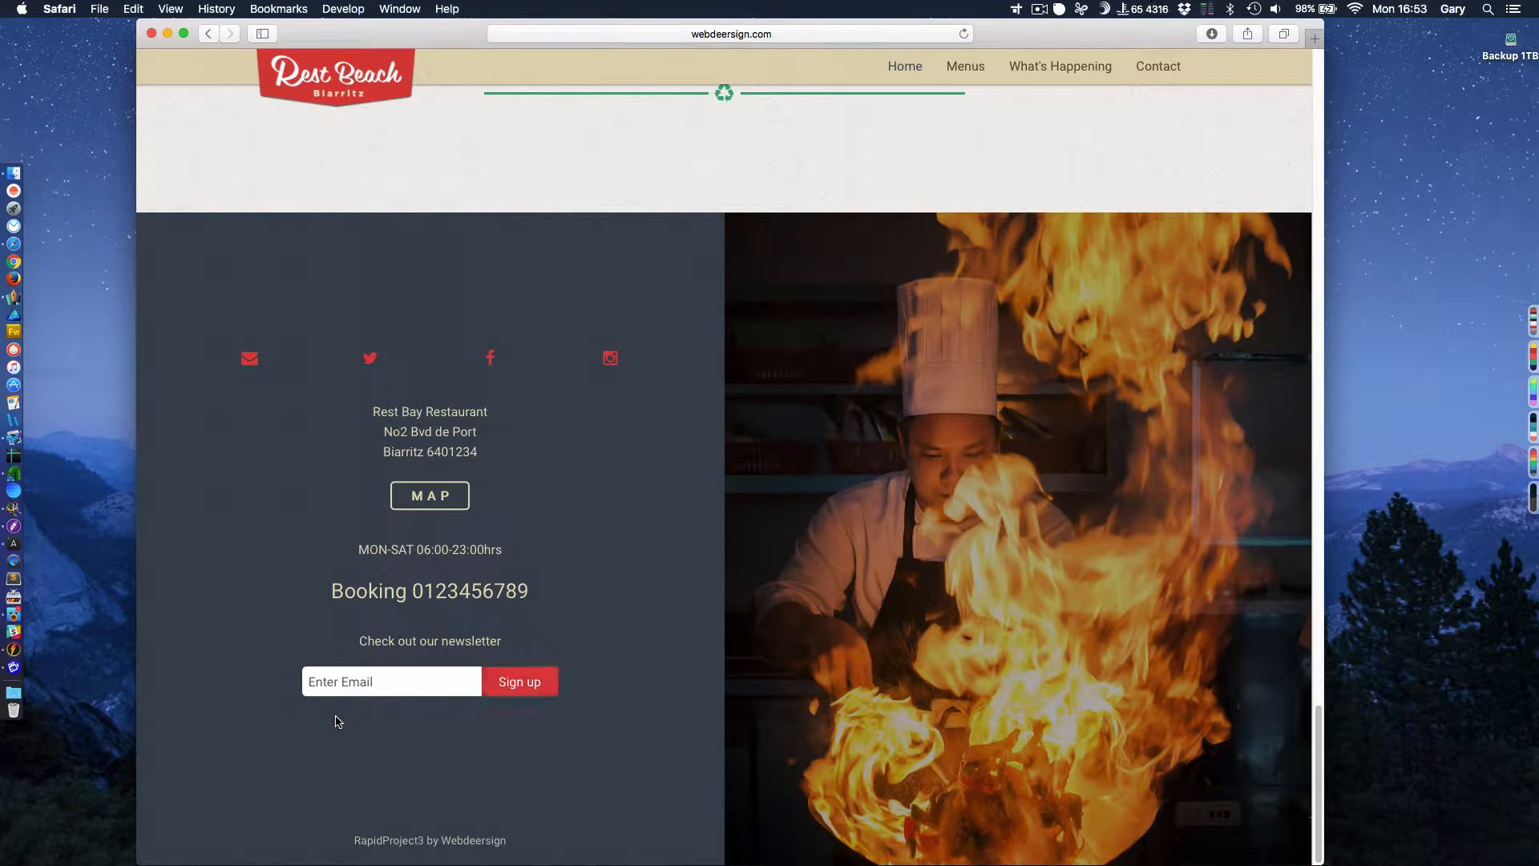
pyautogui.click(391, 682)
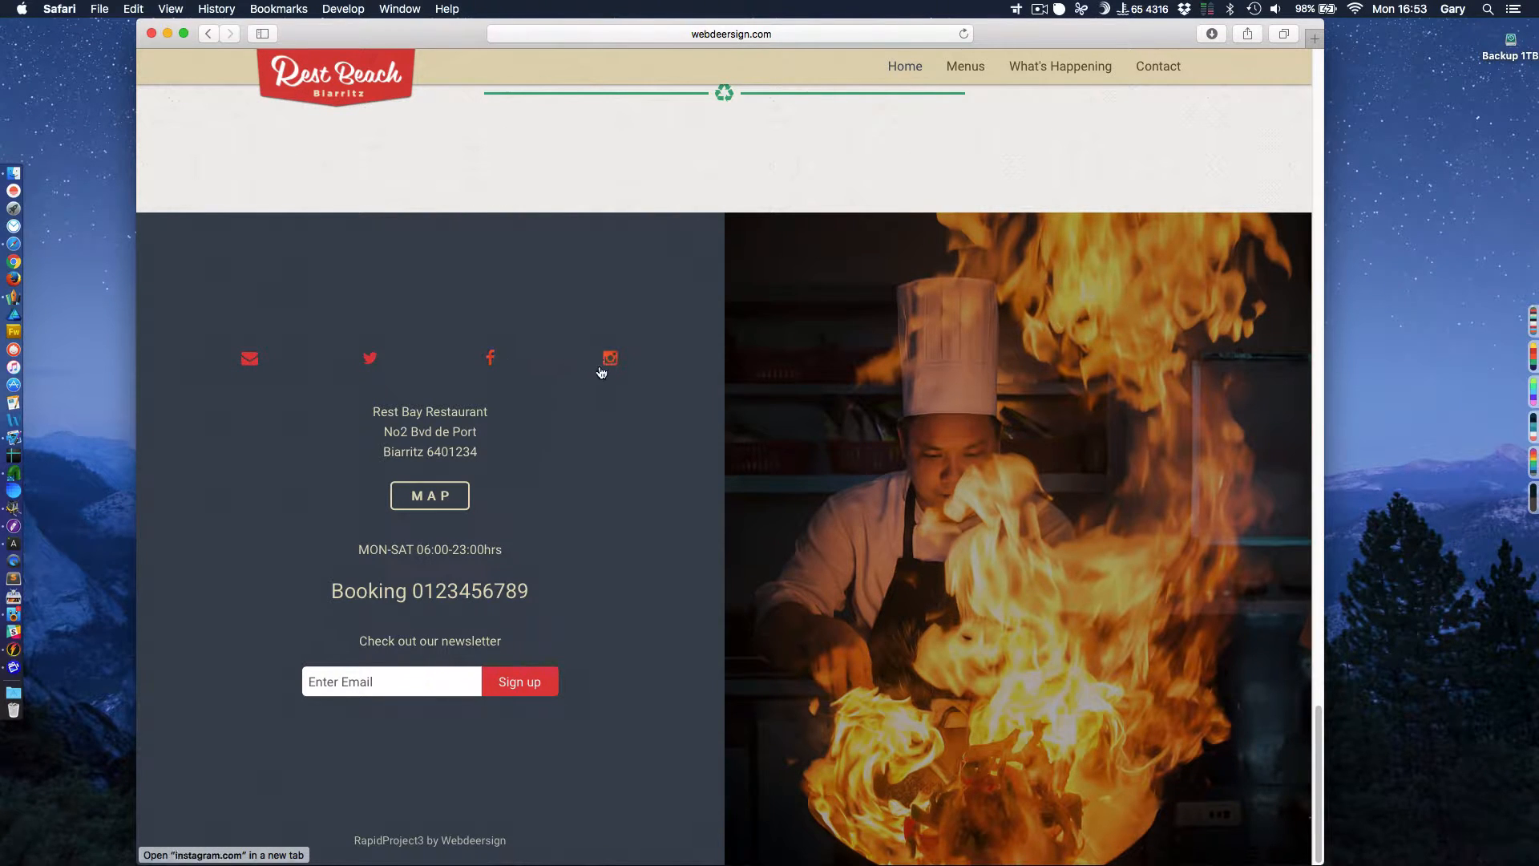
pyautogui.moveTo(251, 361)
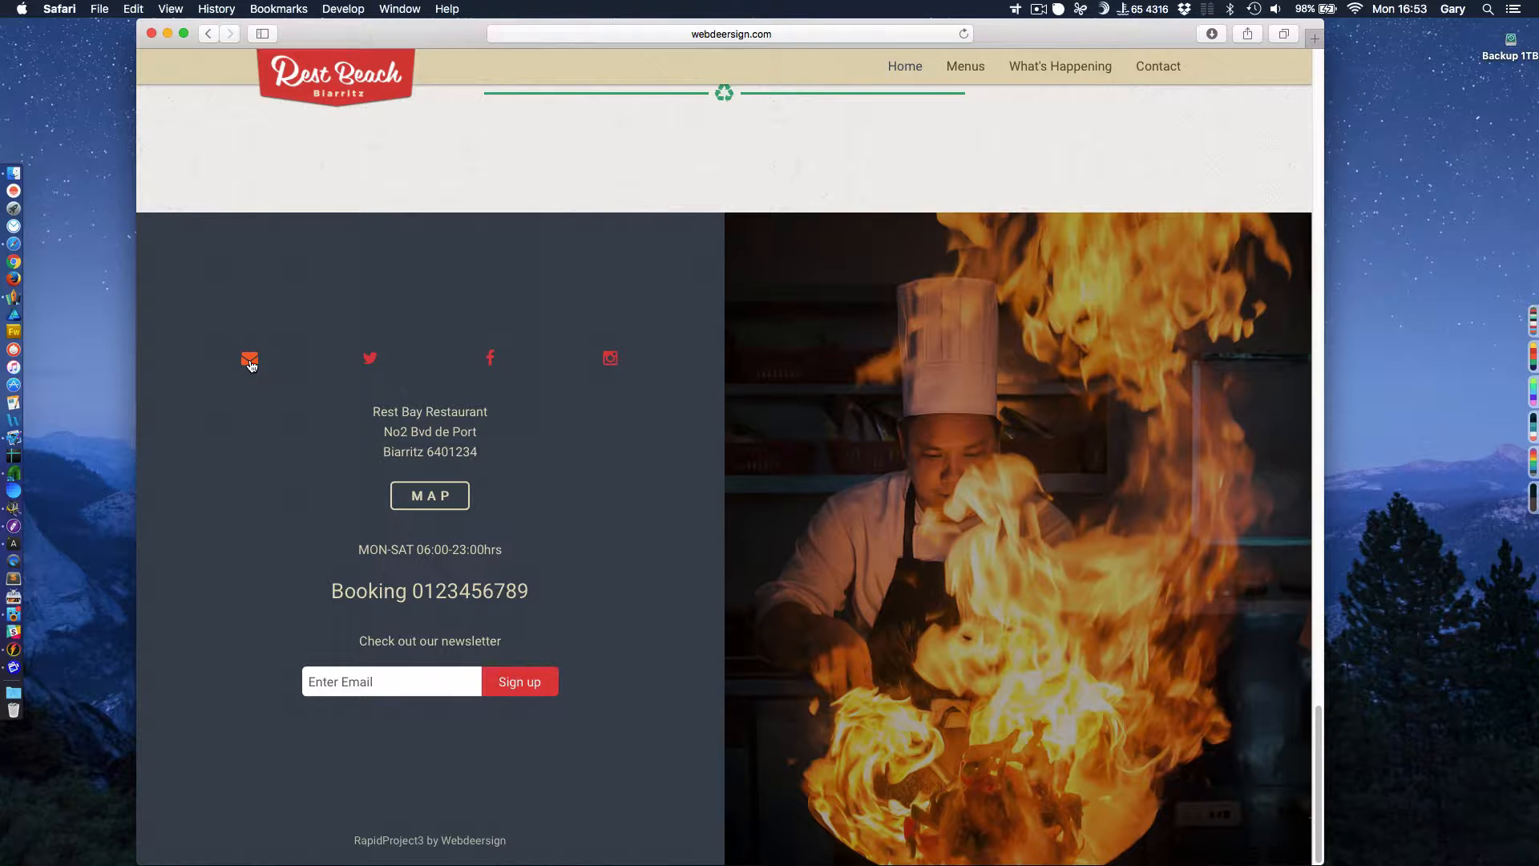
# Show the Contact Us popup form via the envelope icon, then close it again.
pyautogui.click(250, 359)
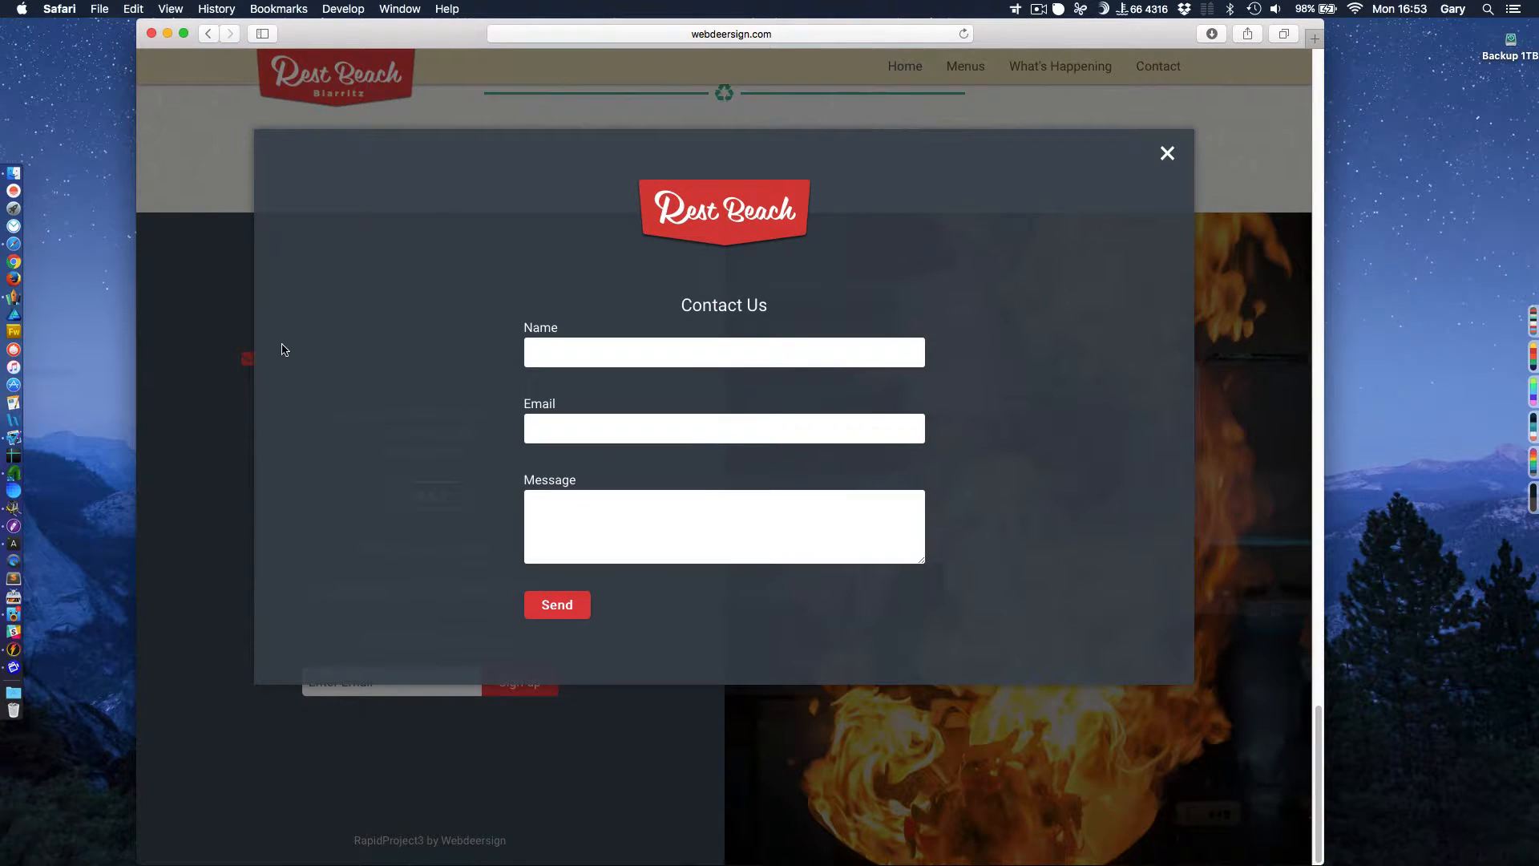
pyautogui.moveTo(494, 276)
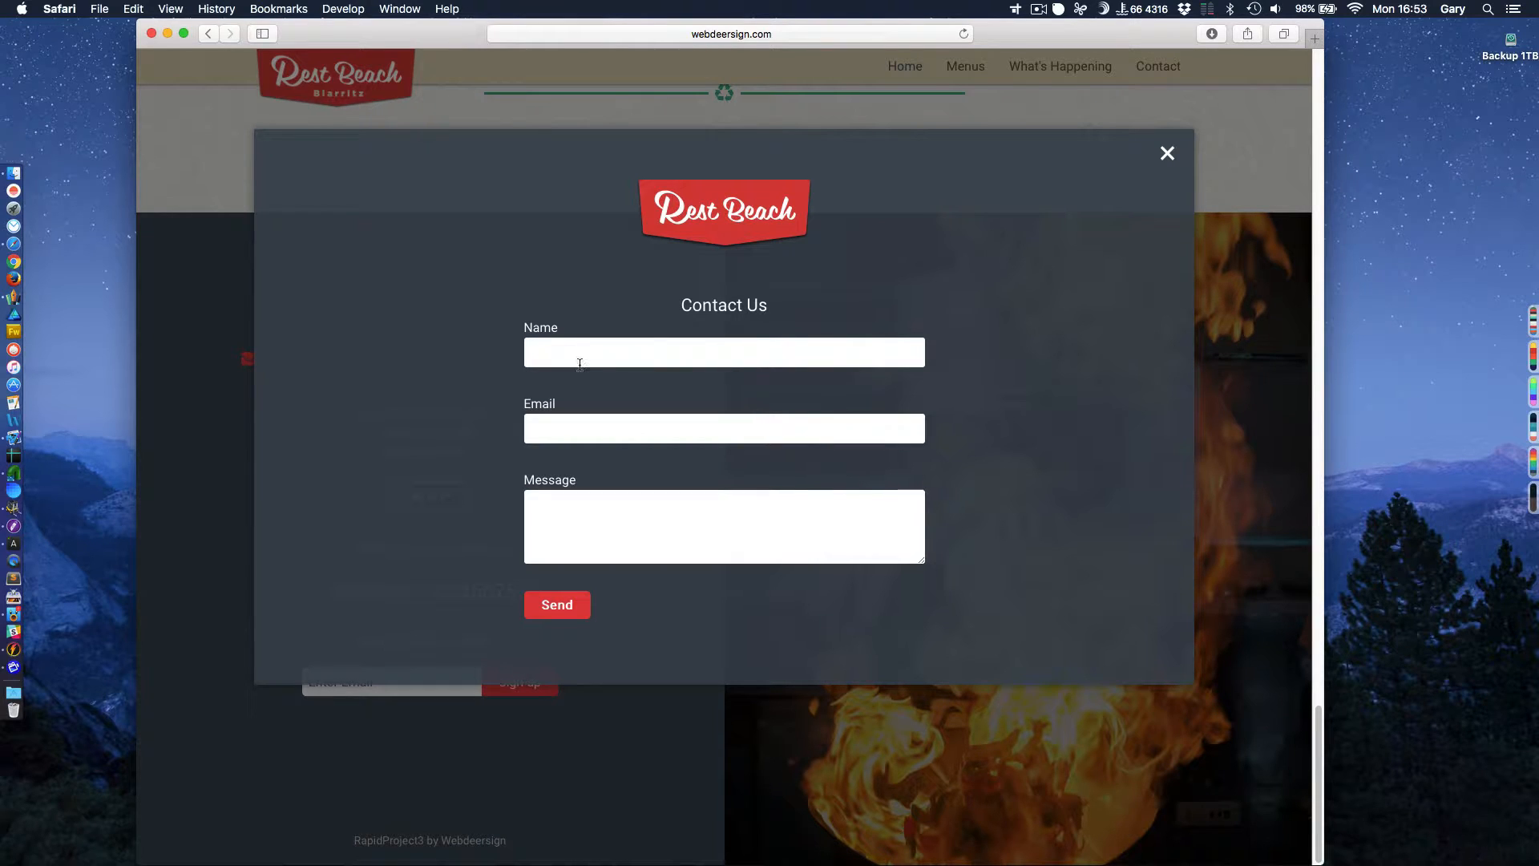
pyautogui.moveTo(920, 239)
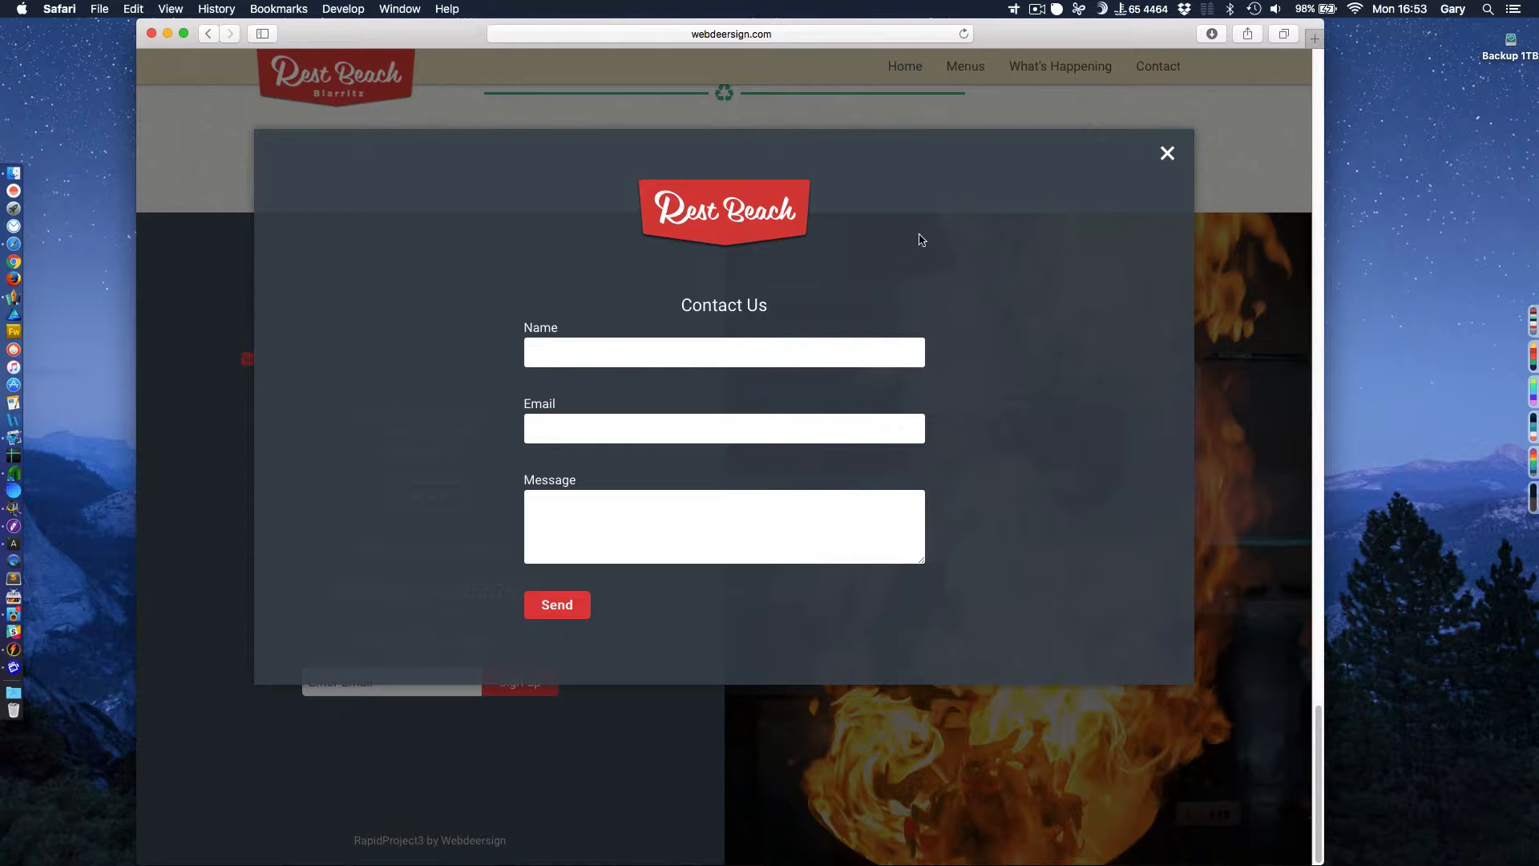
pyautogui.moveTo(1168, 154)
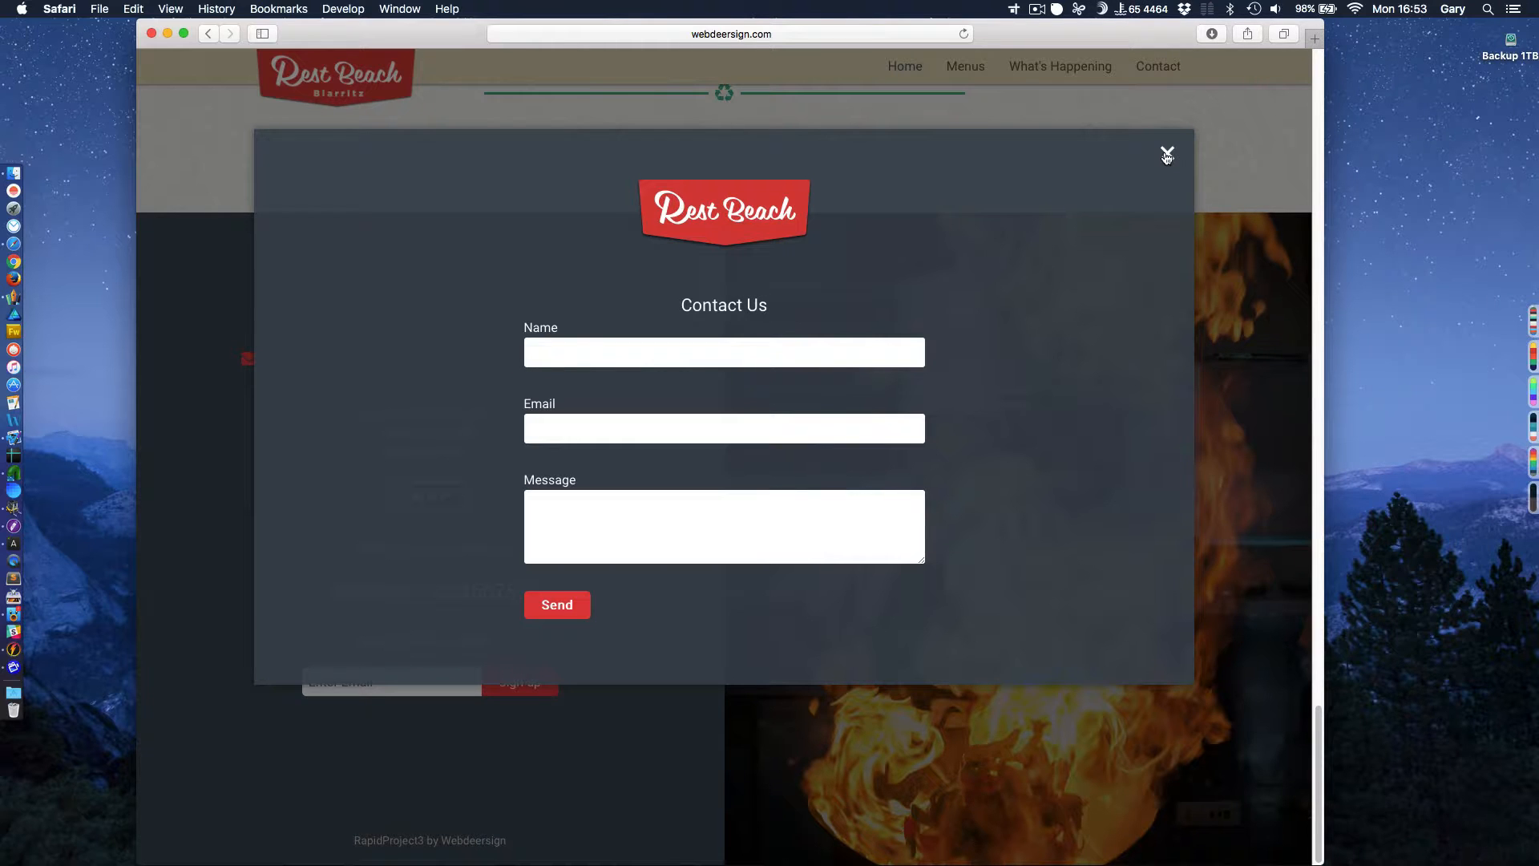
pyautogui.click(1167, 154)
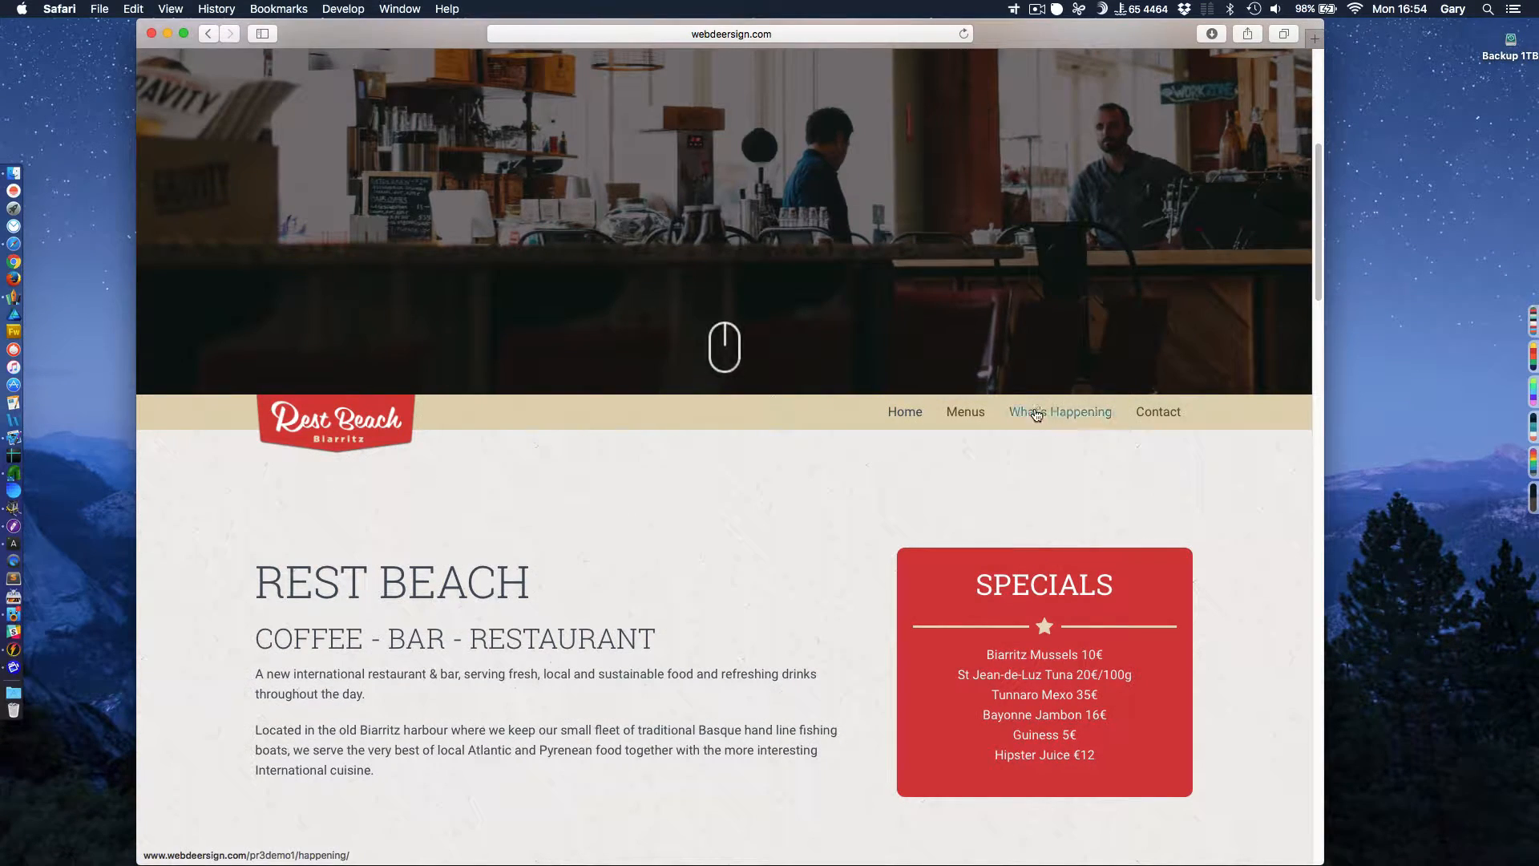
# Go to the What's happening news list and scroll down to the Now serving post.
pyautogui.click(1060, 412)
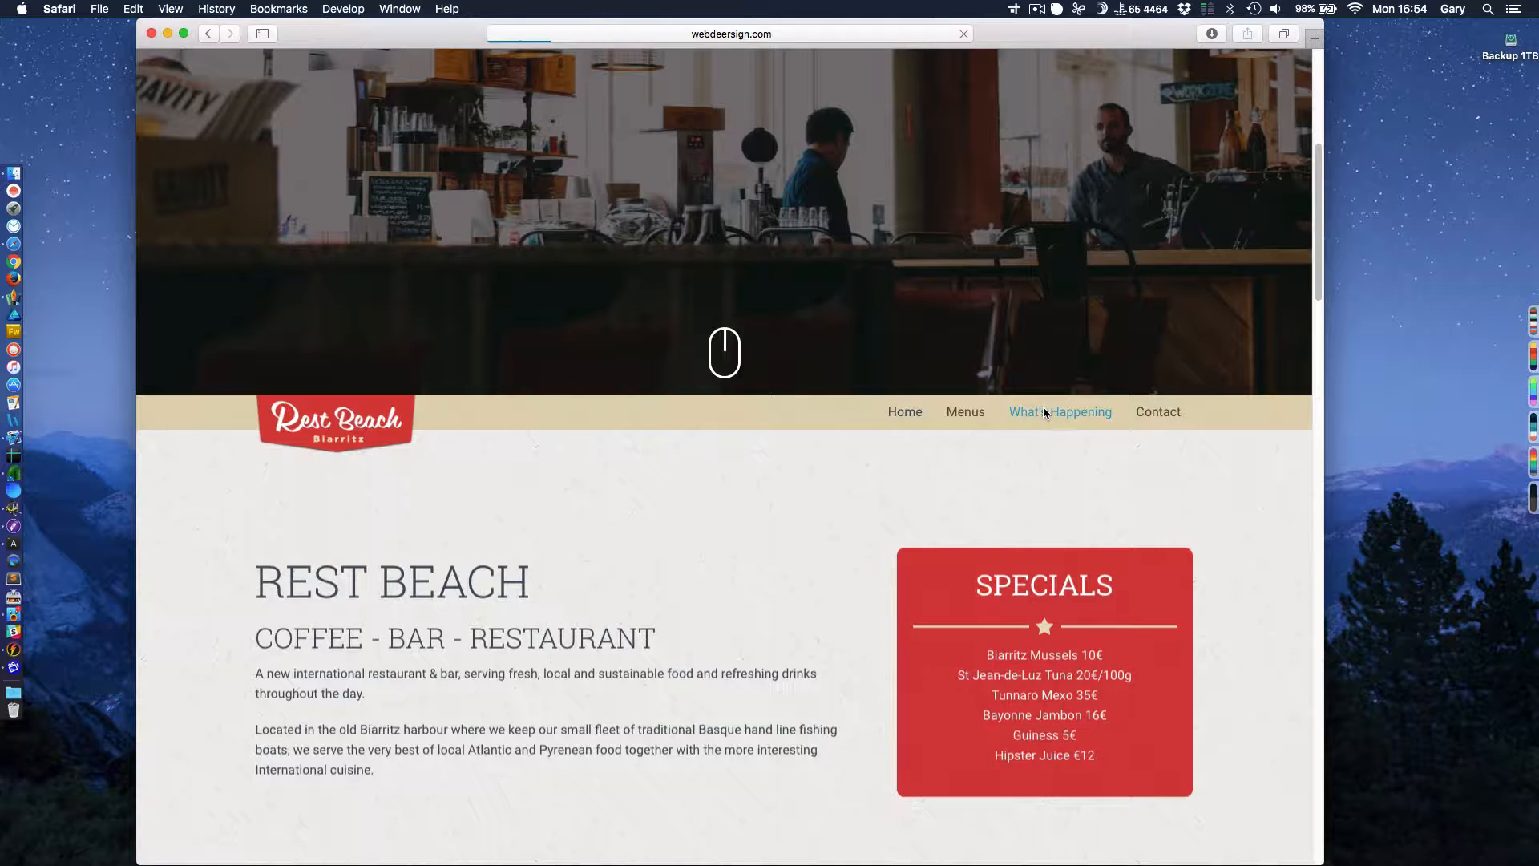
pyautogui.click(1060, 412)
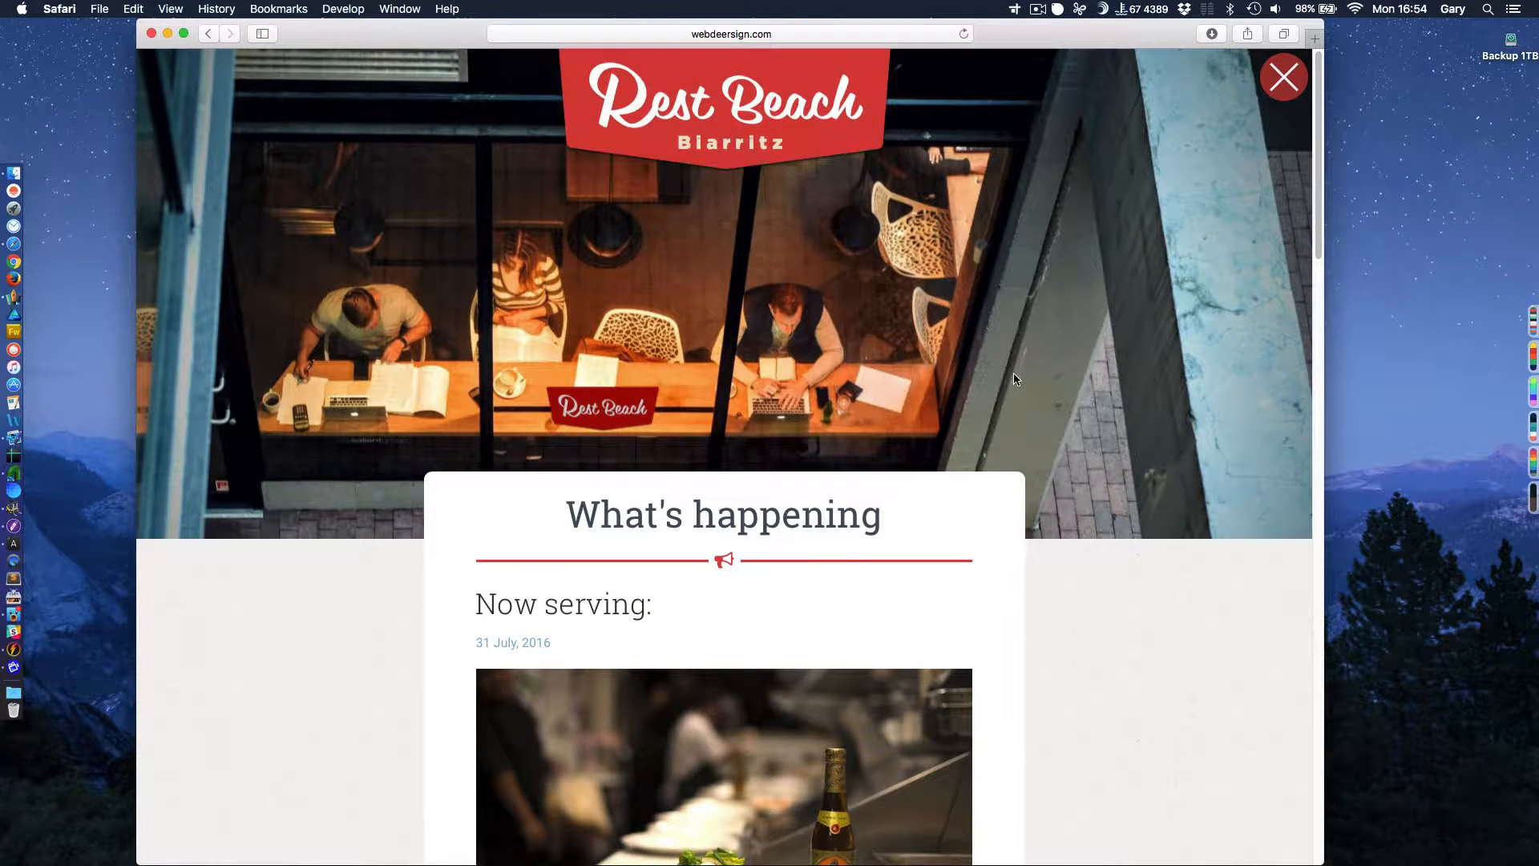
pyautogui.moveTo(1075, 406)
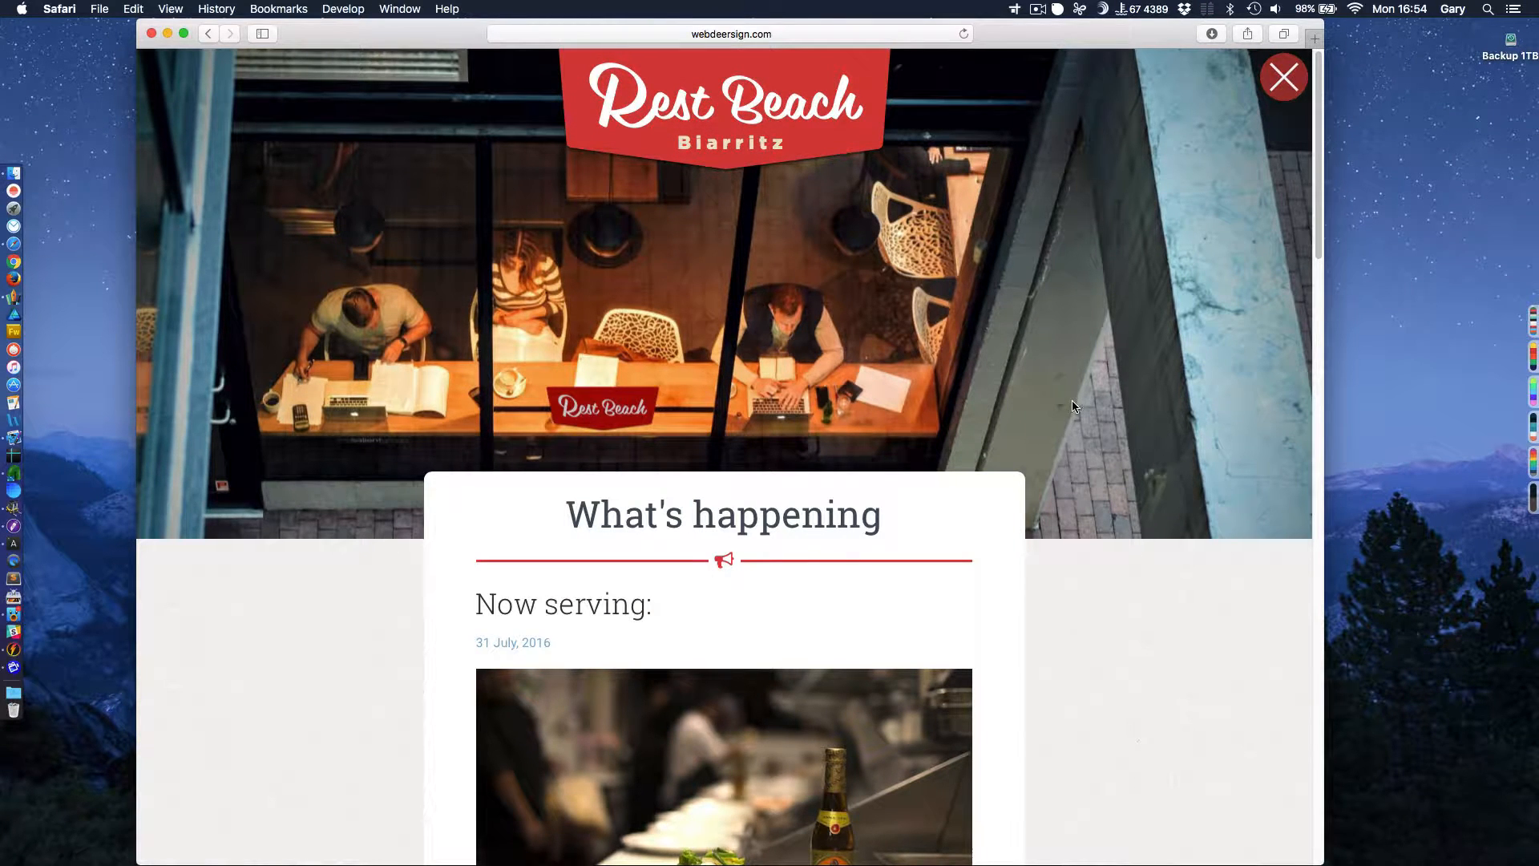
pyautogui.moveTo(1068, 375)
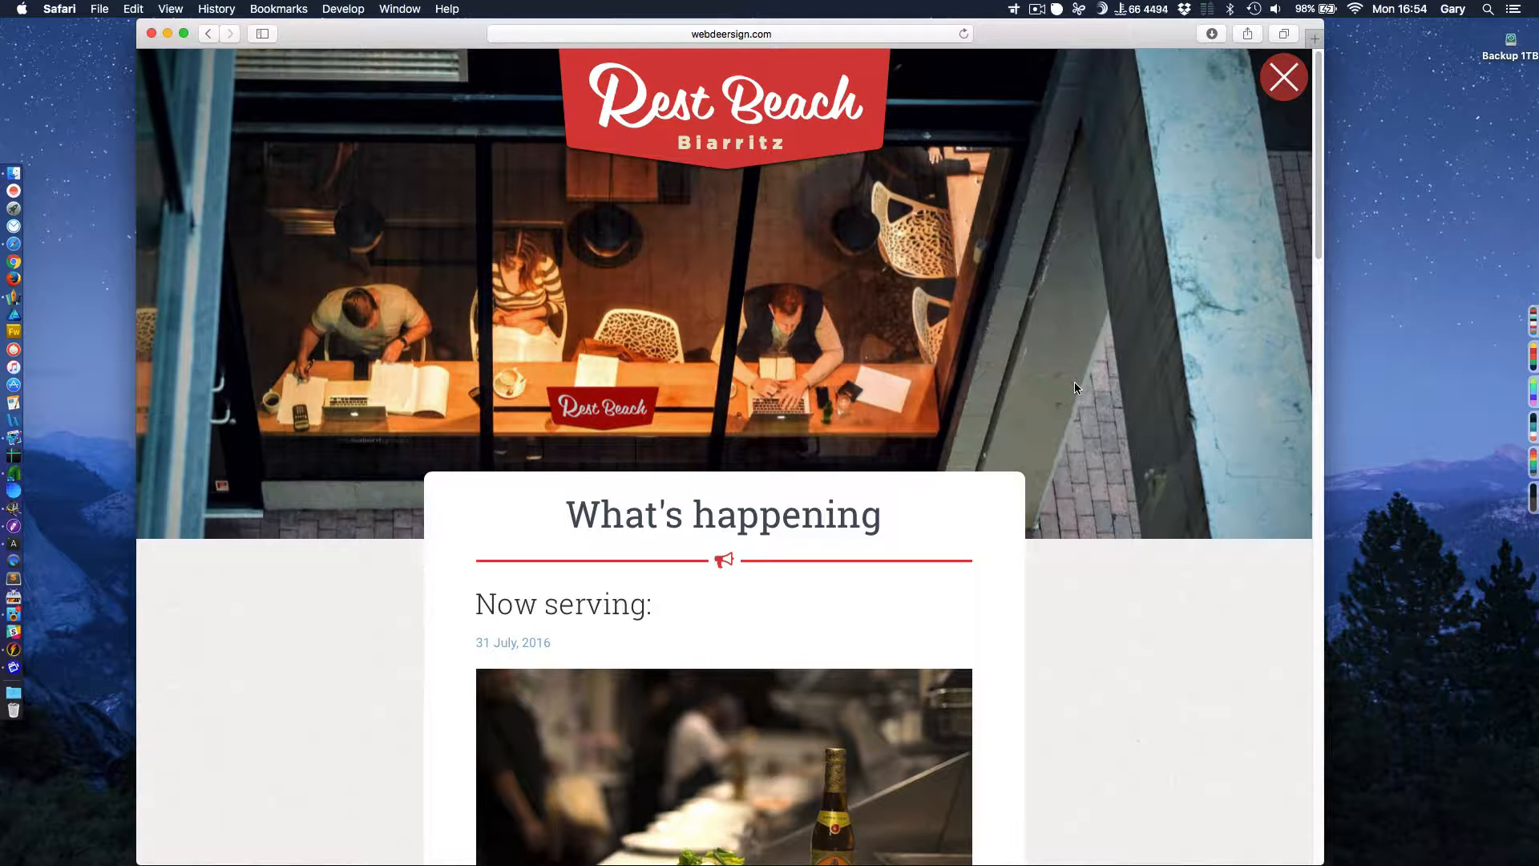
pyautogui.moveTo(1076, 368)
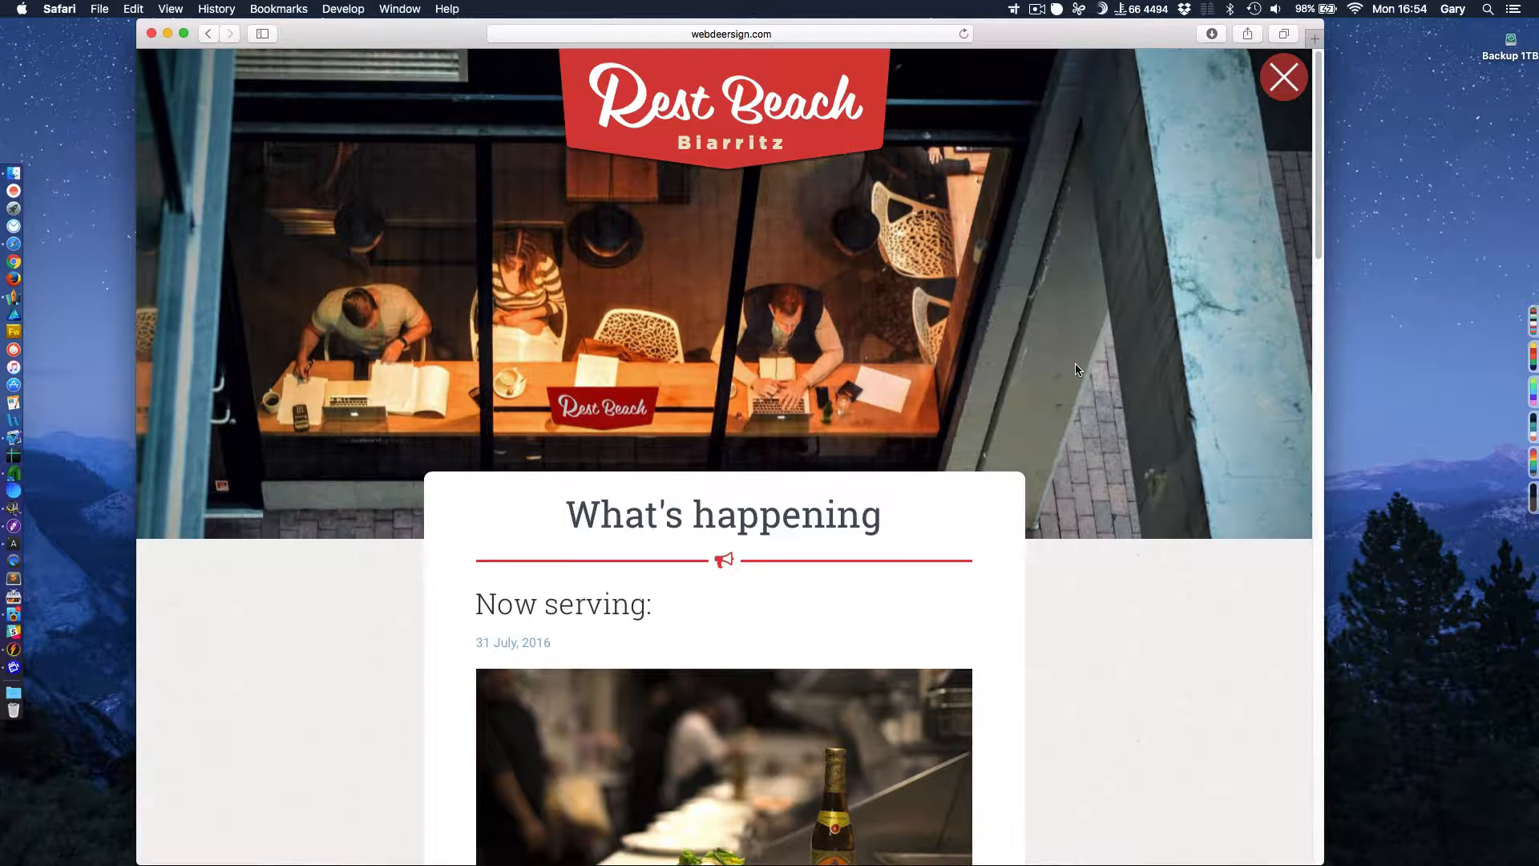
pyautogui.scroll(-3)
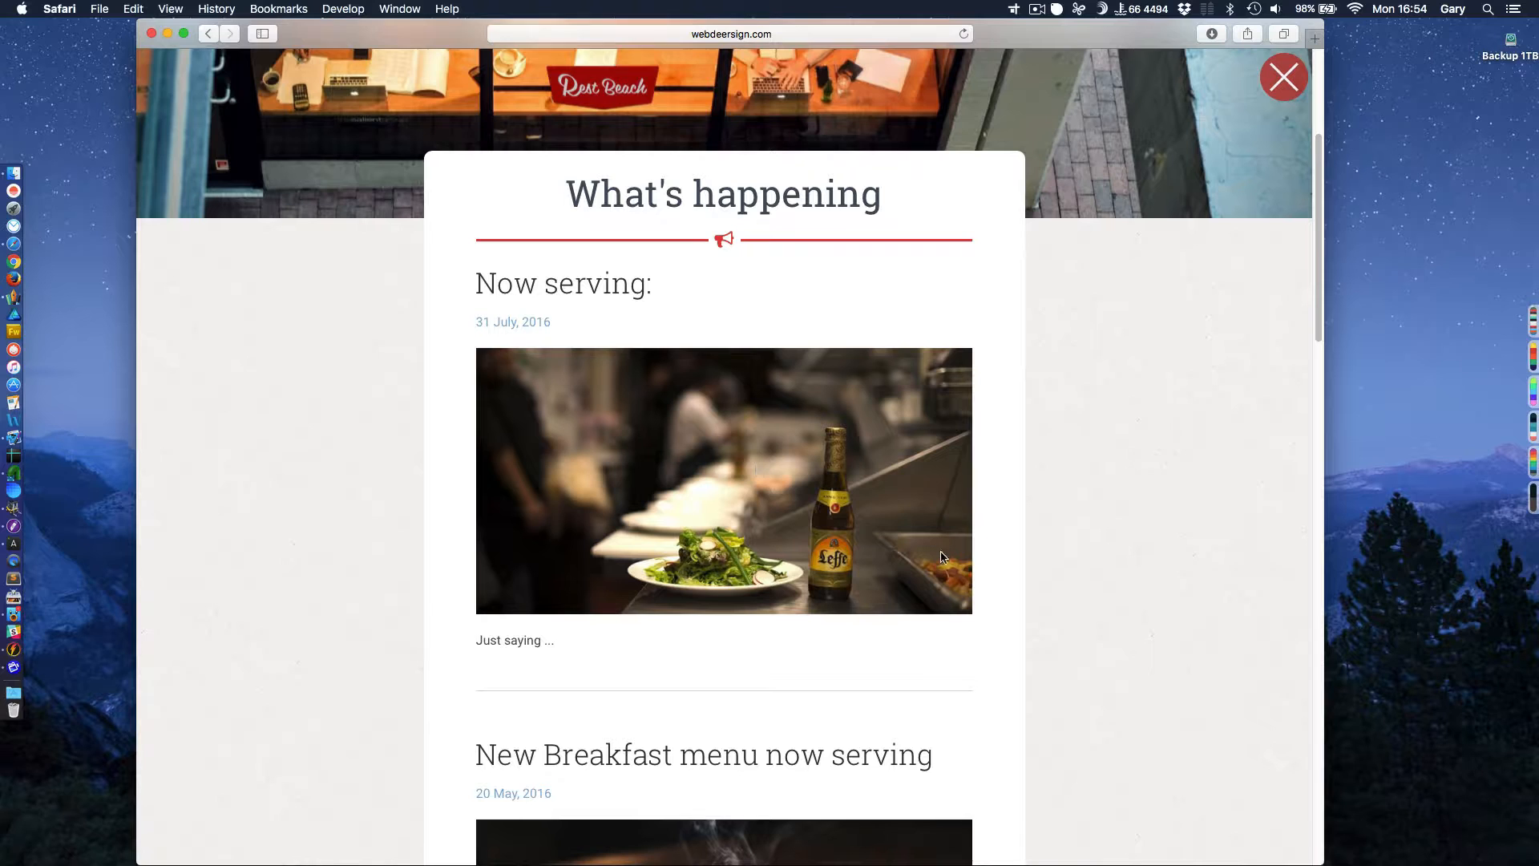
pyautogui.moveTo(999, 531)
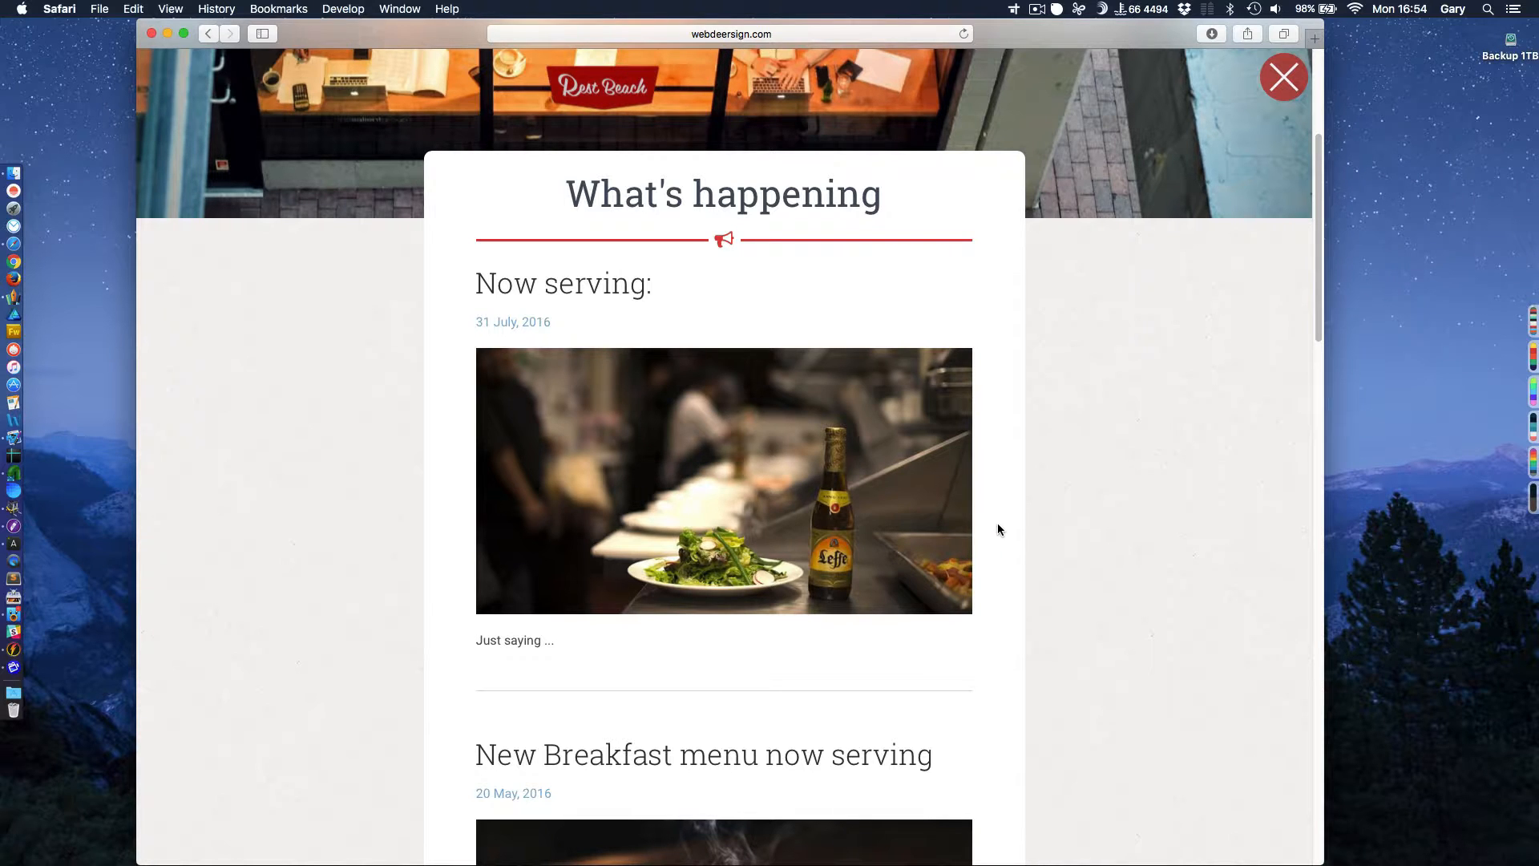
pyautogui.moveTo(978, 457)
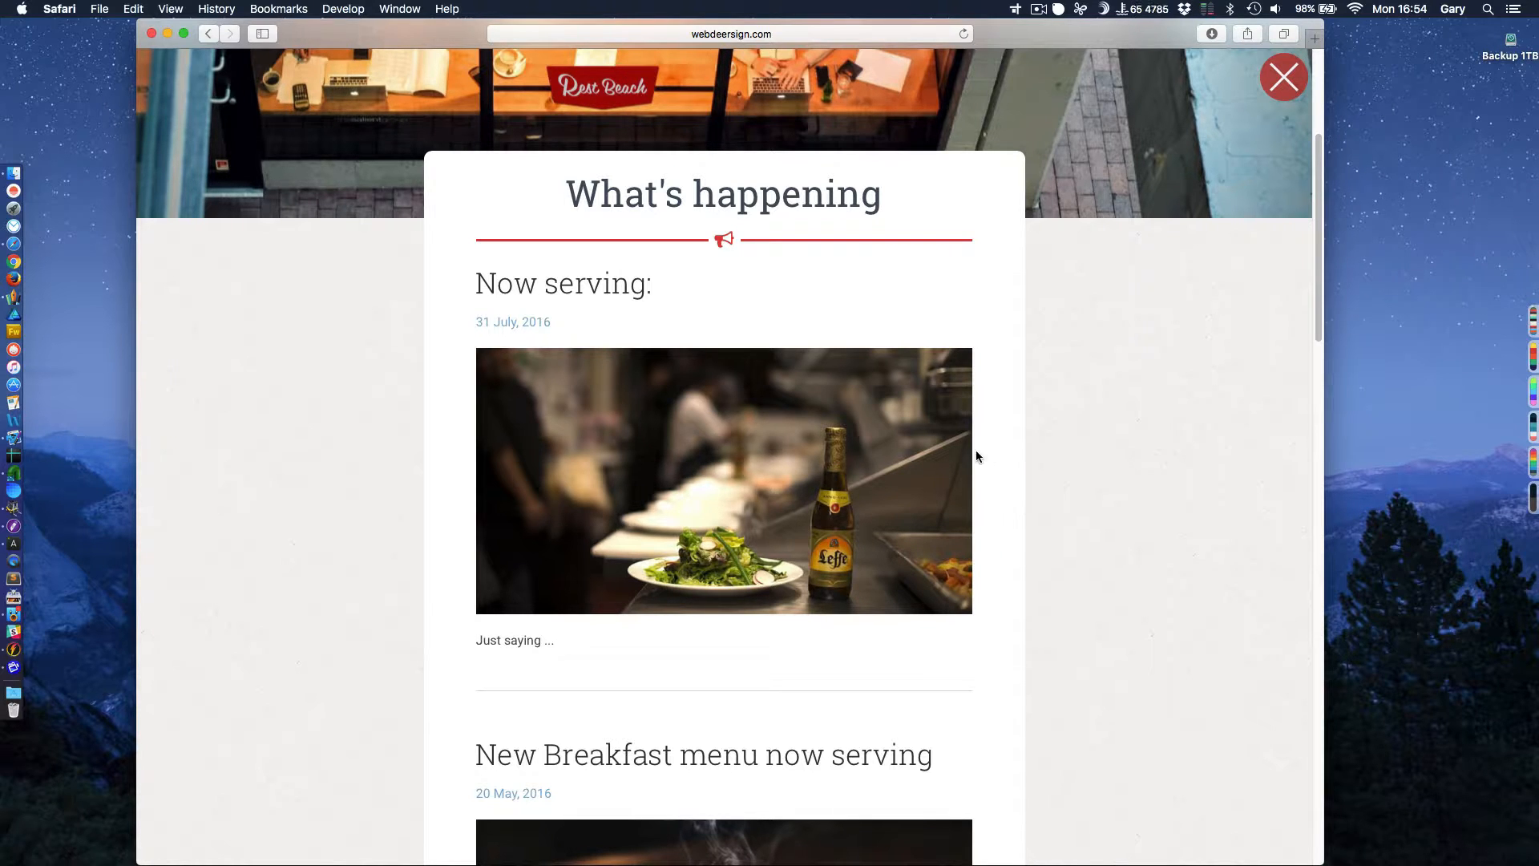
pyautogui.scroll(-3)
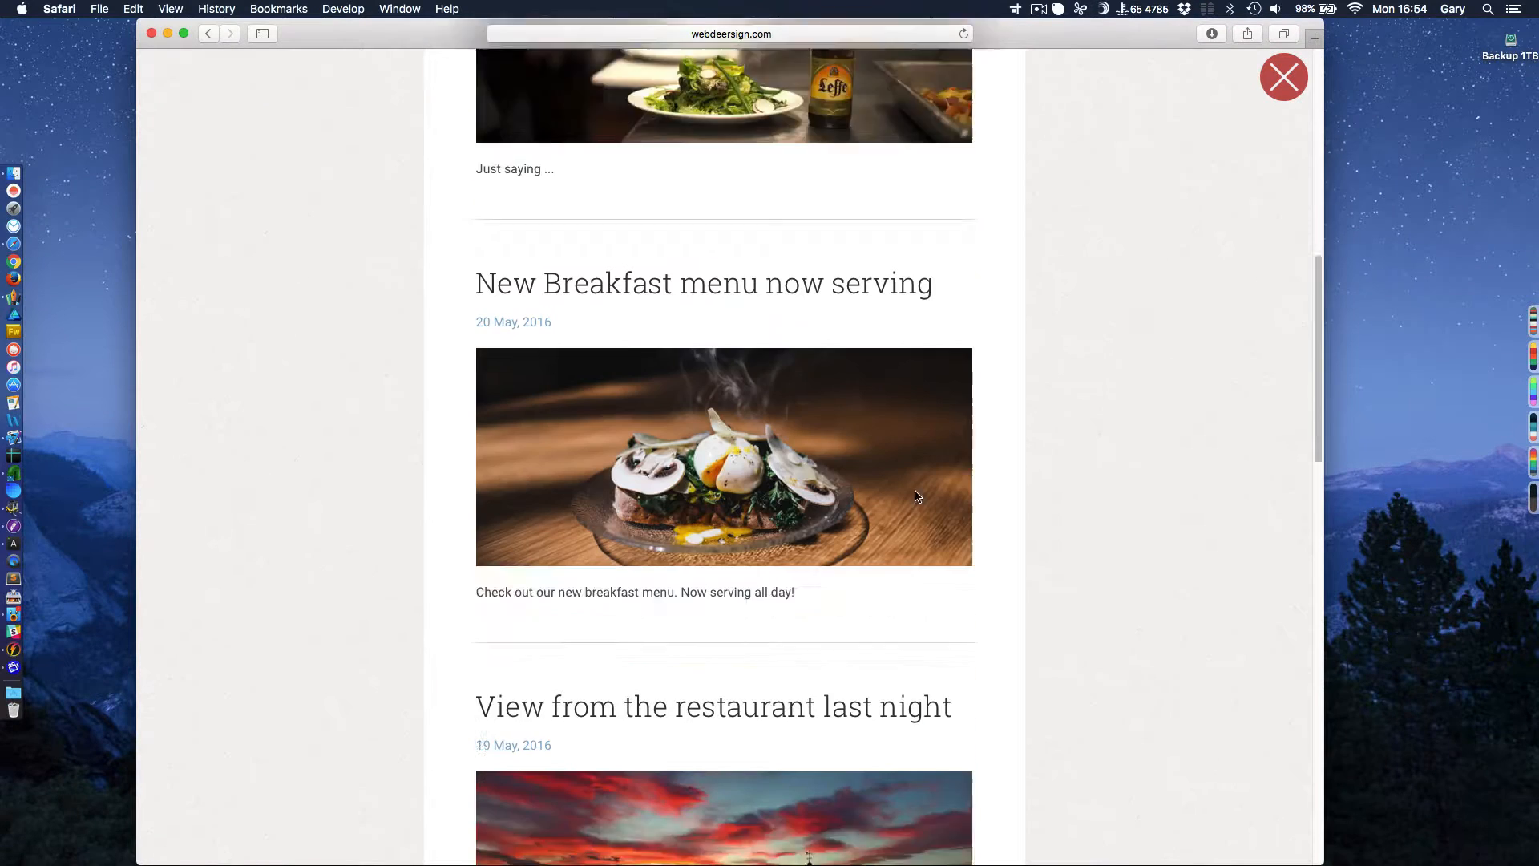
pyautogui.scroll(-3)
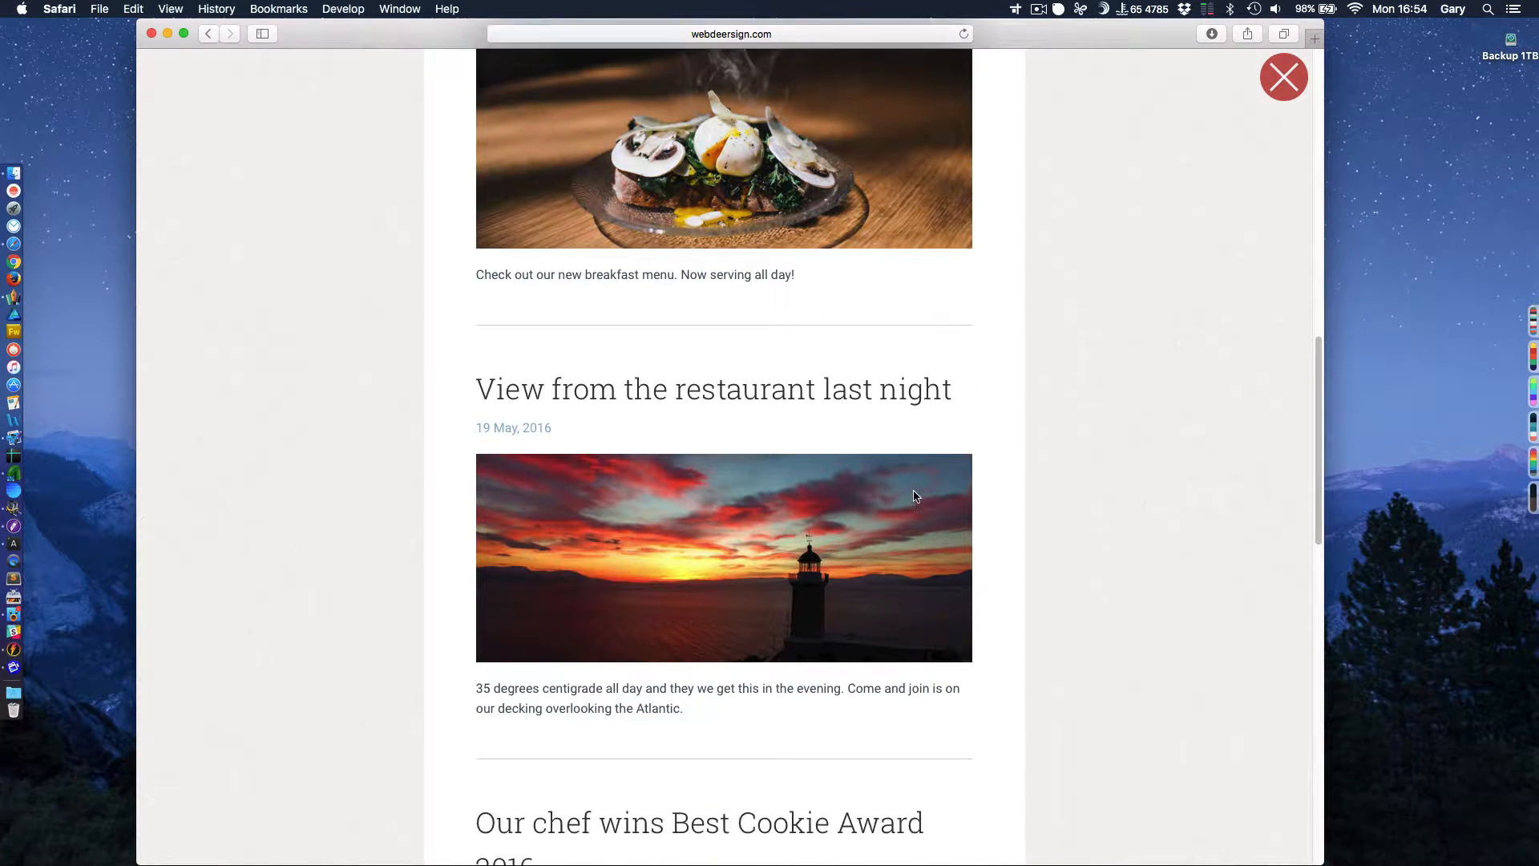
pyautogui.scroll(-3)
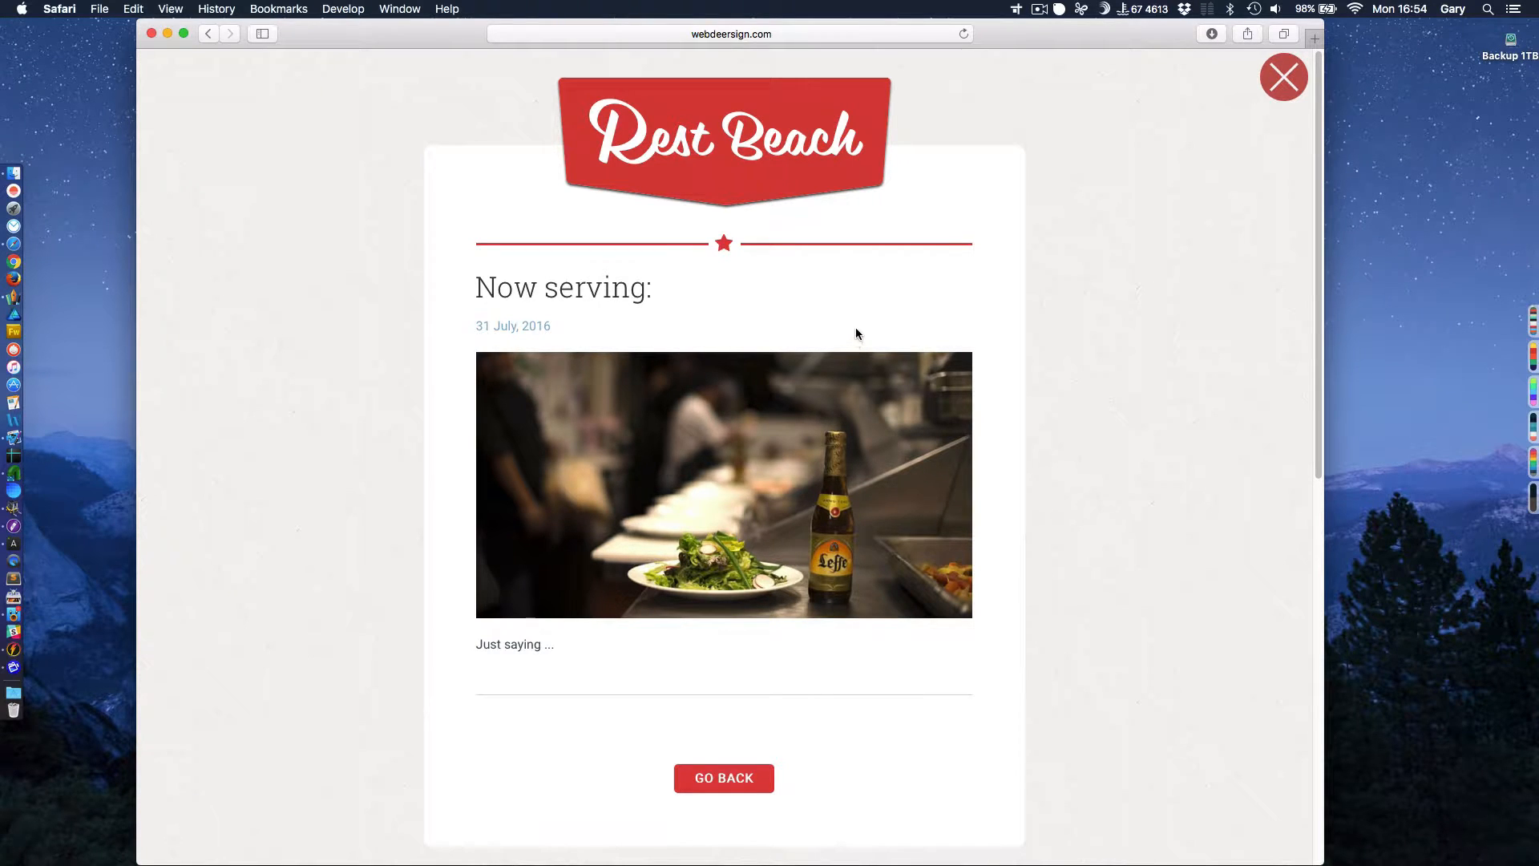
pyautogui.moveTo(1196, 223)
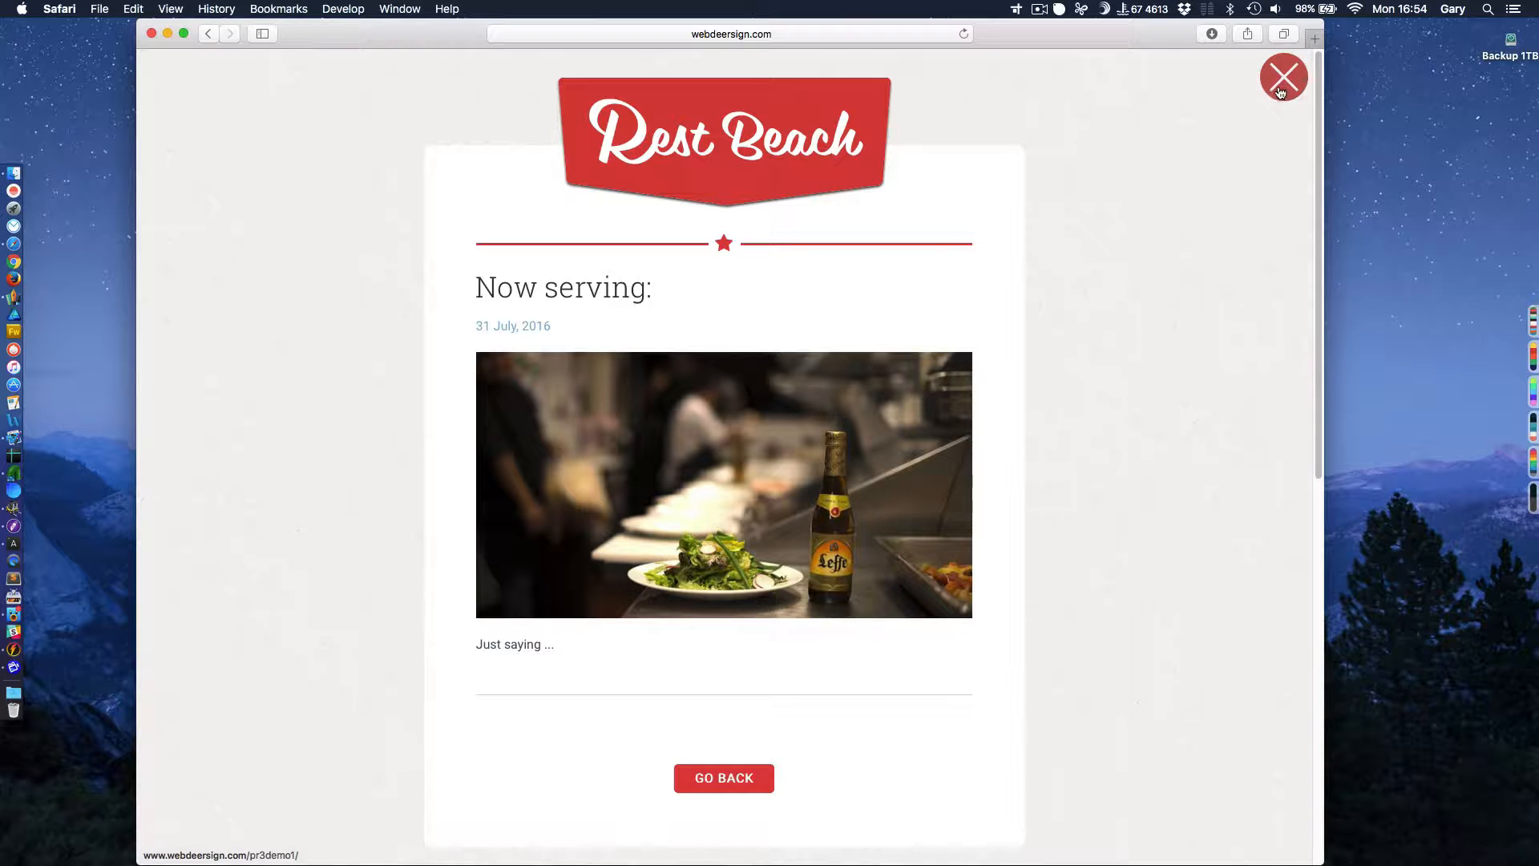
pyautogui.moveTo(723, 778)
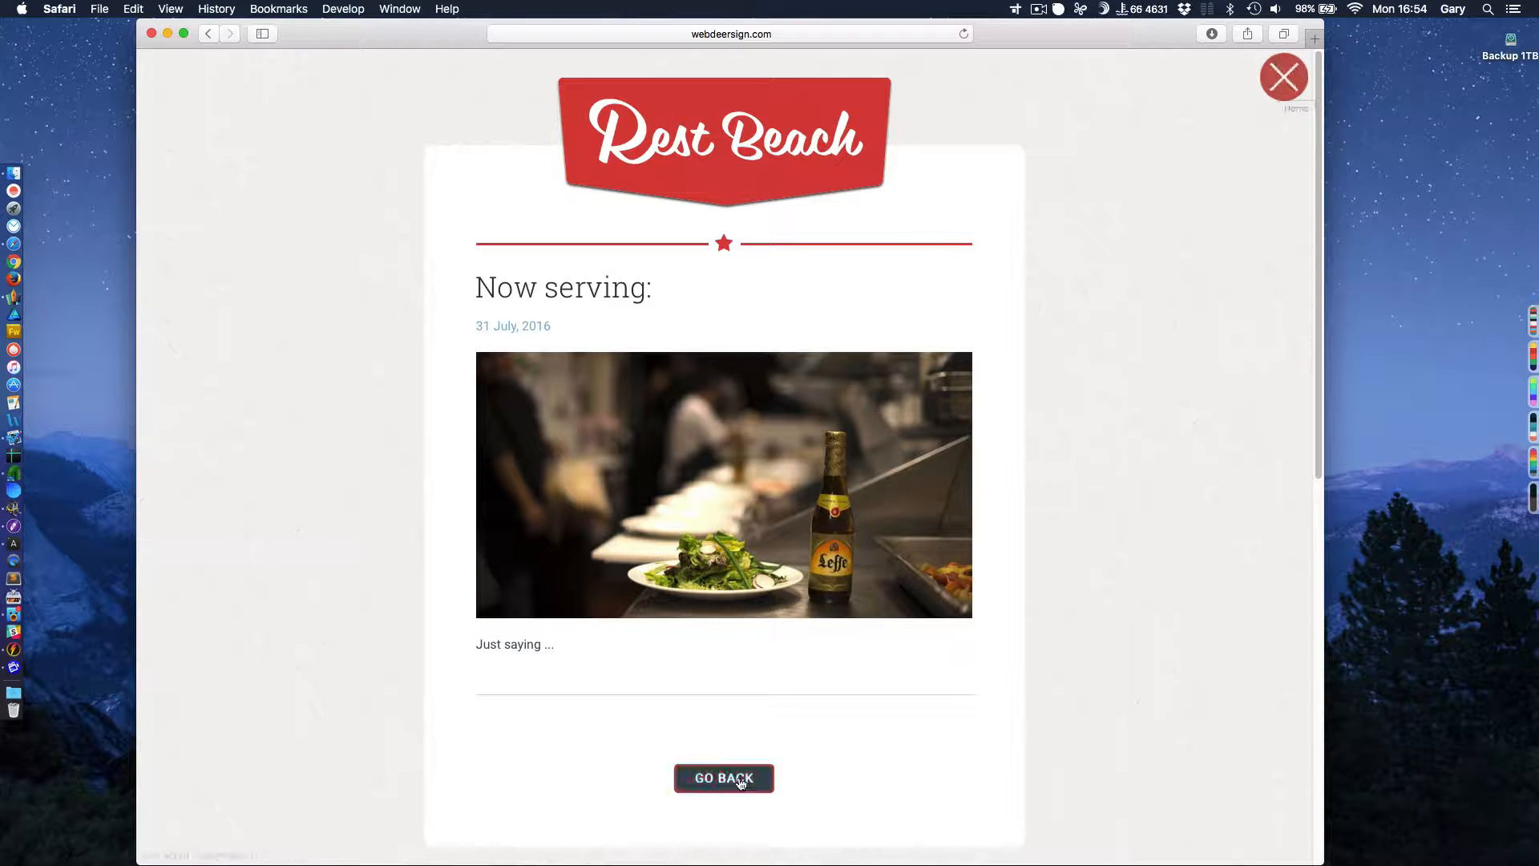
# Go back from the Now serving post to the homepage and scroll to the Specials list.
pyautogui.click(724, 778)
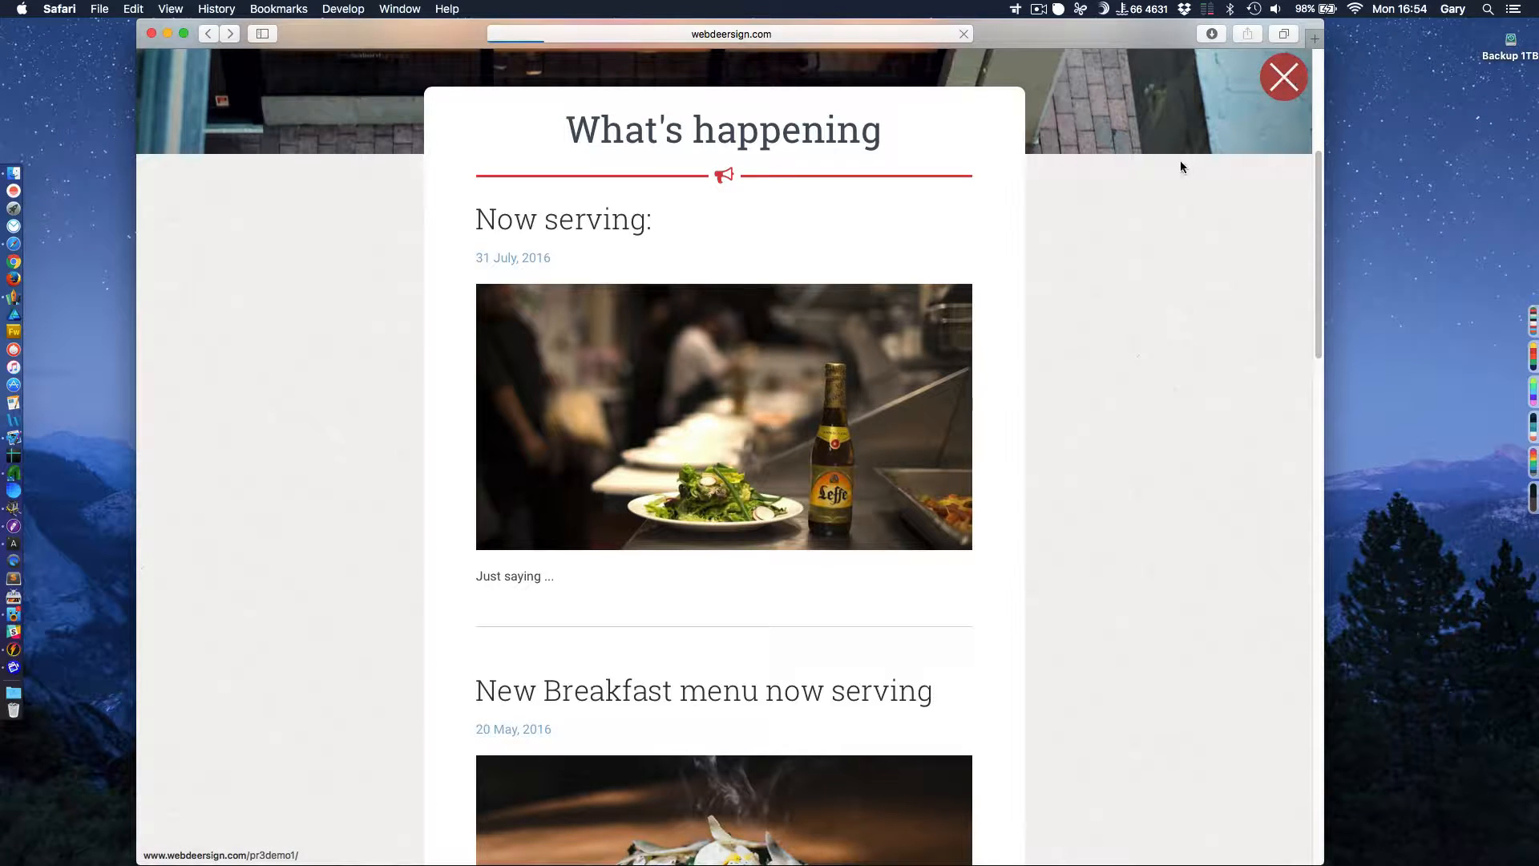
pyautogui.click(1283, 77)
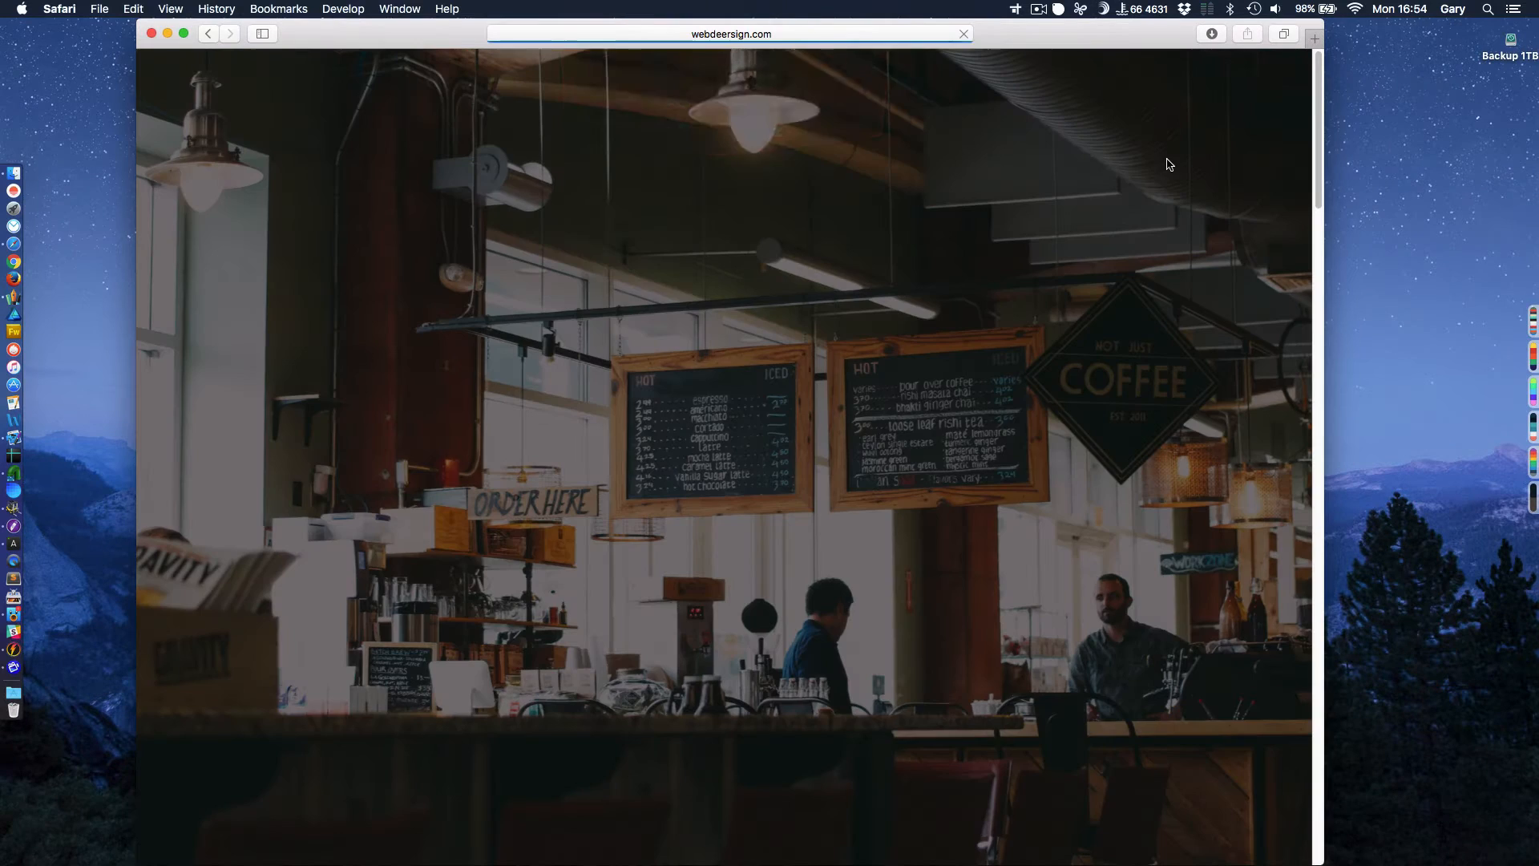
pyautogui.scroll(-3)
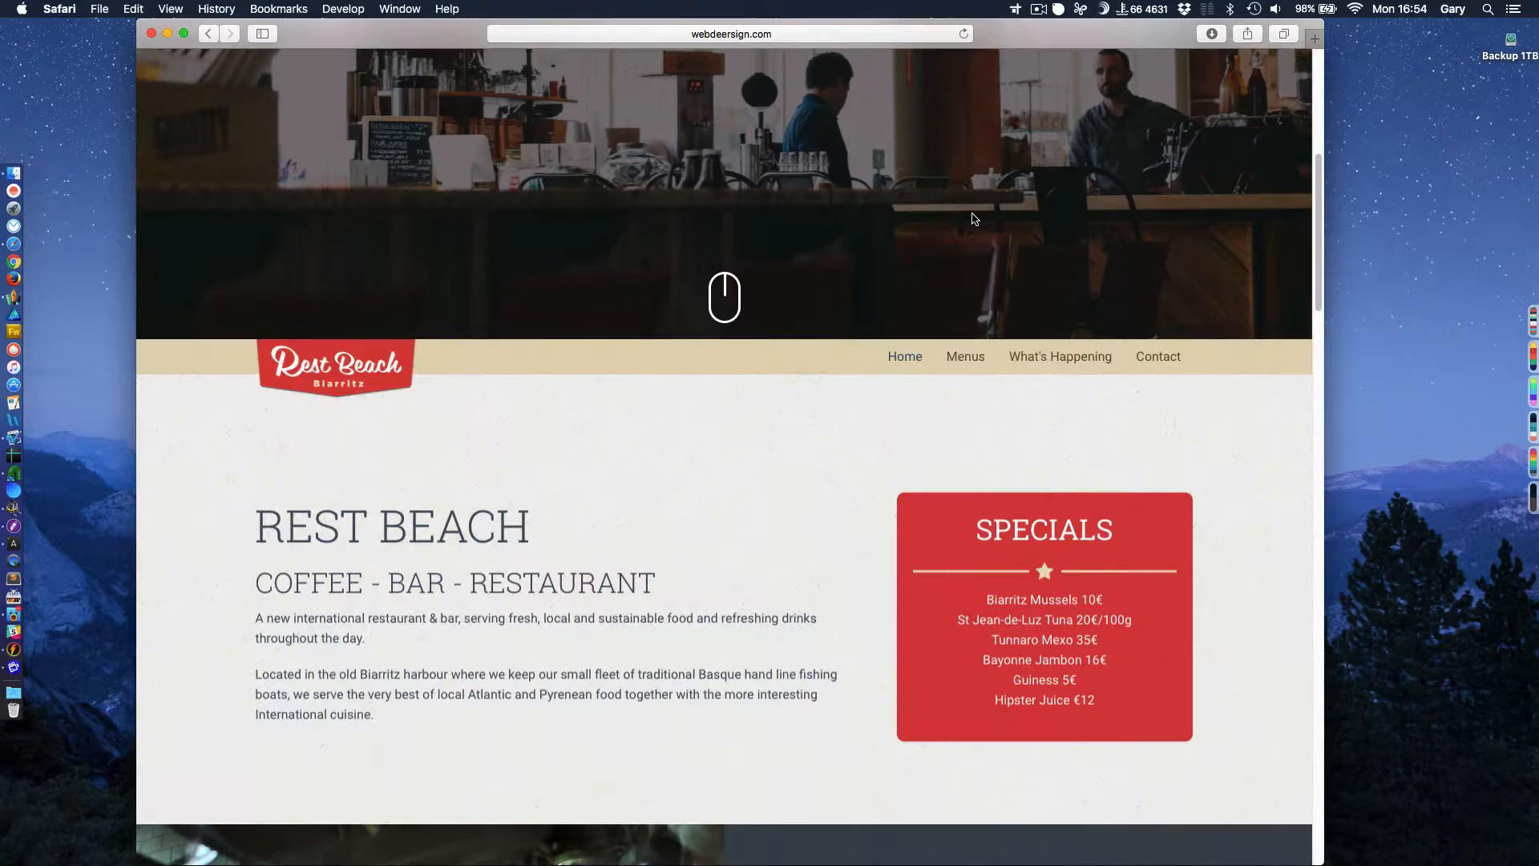
pyautogui.scroll(-3)
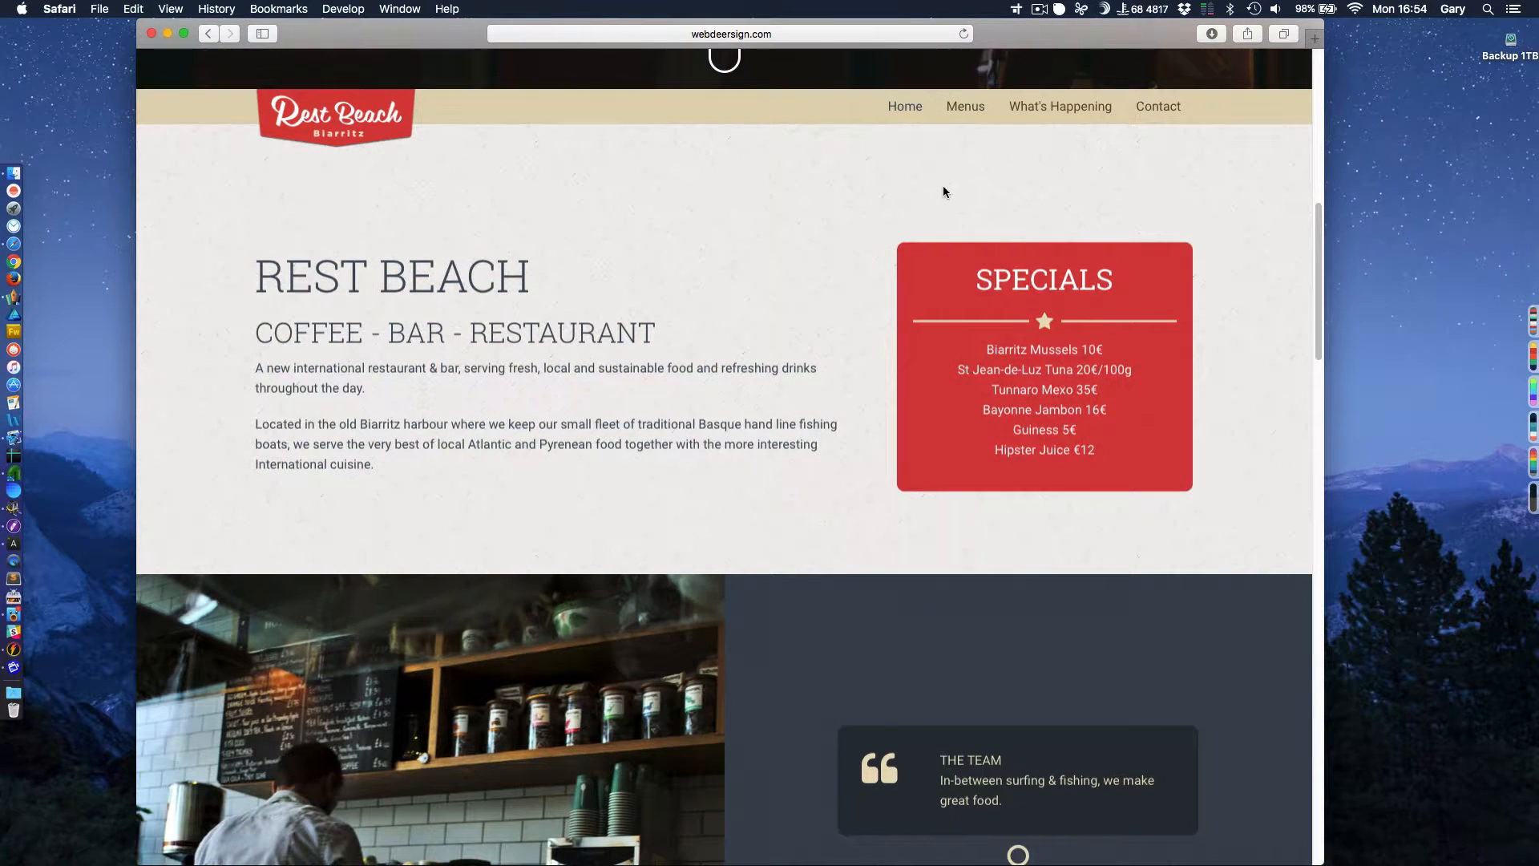
pyautogui.scroll(-3)
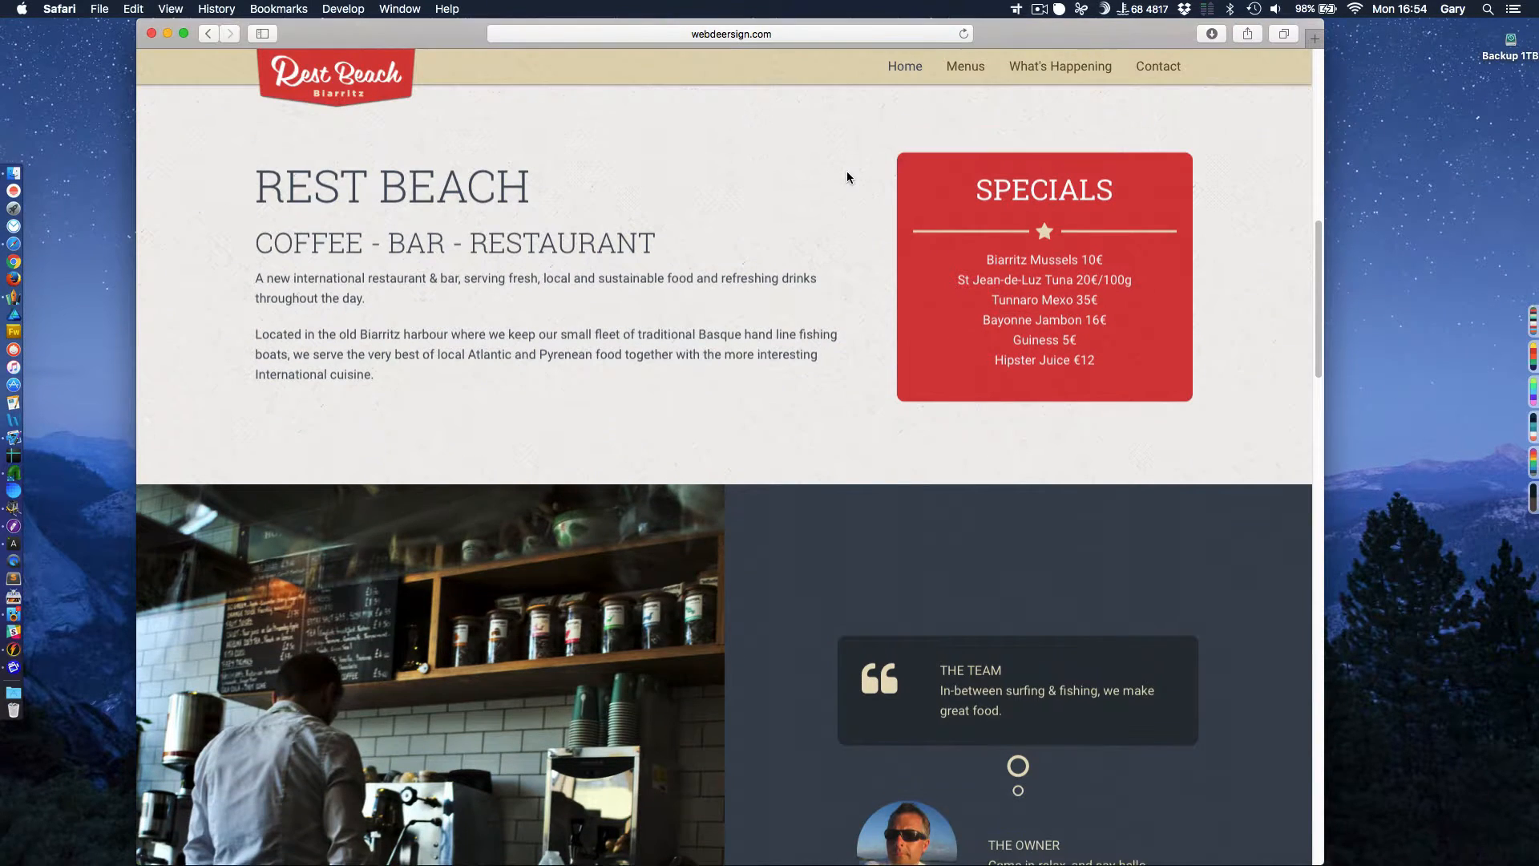
# Show the Menus page and scroll through the Starter, Main and Dessert menus with prices.
pyautogui.click(965, 65)
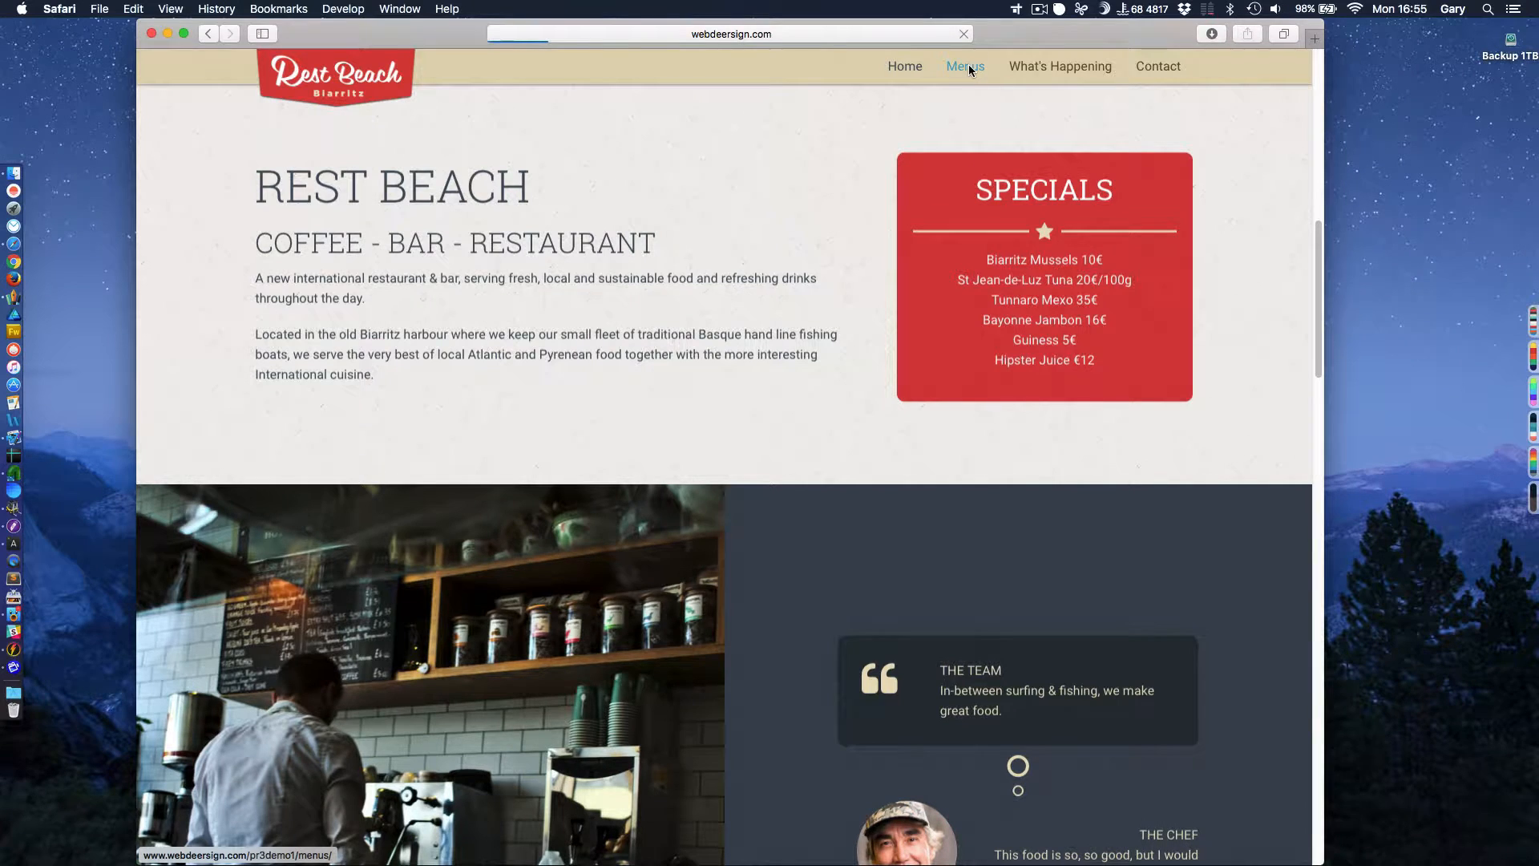
pyautogui.click(964, 66)
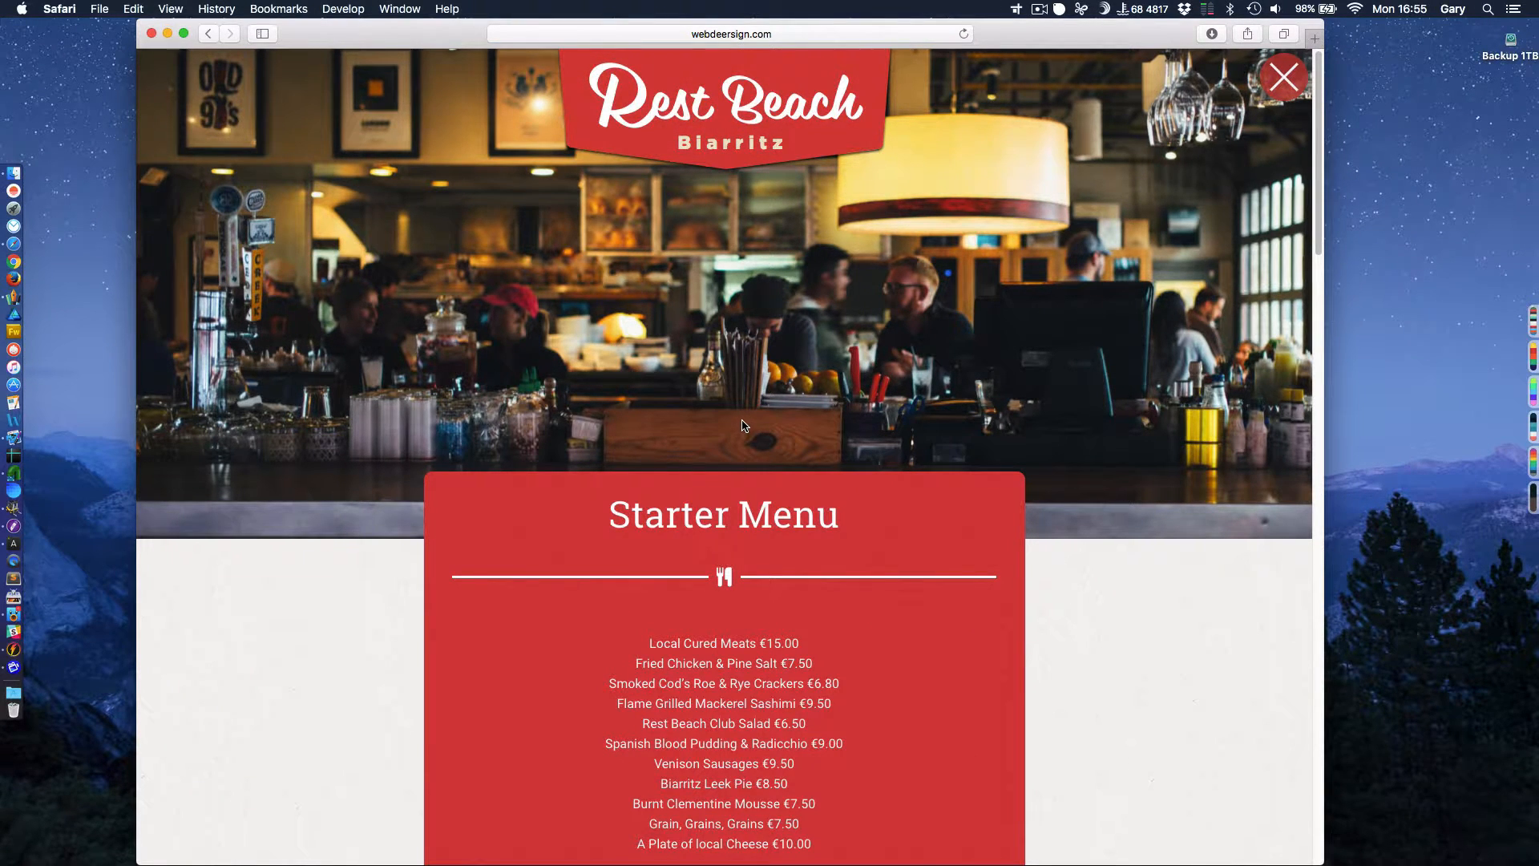
pyautogui.moveTo(755, 434)
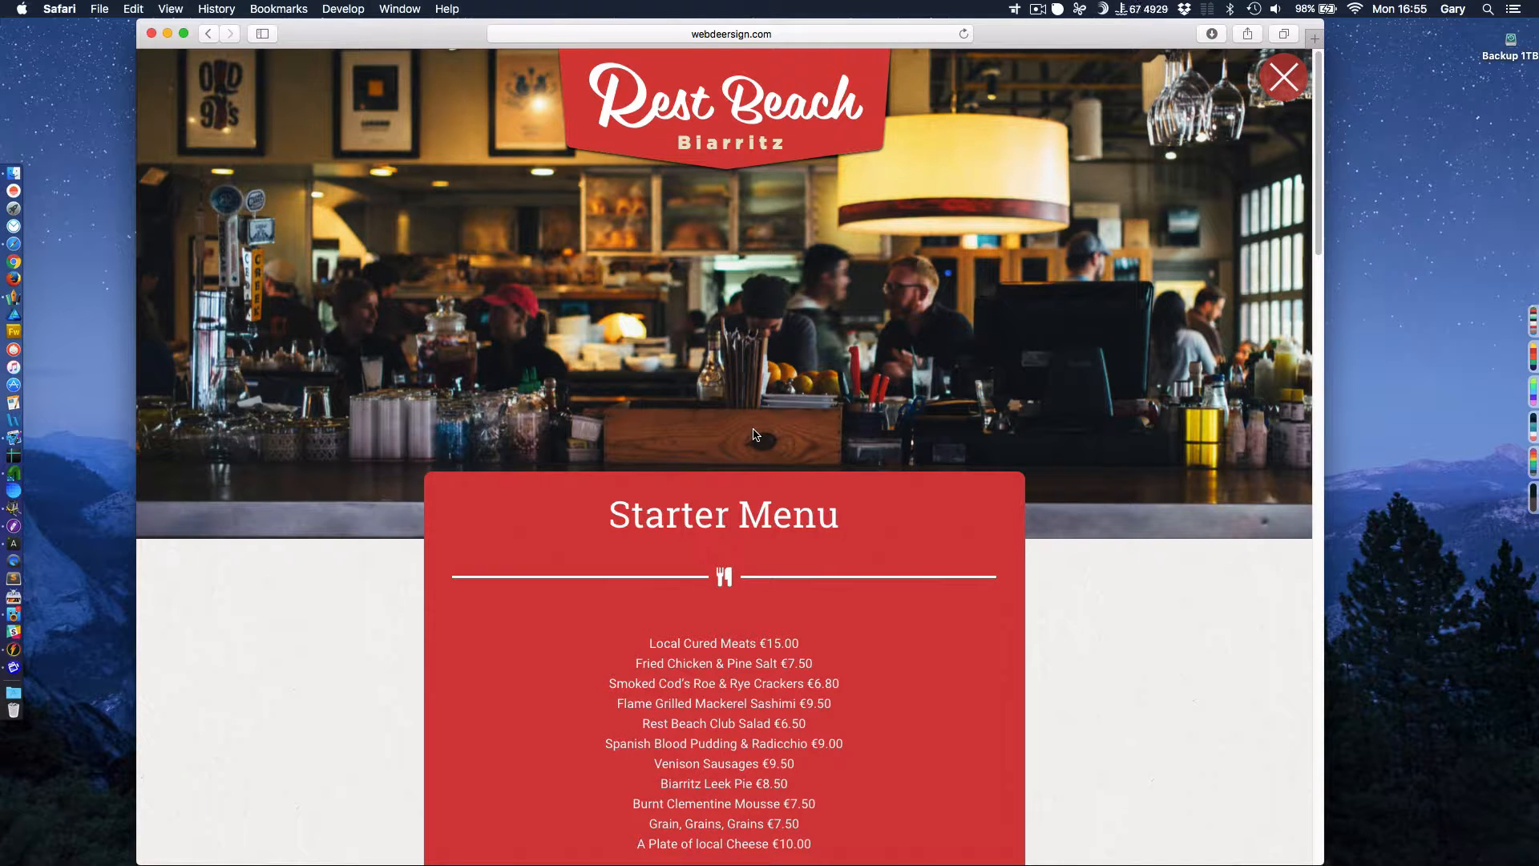
pyautogui.moveTo(787, 476)
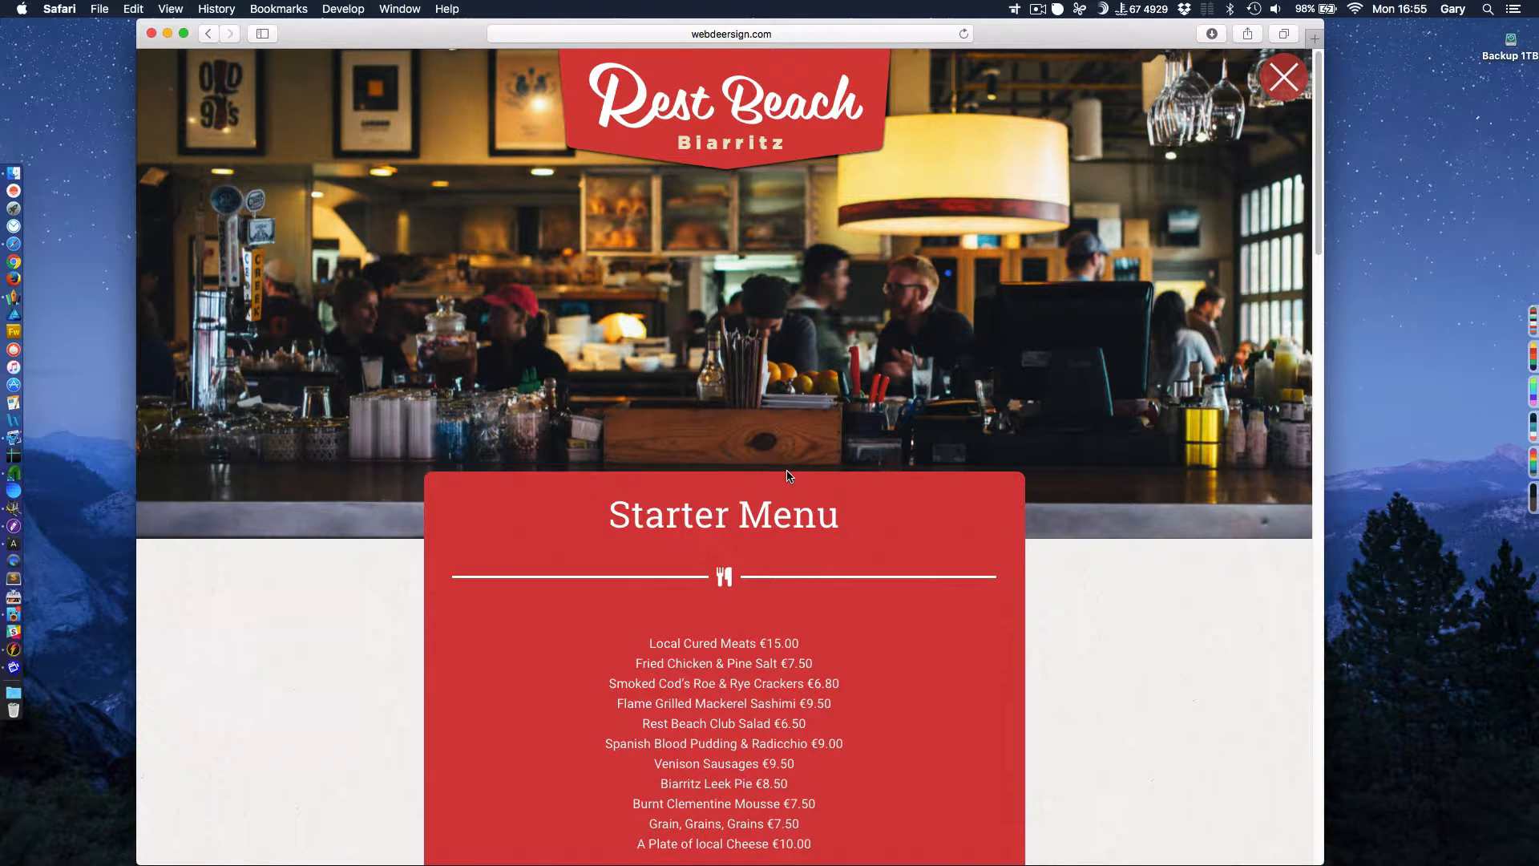
pyautogui.moveTo(736, 445)
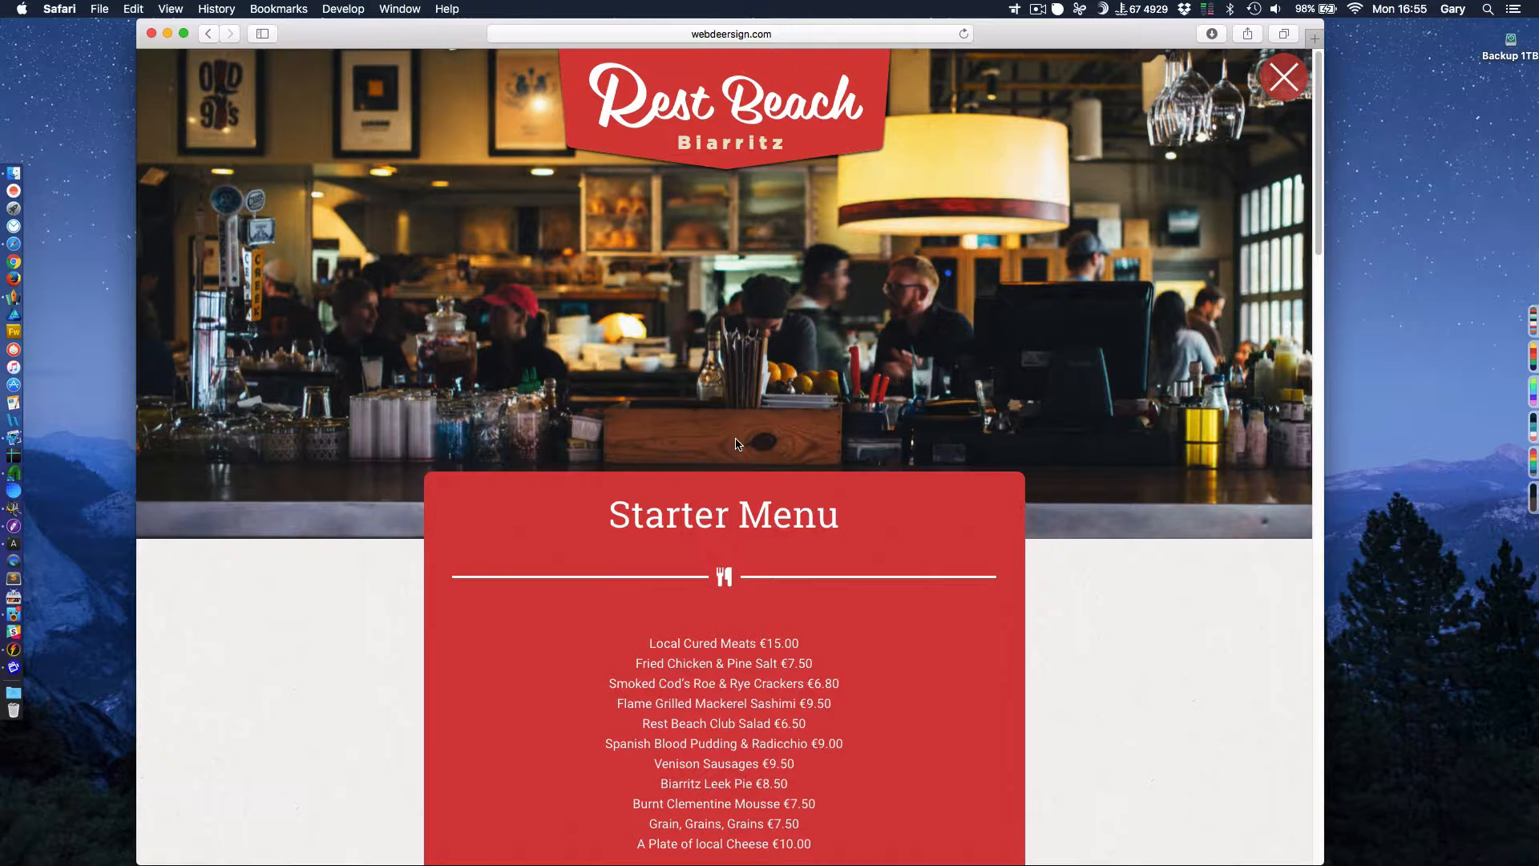
pyautogui.scroll(-3)
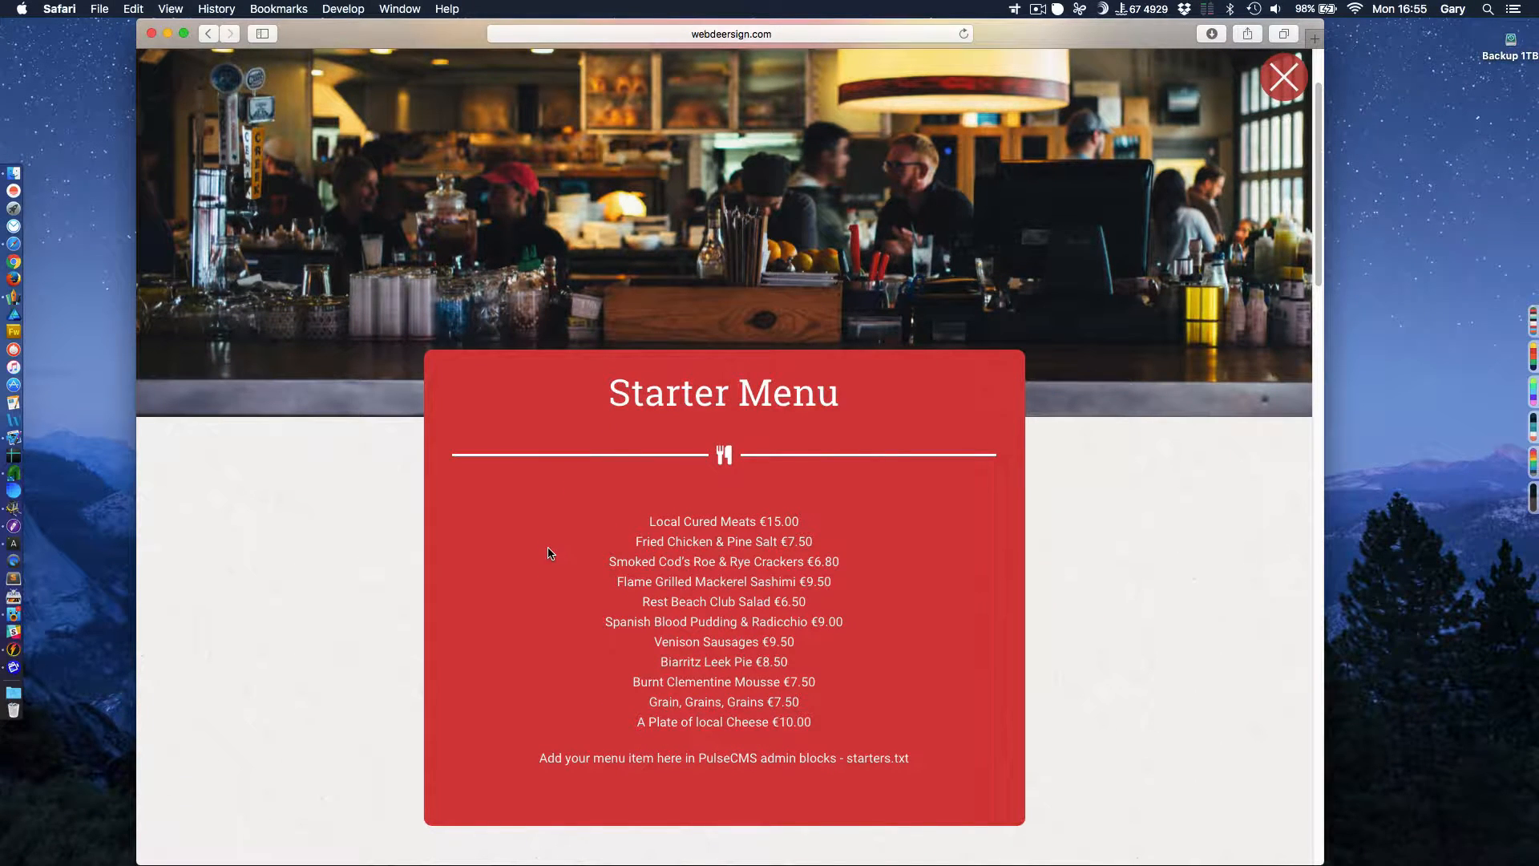
pyautogui.scroll(-3)
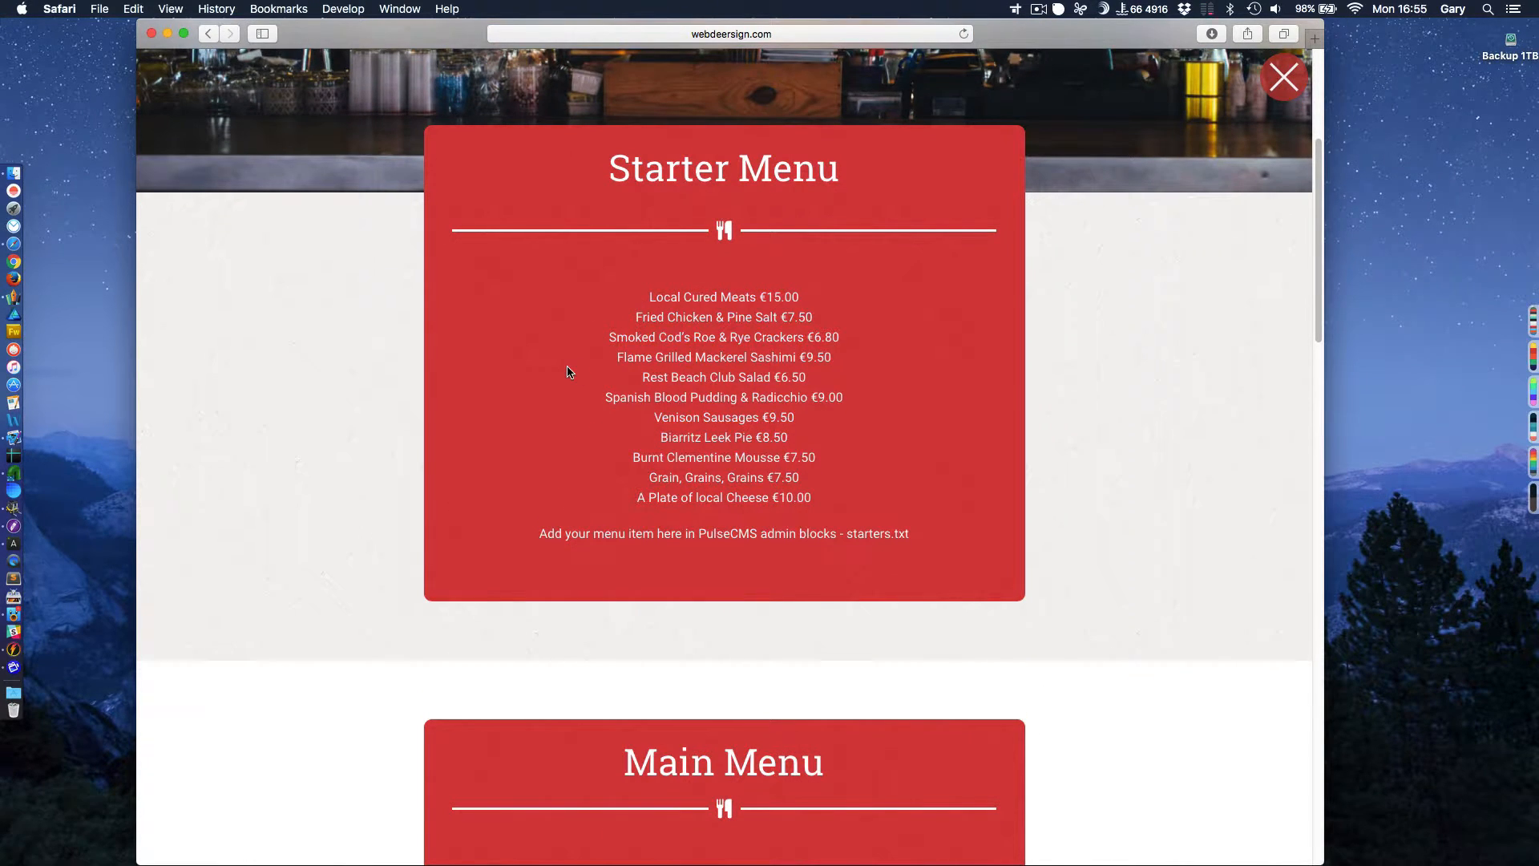
pyautogui.scroll(-3)
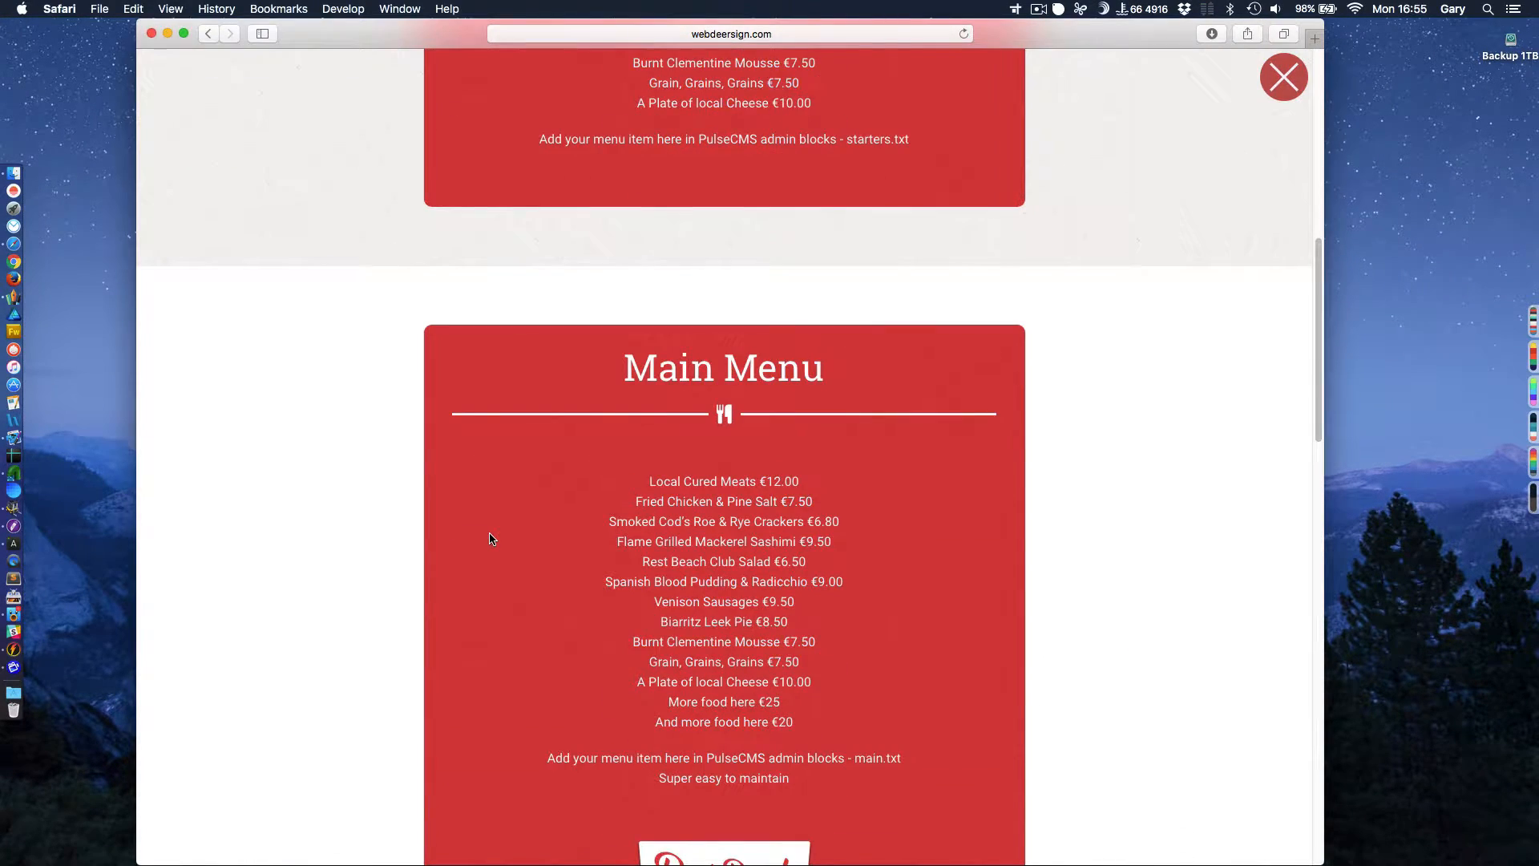
pyautogui.scroll(-3)
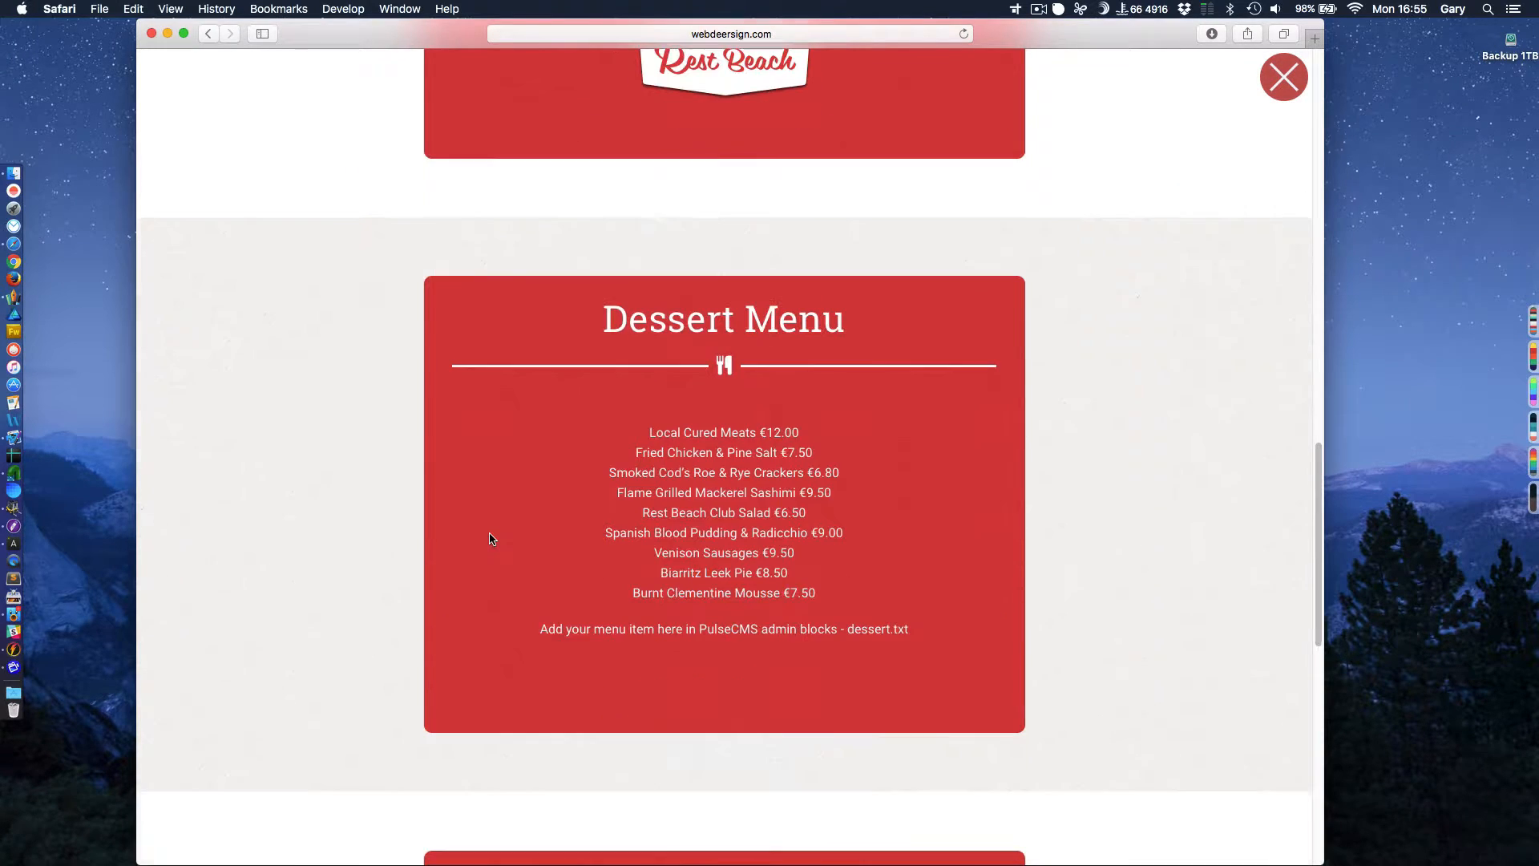
pyautogui.scroll(-3)
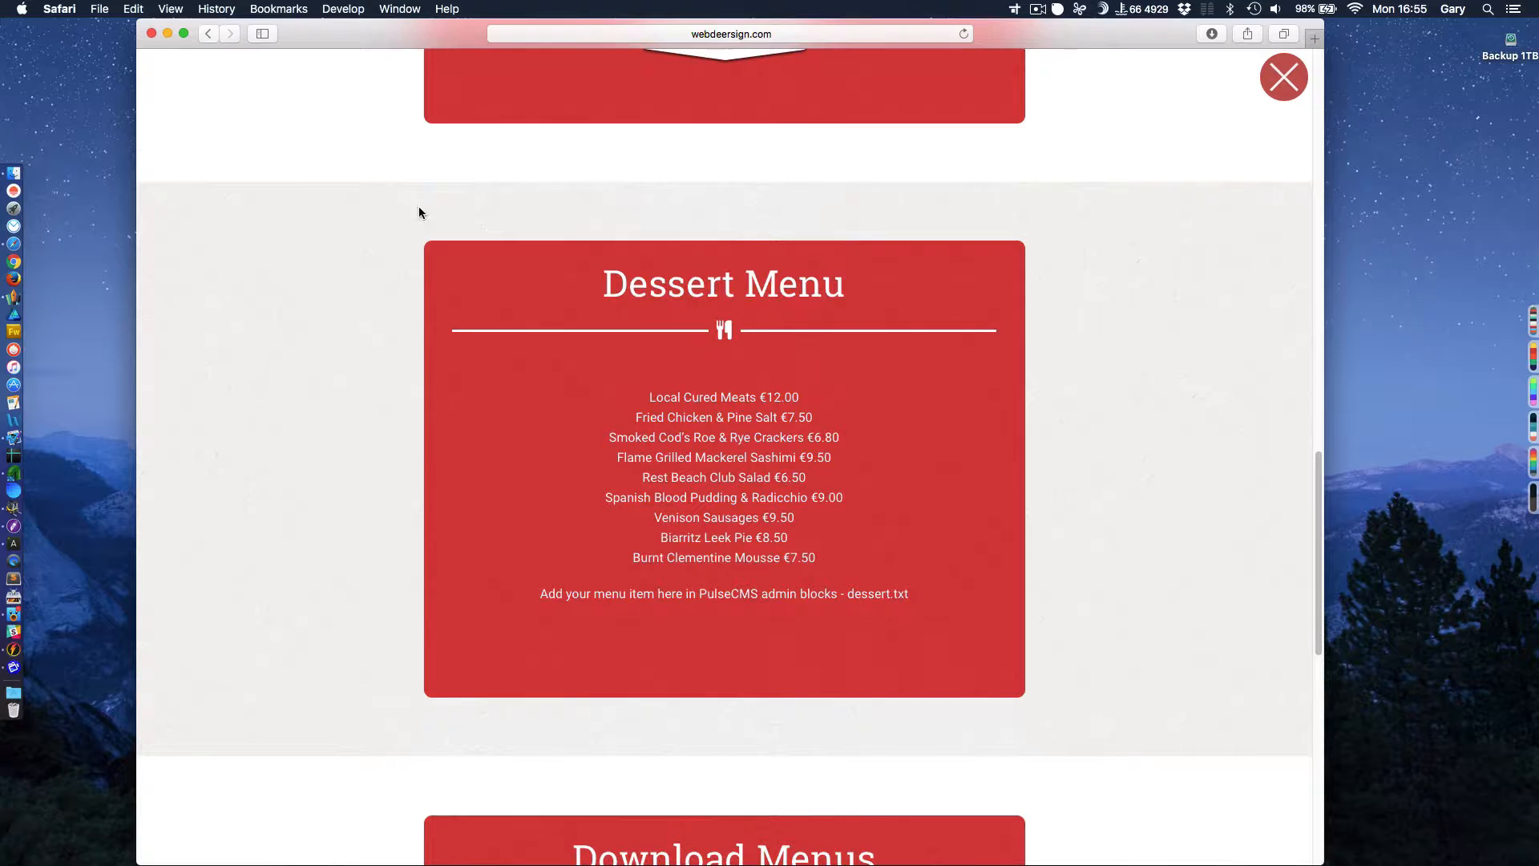
pyautogui.moveTo(116, 669)
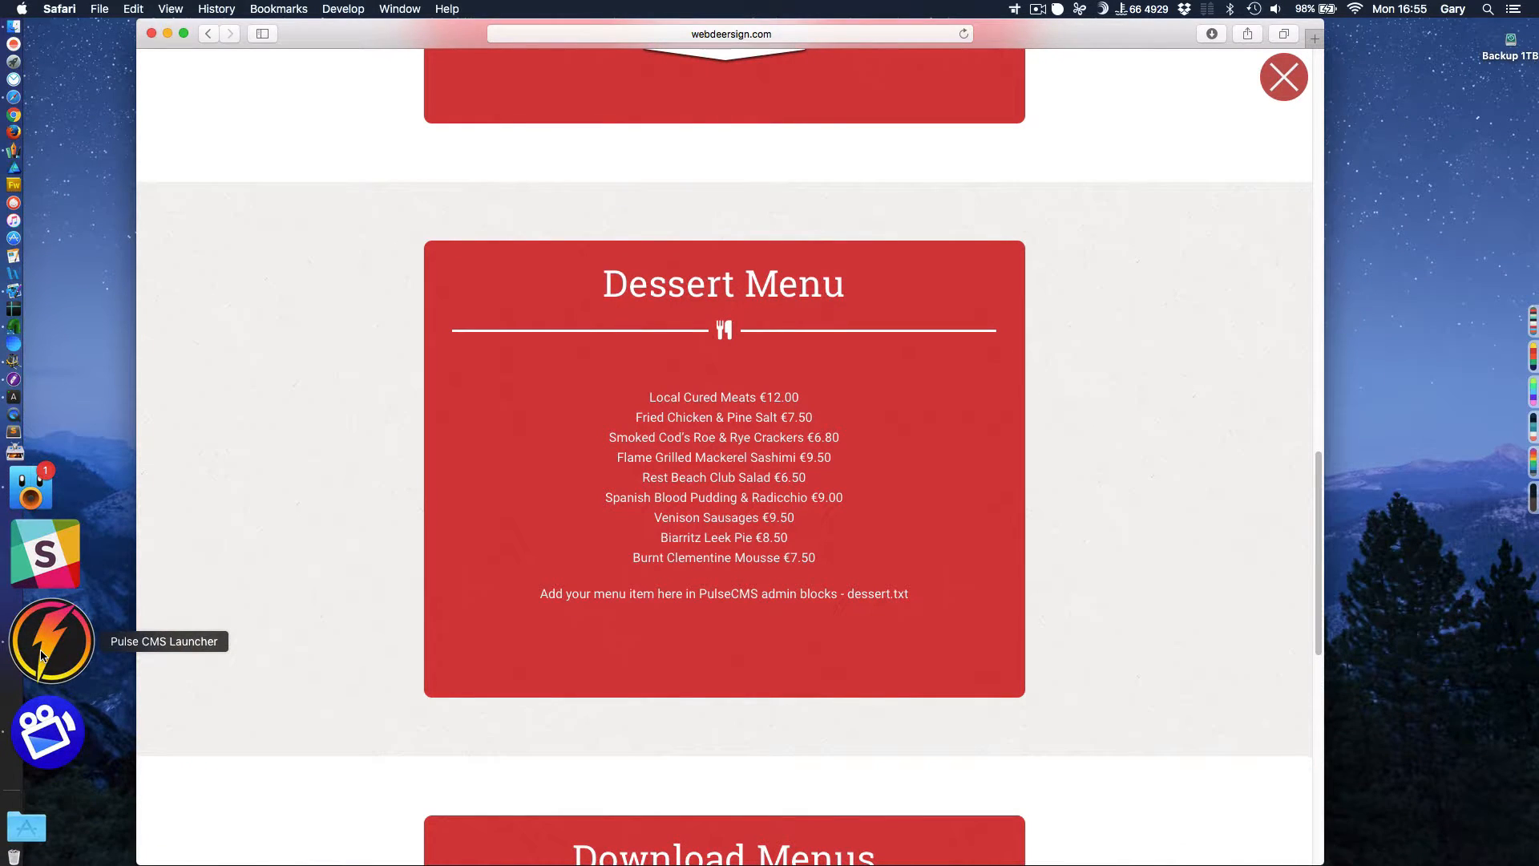
# Launch the Pulse CMS admin panel and place its window left of the menus page.
pyautogui.click(45, 643)
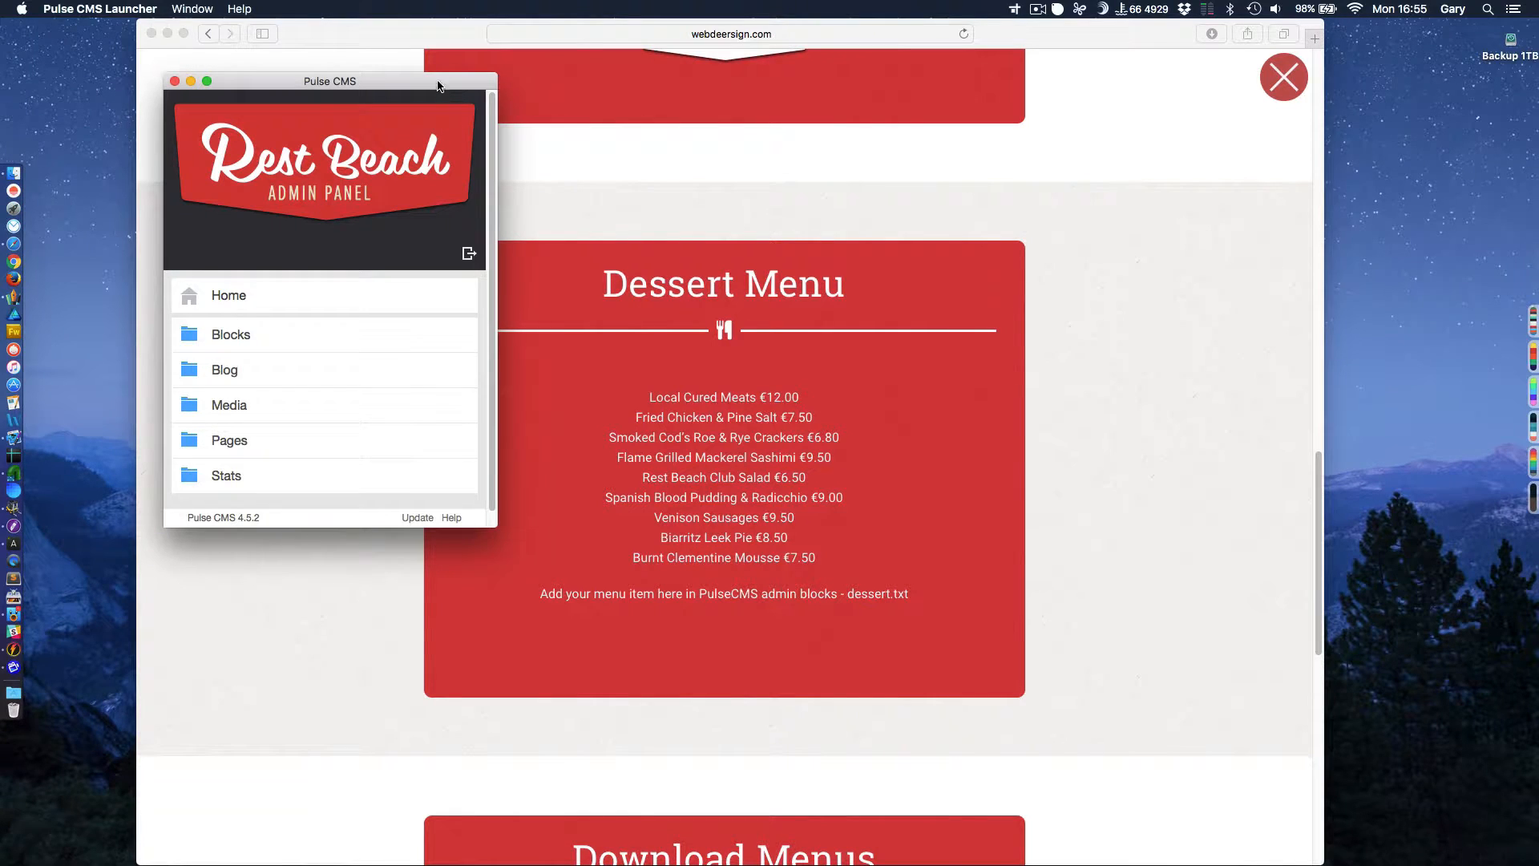
pyautogui.moveTo(330, 80); pyautogui.dragTo(253, 97)
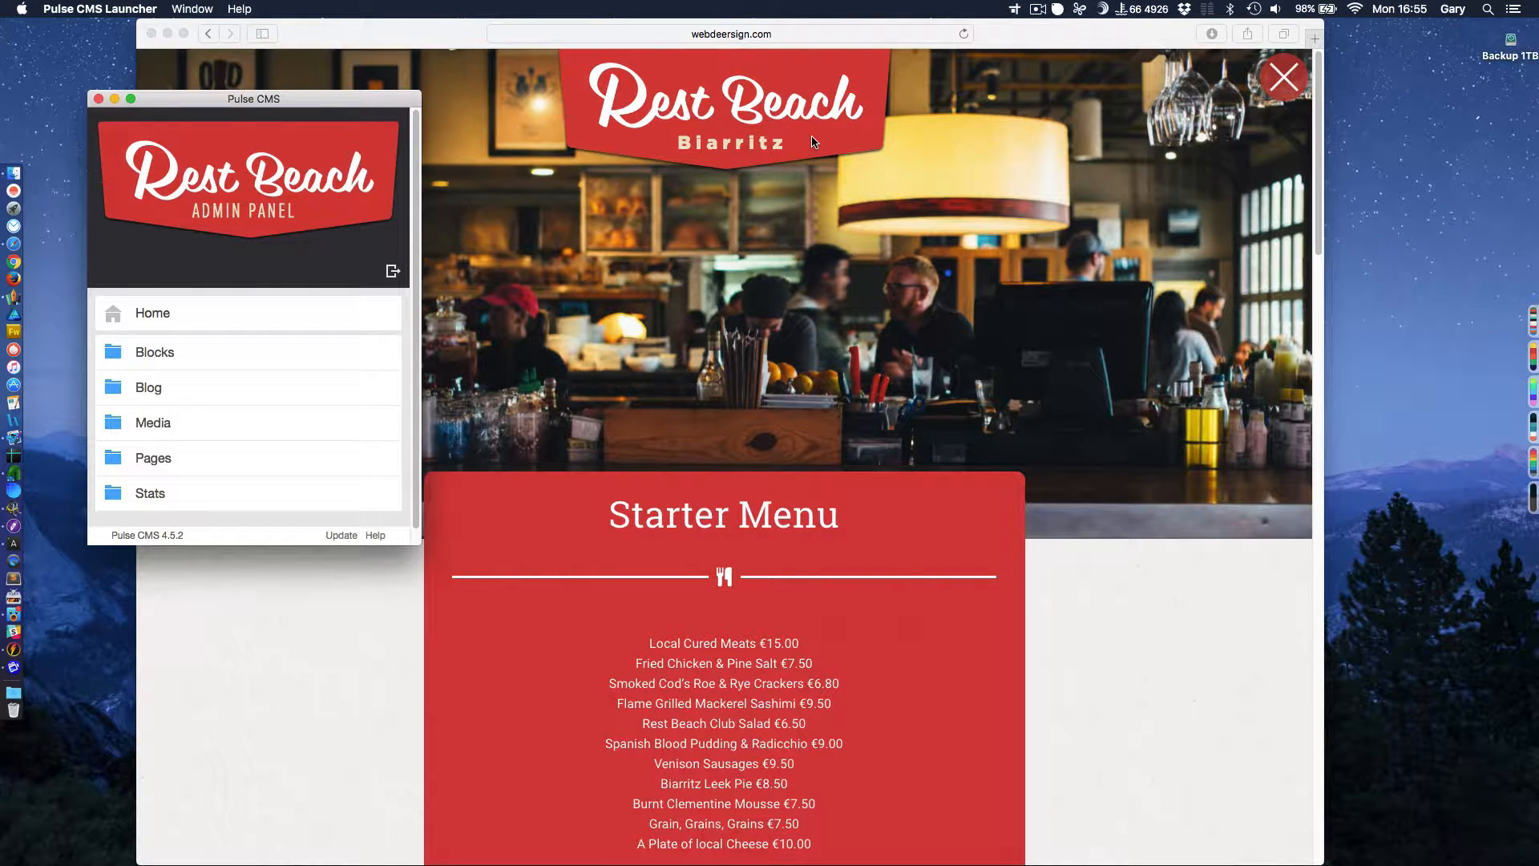
pyautogui.moveTo(277, 236)
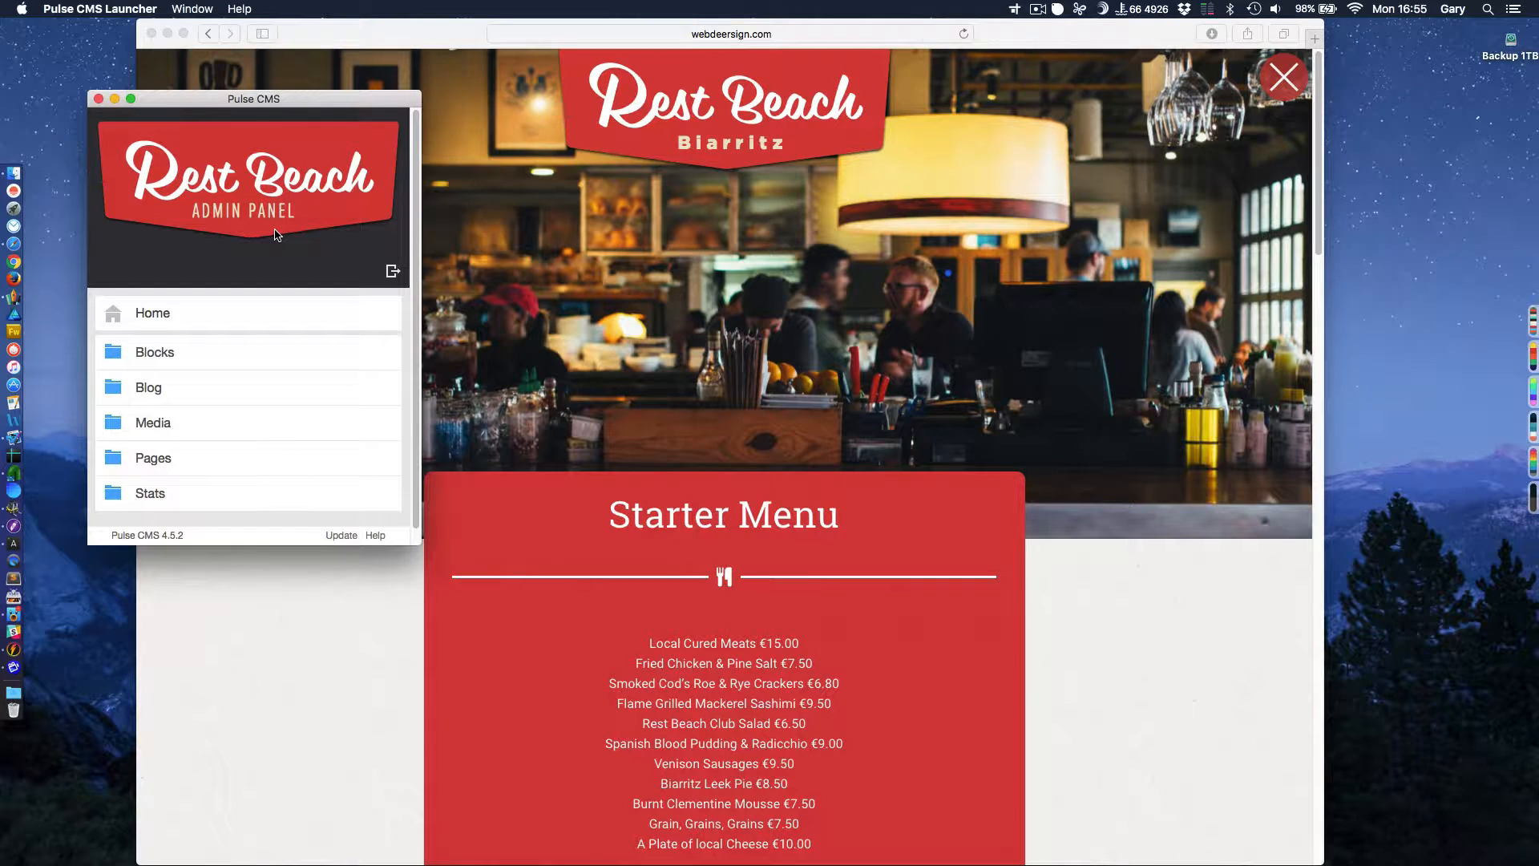
pyautogui.moveTo(181, 106)
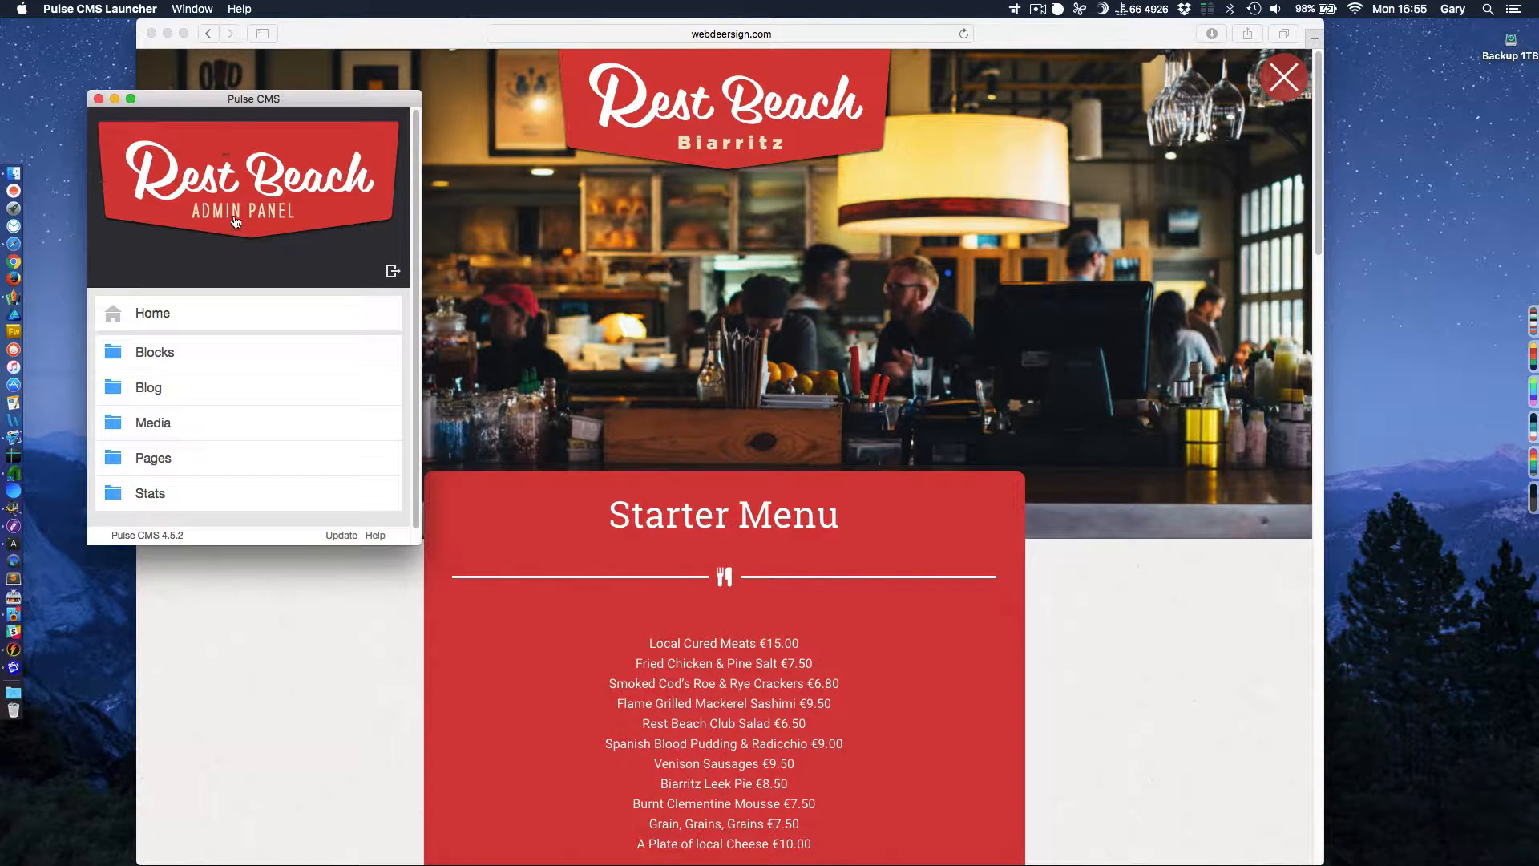
pyautogui.moveTo(255, 262)
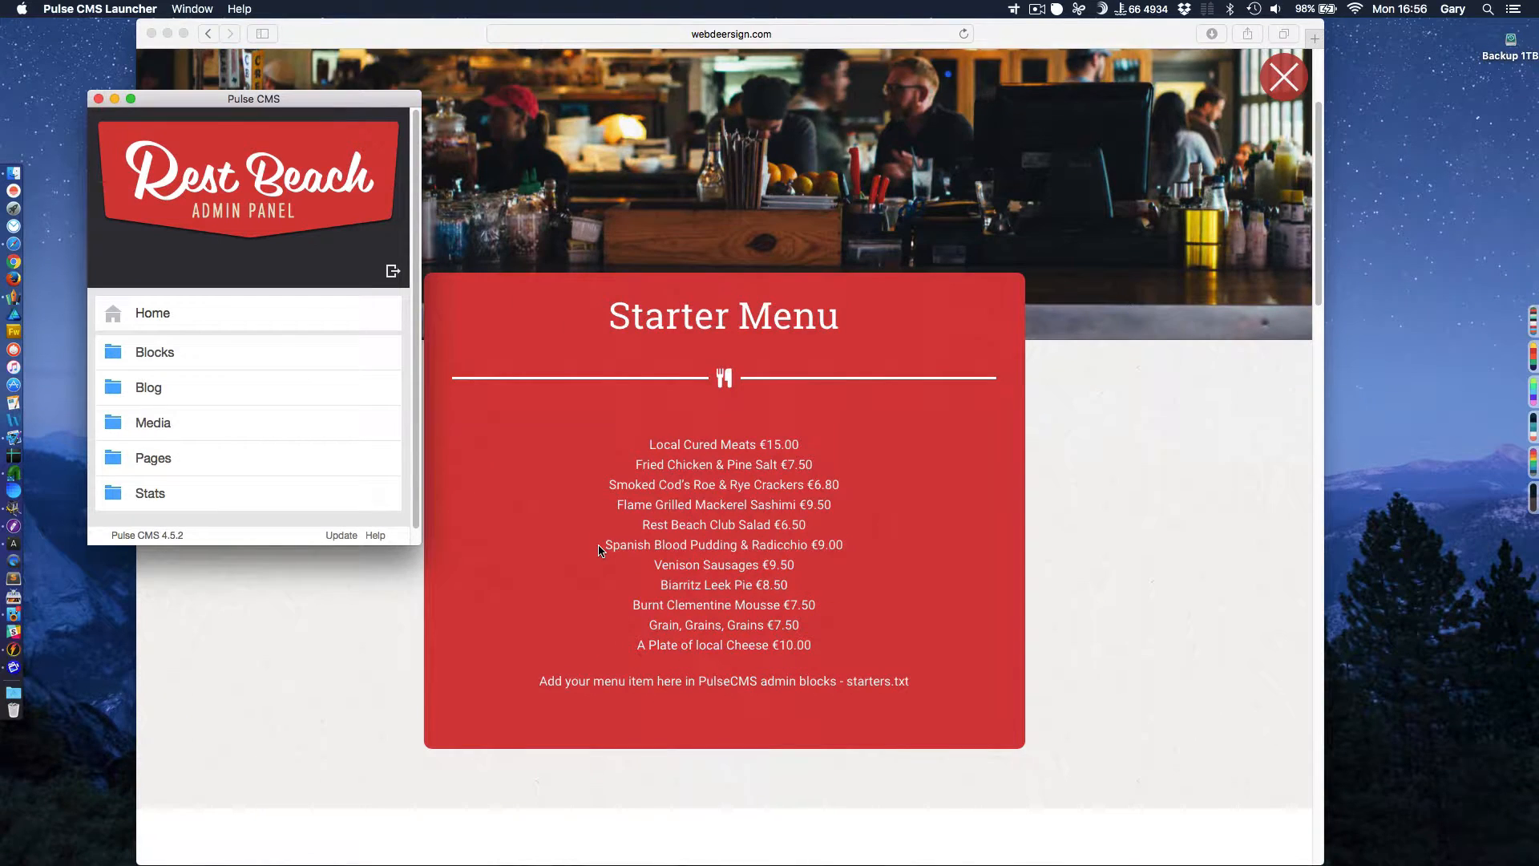
pyautogui.scroll(-3)
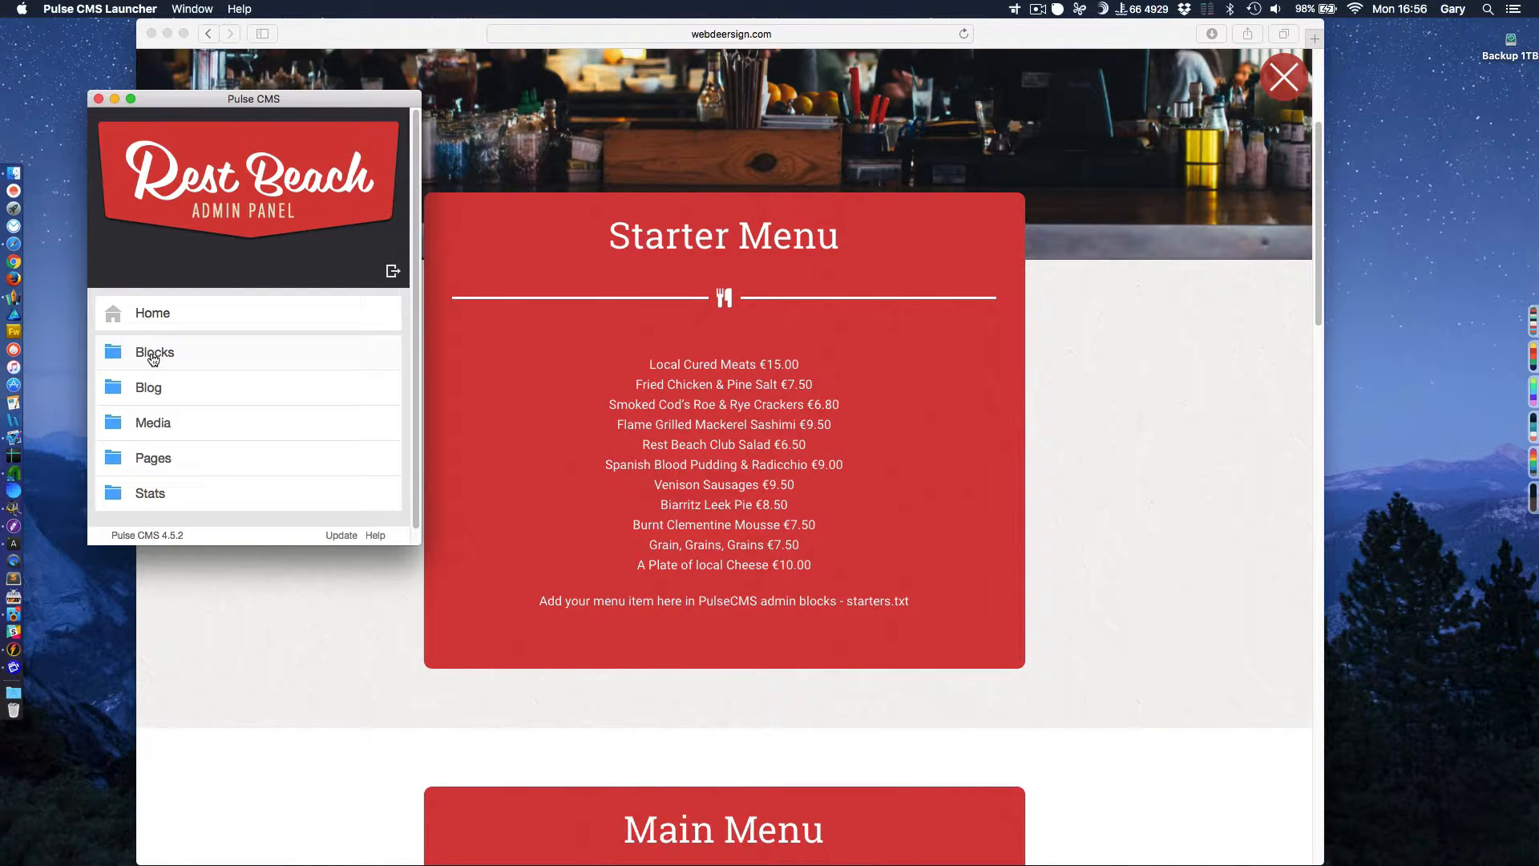
# Show the Blocks folder's text blocks, scrolling down to starters.txt.
pyautogui.click(154, 352)
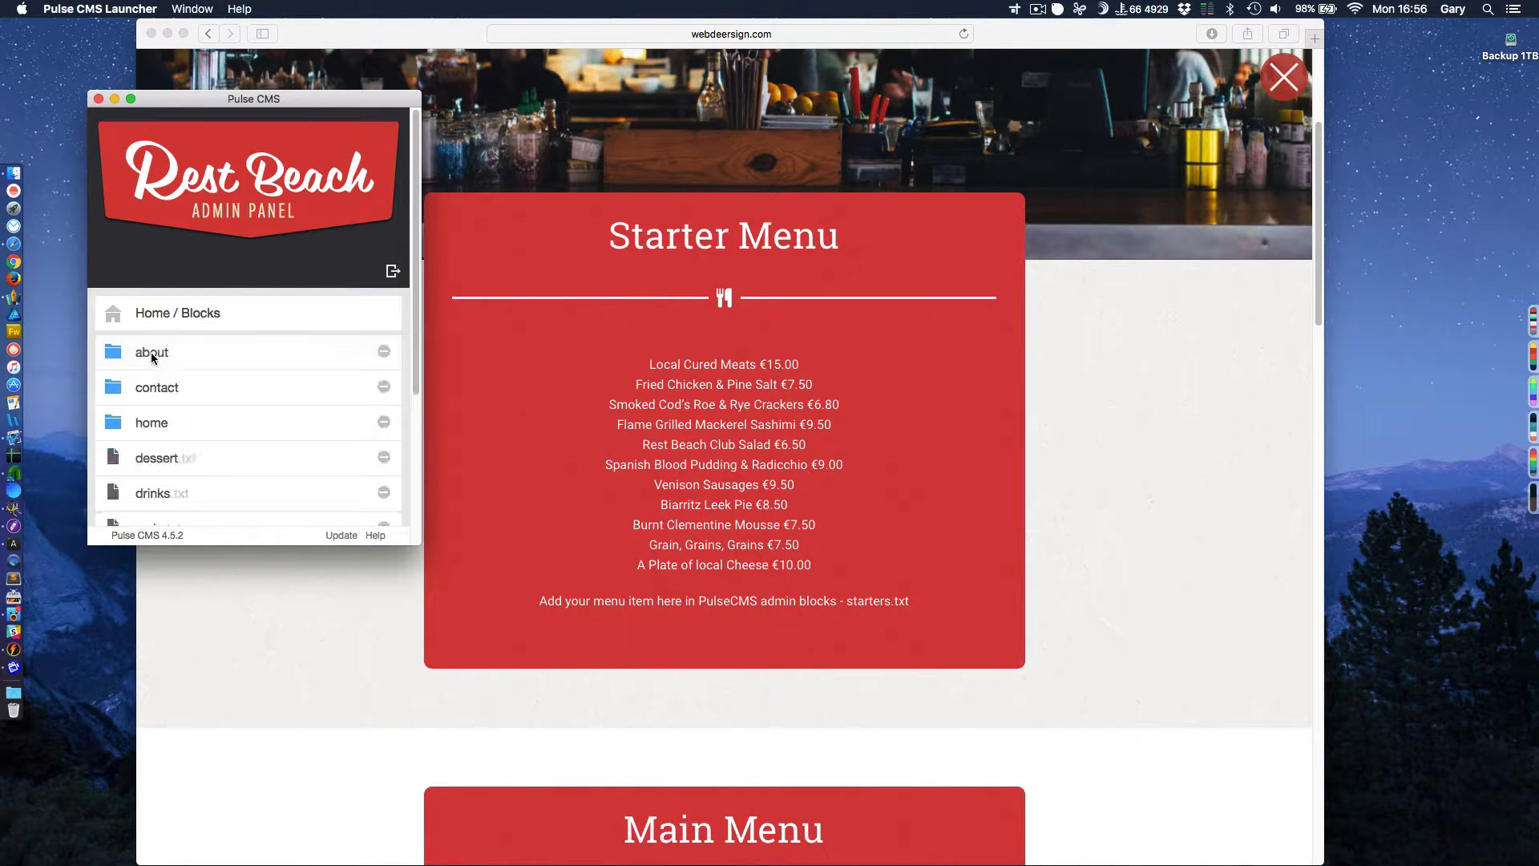
pyautogui.scroll(-3)
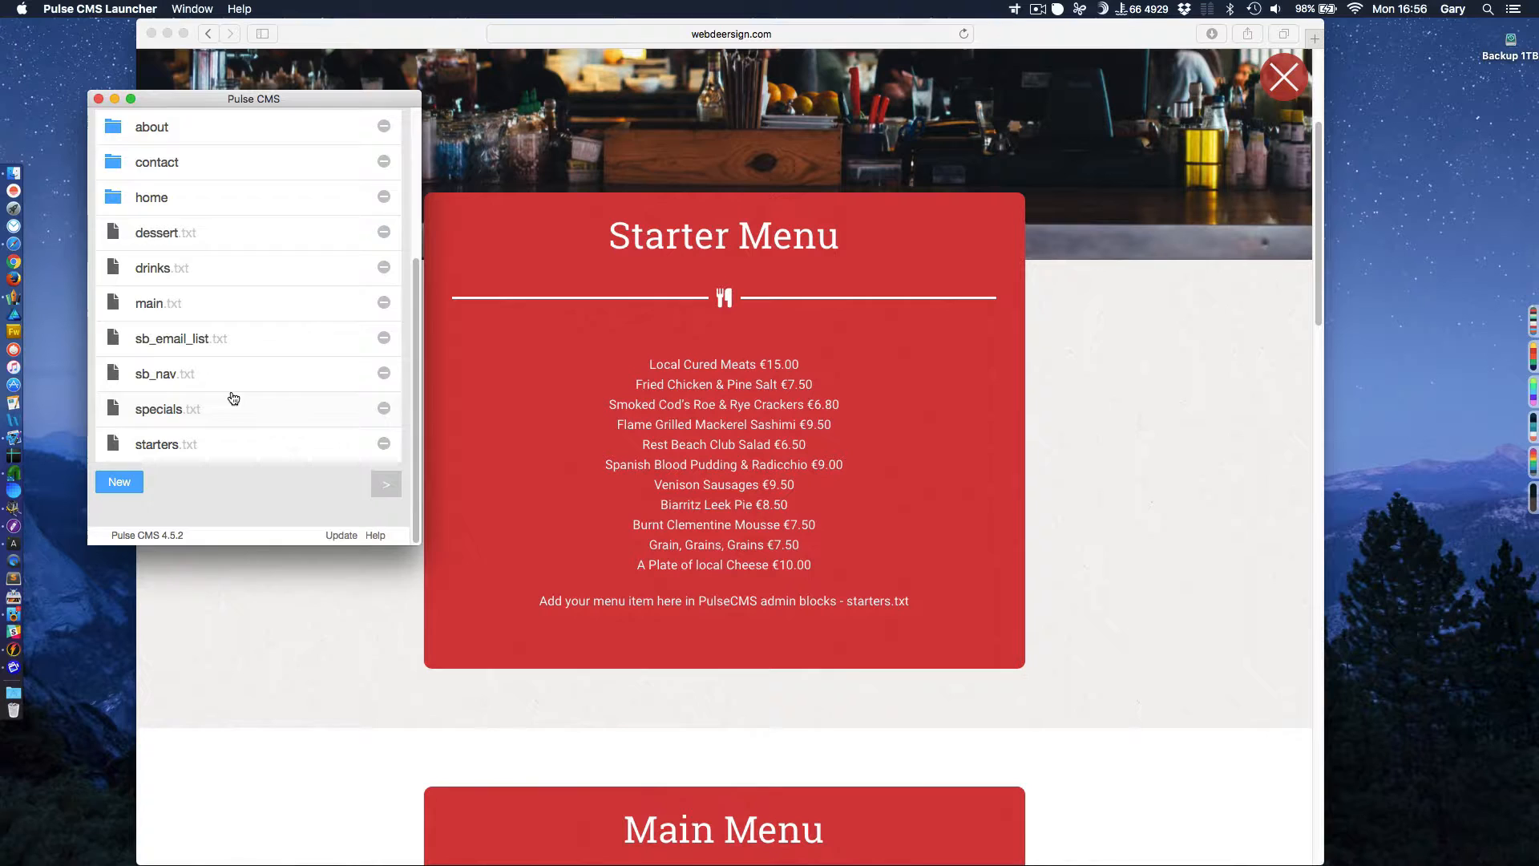
pyautogui.moveTo(242, 414)
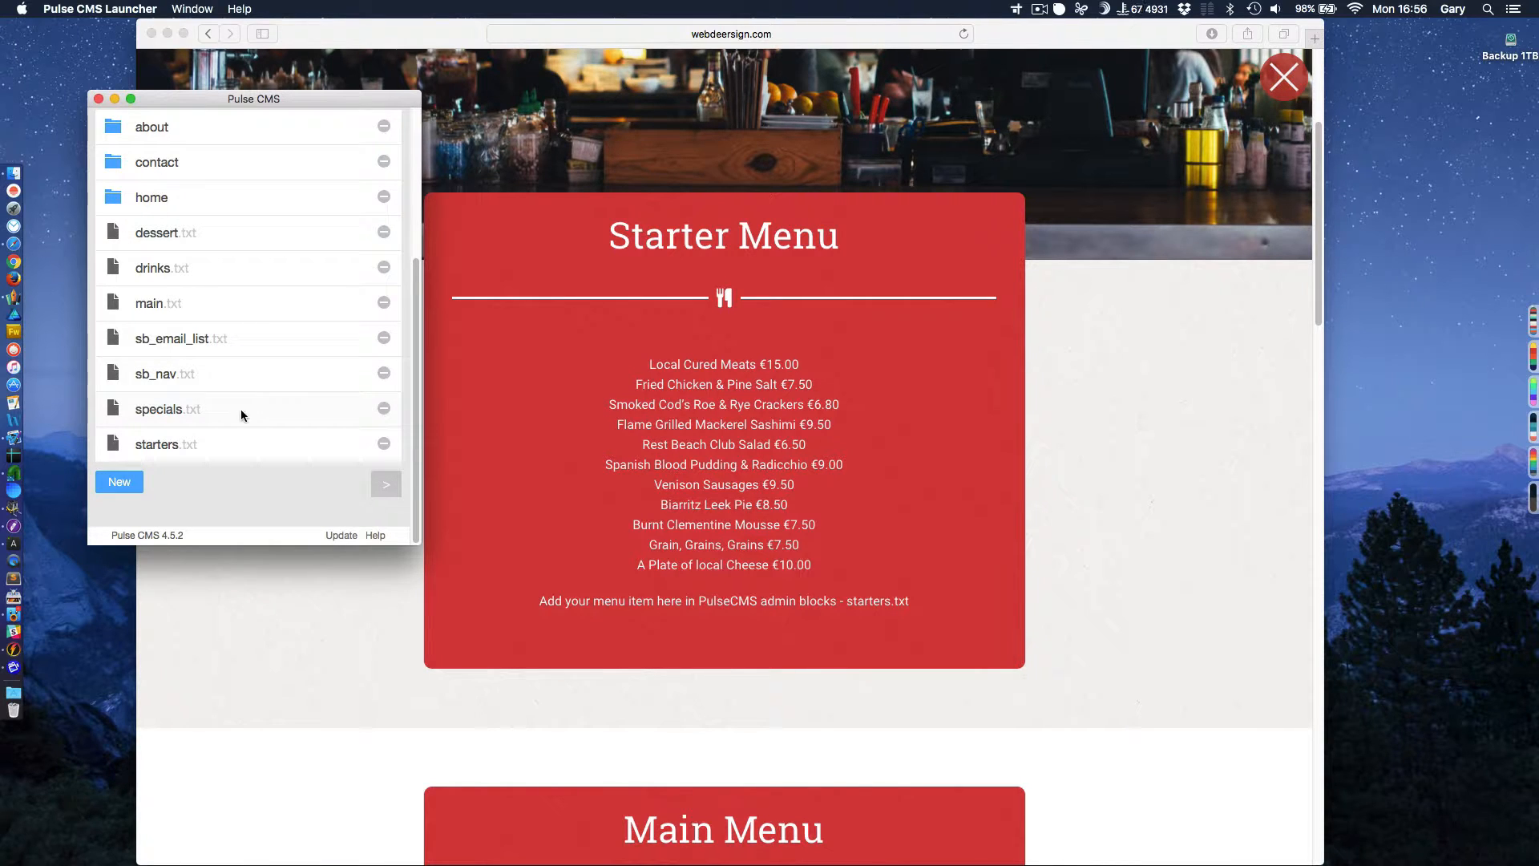
pyautogui.moveTo(154, 449)
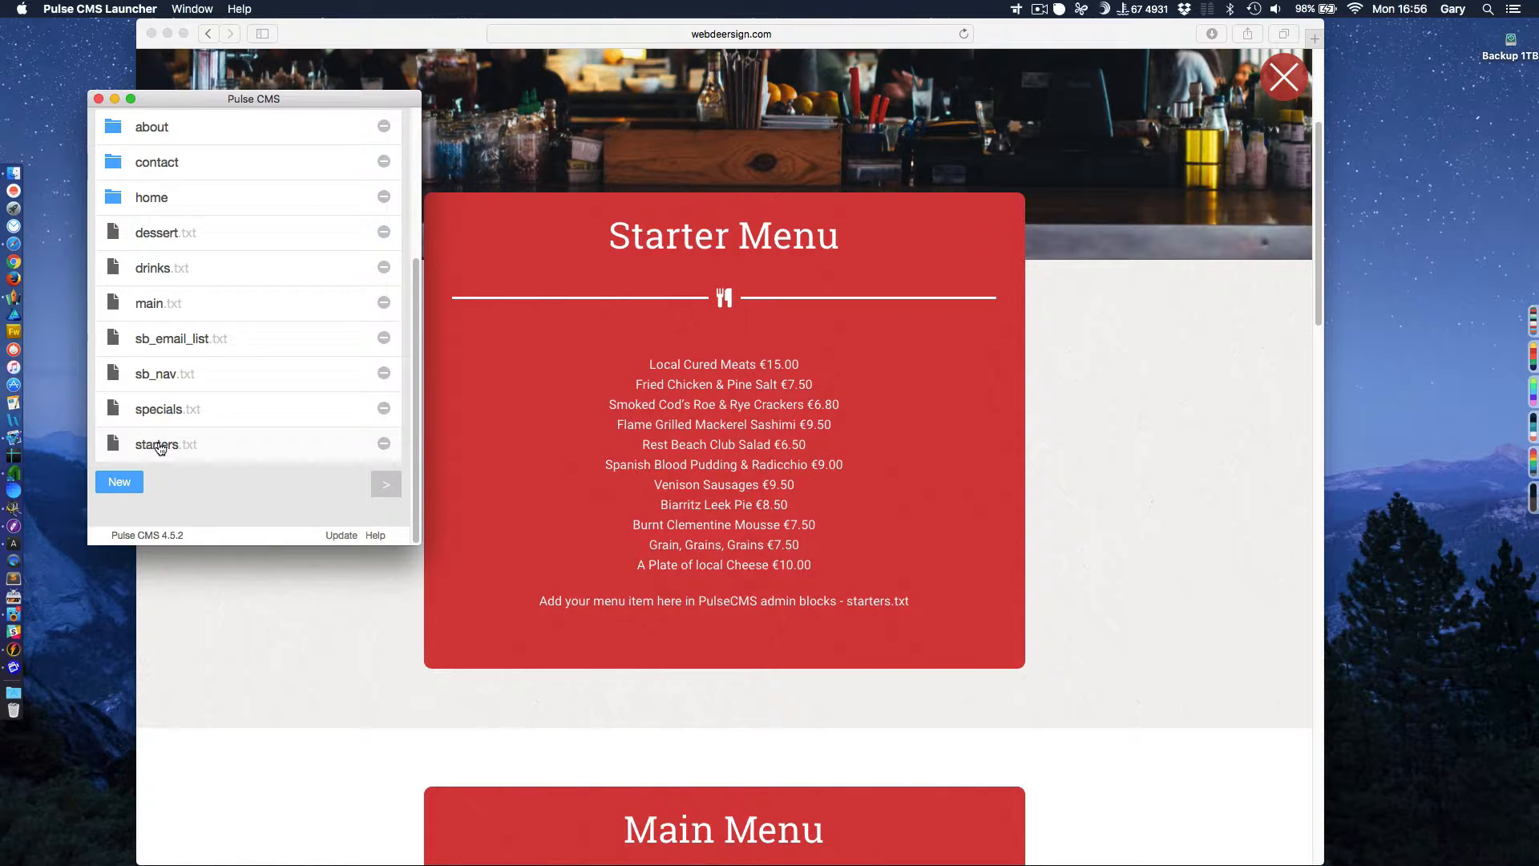
pyautogui.moveTo(584, 449)
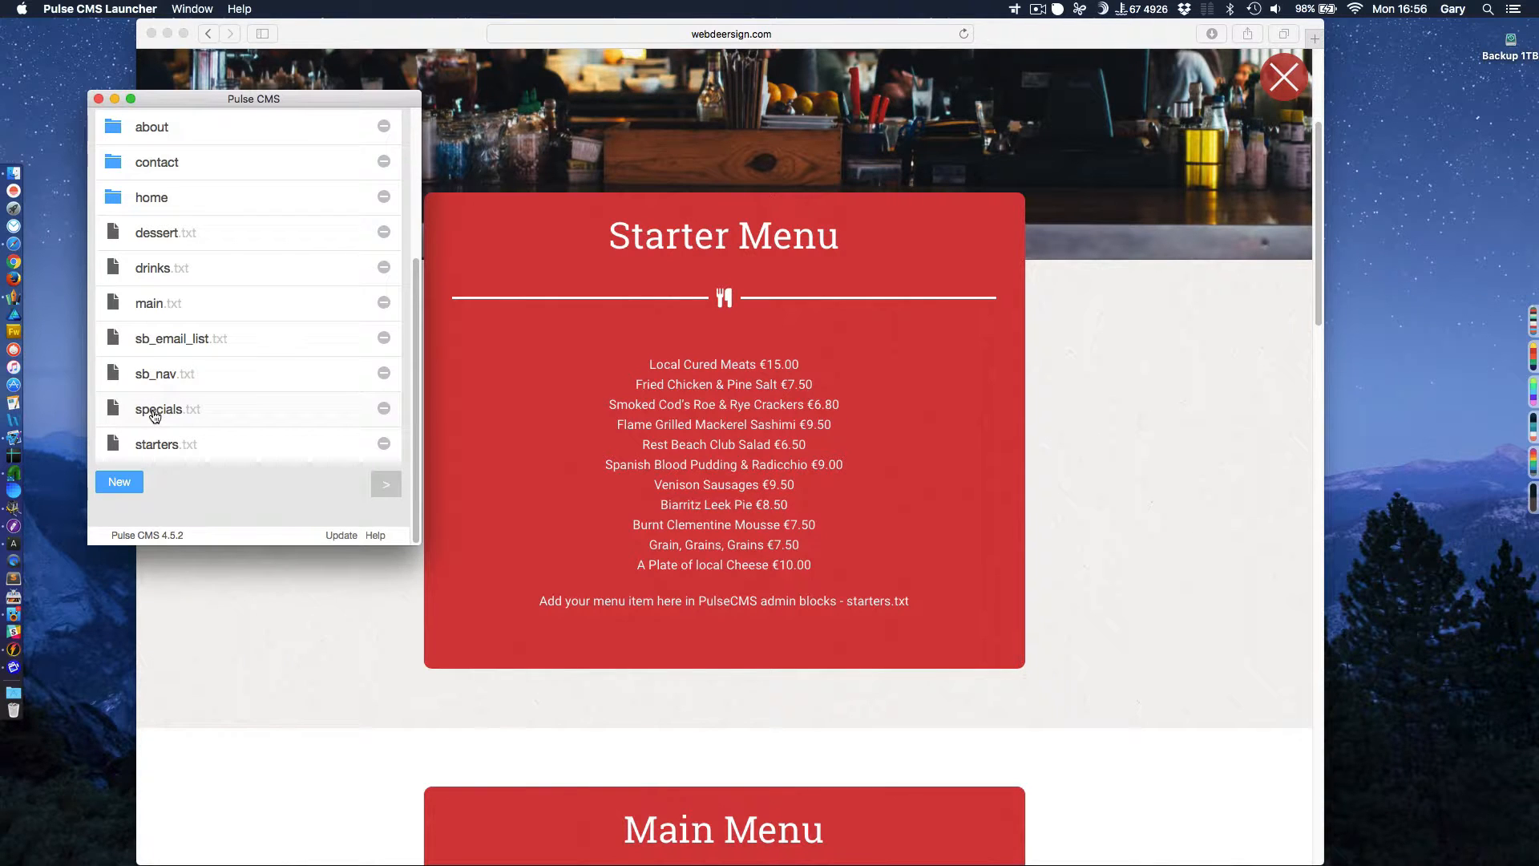
pyautogui.scroll(-3)
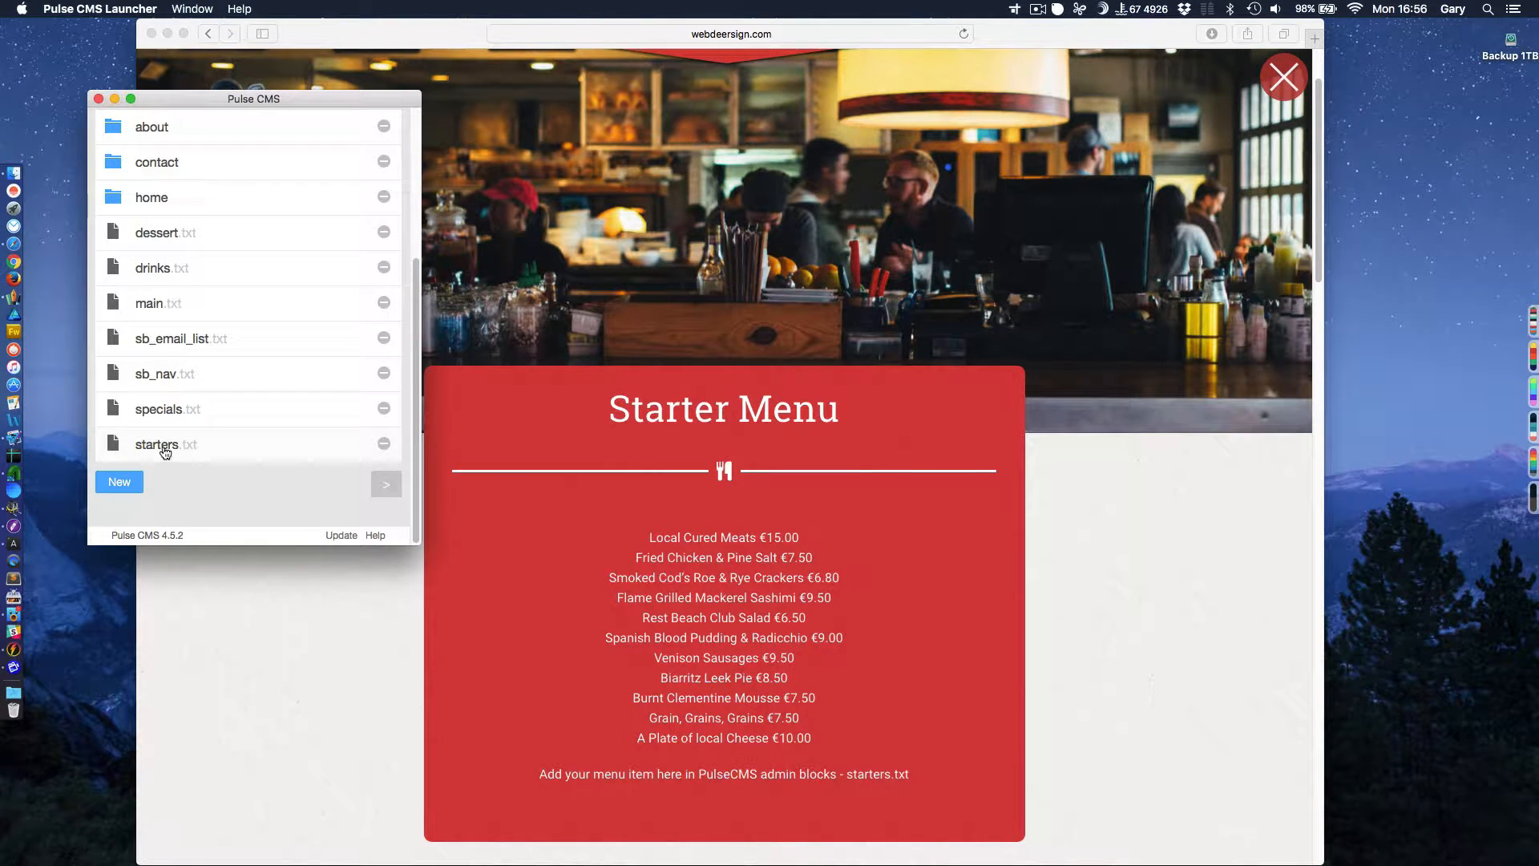
# Edit starters.txt so Local Cured Meats costs €99.00 instead of €15.00 and save the block.
pyautogui.click(158, 444)
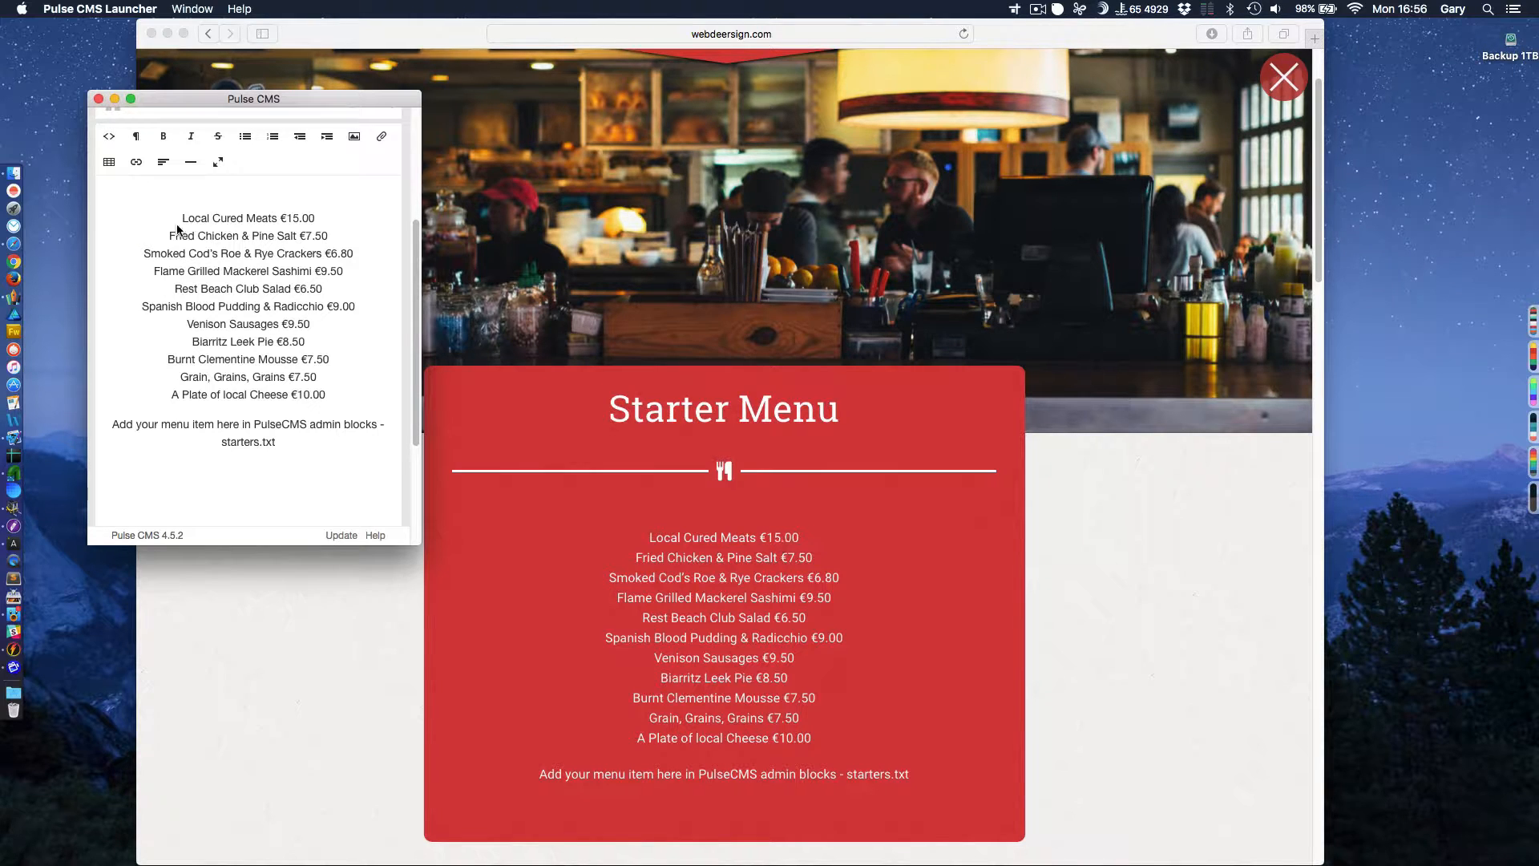
pyautogui.doubleClick(300, 218)
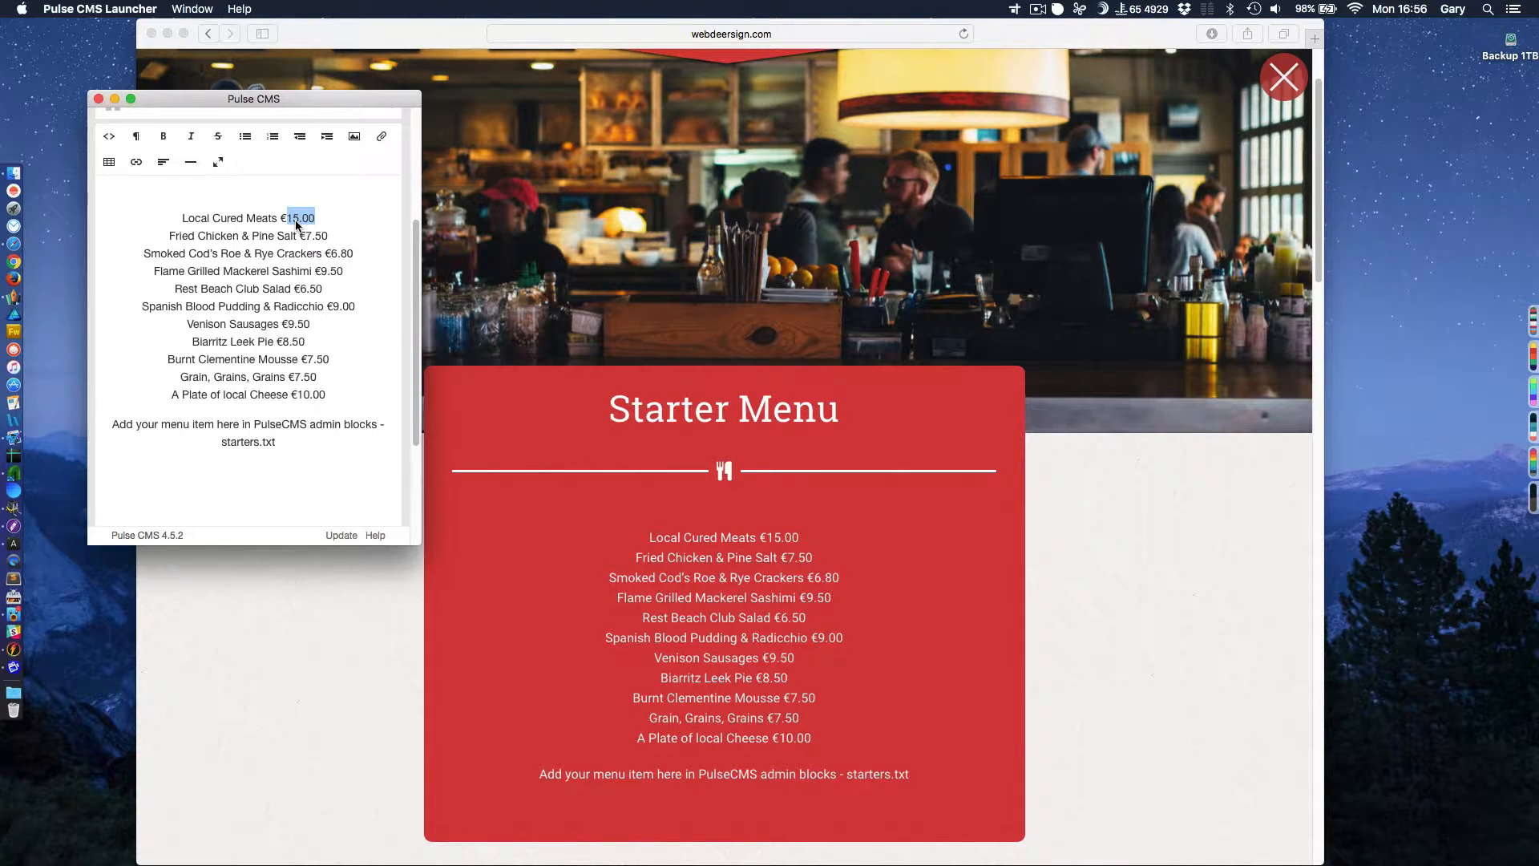
pyautogui.click(300, 218)
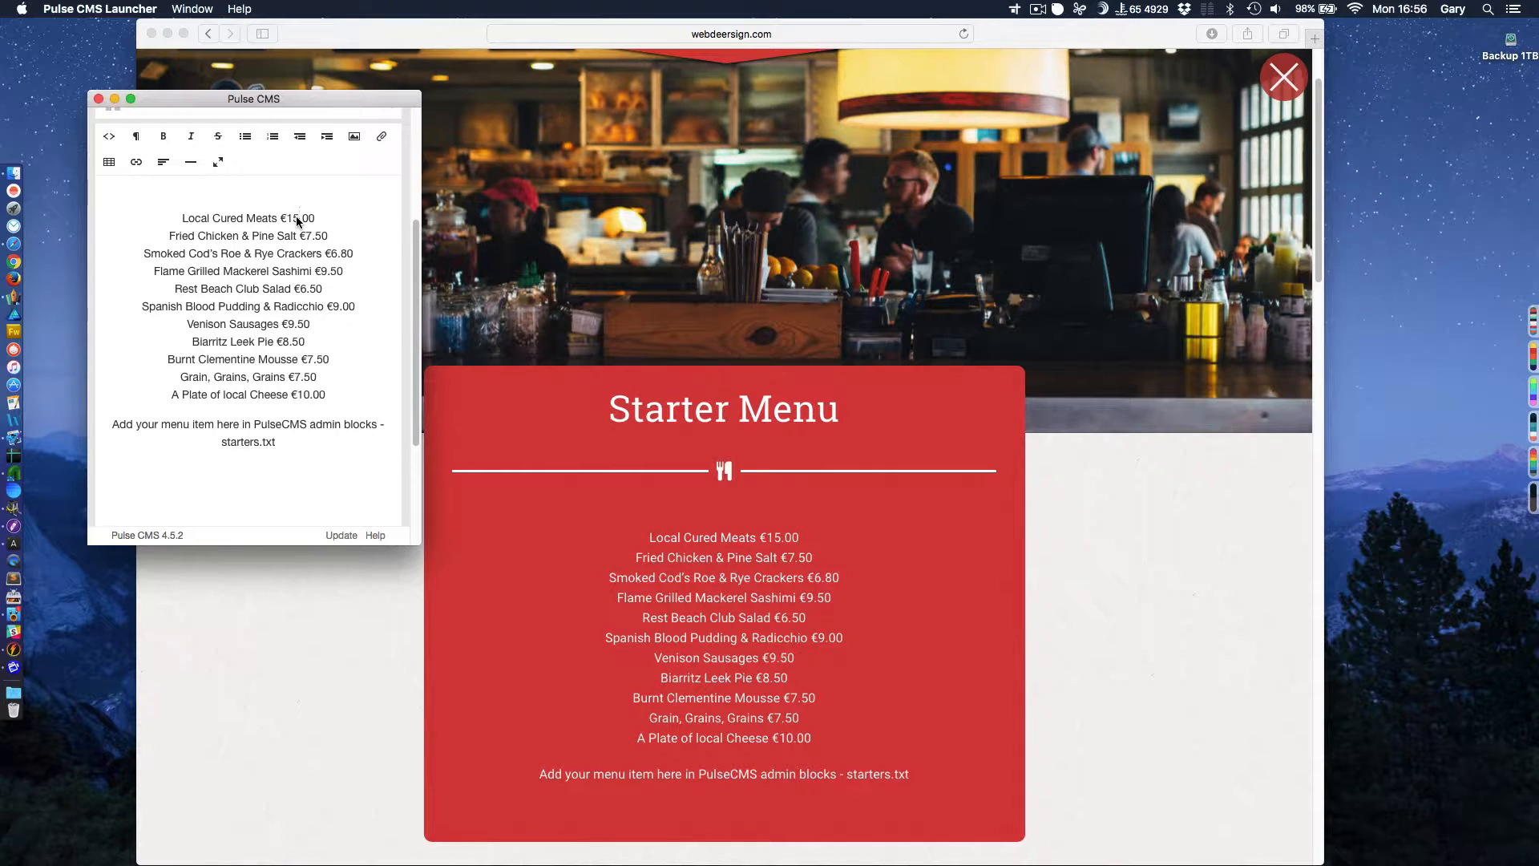
pyautogui.doubleClick(292, 217)
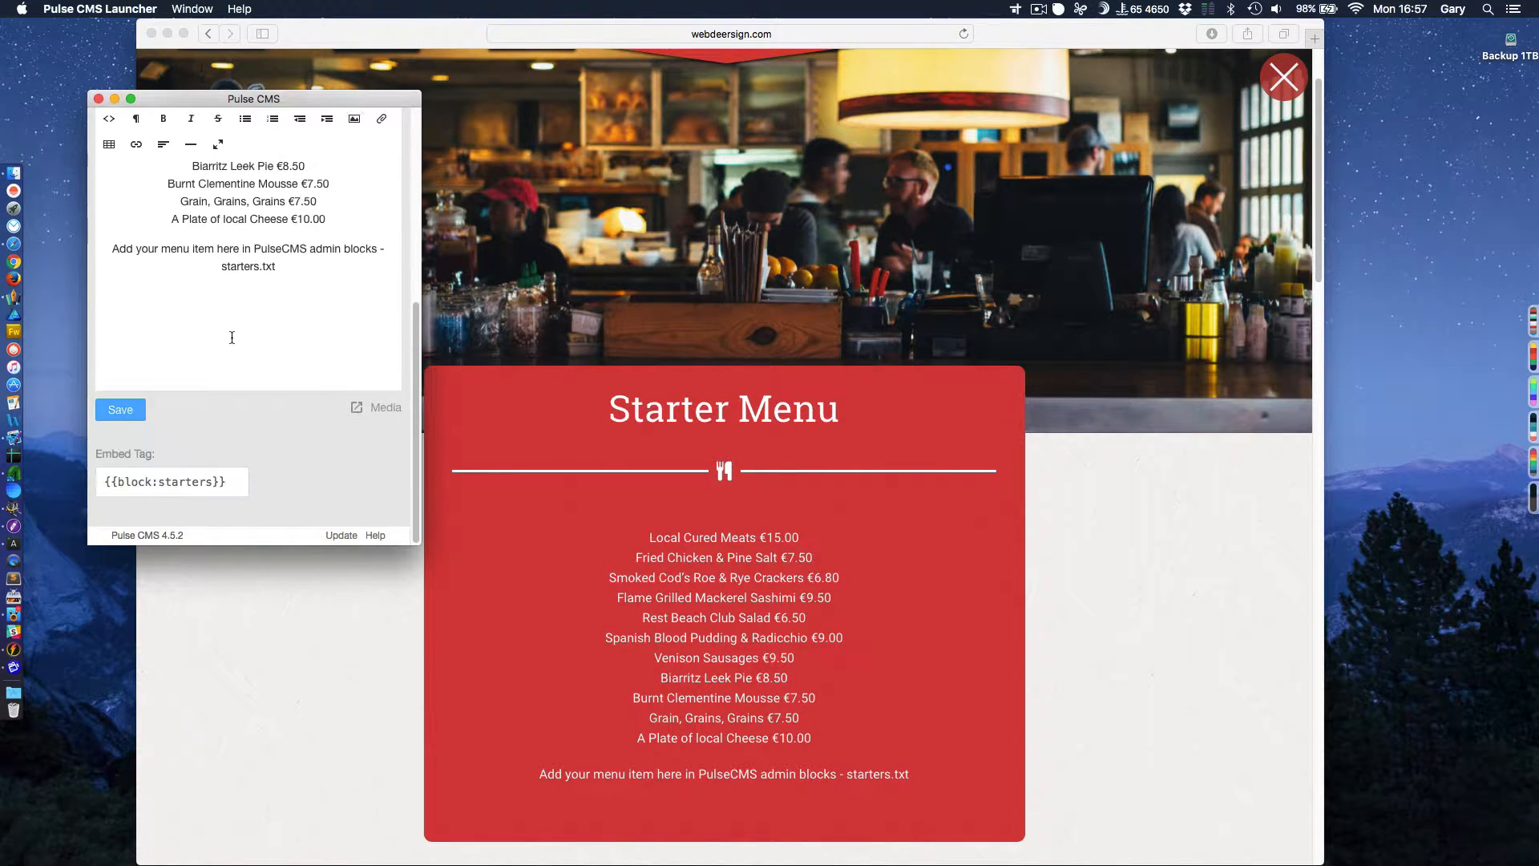
pyautogui.click(120, 409)
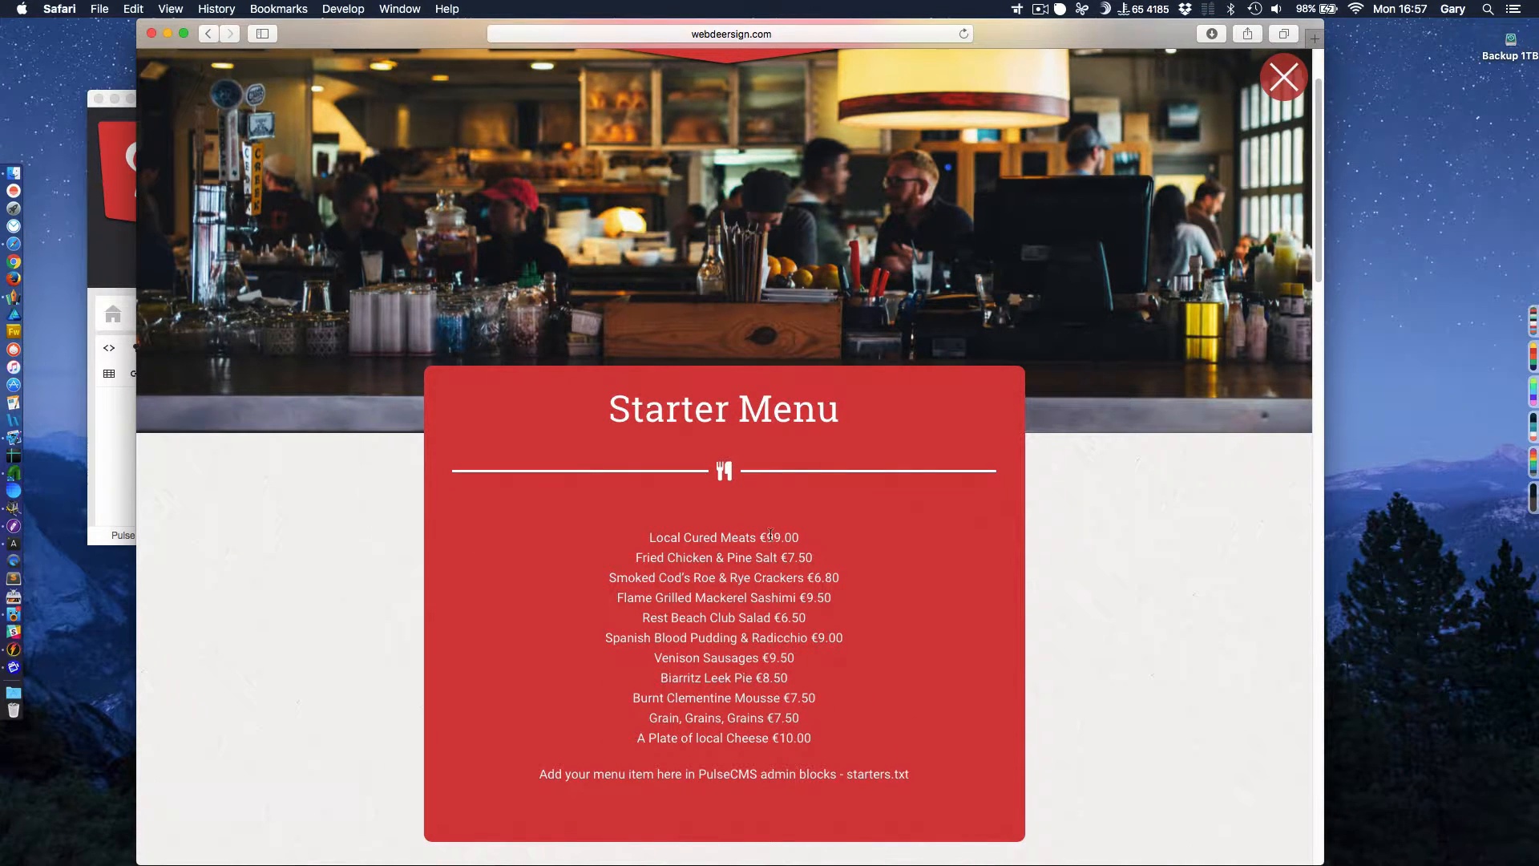
# Confirm the live Starter Menu shows €99.00, then return to the Blocks list down to starters.txt.
pyautogui.doubleClick(780, 537)
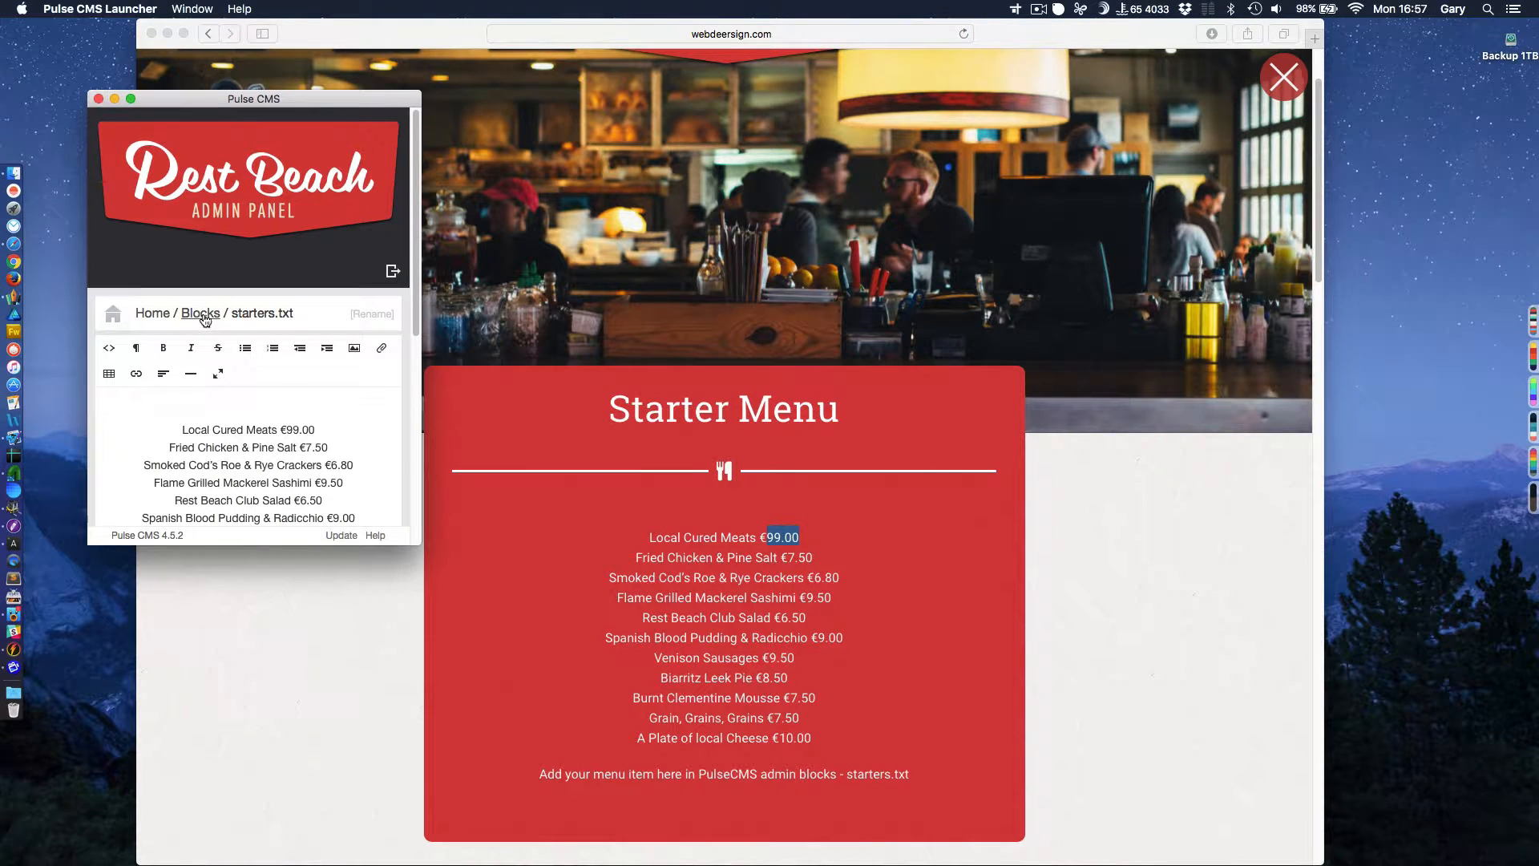
pyautogui.click(199, 312)
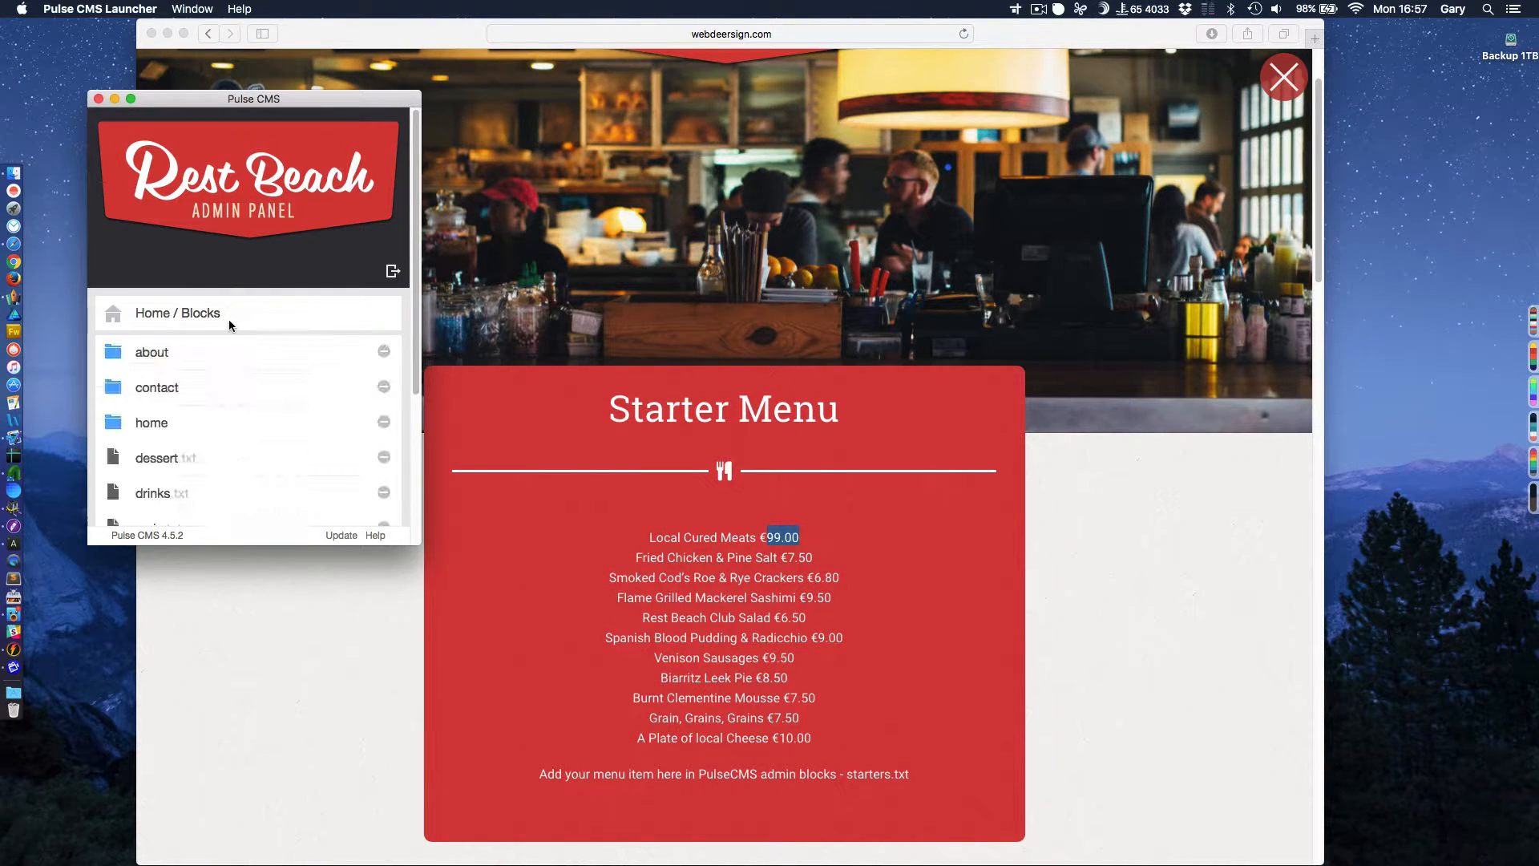
pyautogui.scroll(-3)
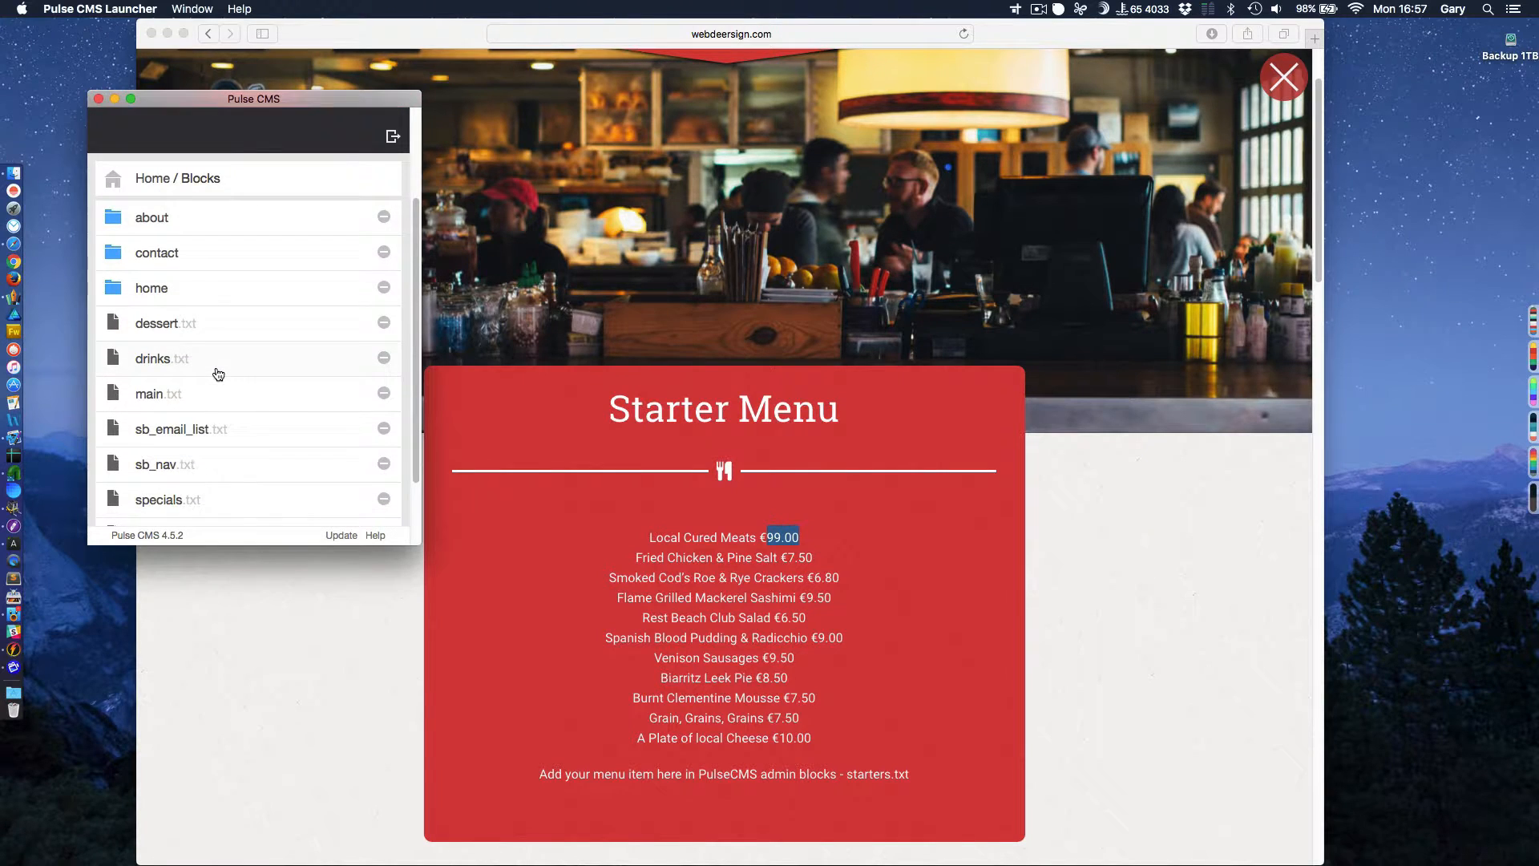
pyautogui.scroll(-3)
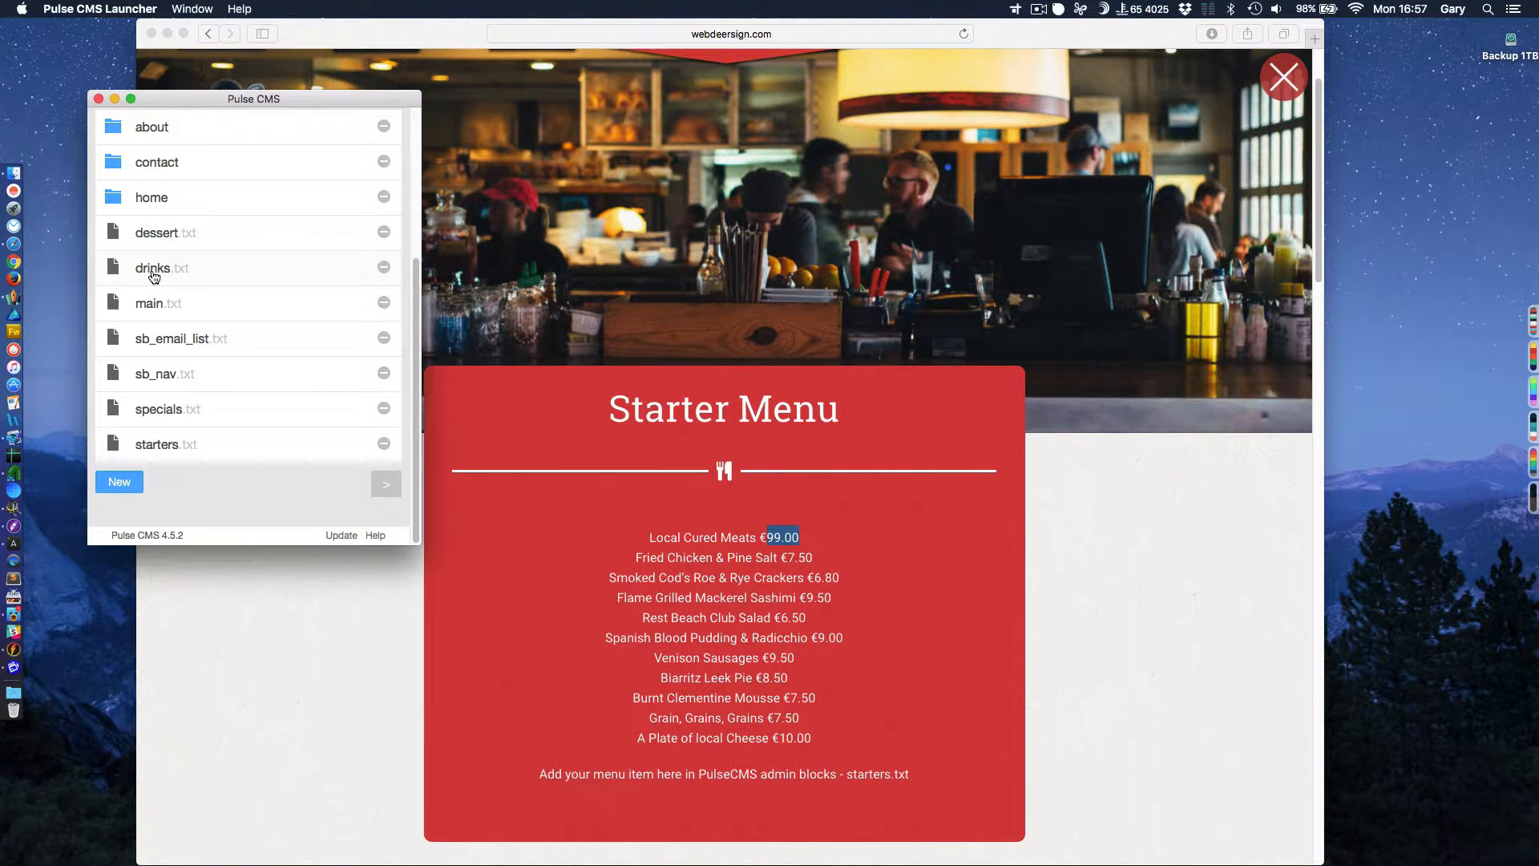
pyautogui.moveTo(279, 489)
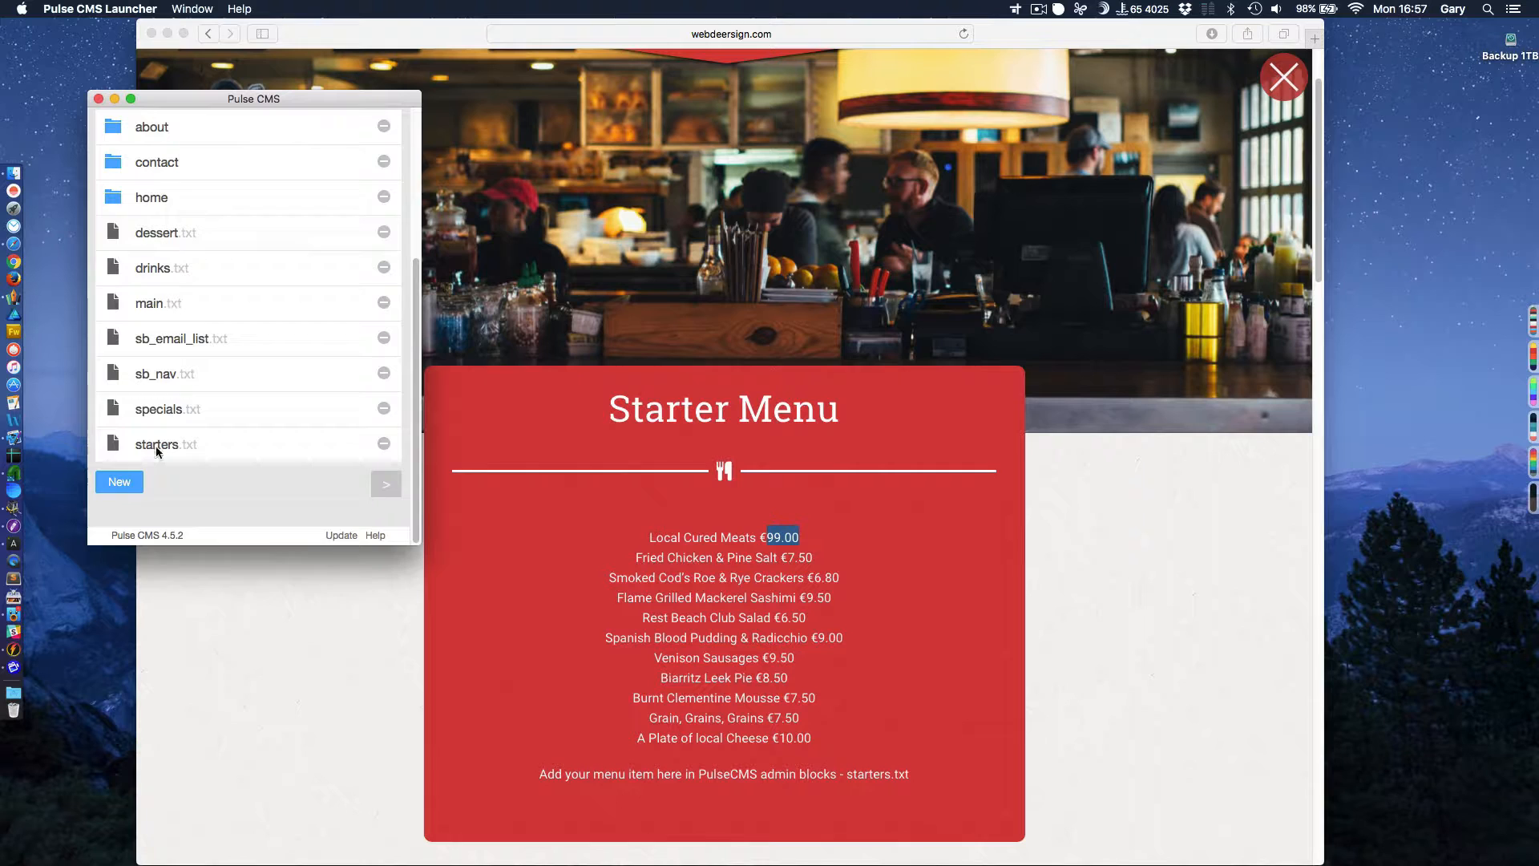
# Replace the Local Cured Meats price in starters.txt with 12.00 and save the block.
pyautogui.click(157, 445)
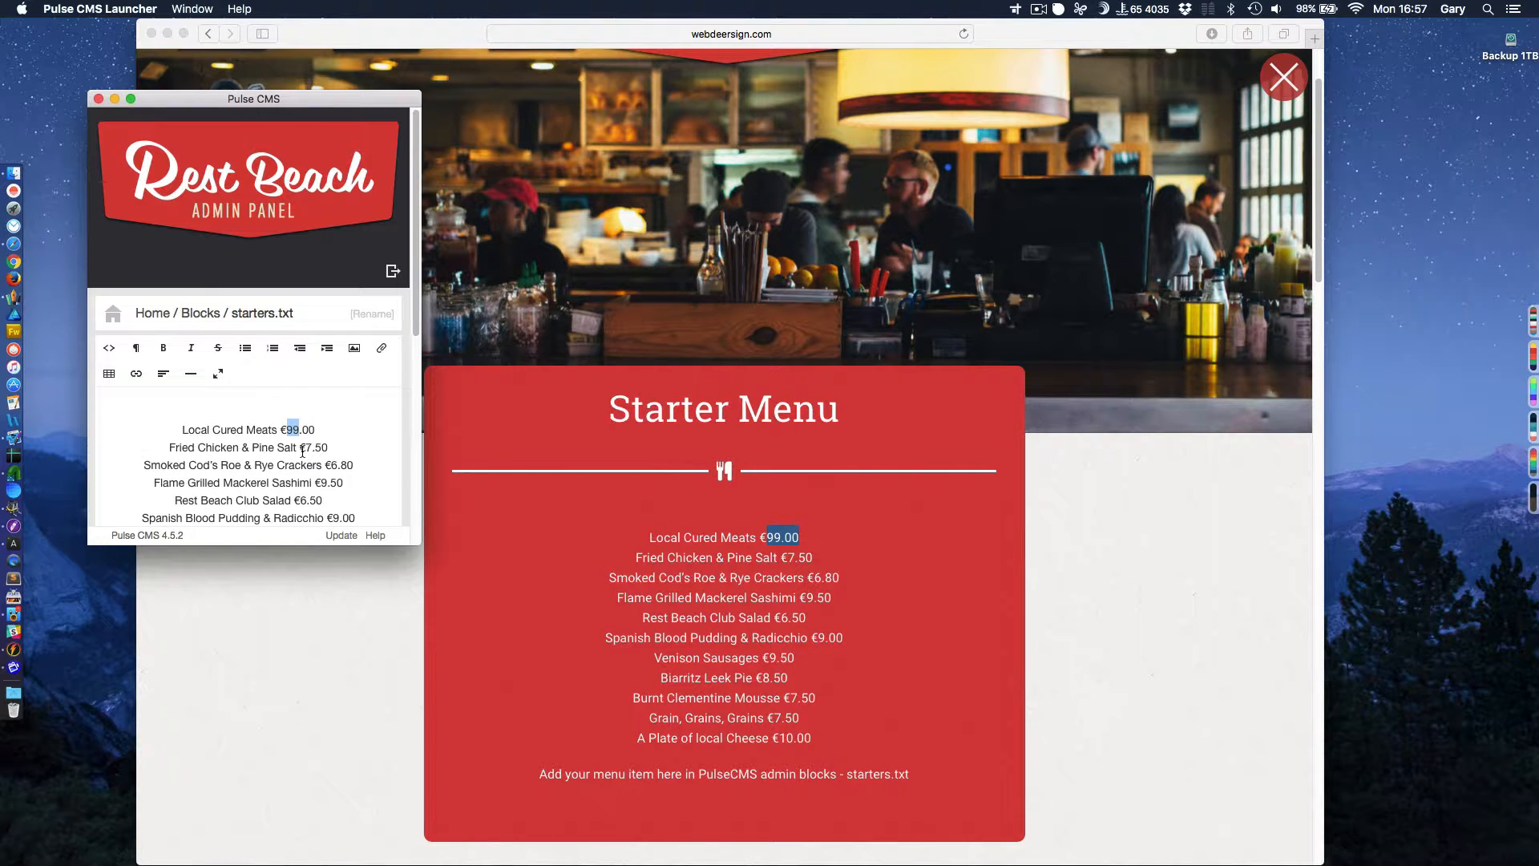
pyautogui.write('12.00')
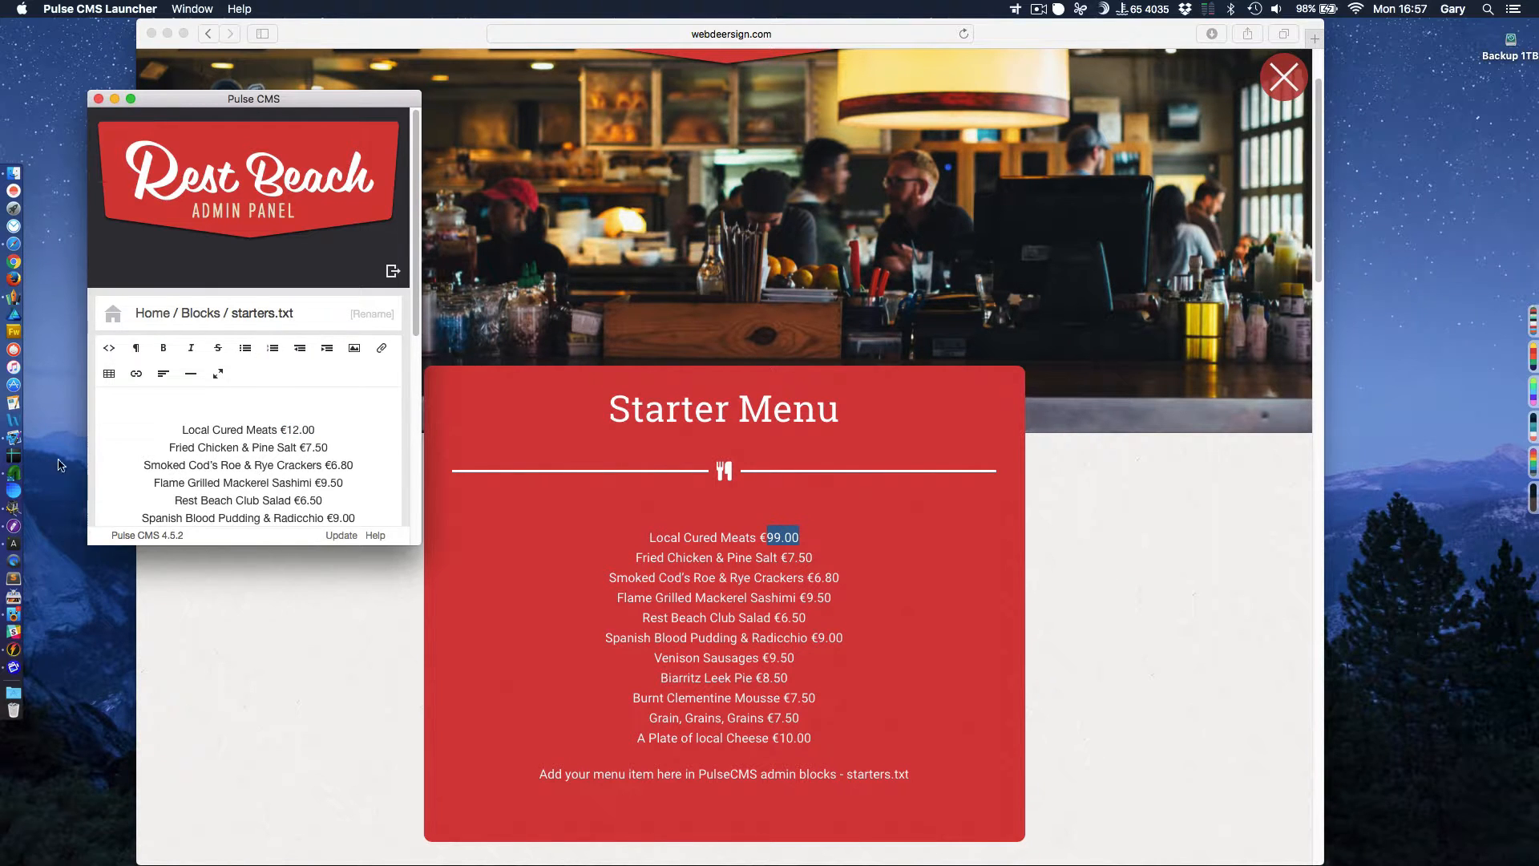
pyautogui.scroll(-3)
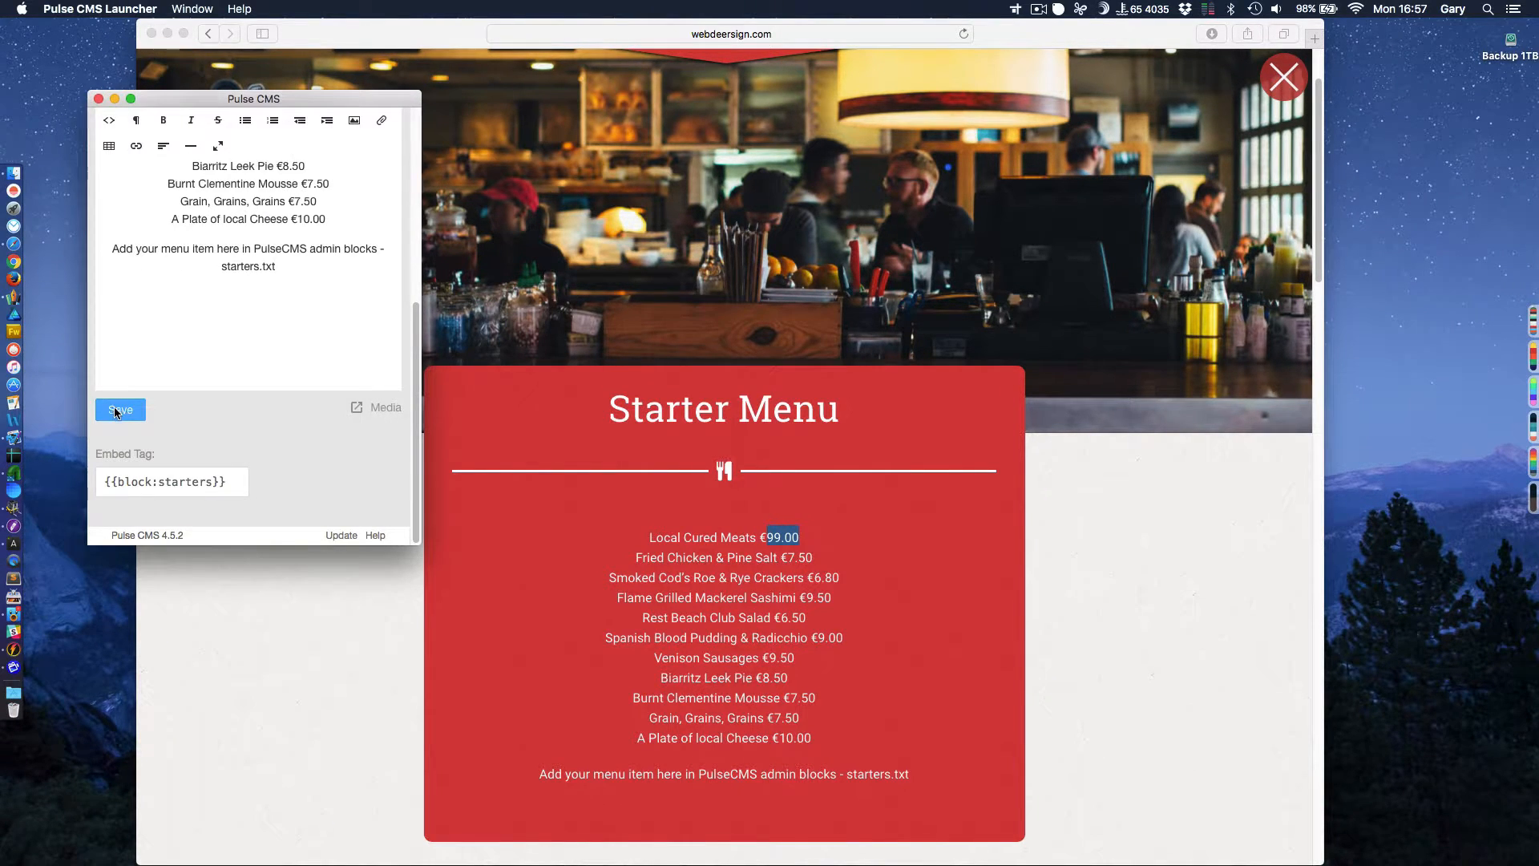
pyautogui.click(120, 409)
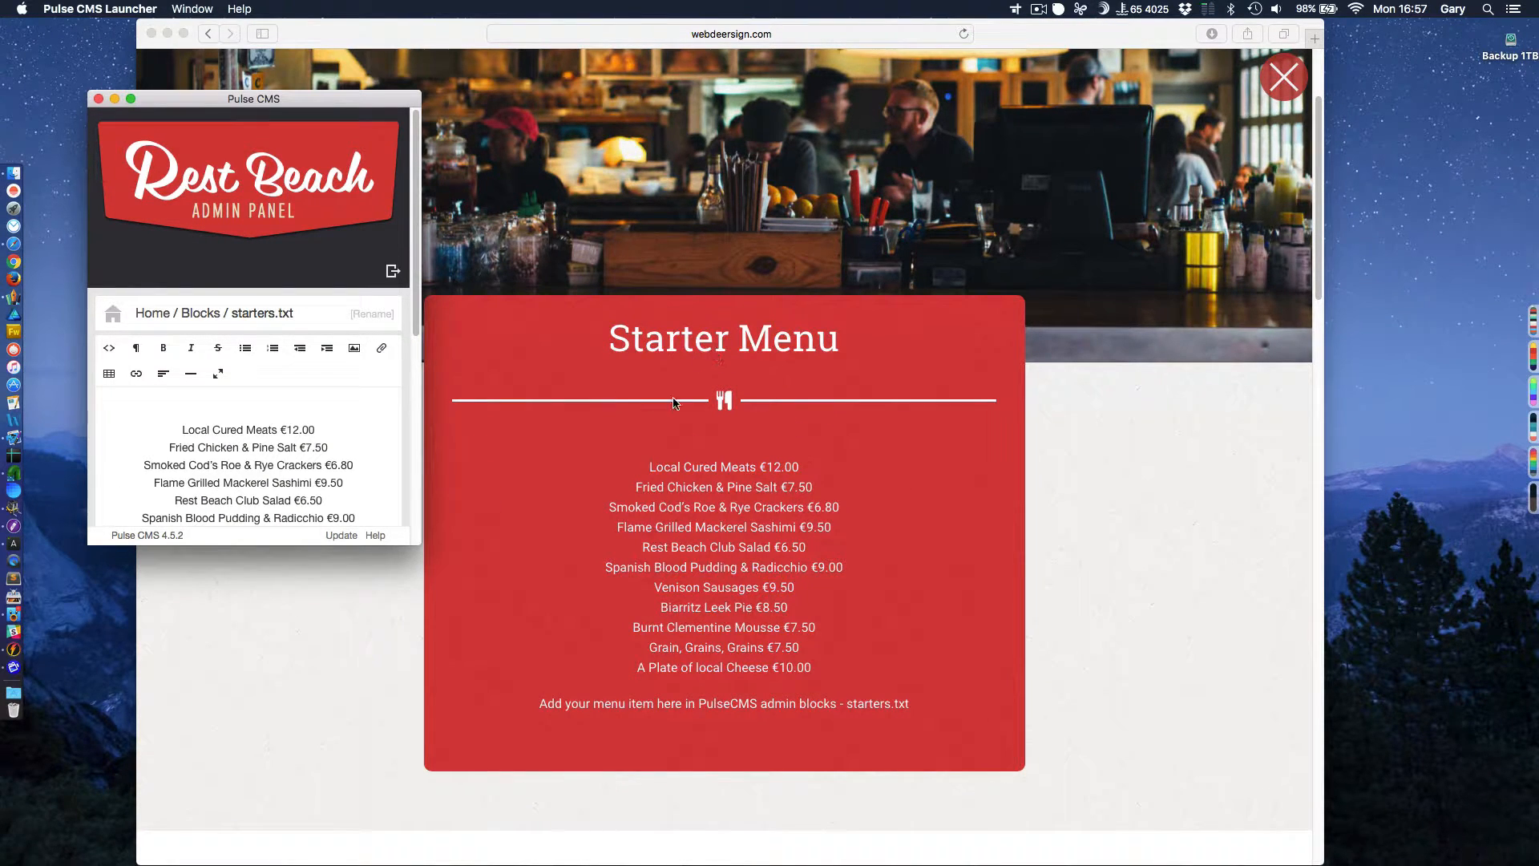
pyautogui.moveTo(726, 476)
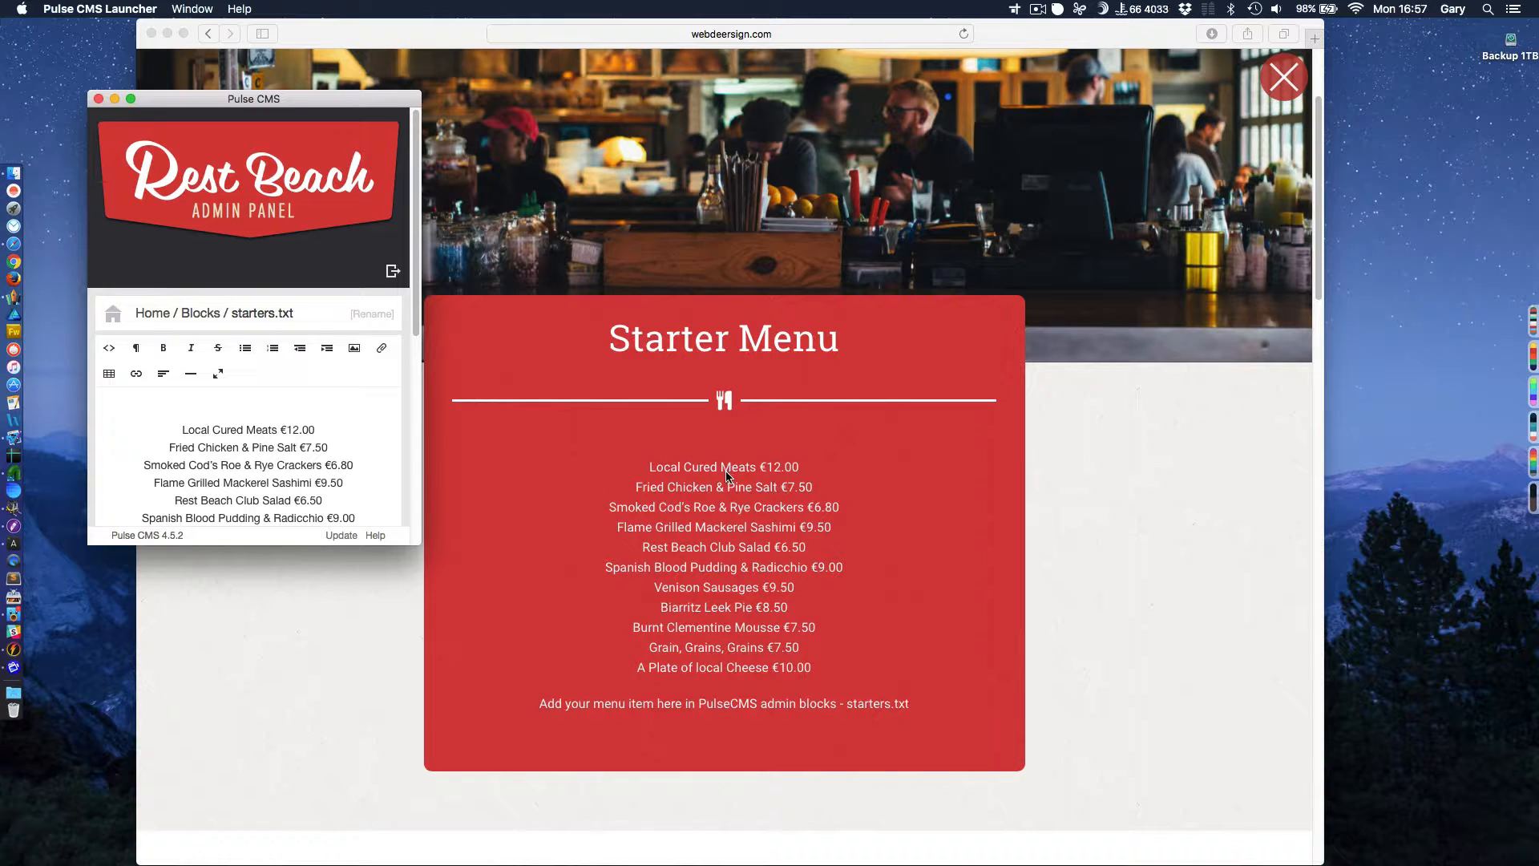
pyautogui.moveTo(353, 361)
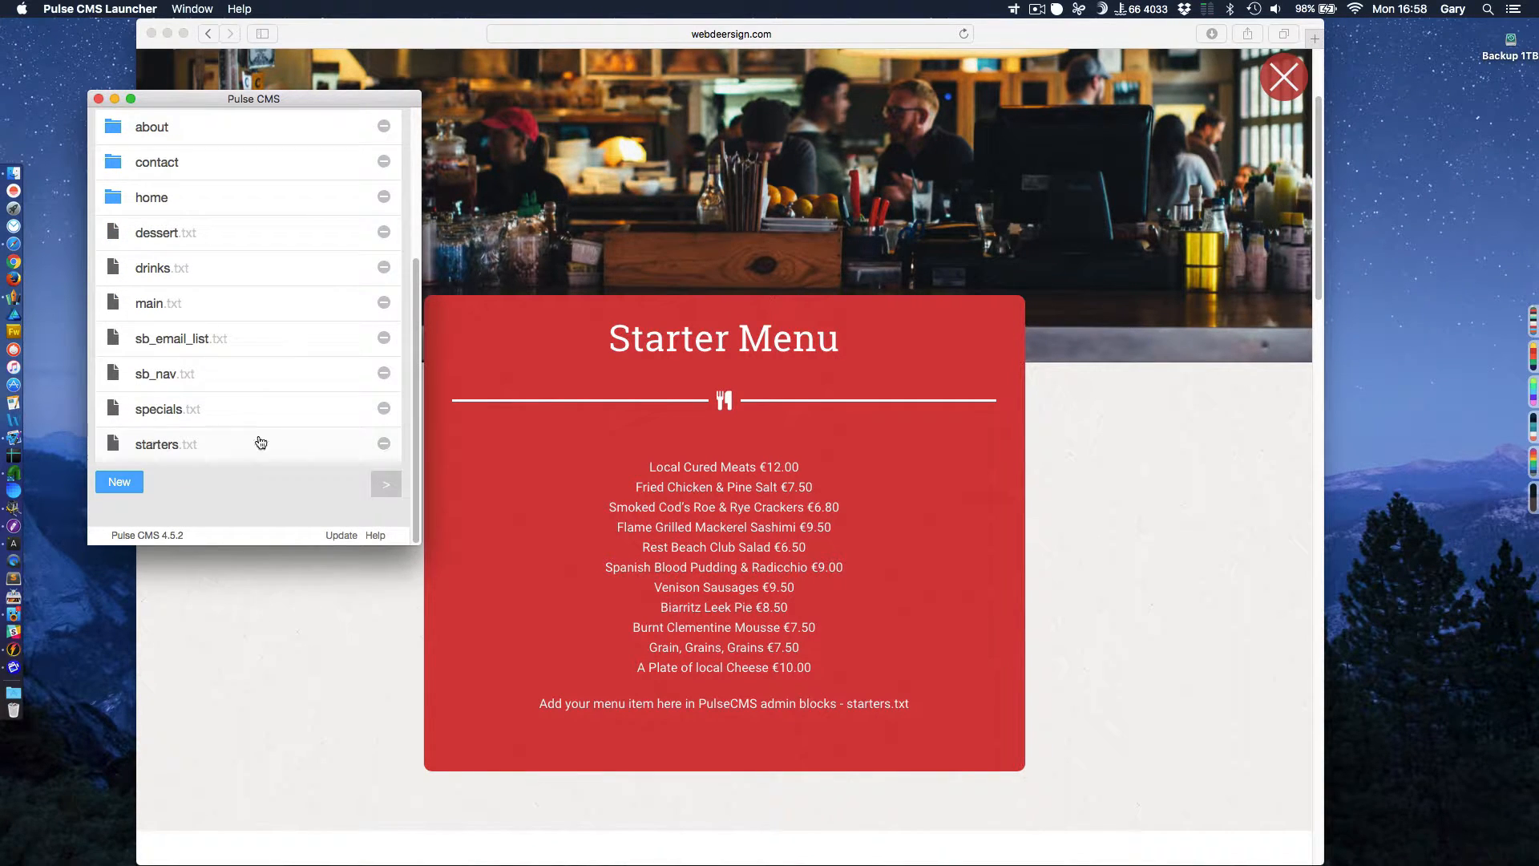
# Scroll the Rest Beach site to its Download Menus section with the admin panel moved aside.
pyautogui.scroll(-3)
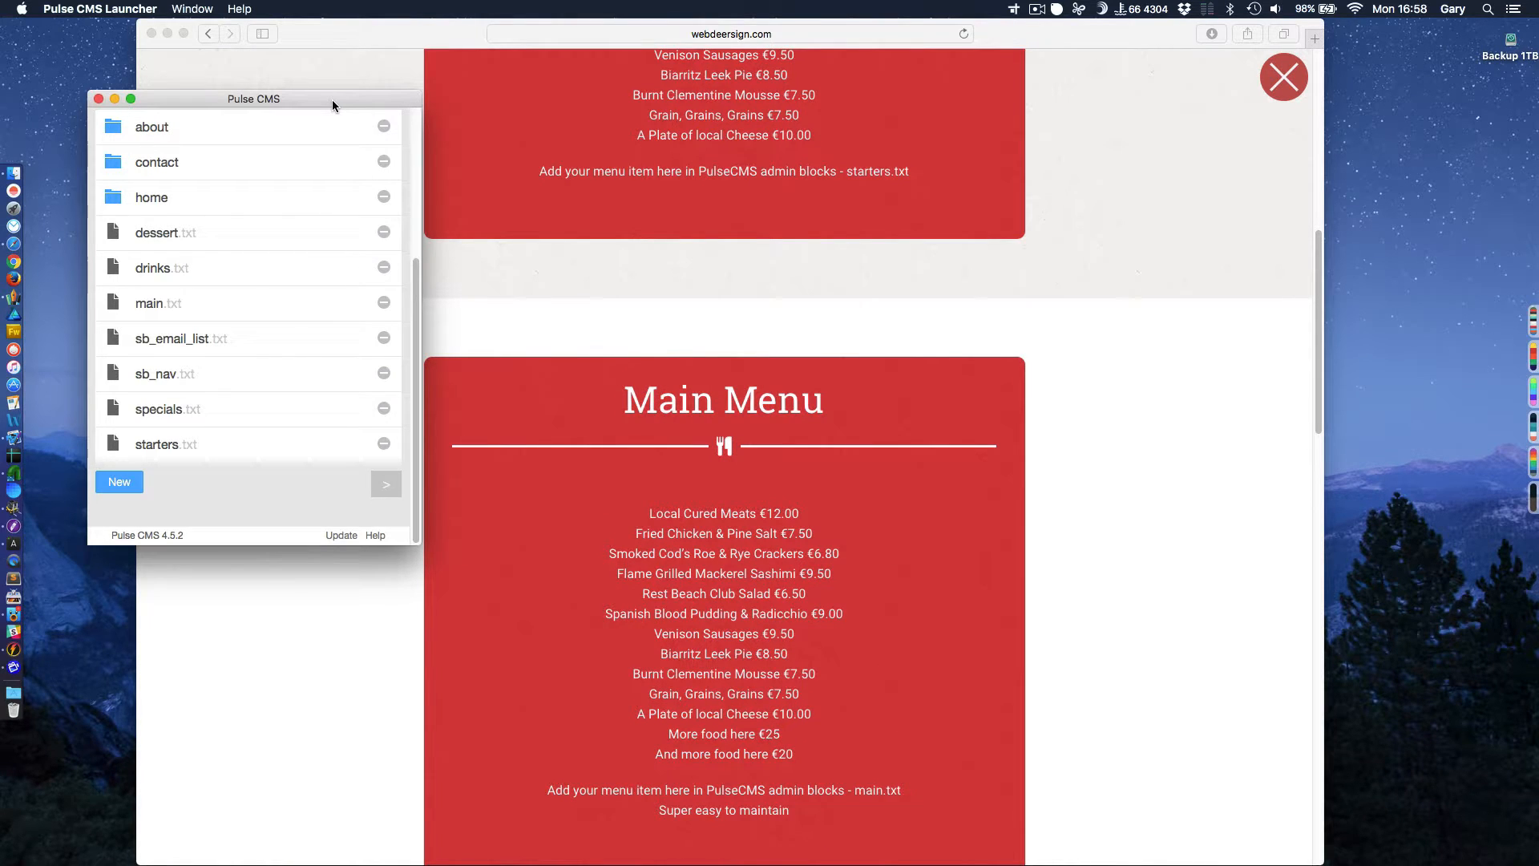
pyautogui.moveTo(253, 97); pyautogui.dragTo(234, 147)
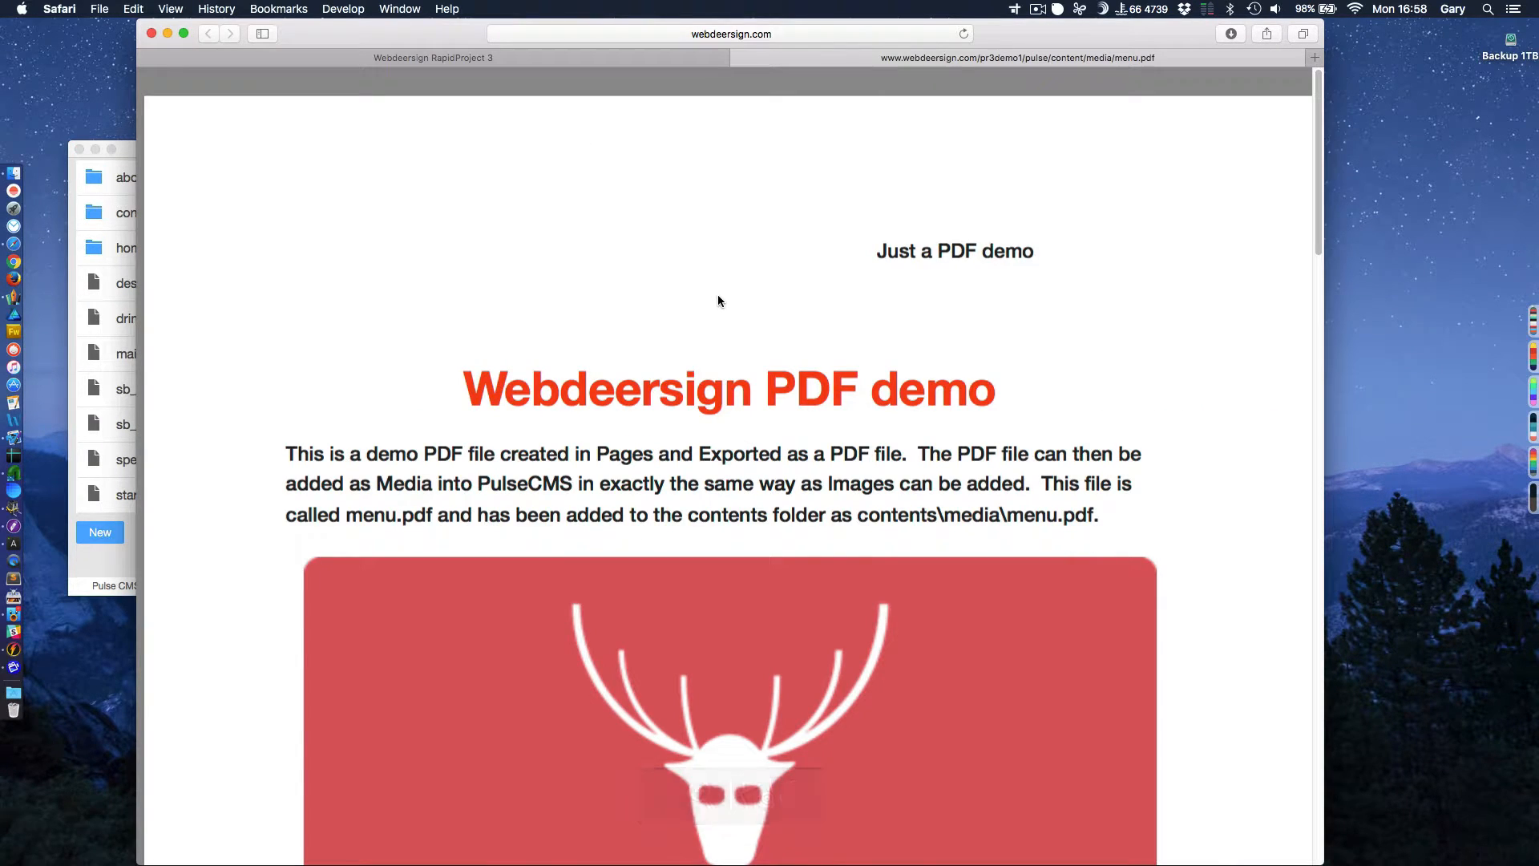
pyautogui.scroll(-3)
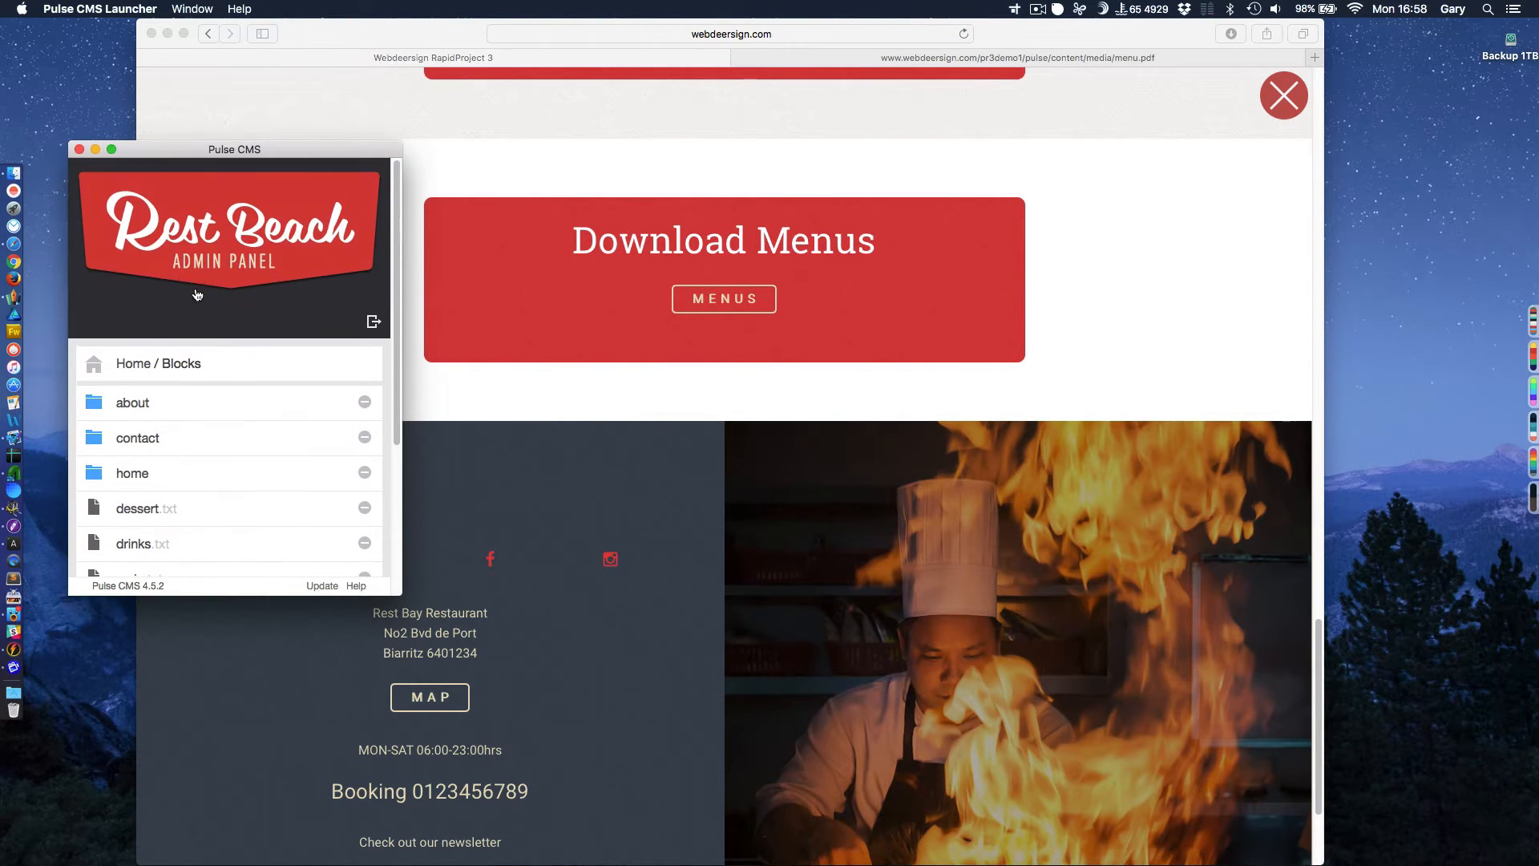
pyautogui.moveTo(235, 387)
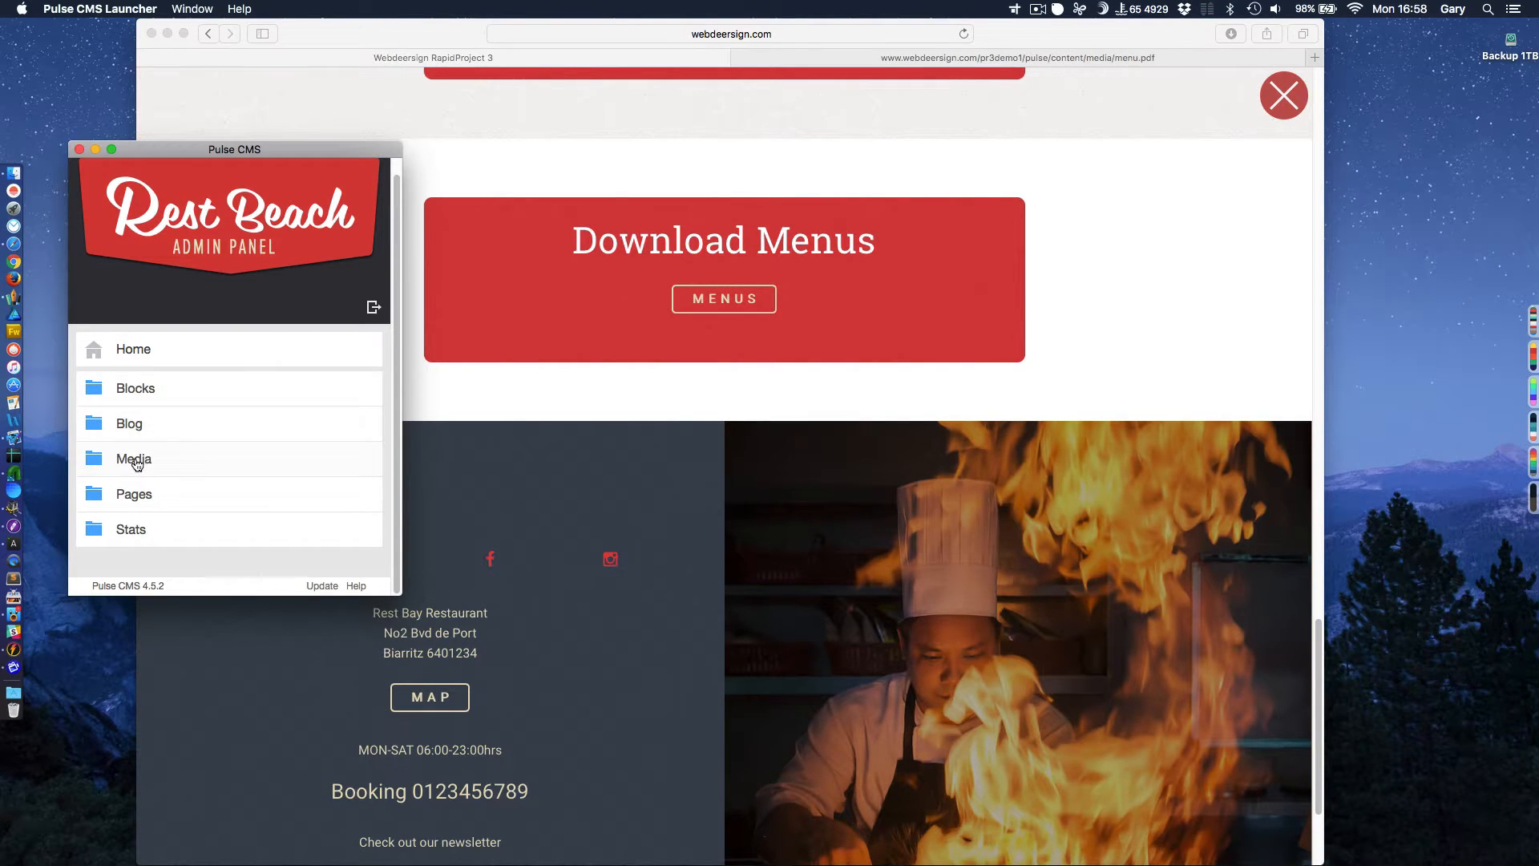
# Browse the Media folder listing menu.pdf, view its upload form, then go back Home.
pyautogui.click(133, 458)
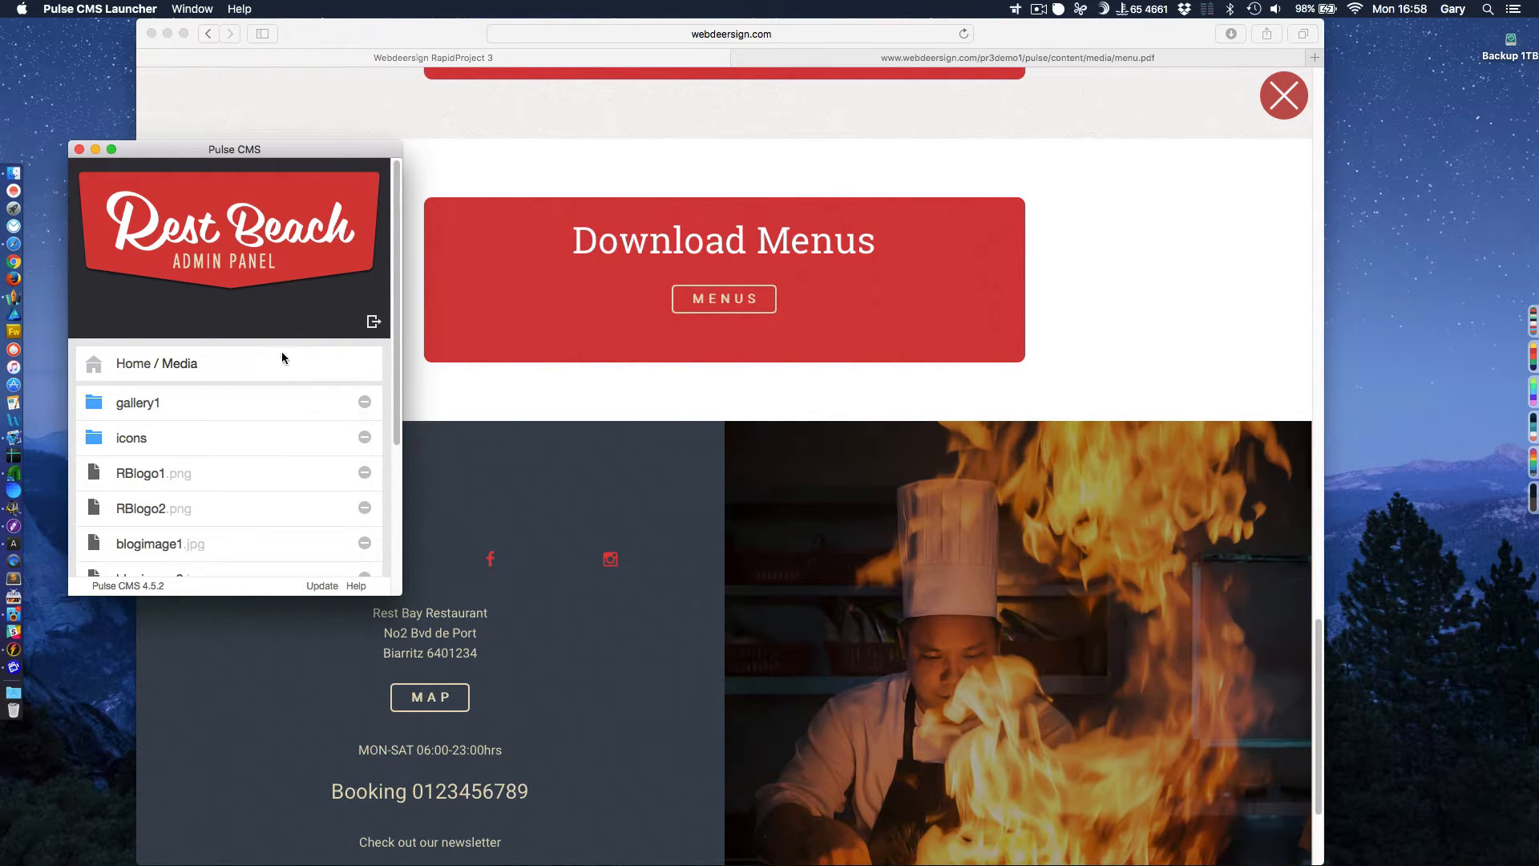
pyautogui.moveTo(279, 351)
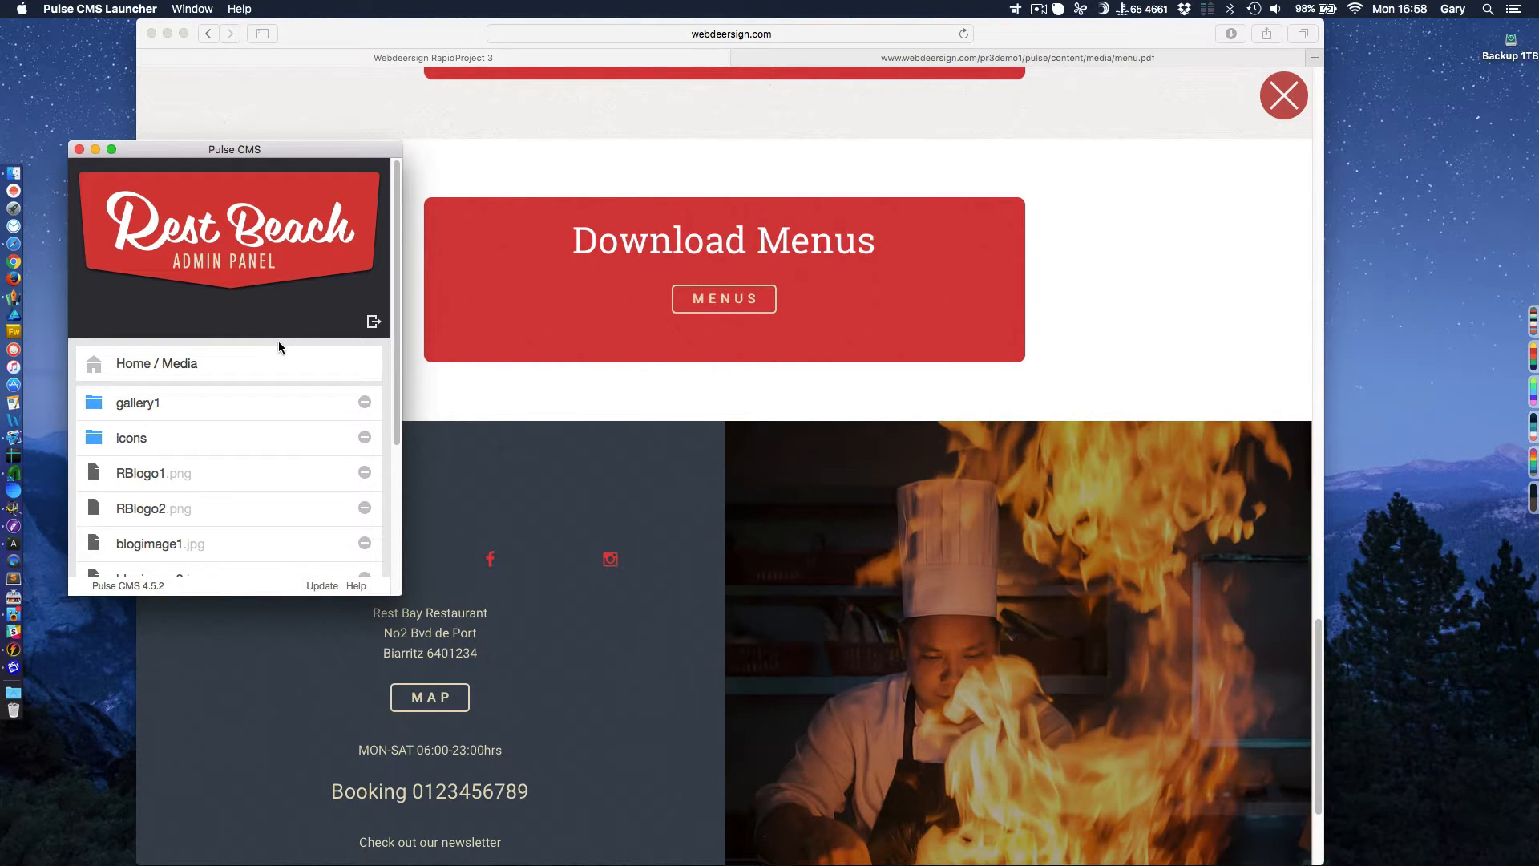
pyautogui.moveTo(279, 352)
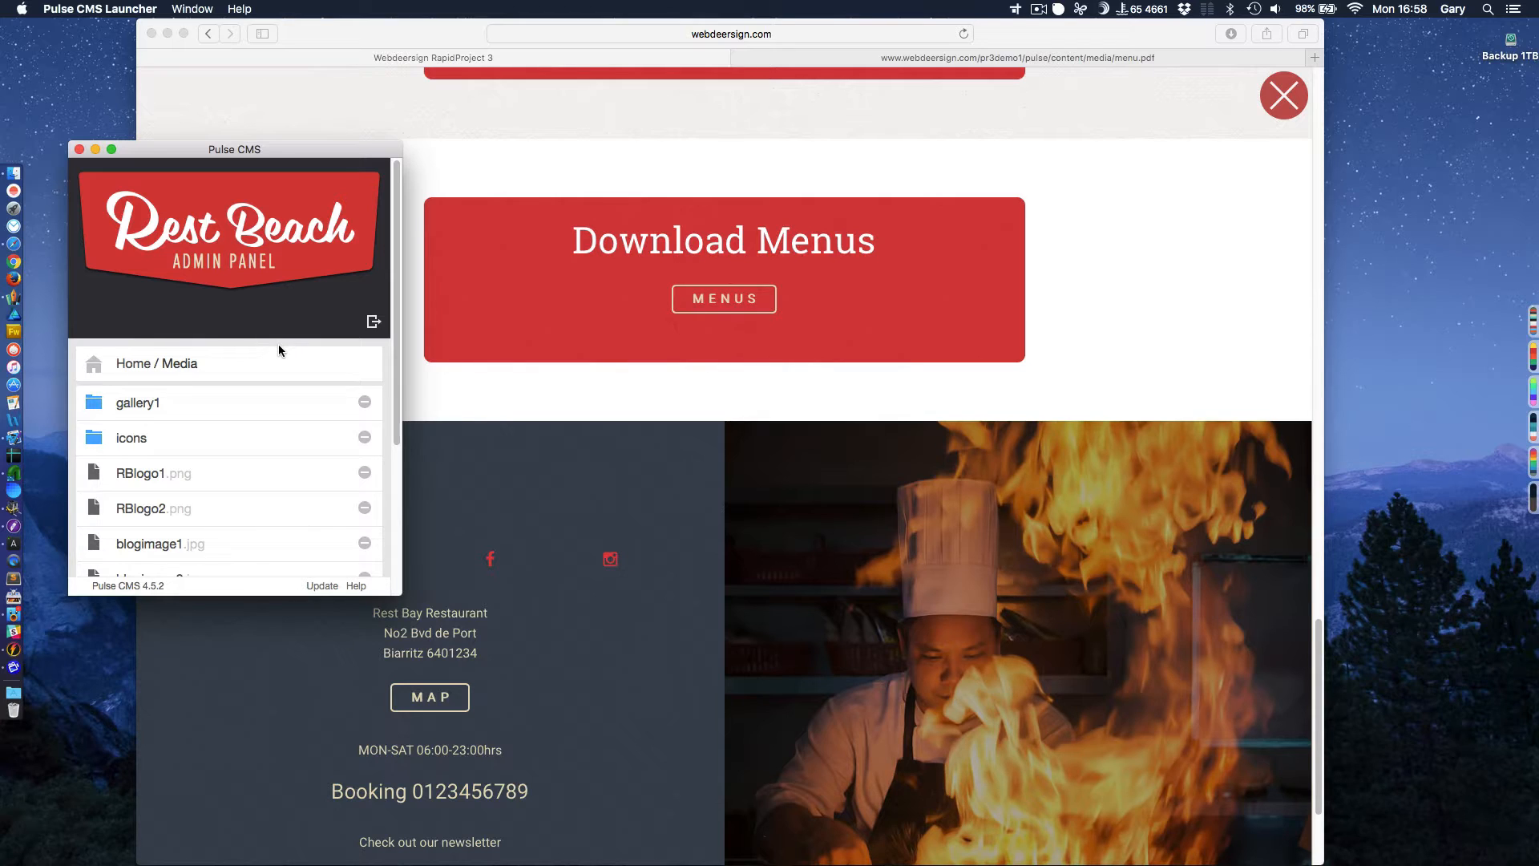
pyautogui.moveTo(448, 325)
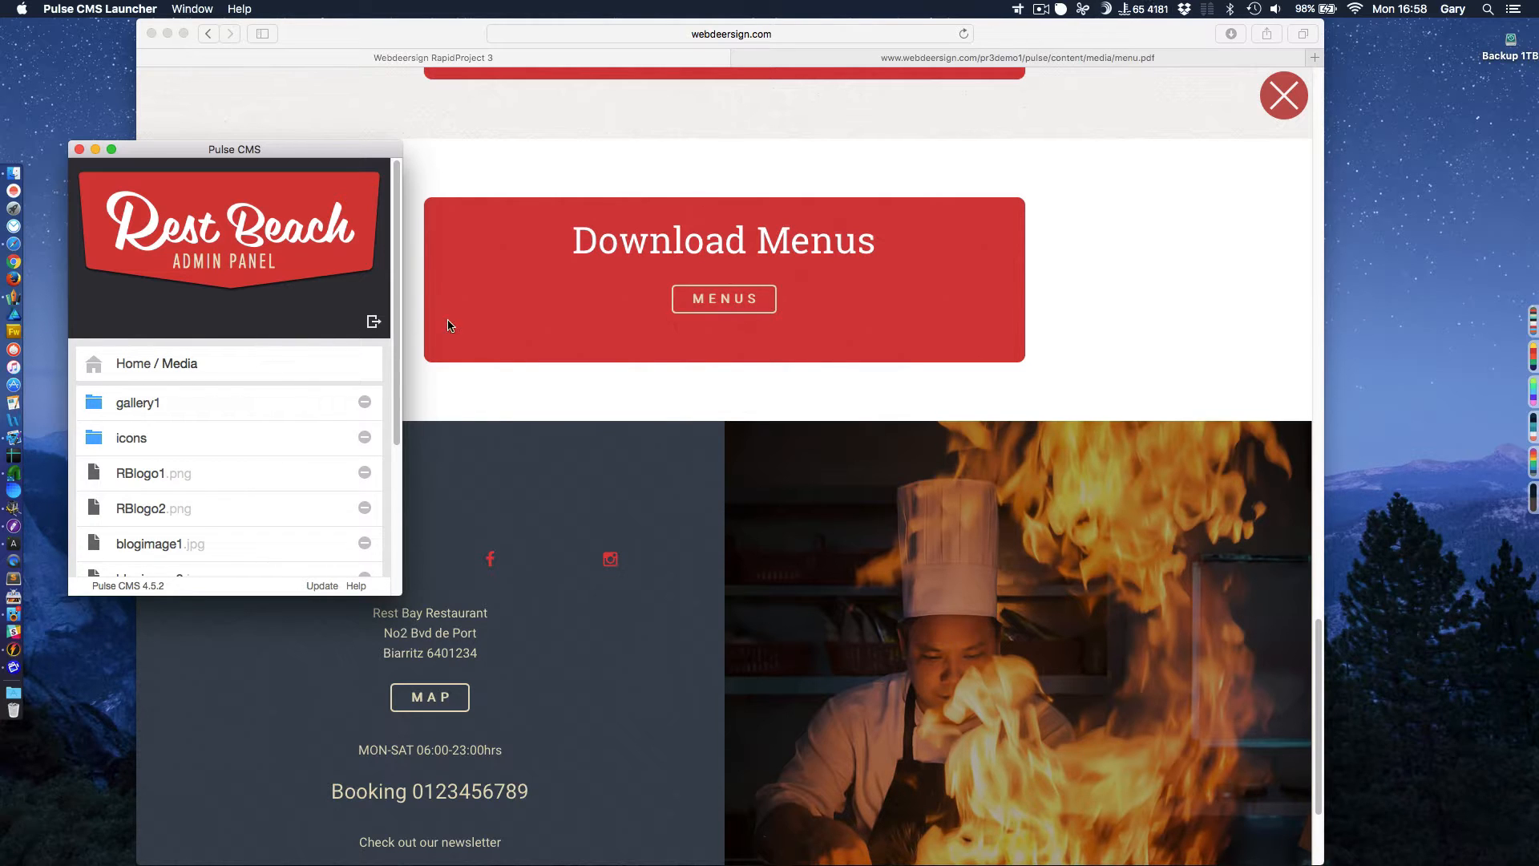
pyautogui.moveTo(302, 391)
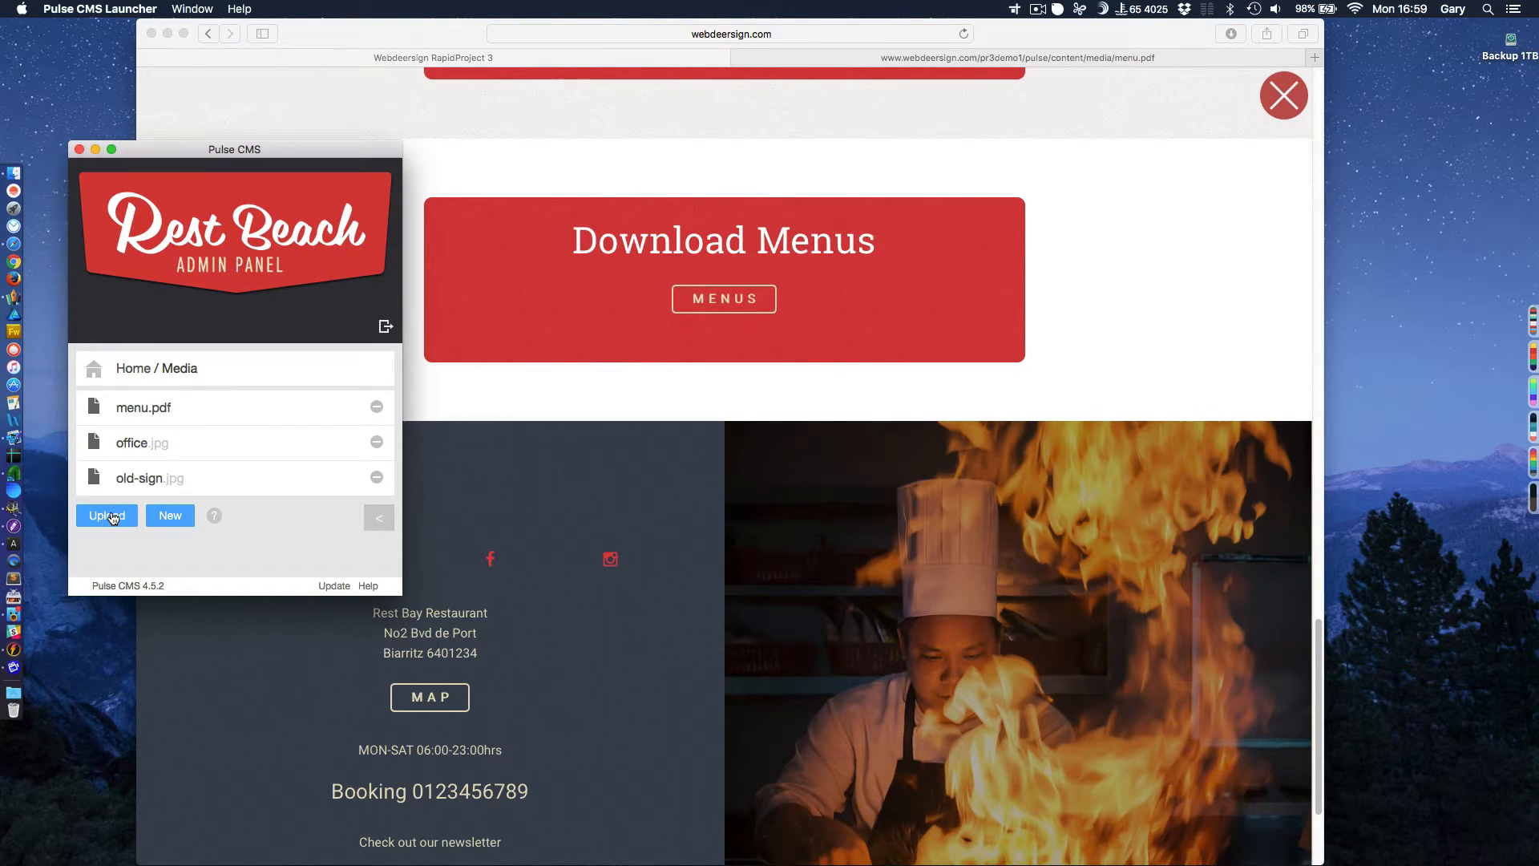
pyautogui.click(106, 515)
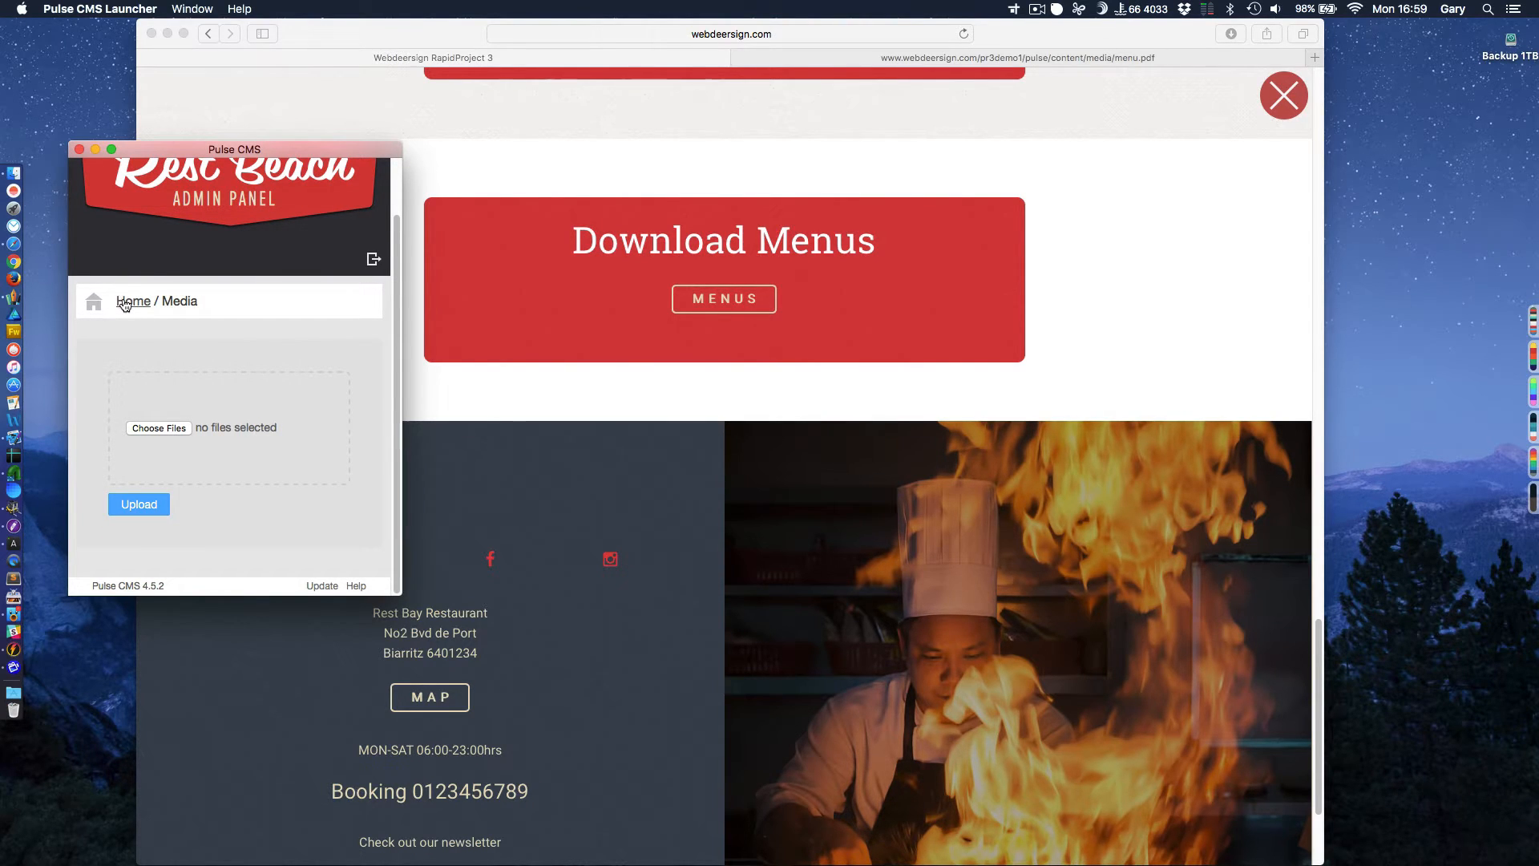
pyautogui.click(133, 300)
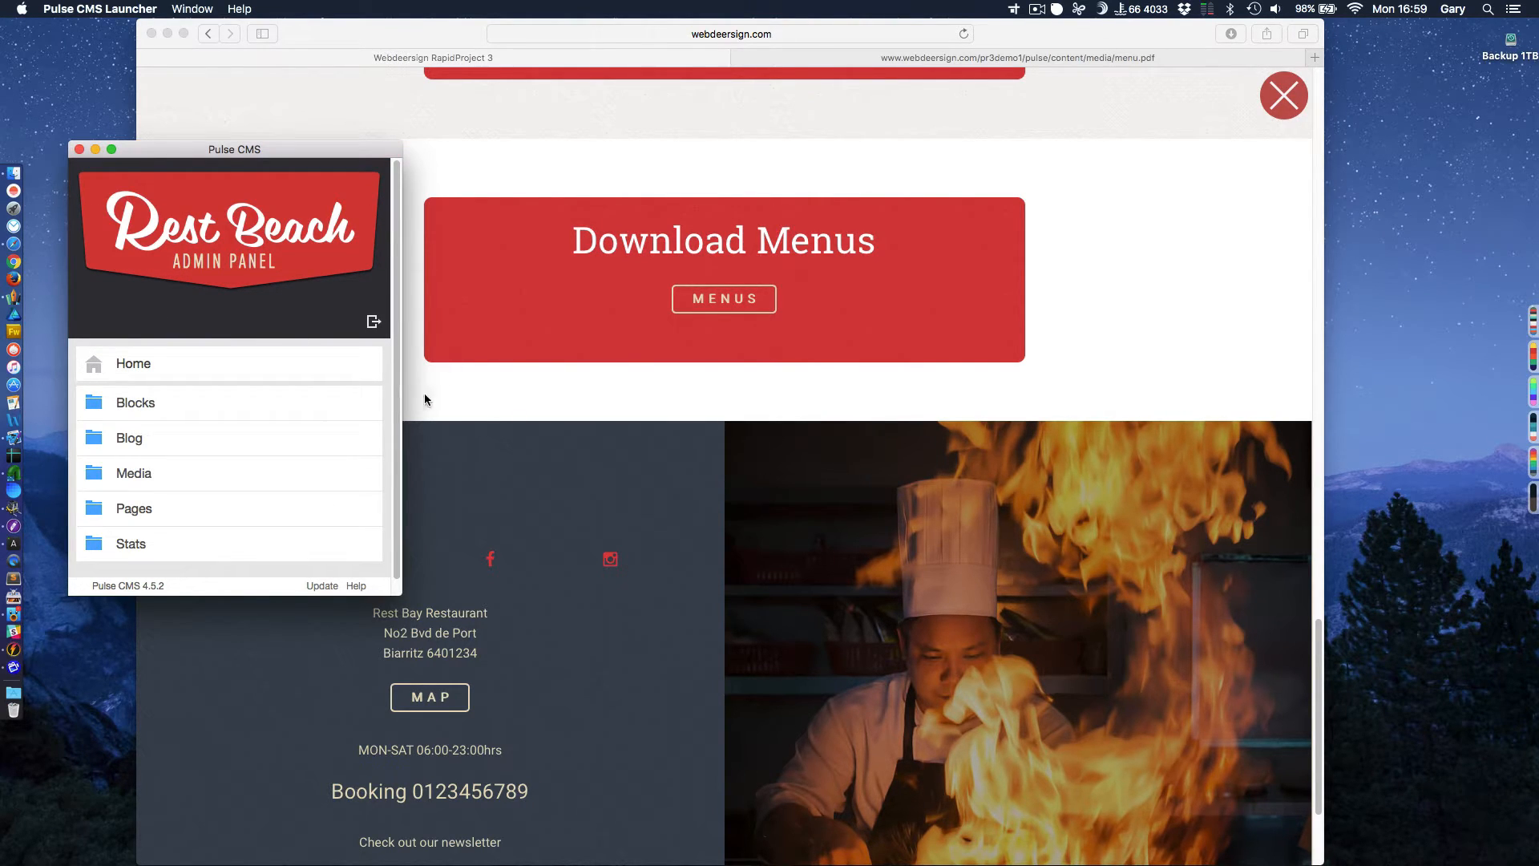
pyautogui.moveTo(456, 390)
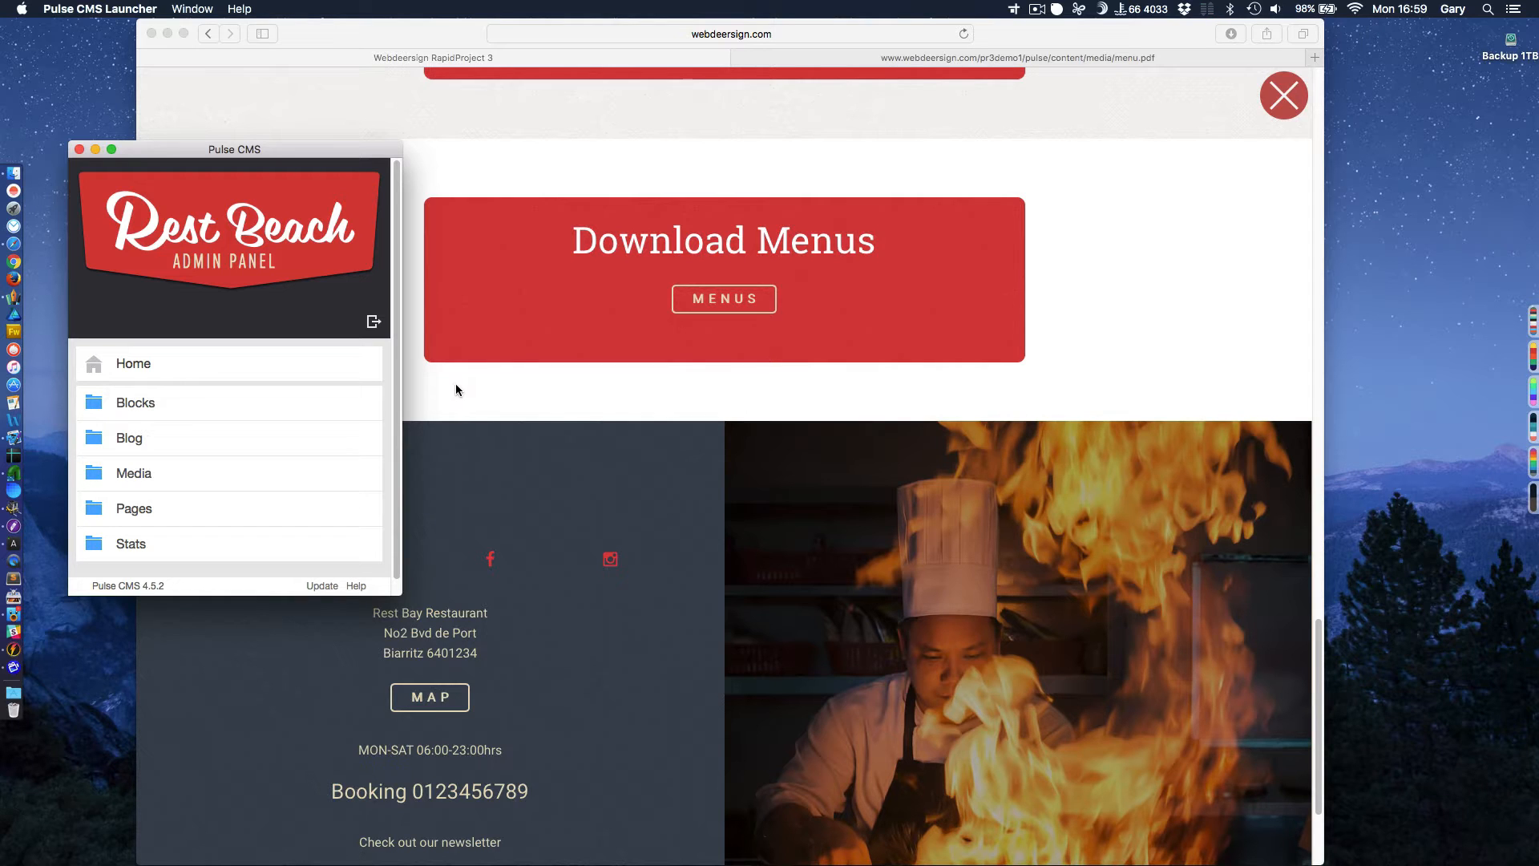
pyautogui.moveTo(537, 347)
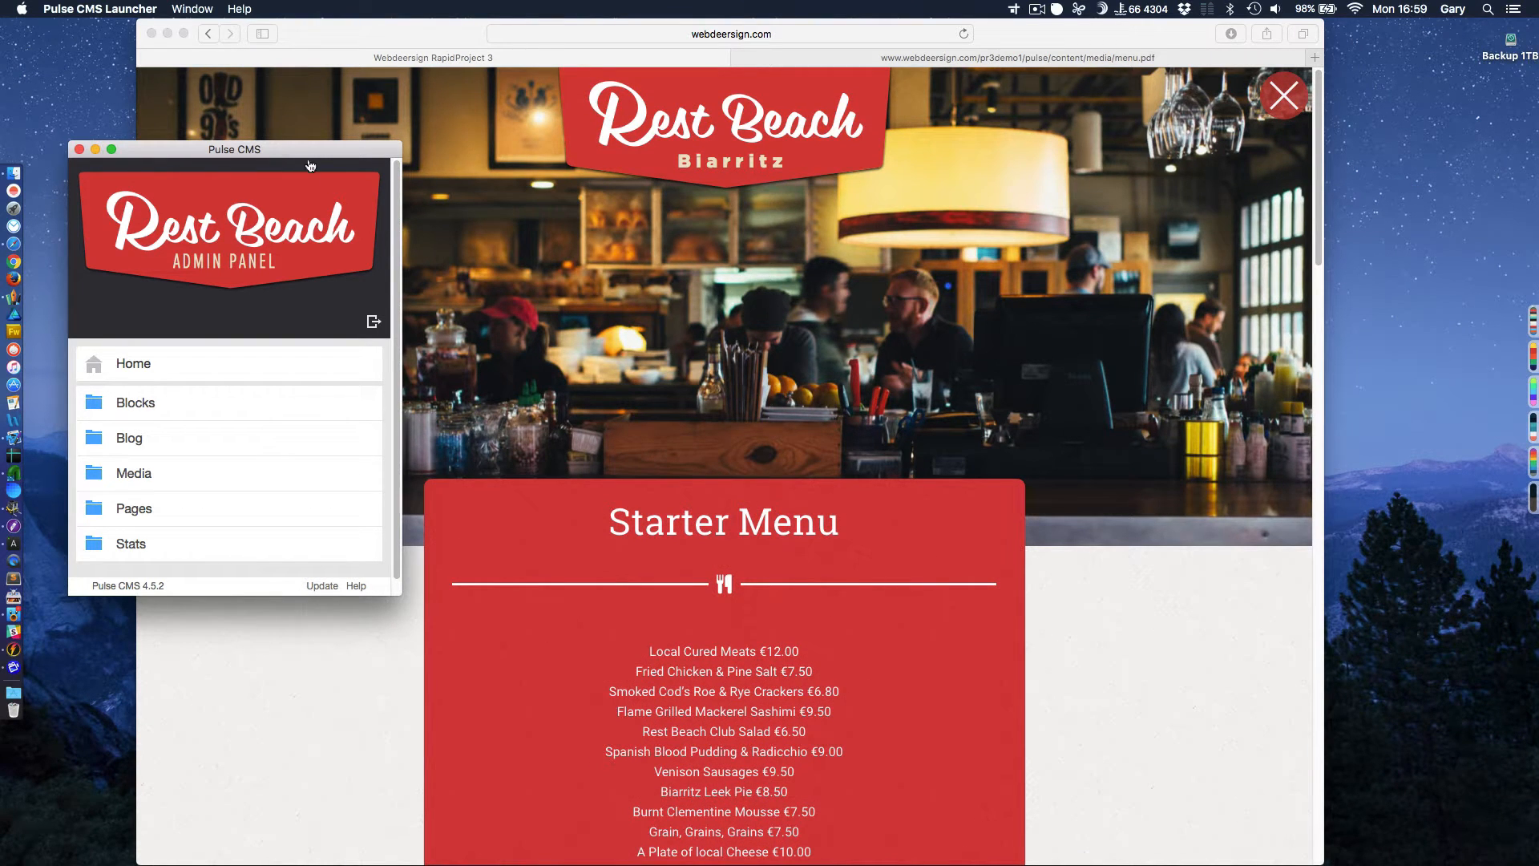
# Scroll the Rest Beach page to the Starter Menu showing Local Cured Meats at €12.00.
pyautogui.moveTo(308, 165); pyautogui.dragTo(302, 140)
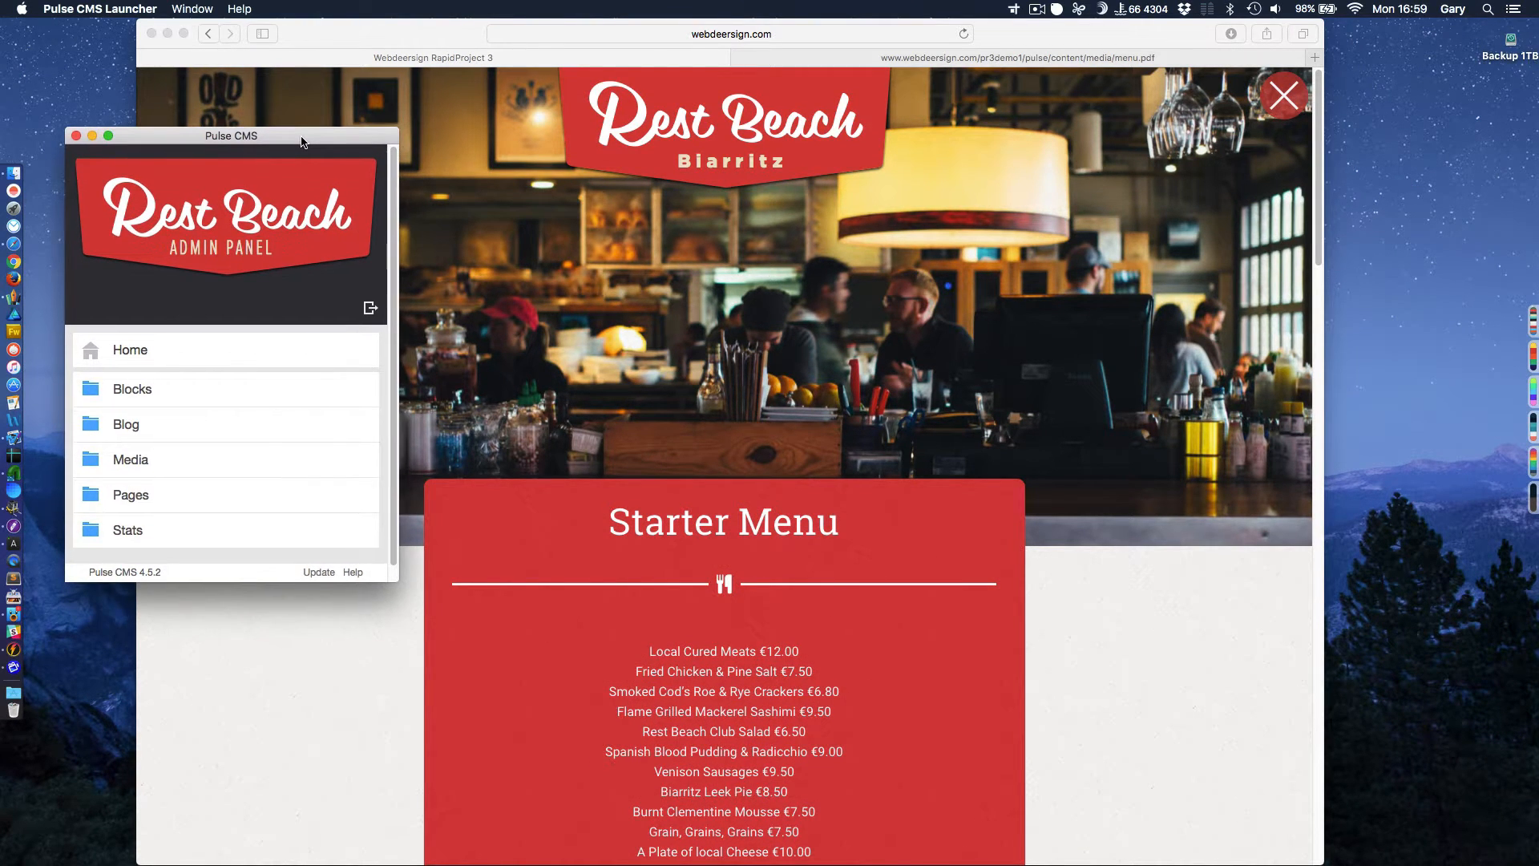
pyautogui.moveTo(314, 137)
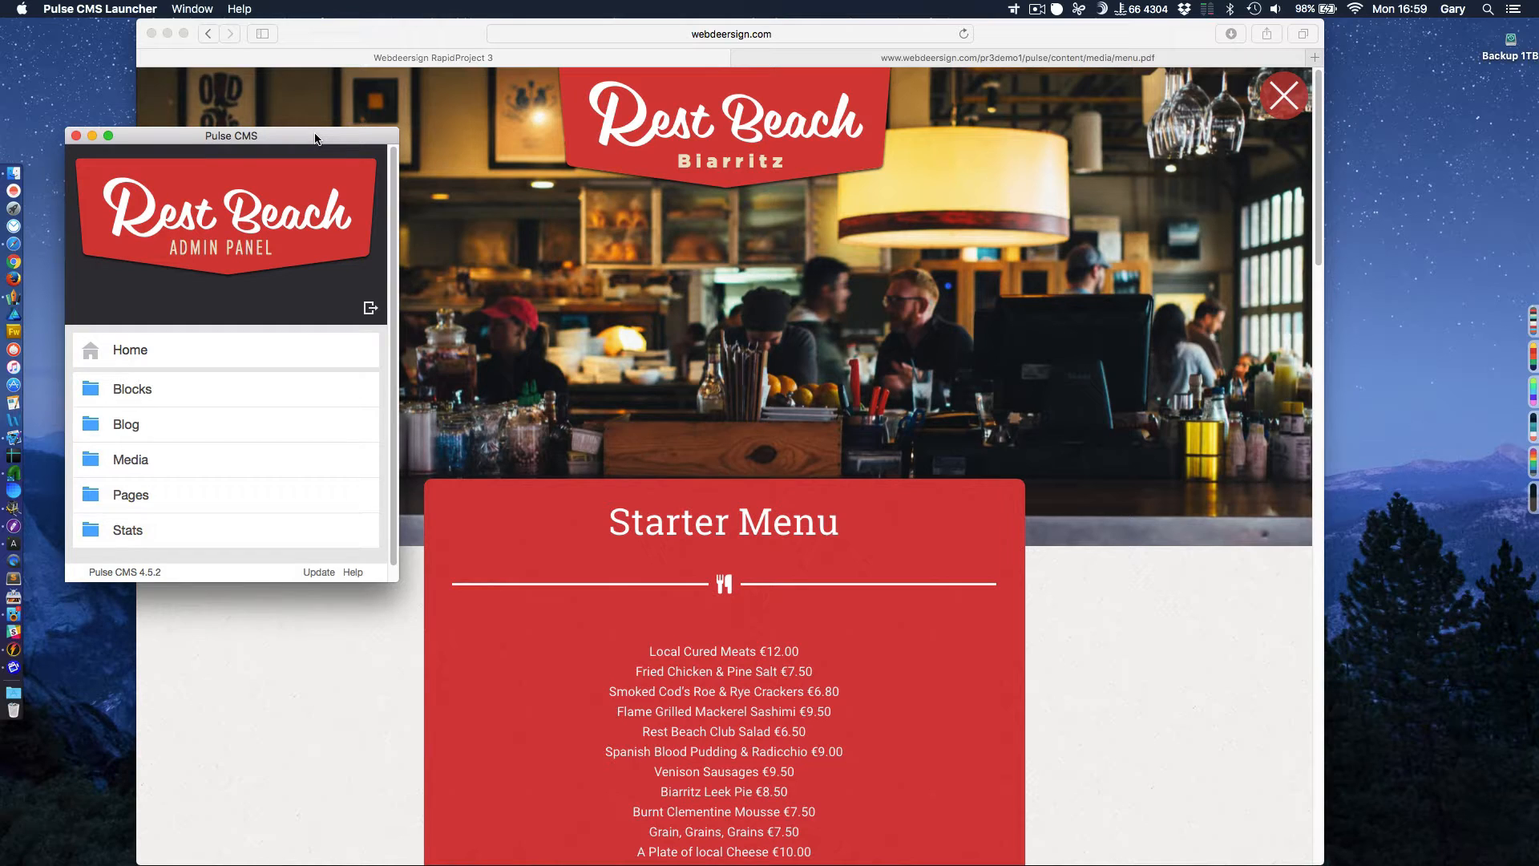
pyautogui.moveTo(305, 138)
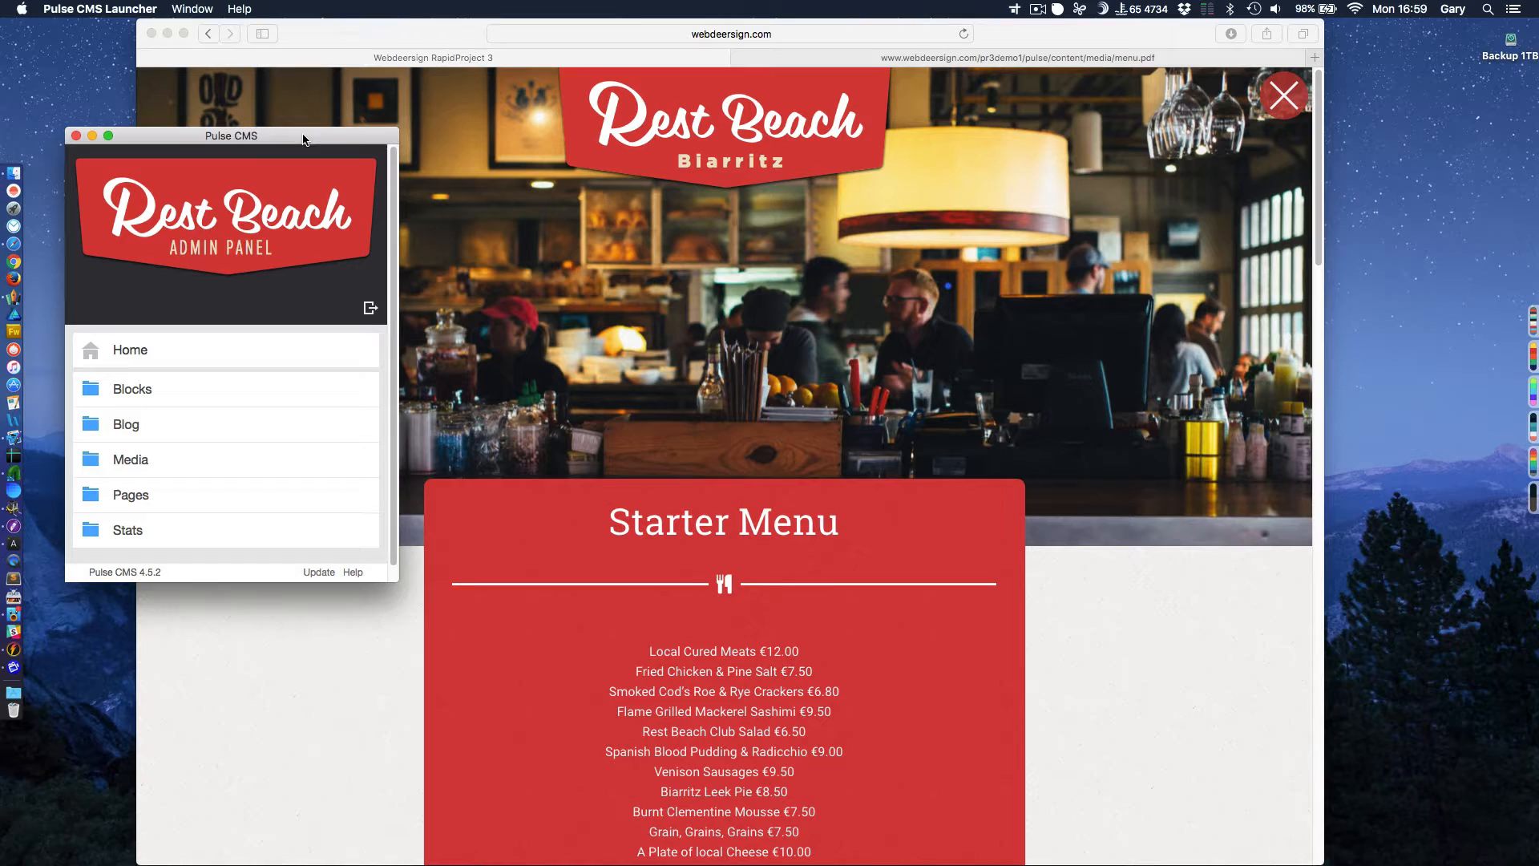
pyautogui.moveTo(313, 138)
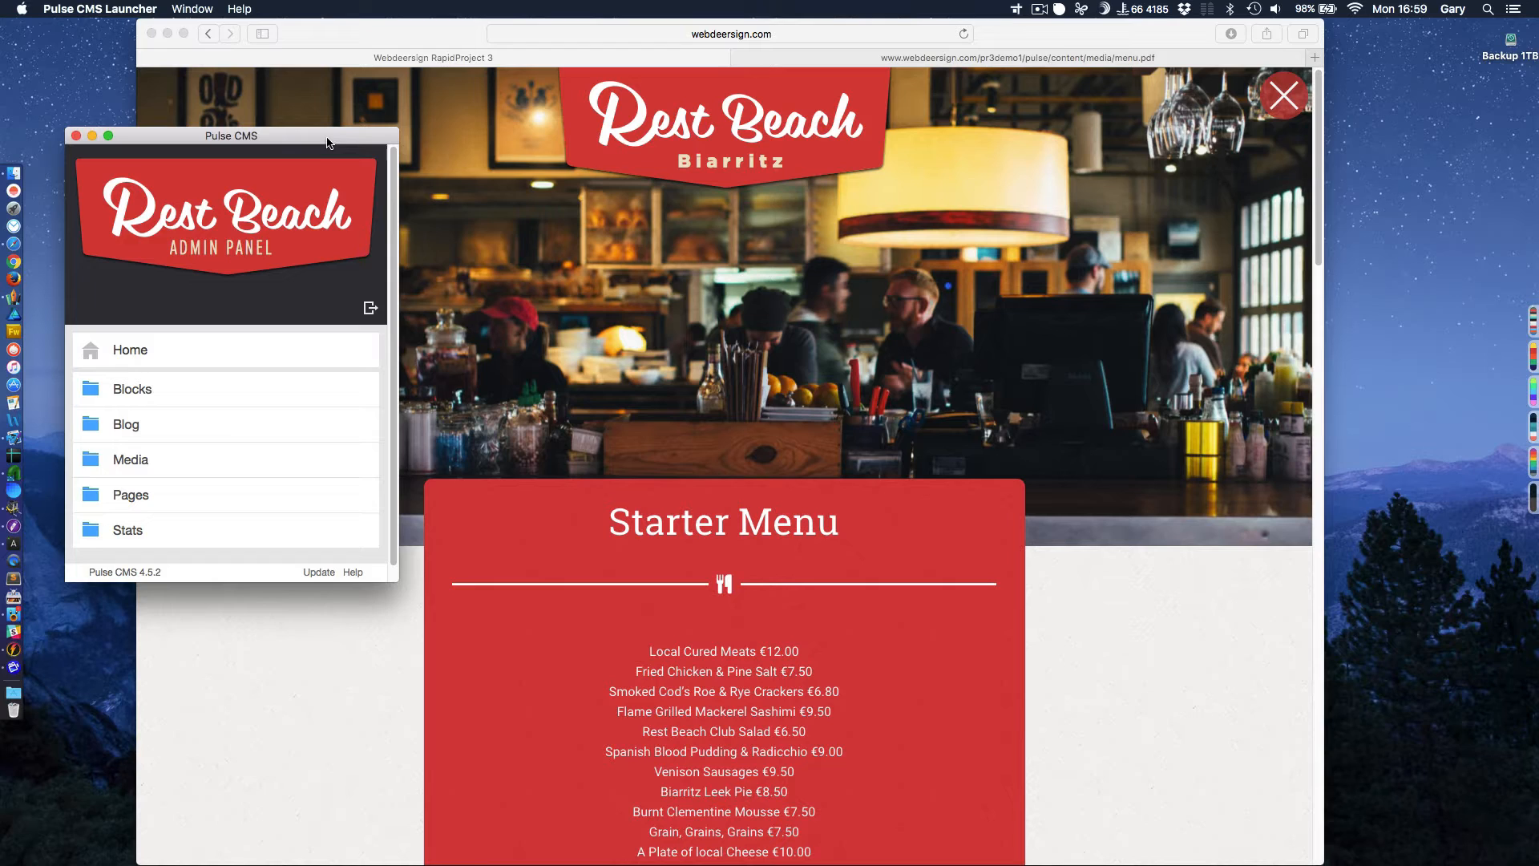
pyautogui.moveTo(314, 141)
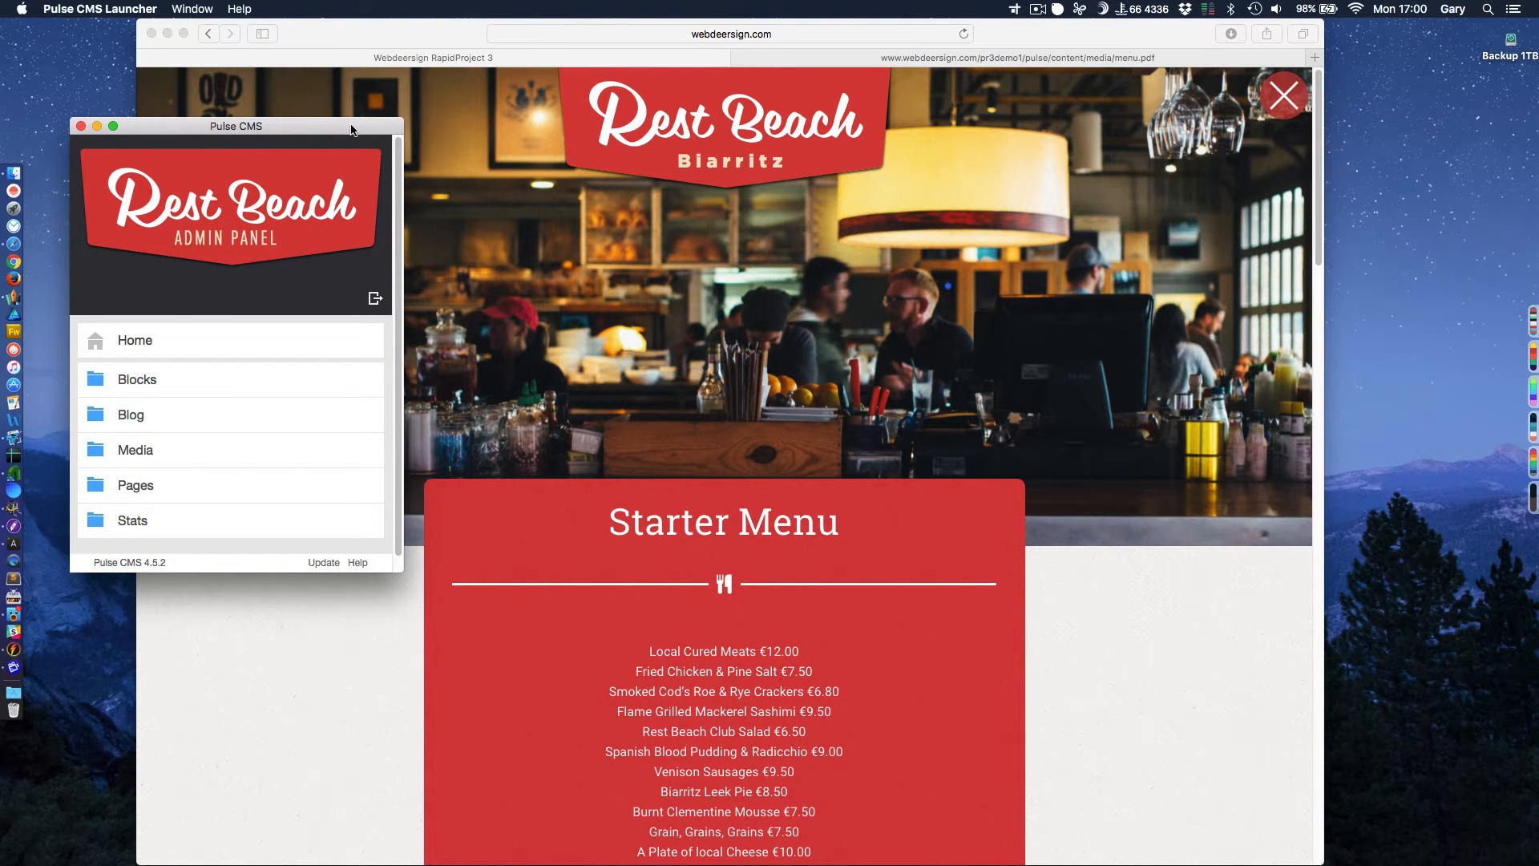
pyautogui.moveTo(361, 135)
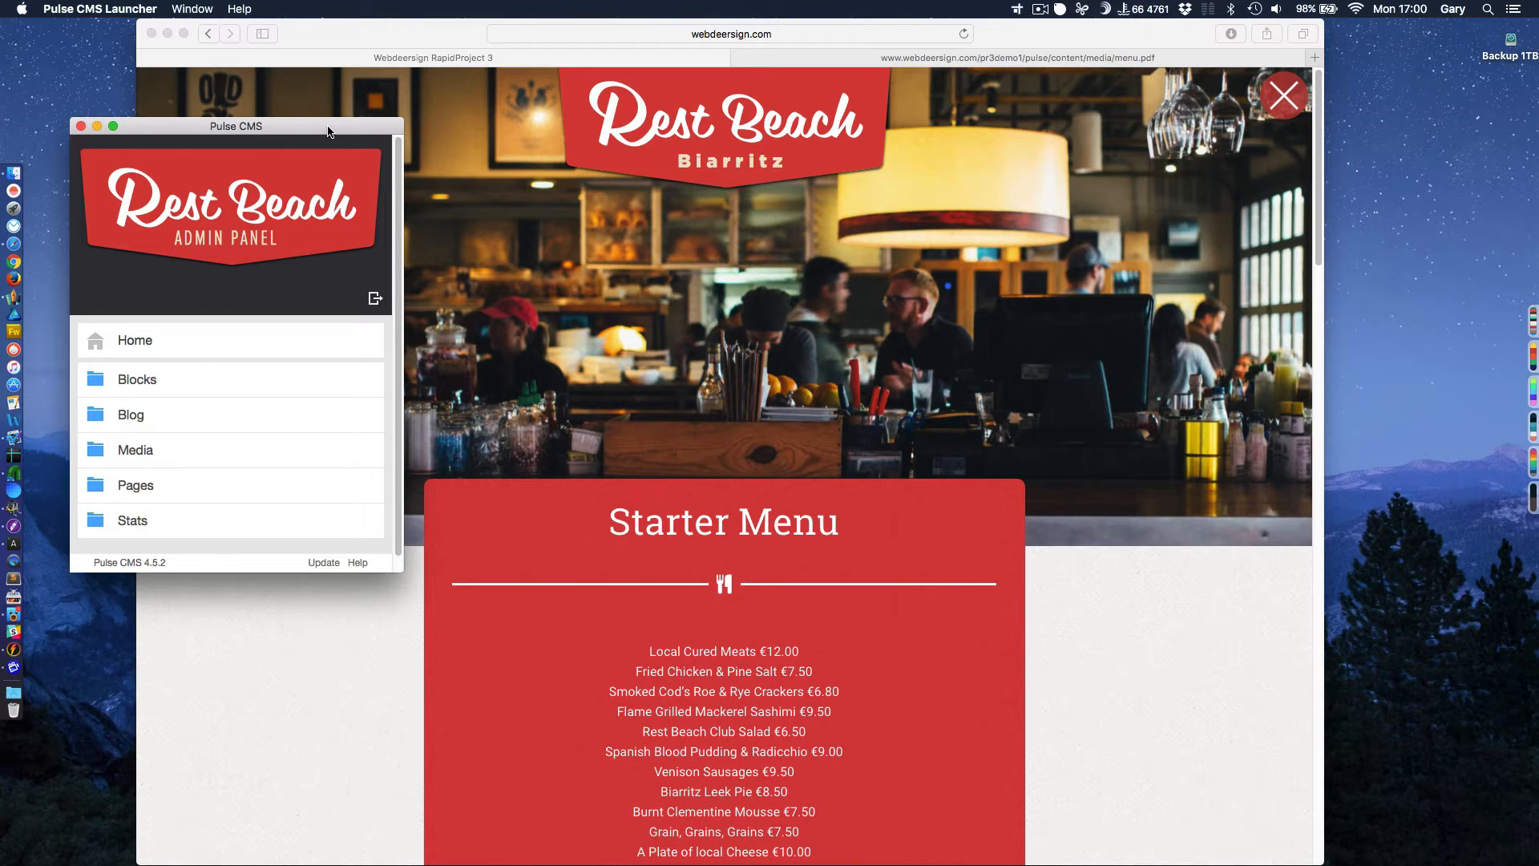
pyautogui.moveTo(321, 129)
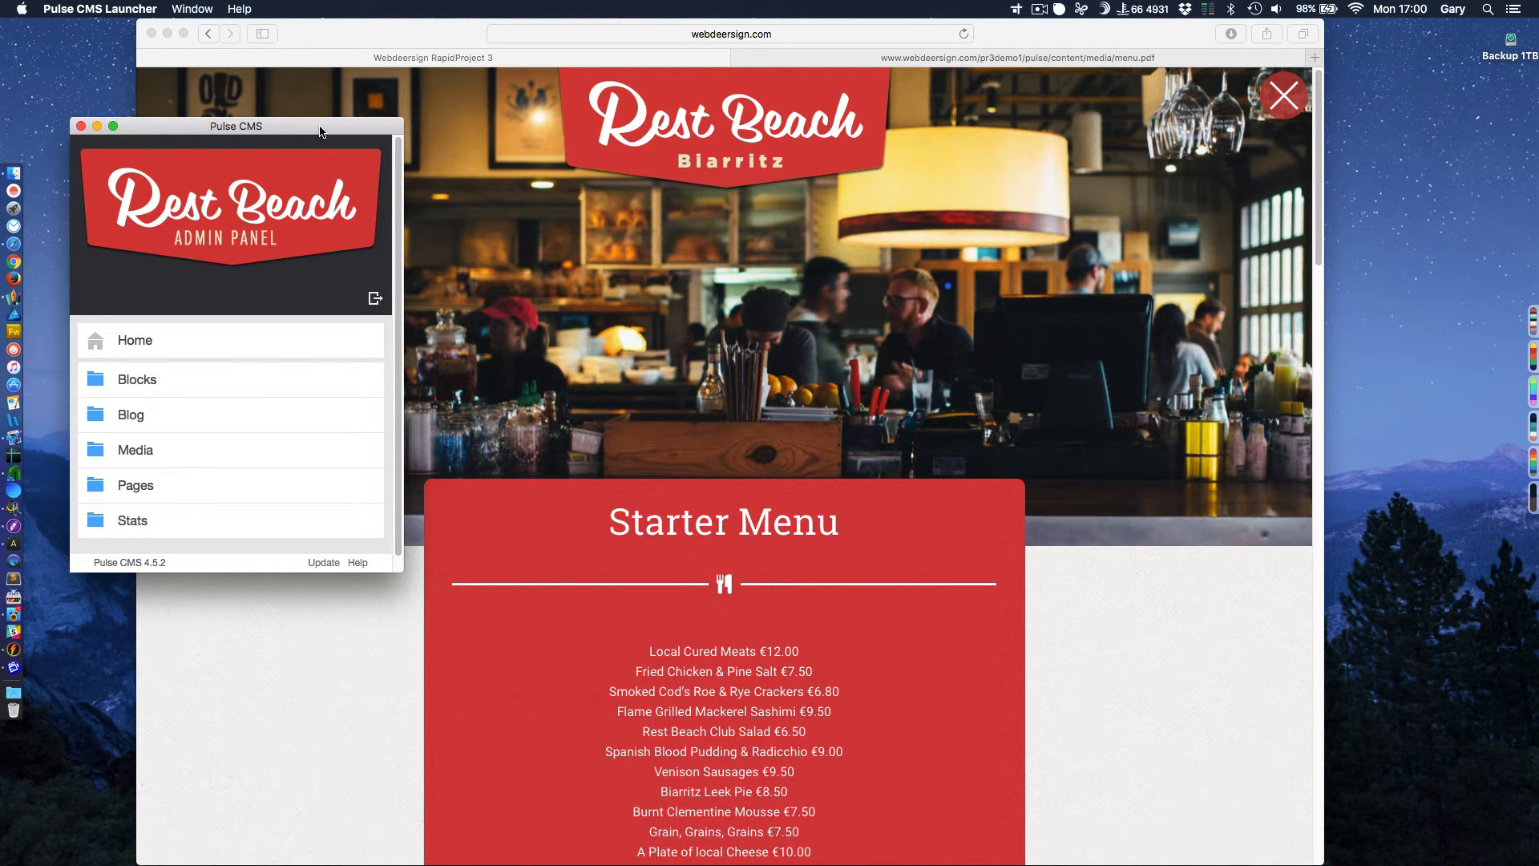
pyautogui.moveTo(605, 233)
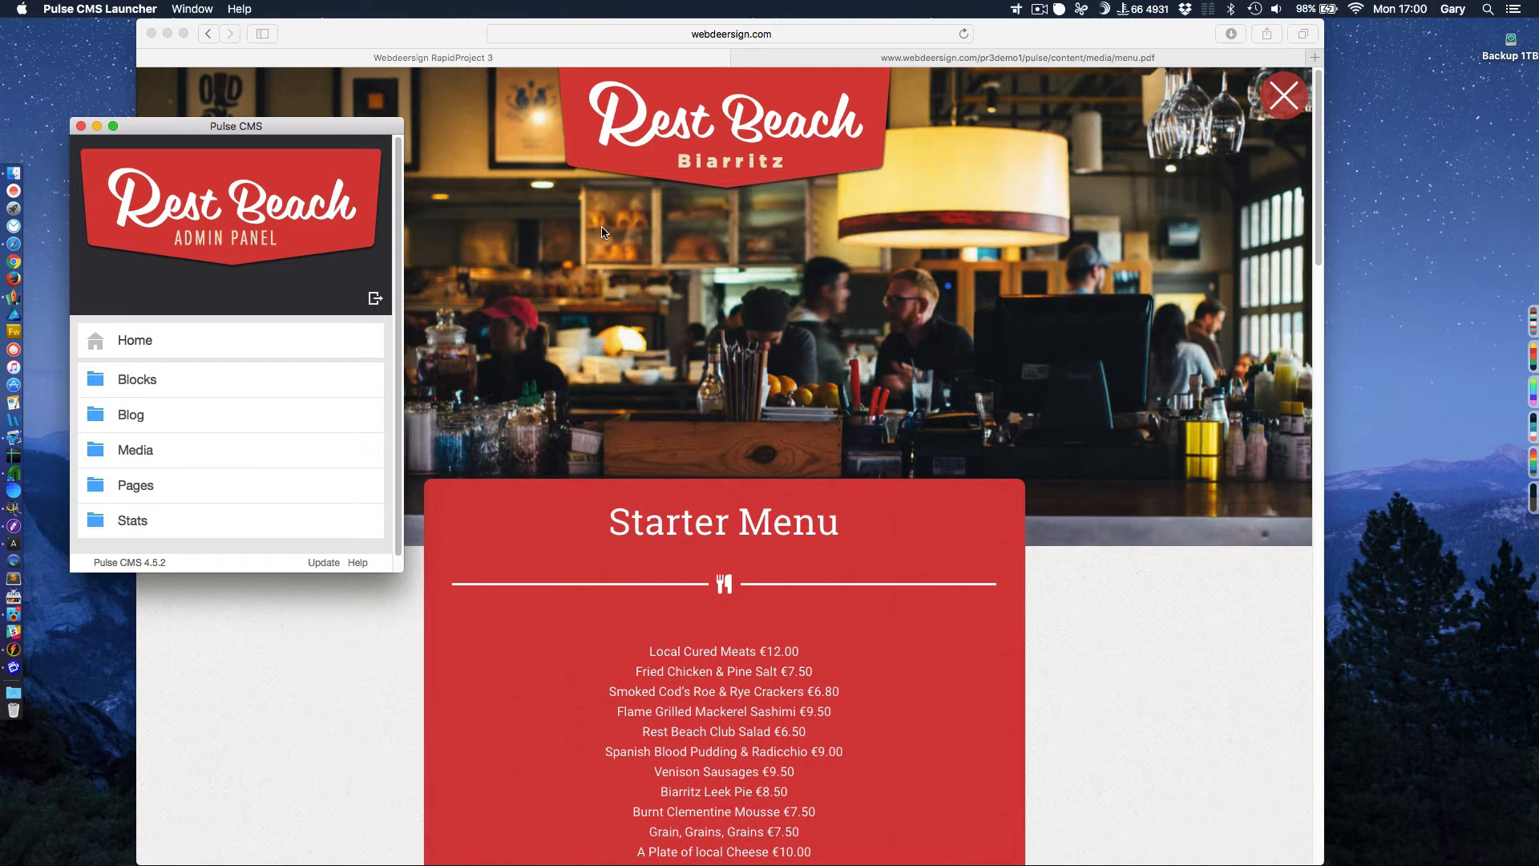
pyautogui.scroll(-3)
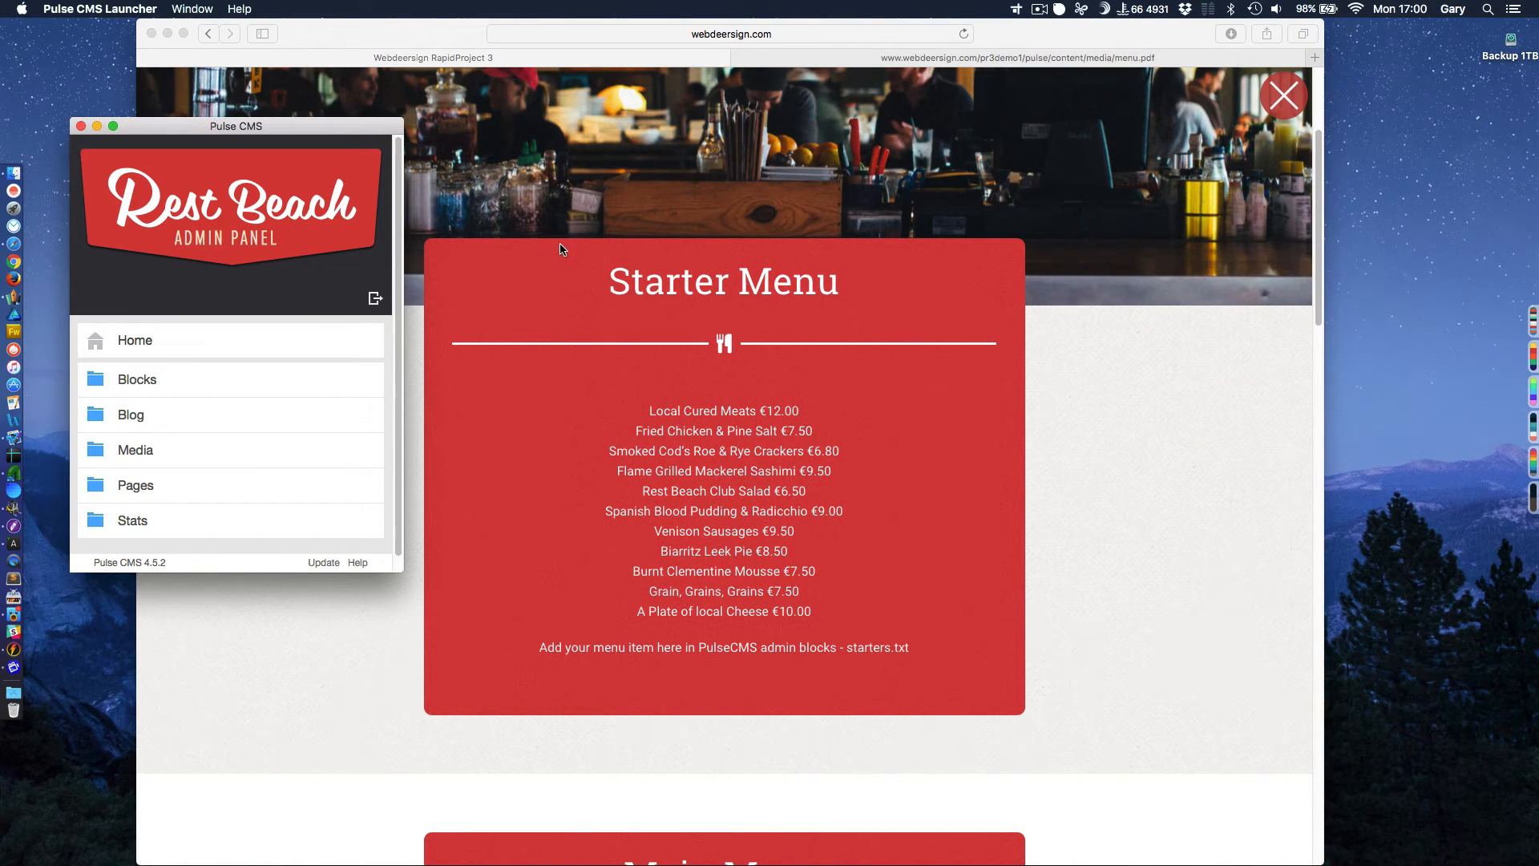
pyautogui.moveTo(991, 321)
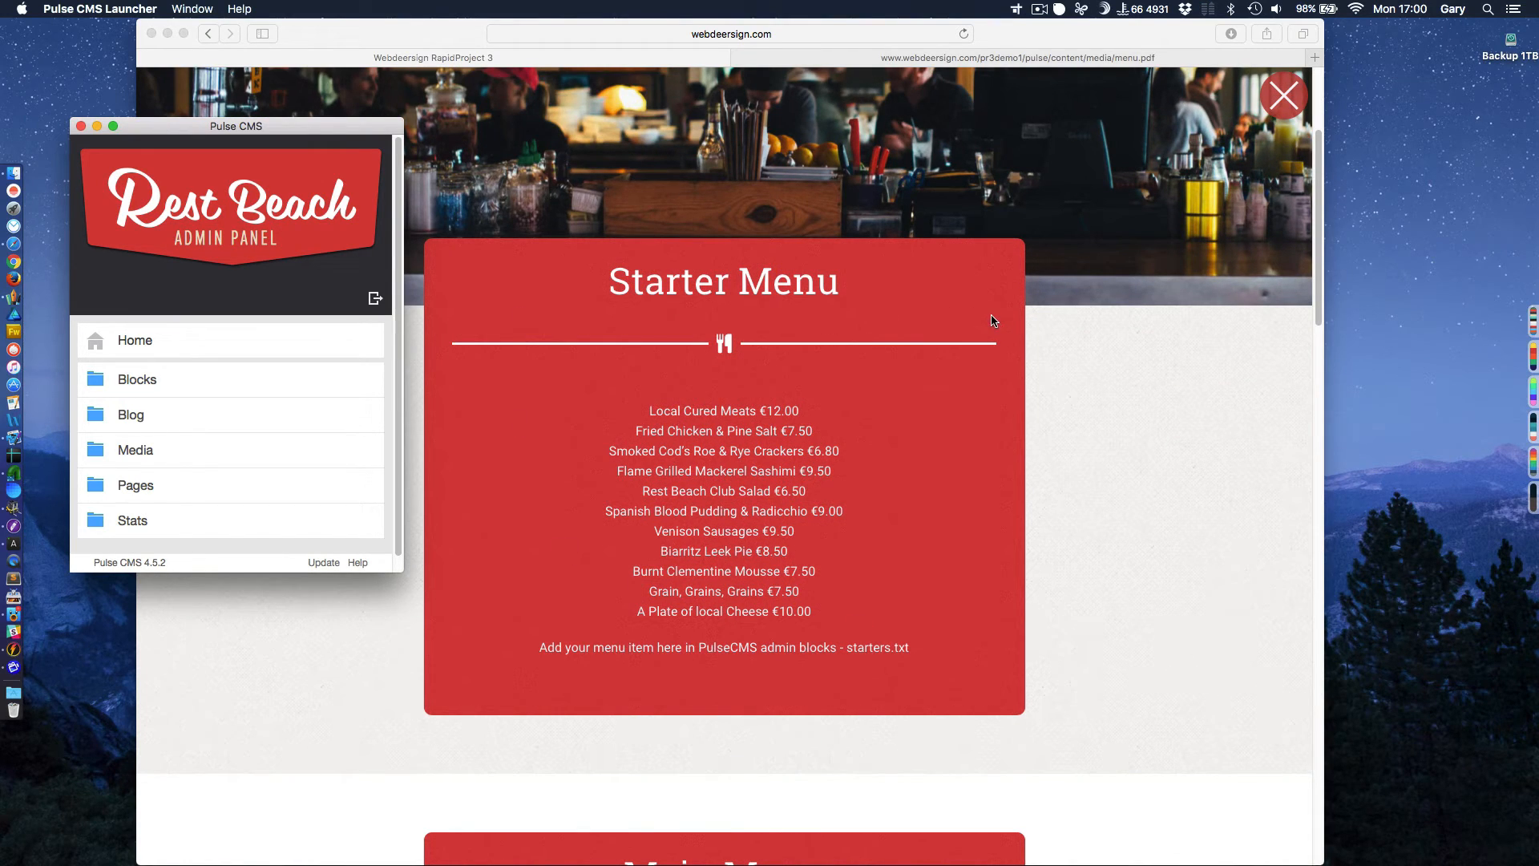
pyautogui.moveTo(548, 514)
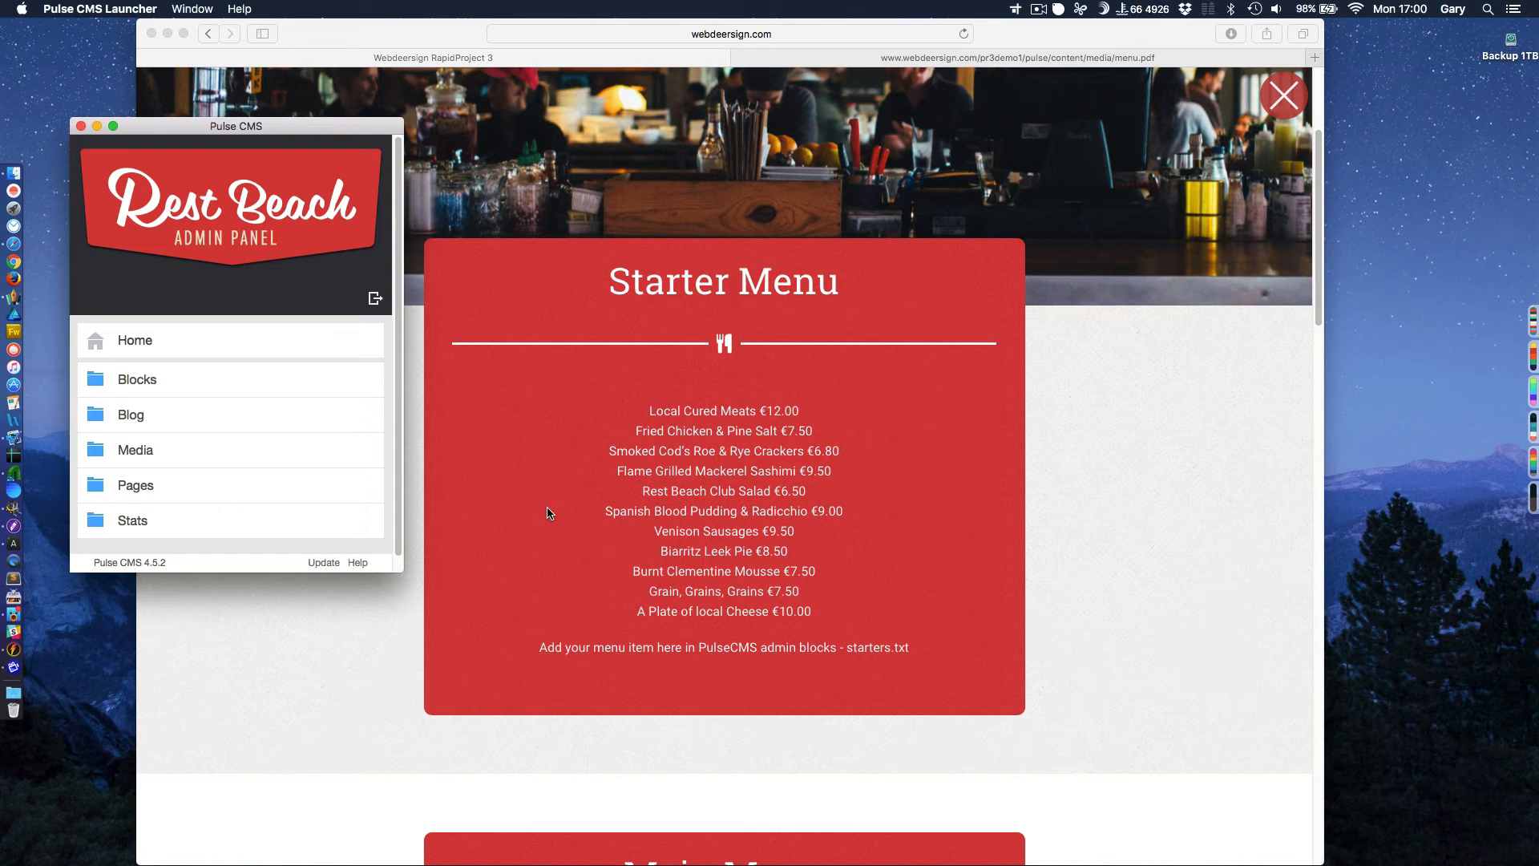
pyautogui.moveTo(500, 369)
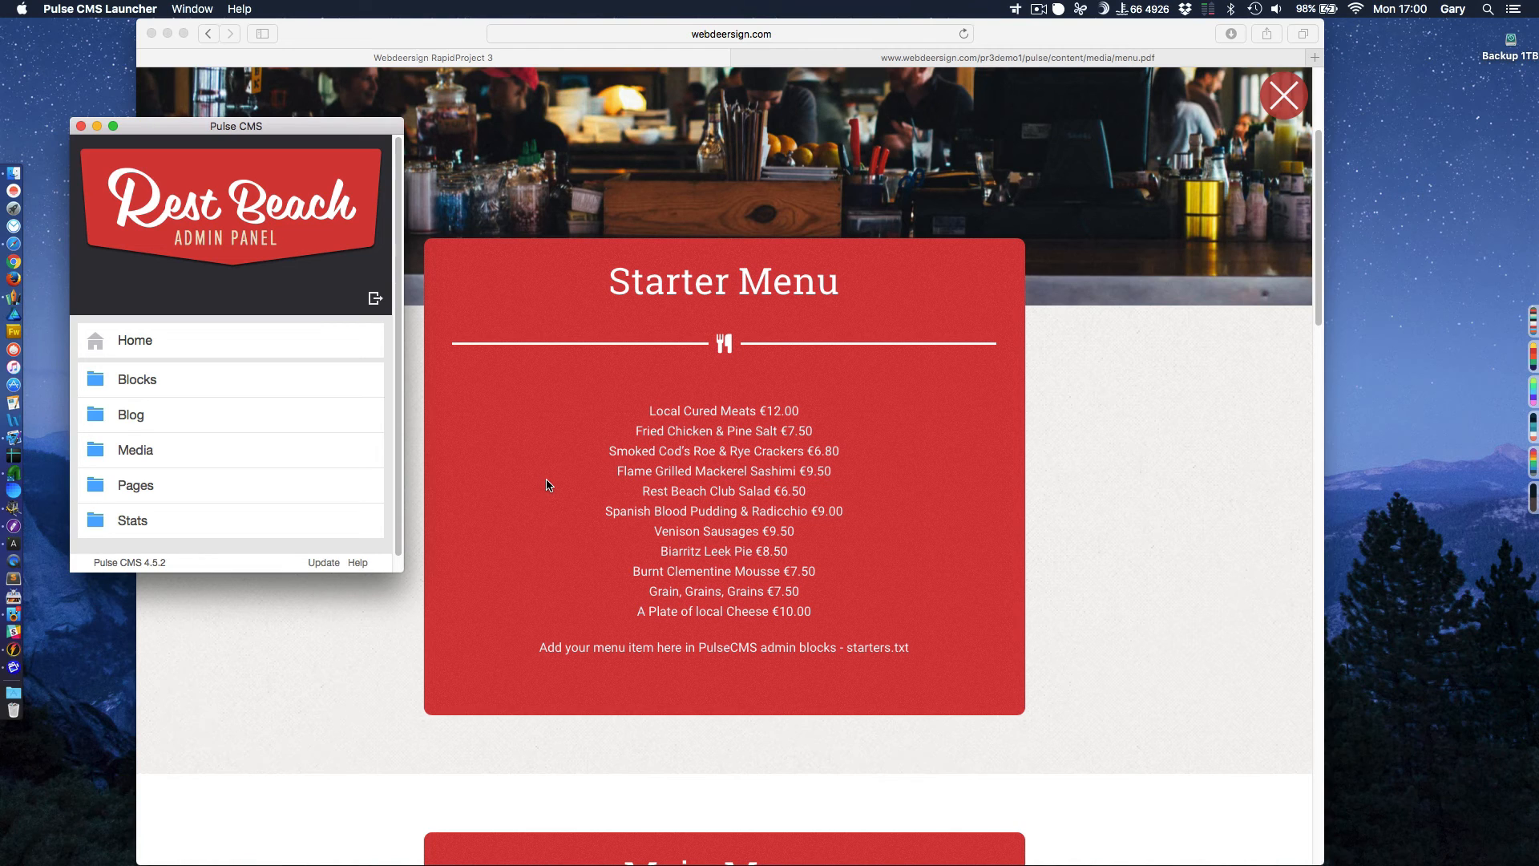
pyautogui.moveTo(500, 558)
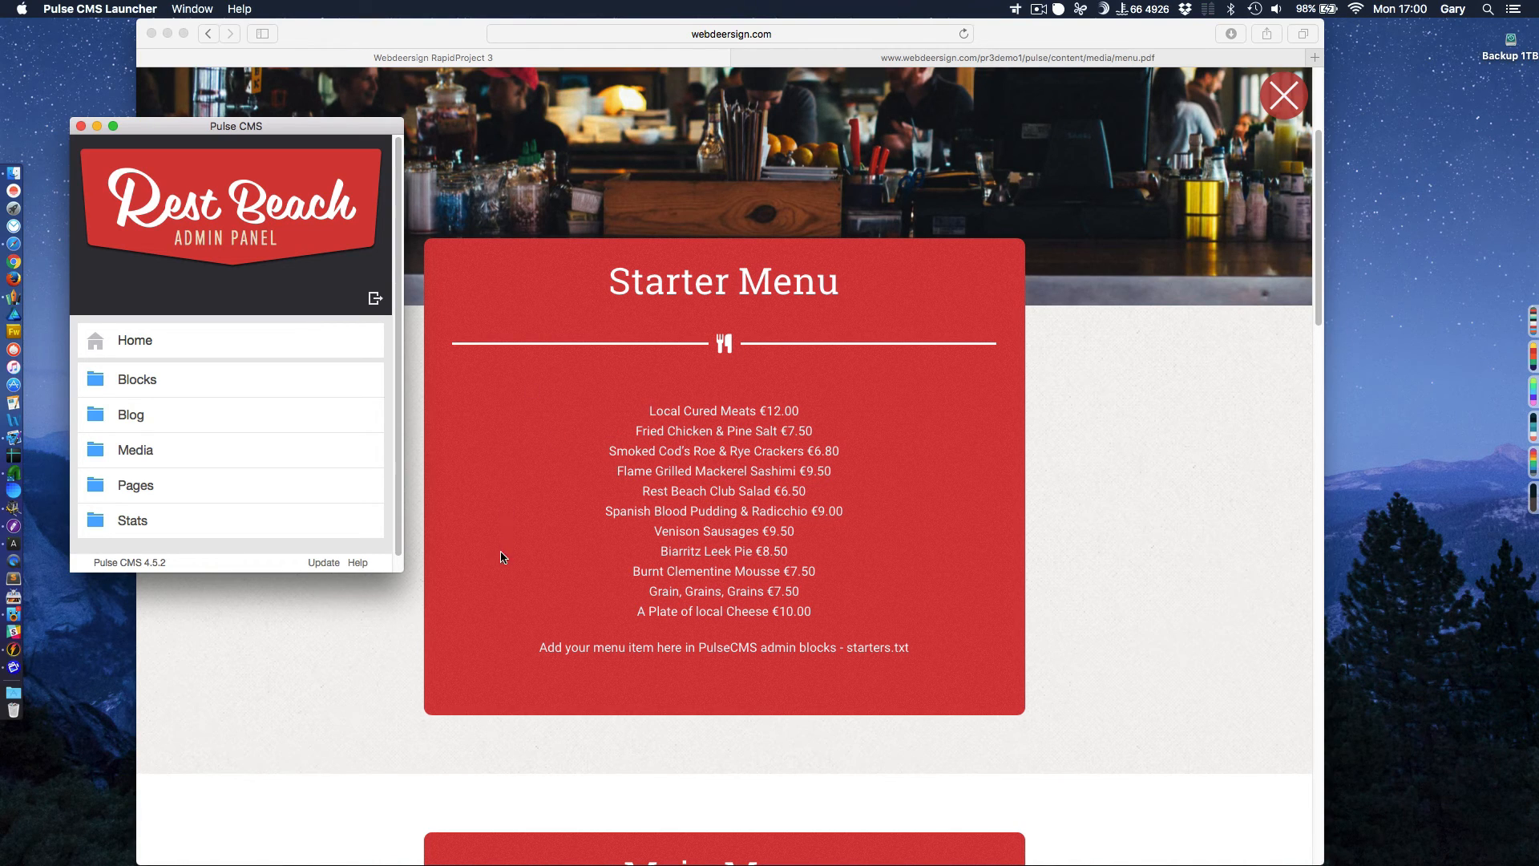
pyautogui.moveTo(948, 412)
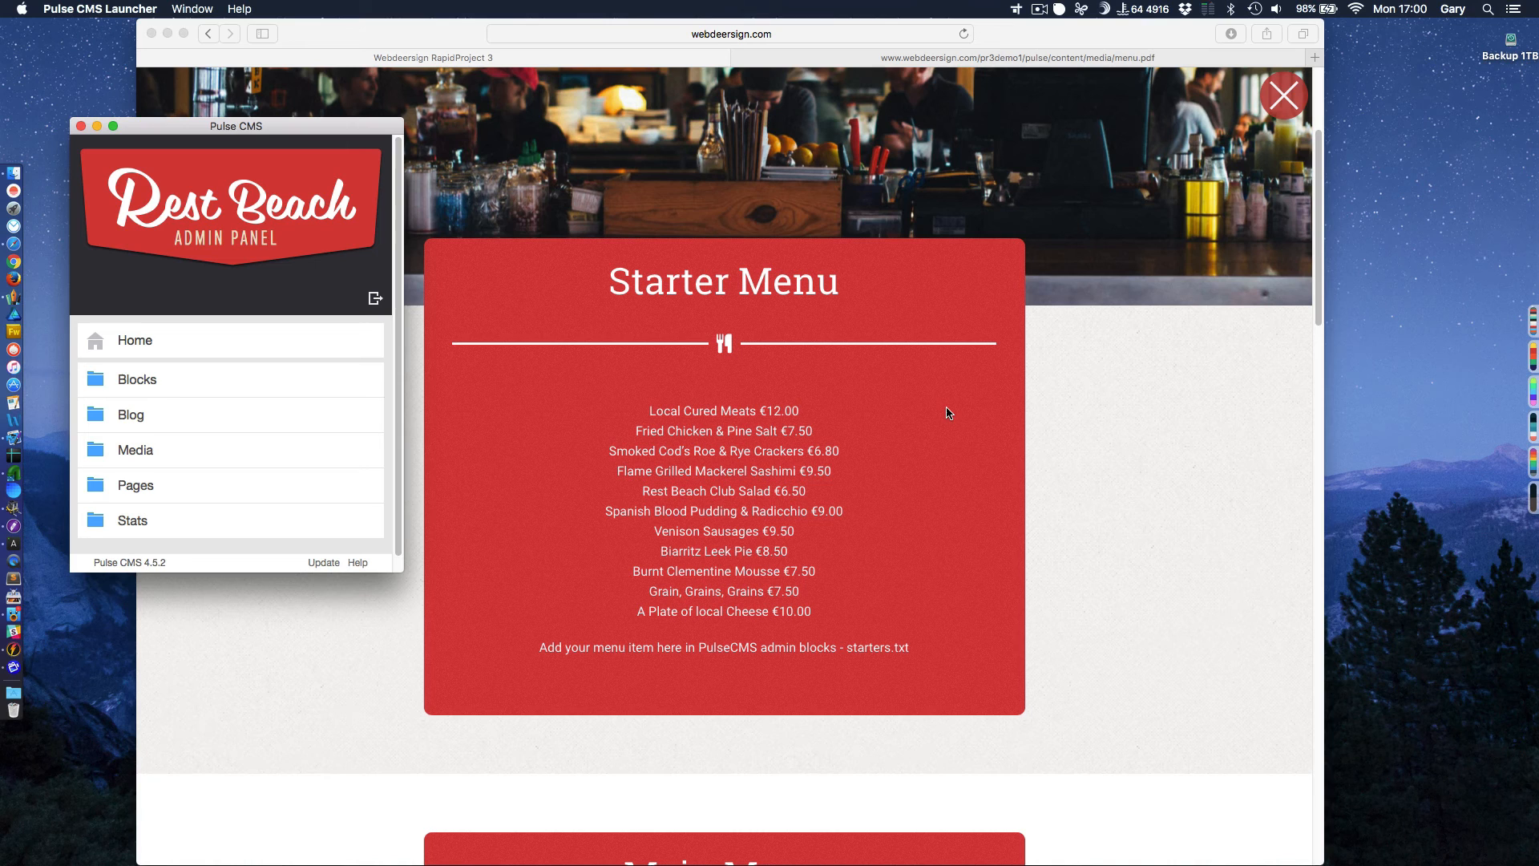
pyautogui.moveTo(934, 227)
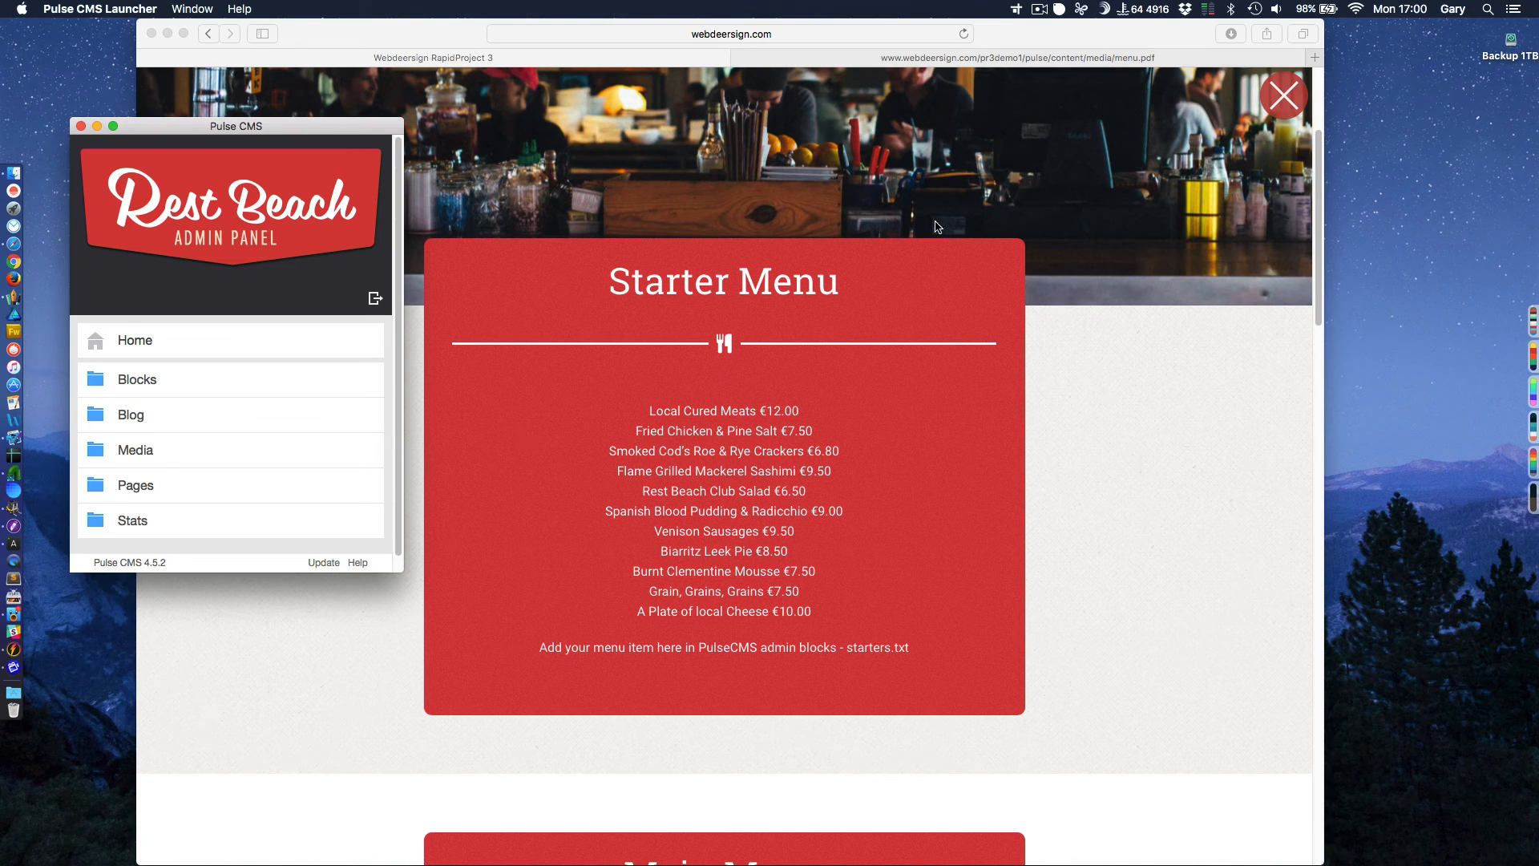
pyautogui.moveTo(963, 295)
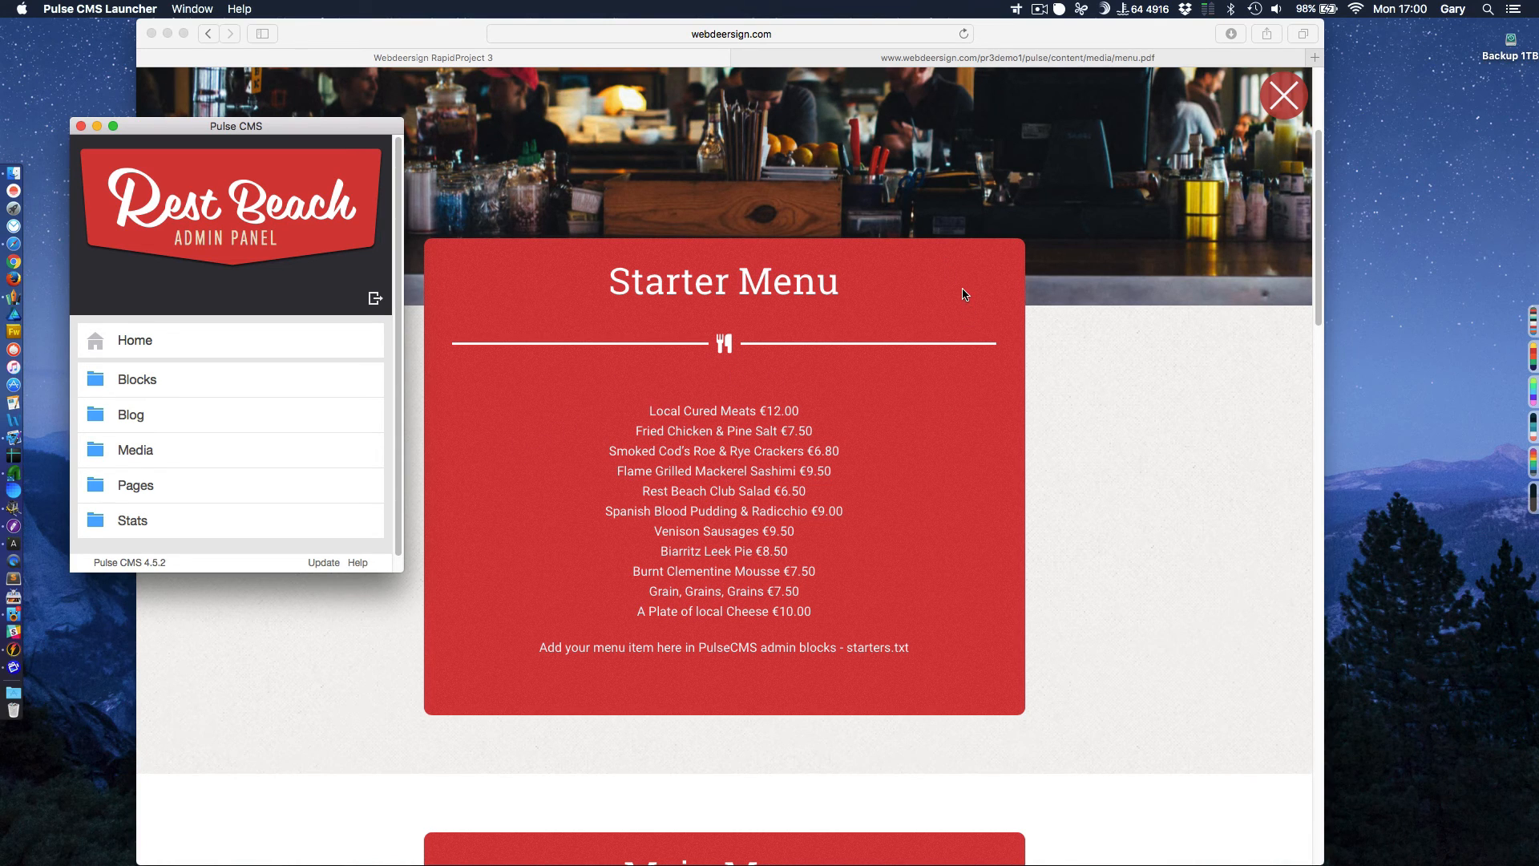
pyautogui.scroll(-3)
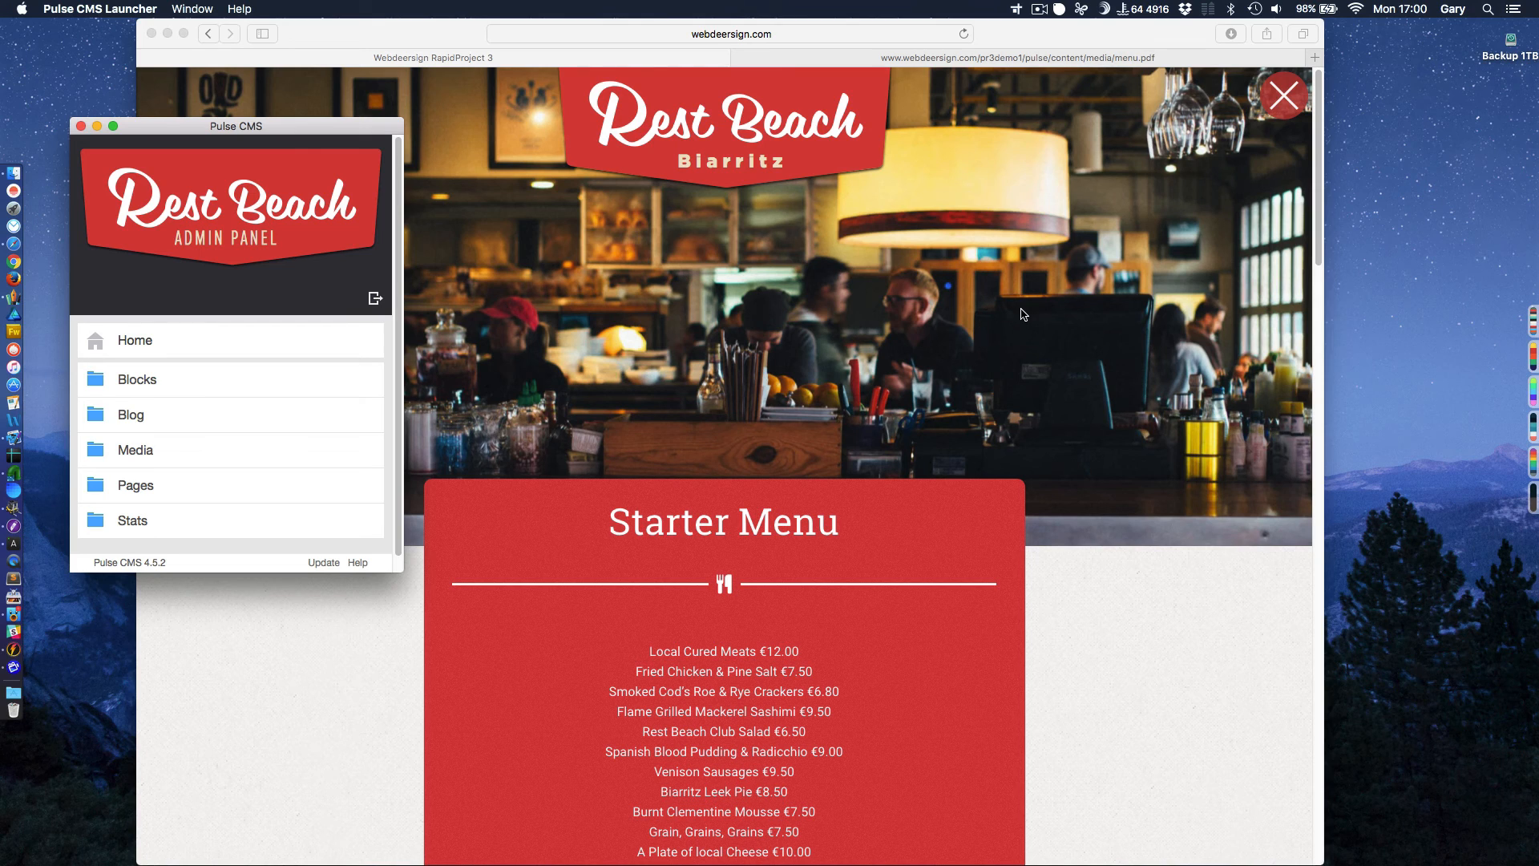
pyautogui.moveTo(695, 273)
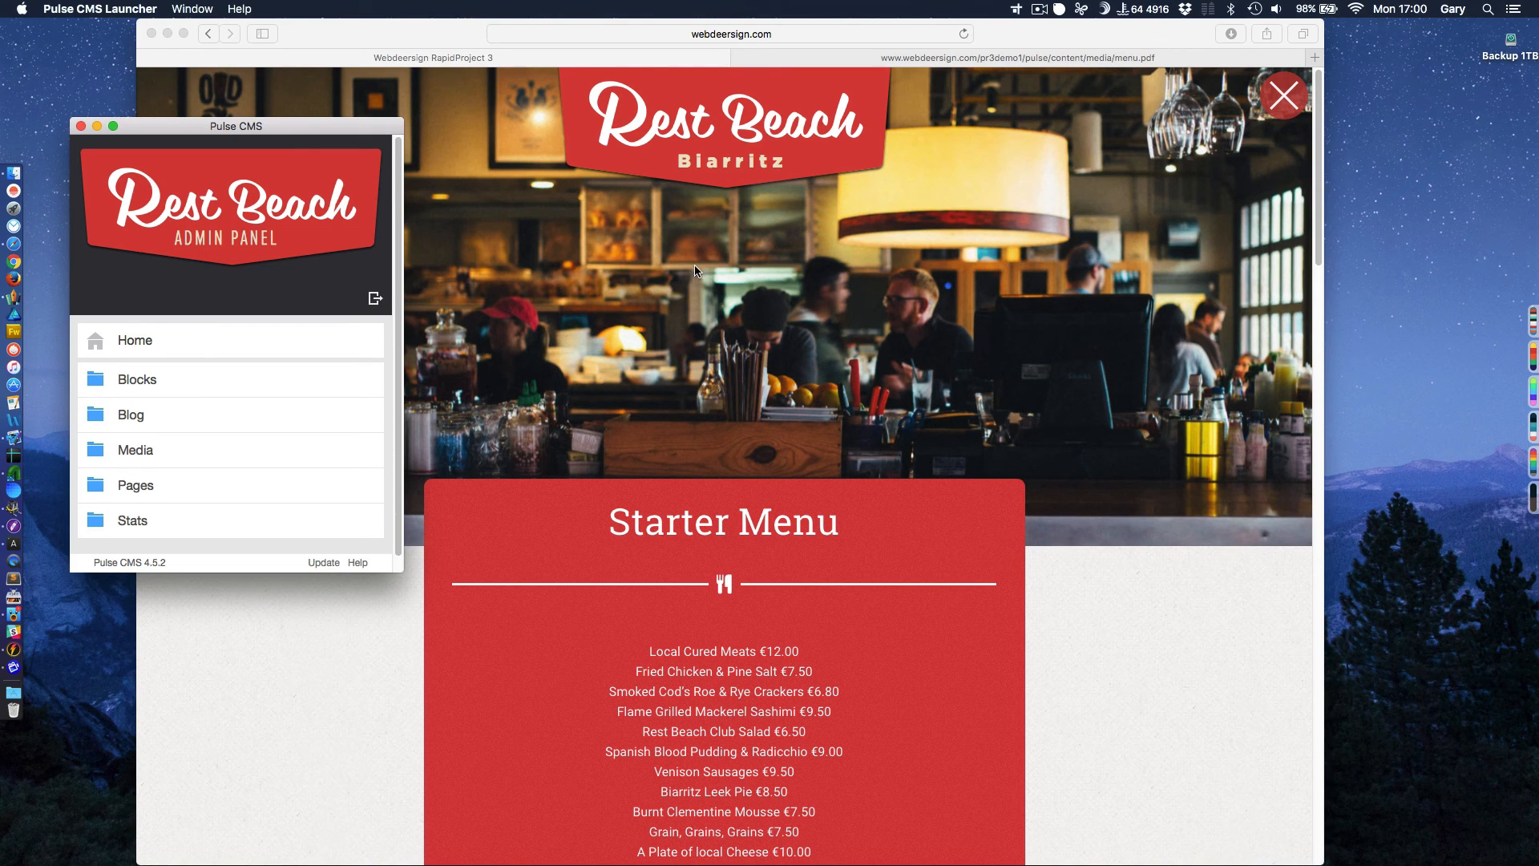